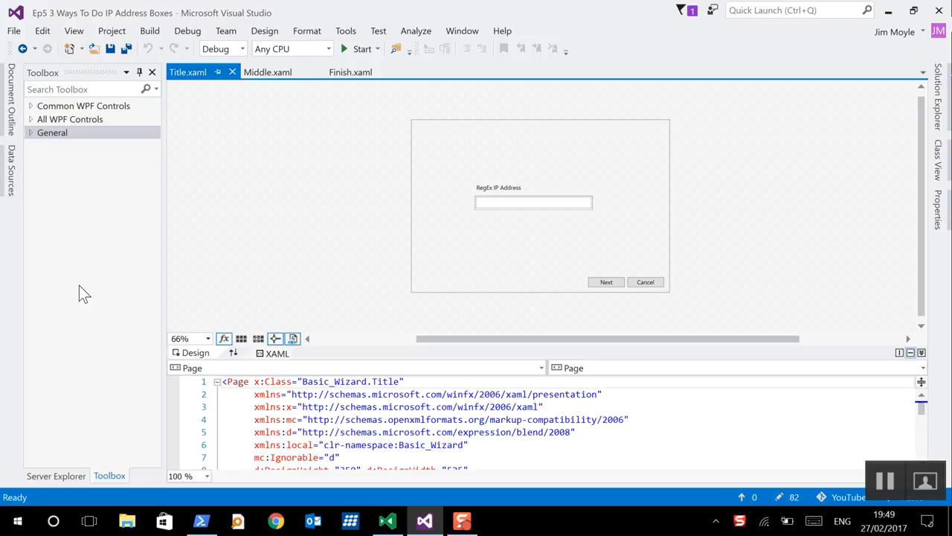
pyautogui.moveTo(320, 236)
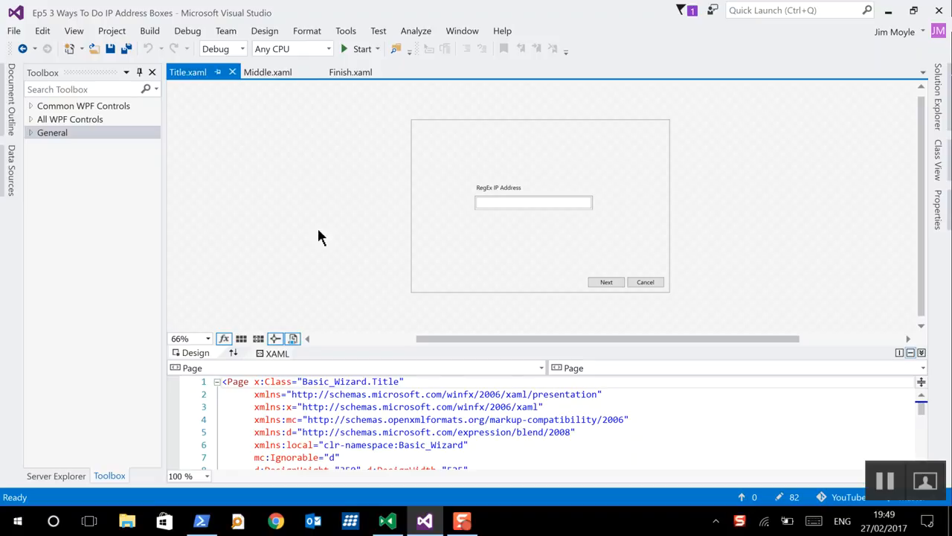
pyautogui.moveTo(290, 173)
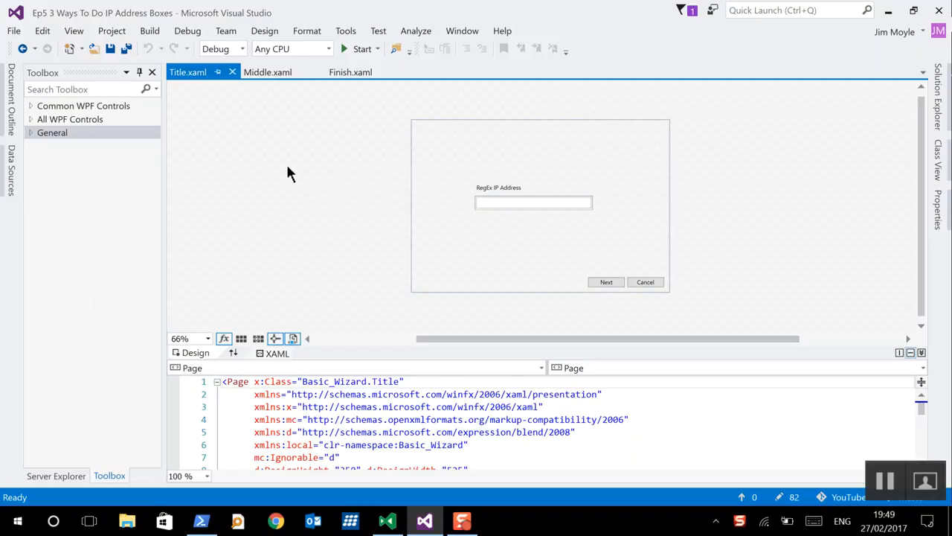
# - Inspect the IP address TextBox and its wrapping Border in the page markup
pyautogui.click(532, 203)
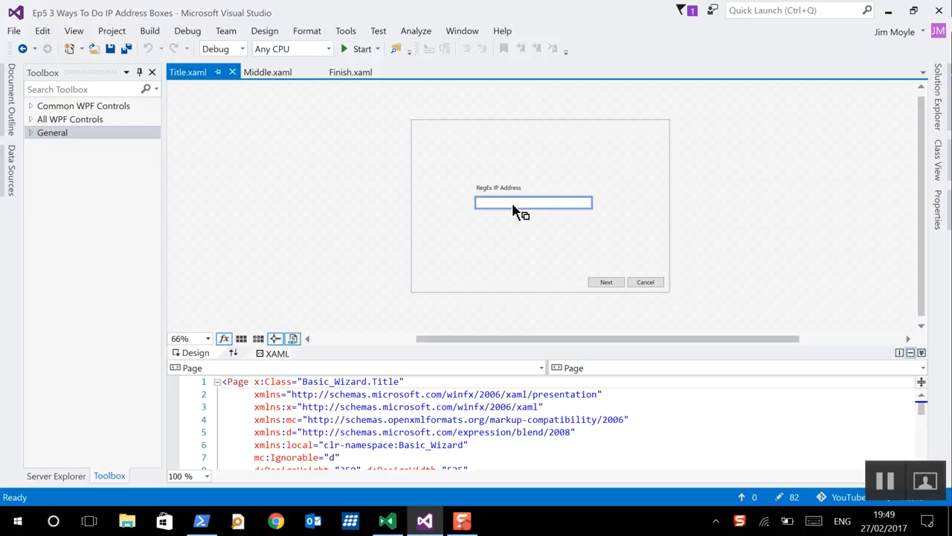
pyautogui.scroll(-3)
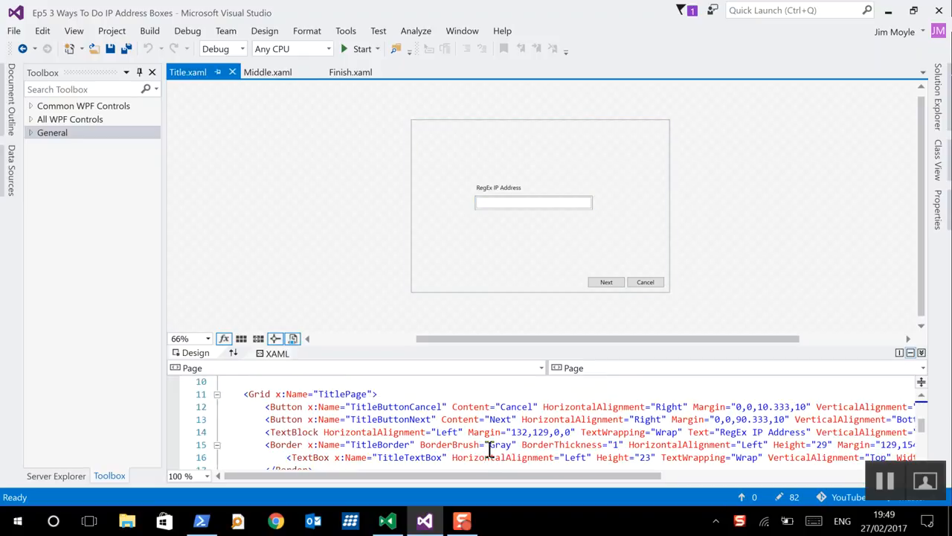
pyautogui.click(532, 203)
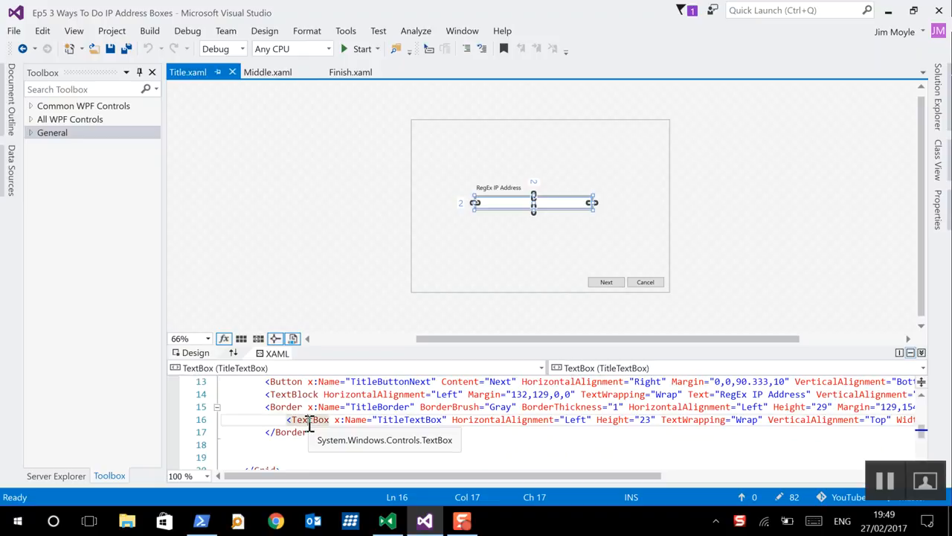
pyautogui.click(283, 406)
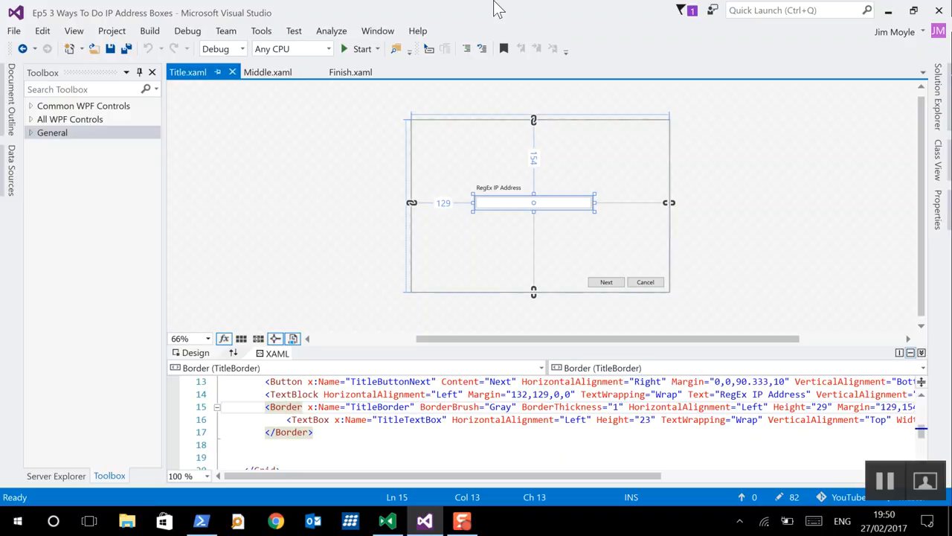
pyautogui.moveTo(812, 226)
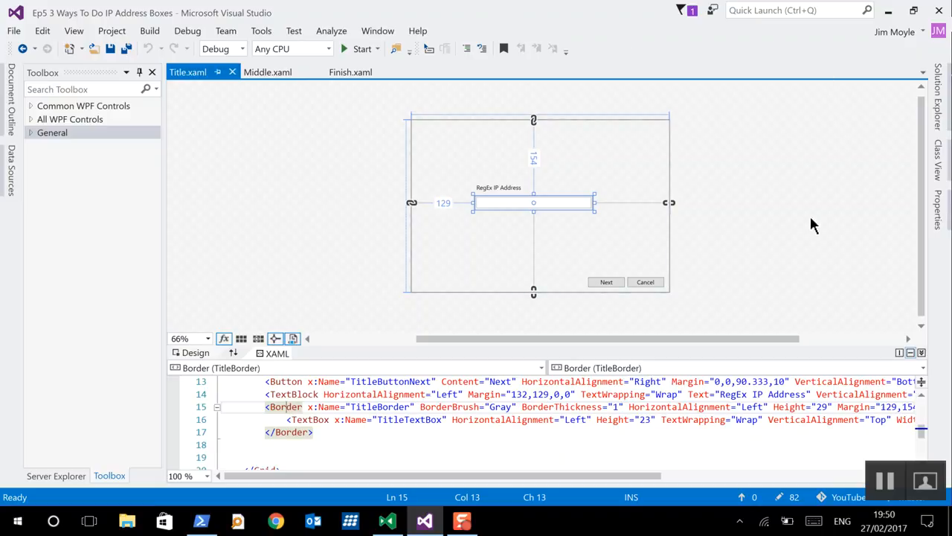
pyautogui.moveTo(393, 506)
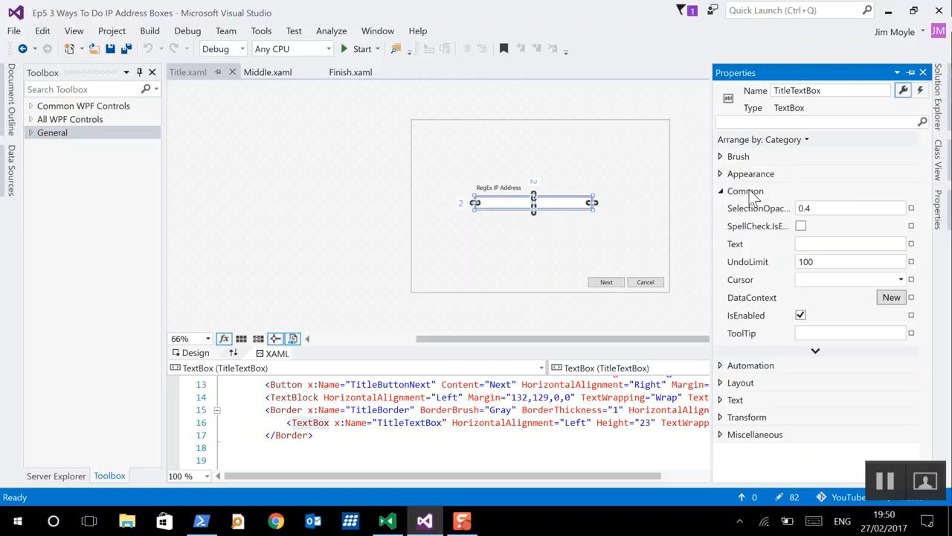
# - Review the text box's available events and the TextChanged handler registration line
pyautogui.click(744, 191)
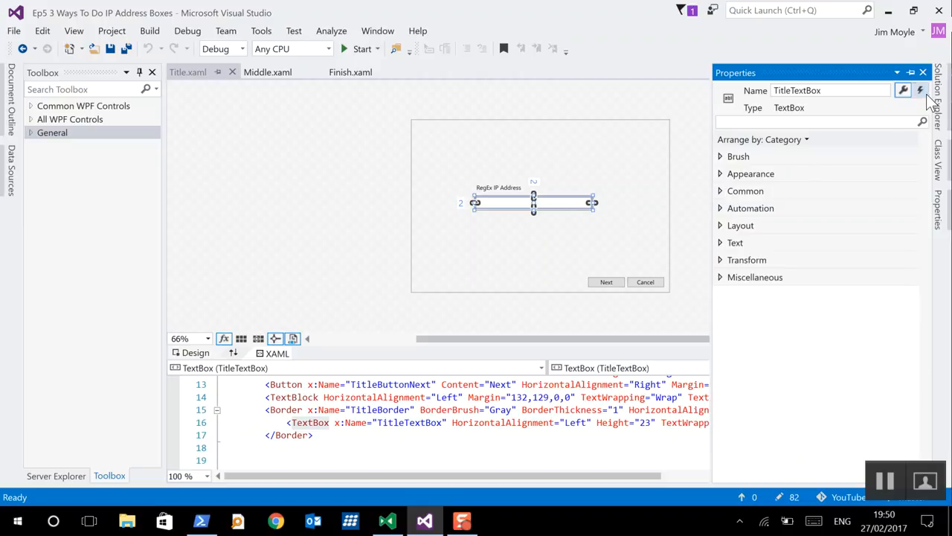
pyautogui.click(919, 91)
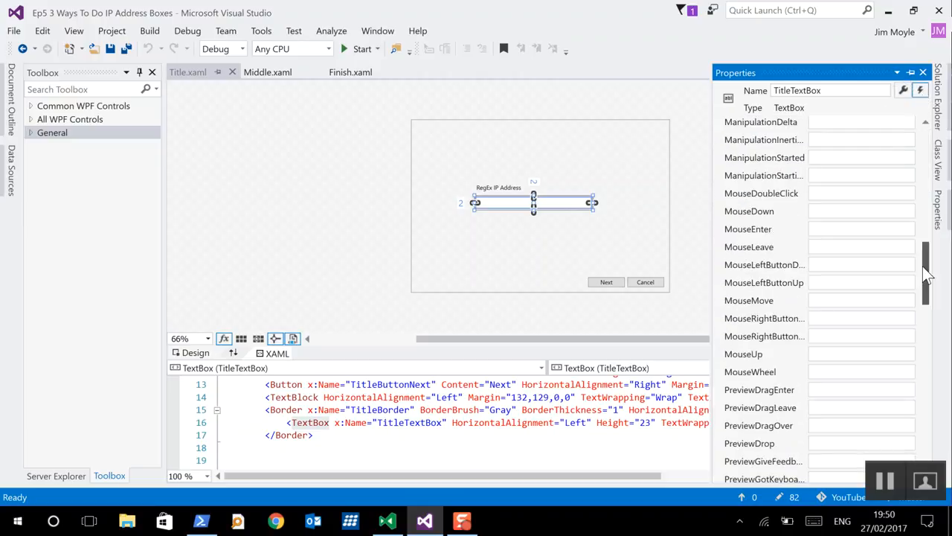
pyautogui.scroll(-3)
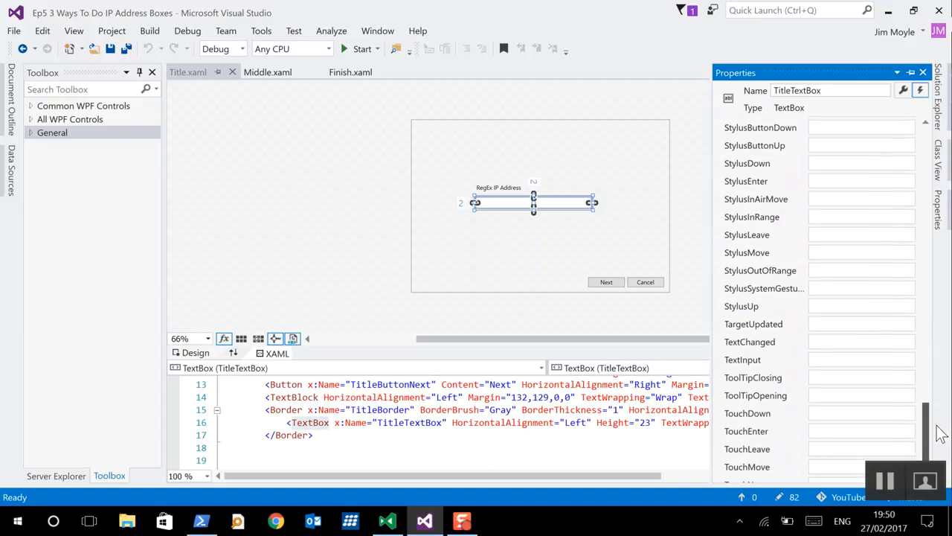
pyautogui.scroll(-3)
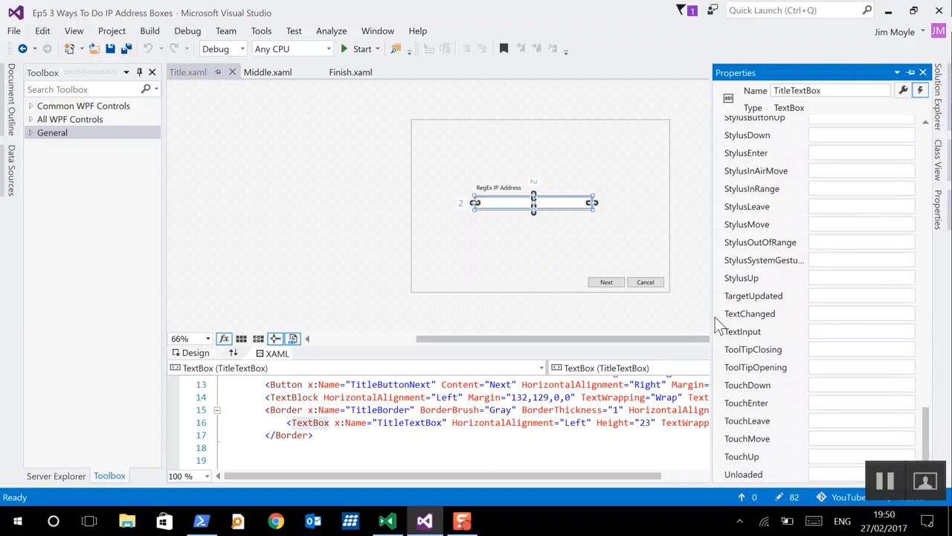
pyautogui.moveTo(750, 312)
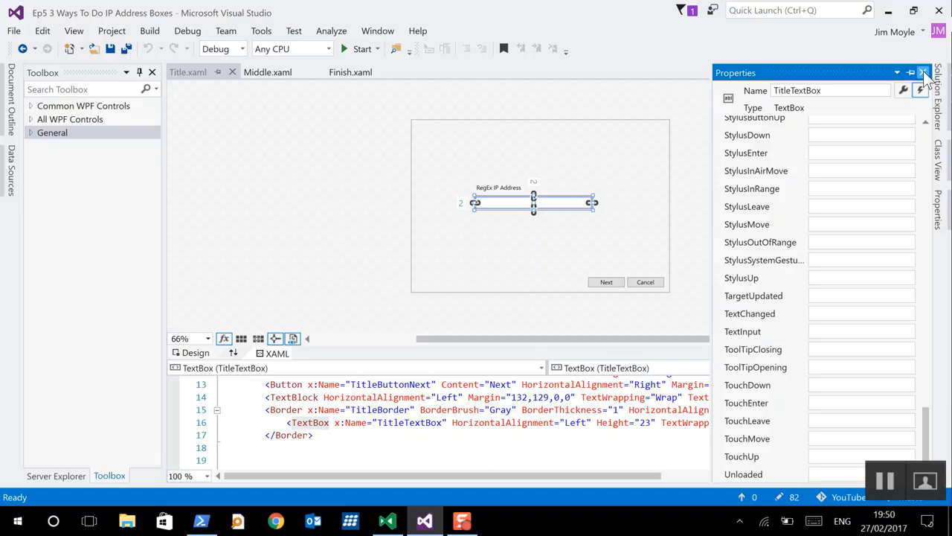
pyautogui.click(925, 72)
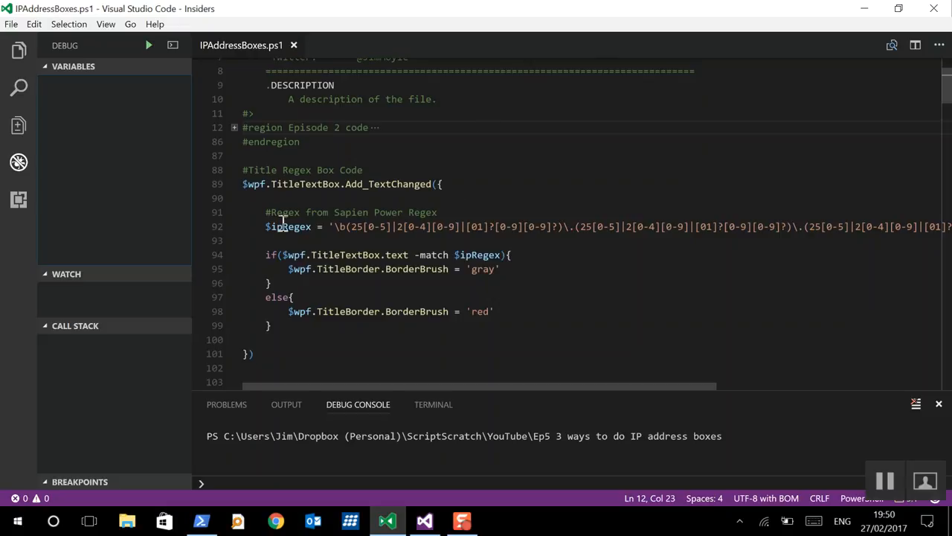
pyautogui.moveTo(395, 226)
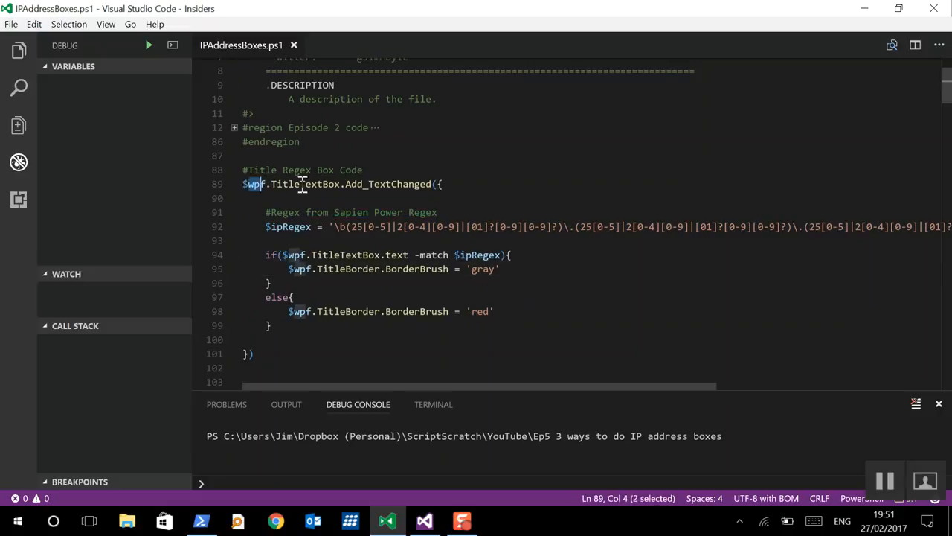
pyautogui.click(426, 184)
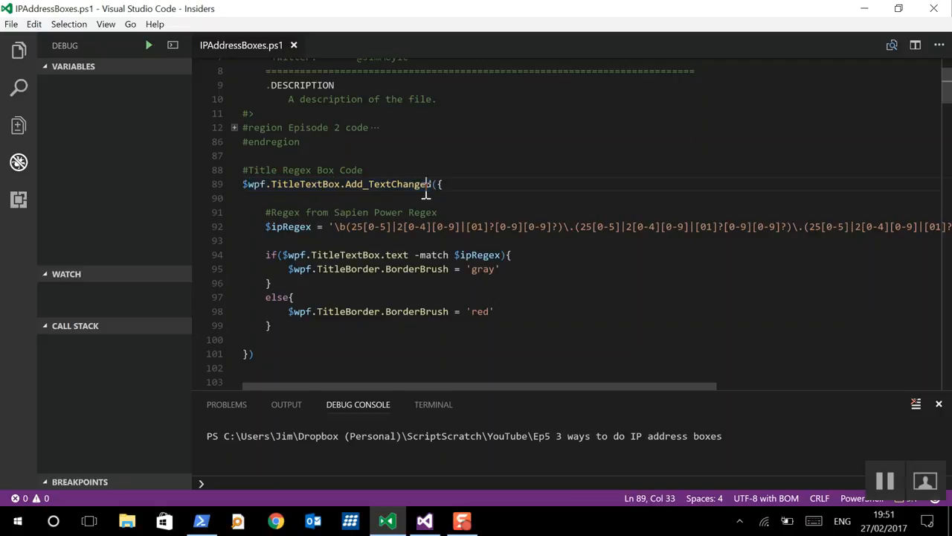
pyautogui.moveTo(350, 188)
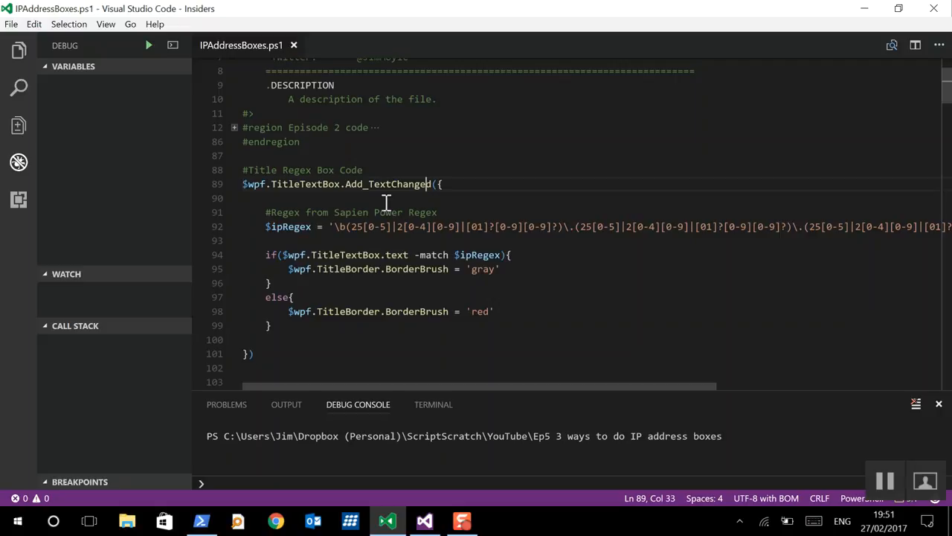
pyautogui.moveTo(378, 184)
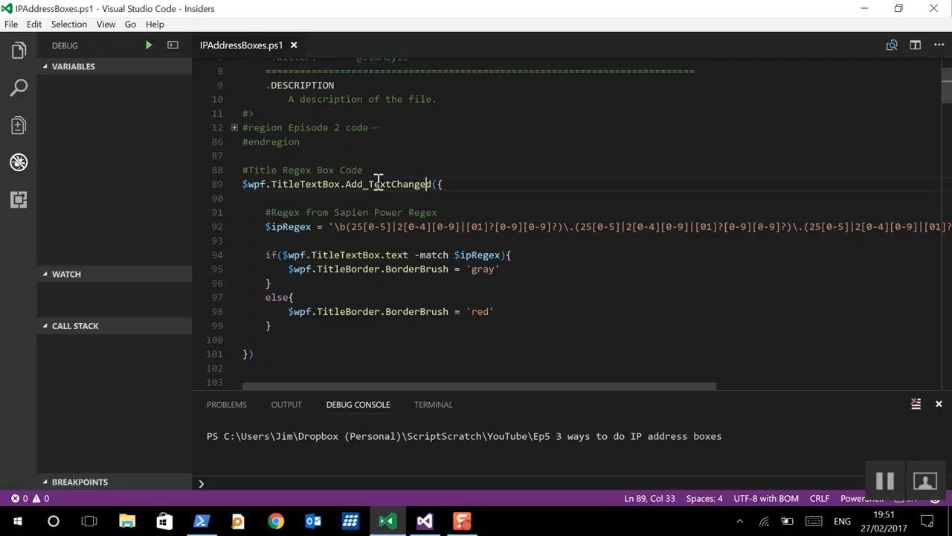
pyautogui.moveTo(408, 176)
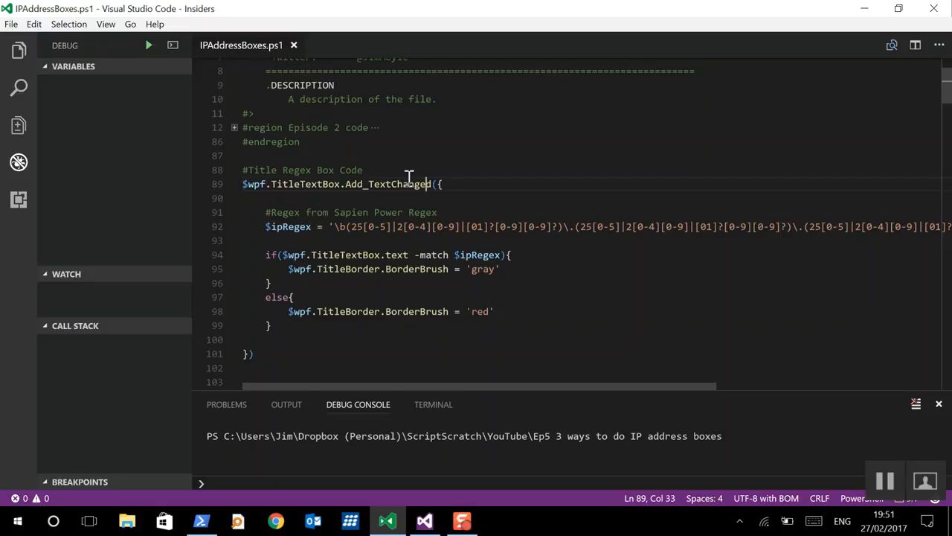
pyautogui.moveTo(468, 232)
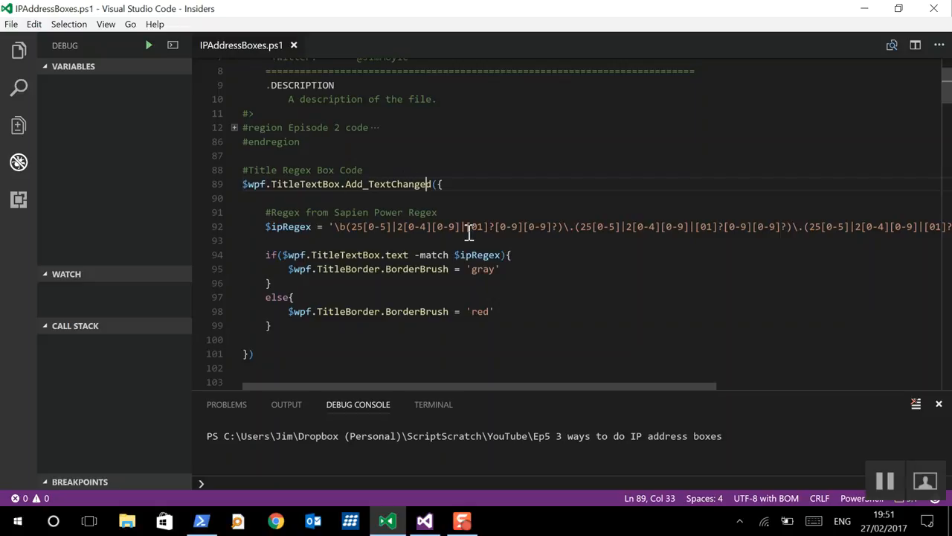
pyautogui.moveTo(290, 259)
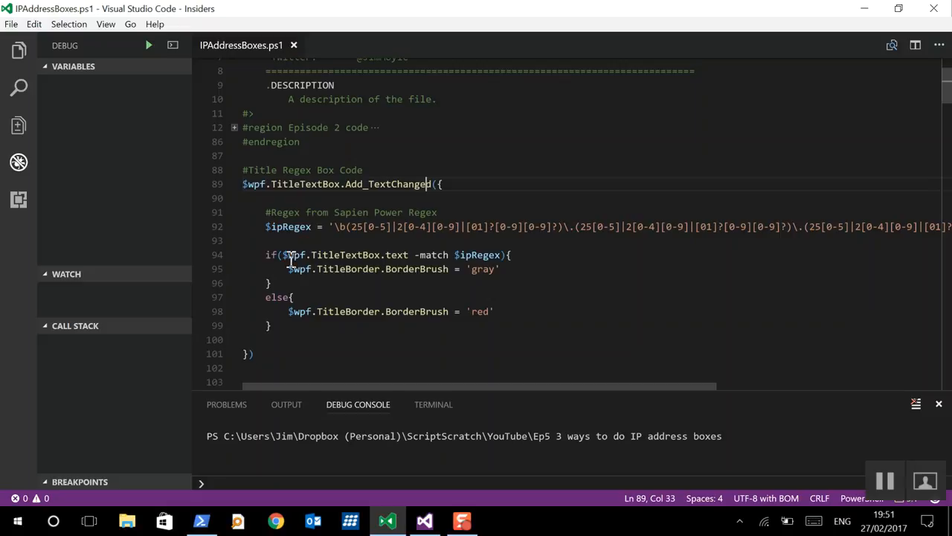
pyautogui.moveTo(492, 256)
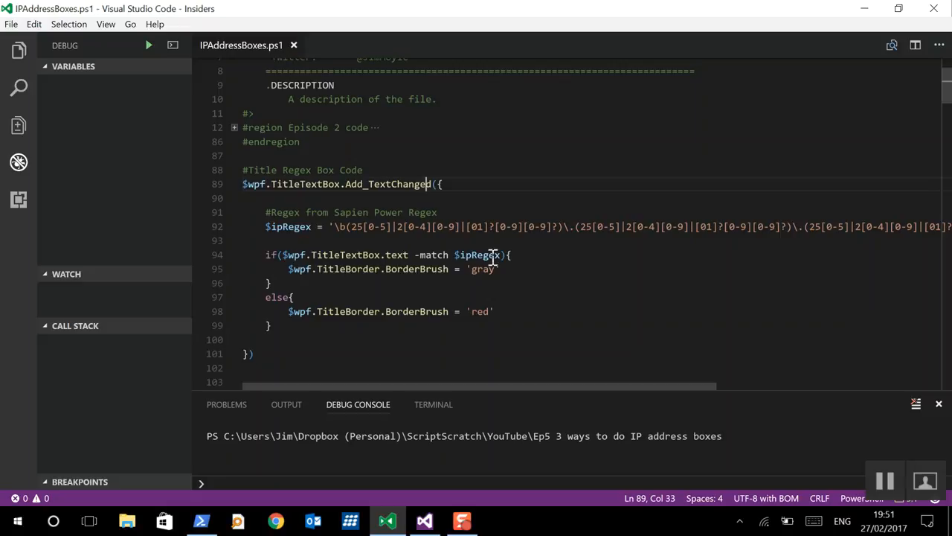
pyautogui.moveTo(572, 271)
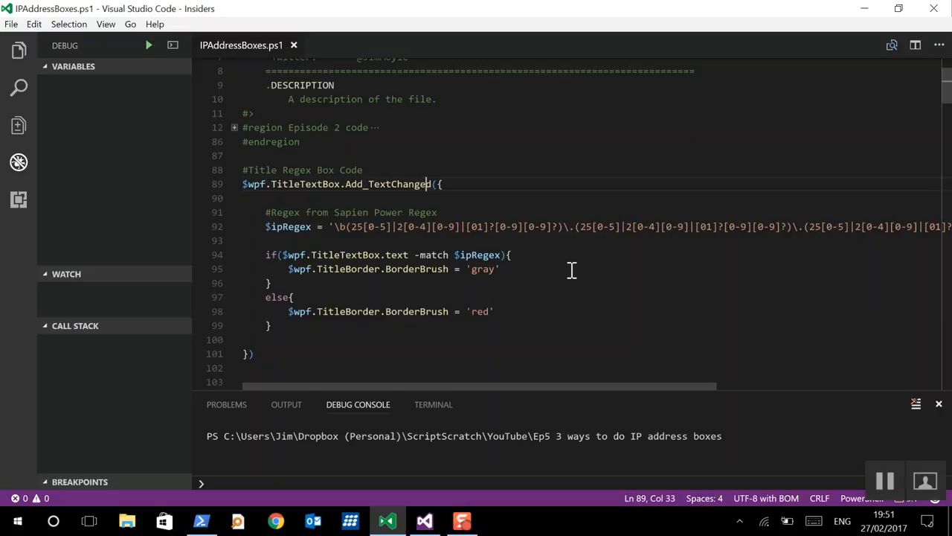
pyautogui.moveTo(504, 268)
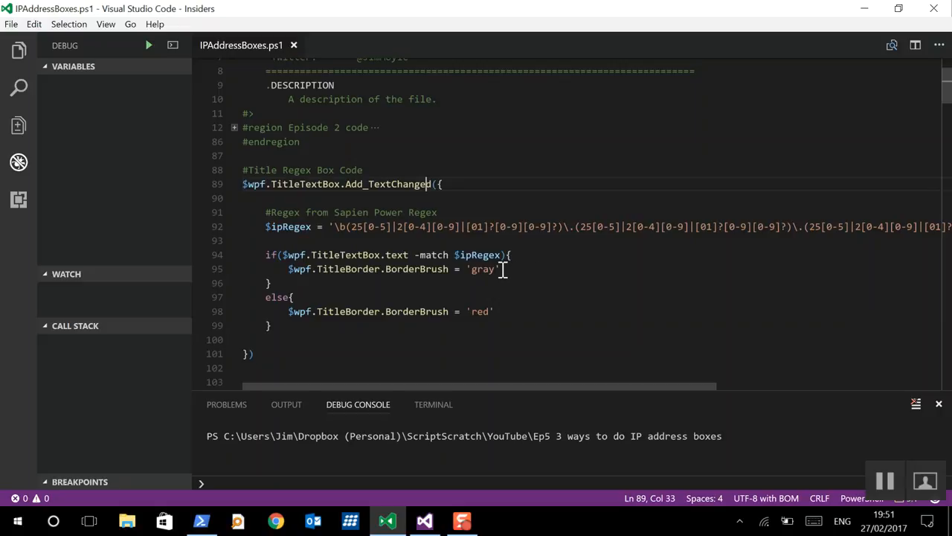
pyautogui.moveTo(495, 323)
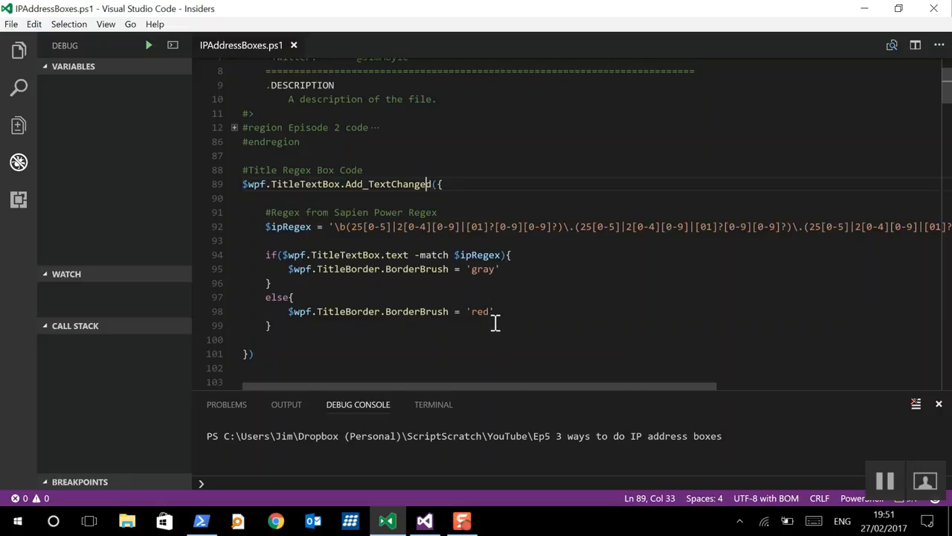
pyautogui.moveTo(497, 315)
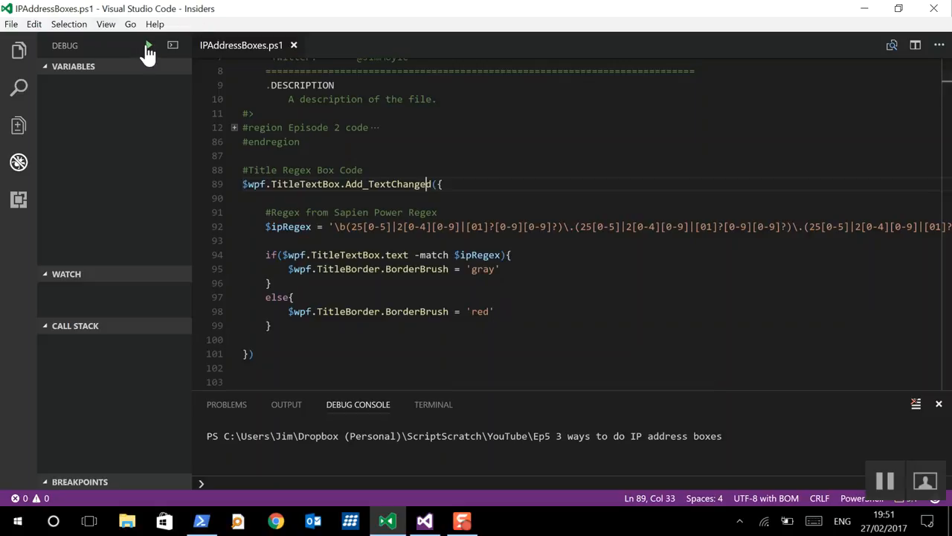
# - Run the script and try 192.168.45.1 then 1.1.1.1, removing a digit to see the border turn red
pyautogui.click(149, 45)
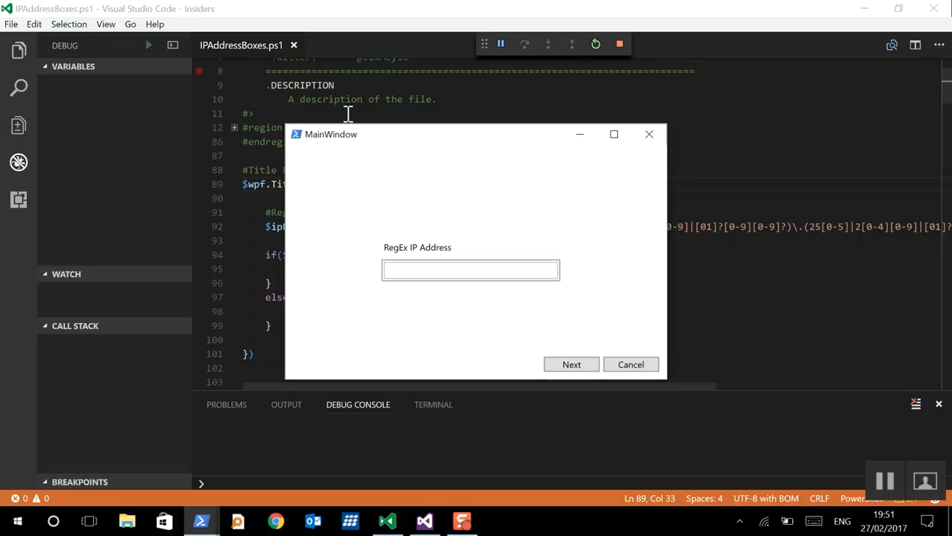
pyautogui.click(470, 271)
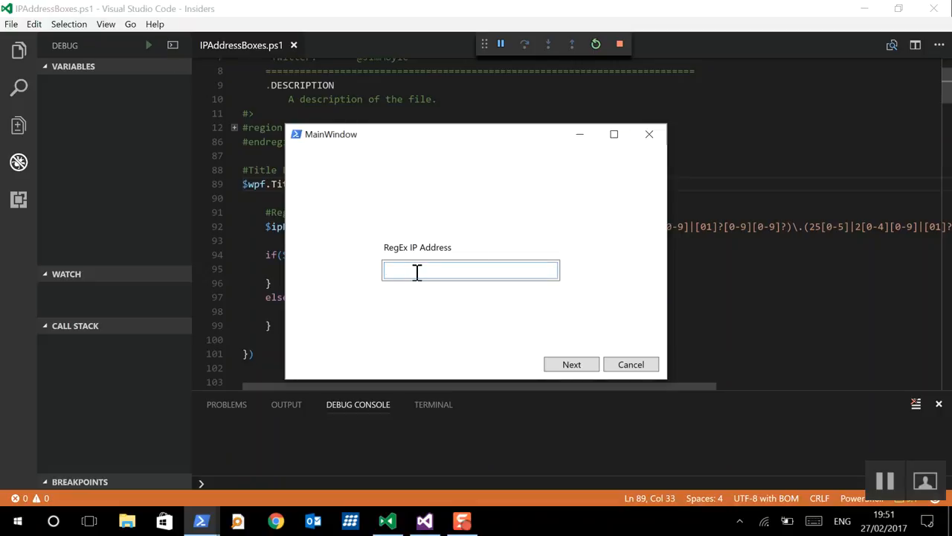
pyautogui.write('1.')
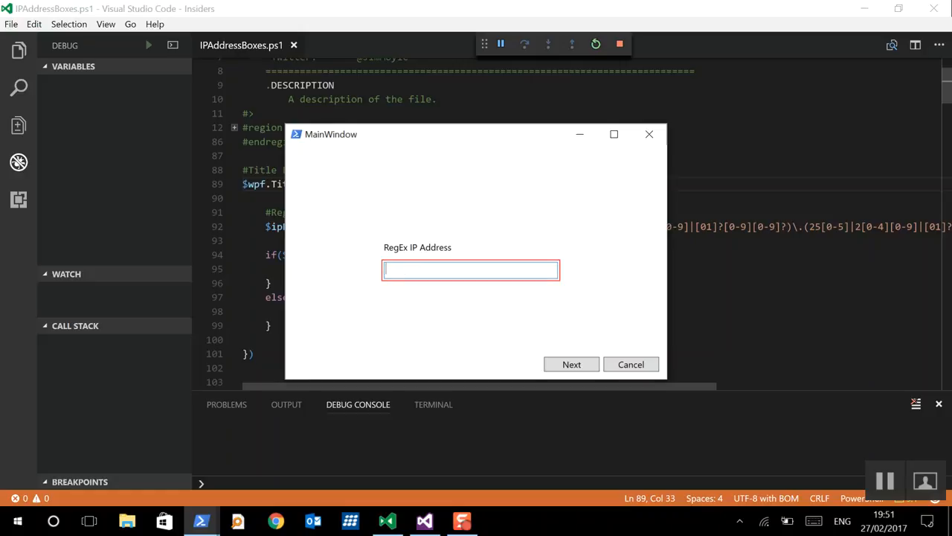
pyautogui.write('192.168.45.')
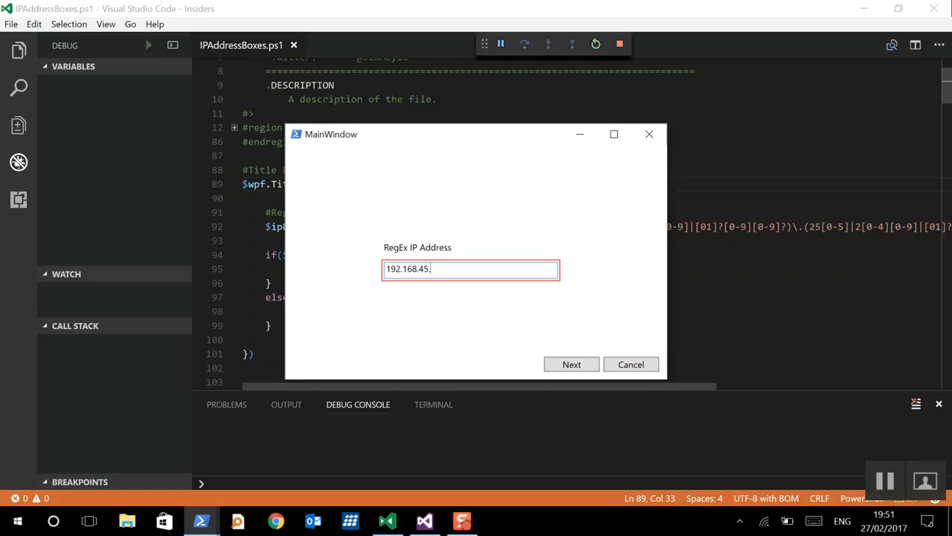
pyautogui.write('1')
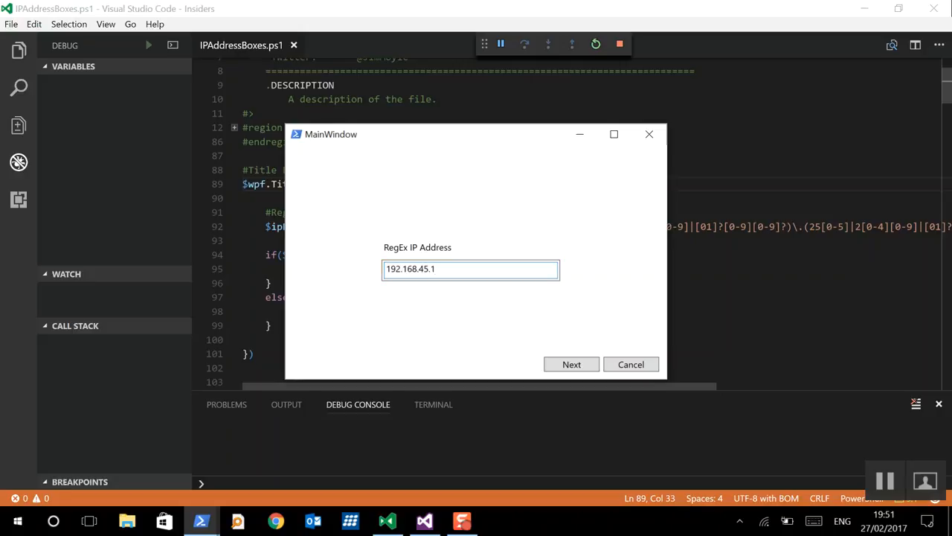
pyautogui.press('BackSpace')
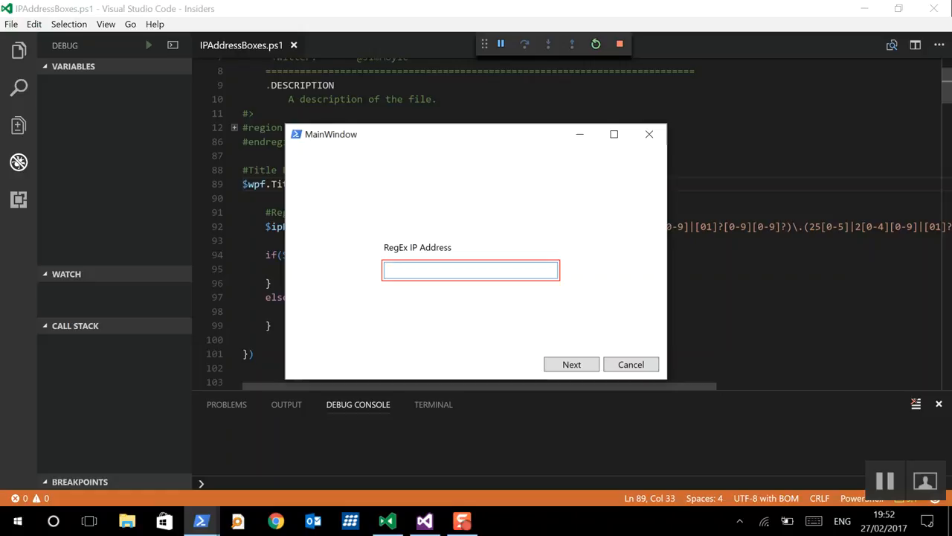
pyautogui.write('1.1.1')
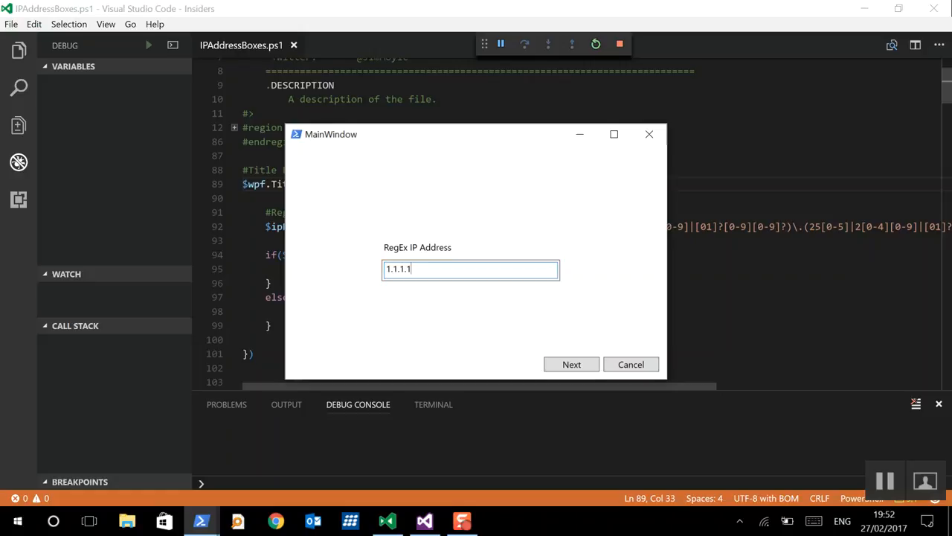
pyautogui.write('.1.1')
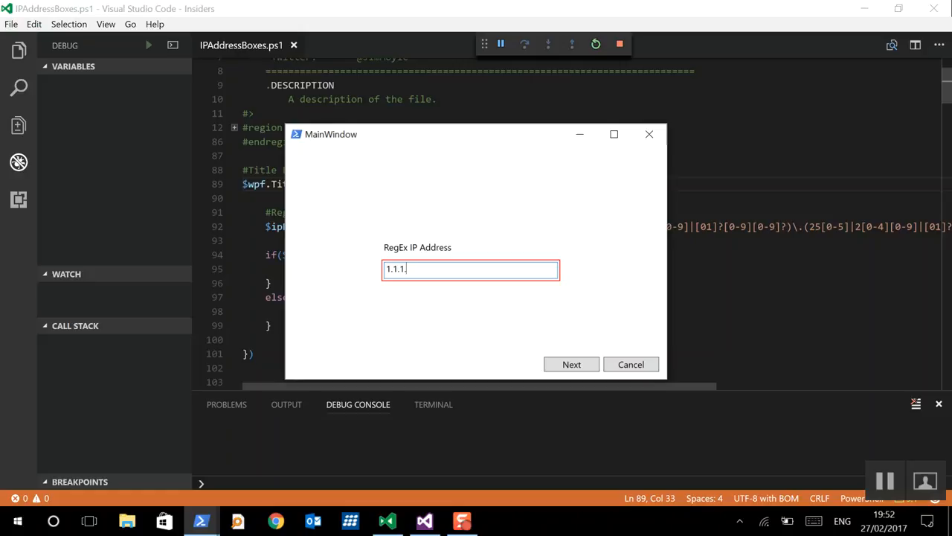
pyautogui.moveTo(527, 220)
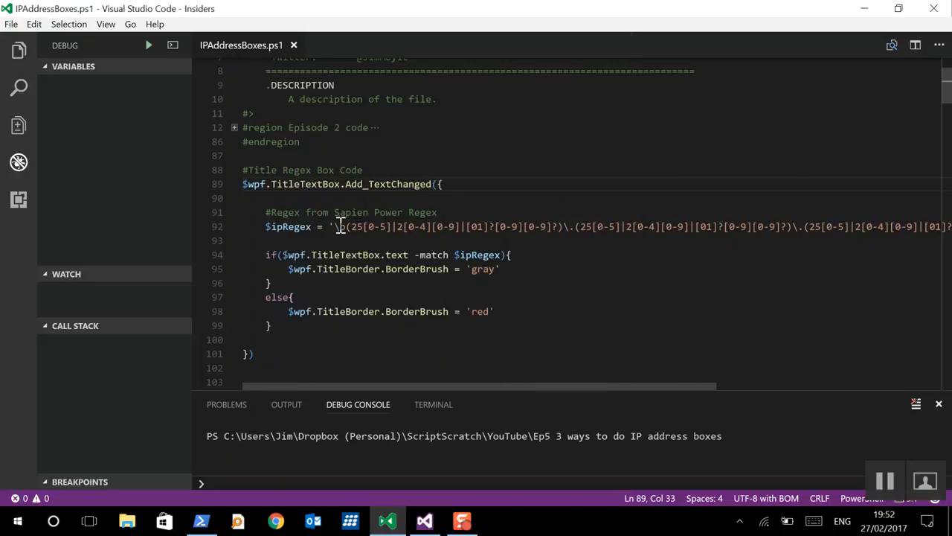
pyautogui.moveTo(628, 336)
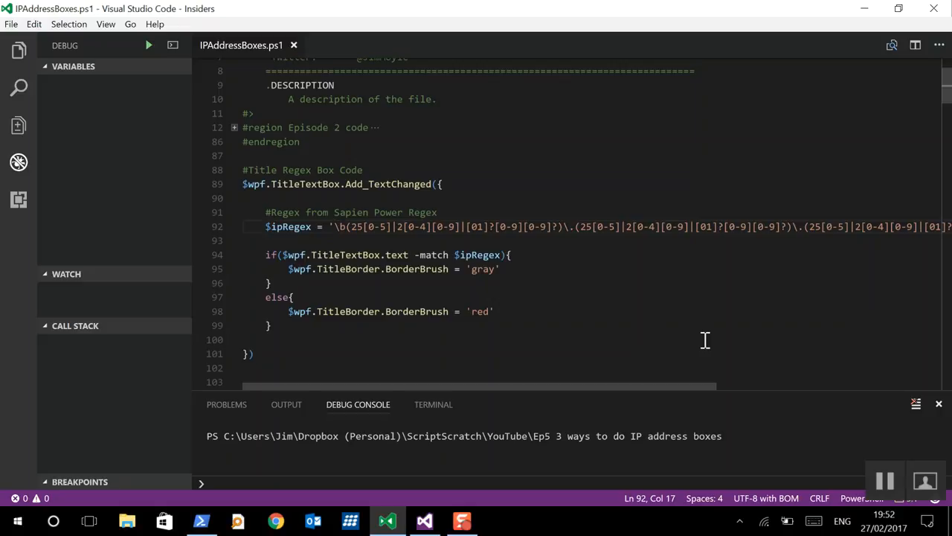
# - Anchor the $ipRegex pattern with ^ and $ and rerun the script
pyautogui.write('^')
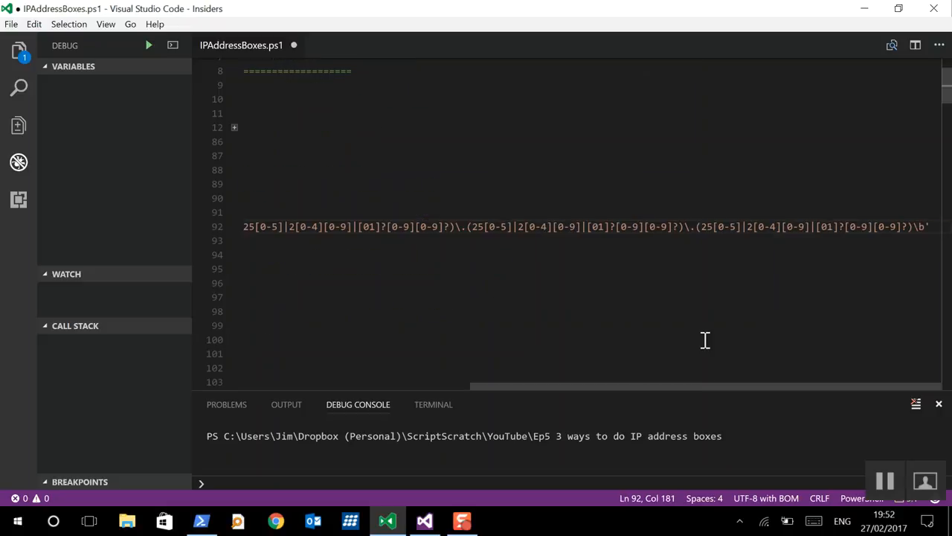
pyautogui.press('Left')
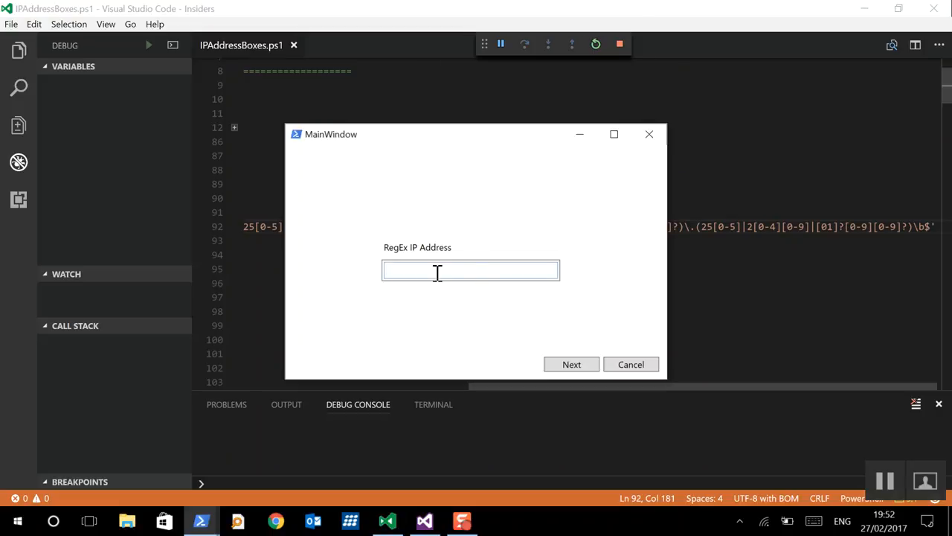
# - Enter 1.1.1.1 with a trailing dot, then random letters, both rejected with a red border
pyautogui.write('1.1.1.1')
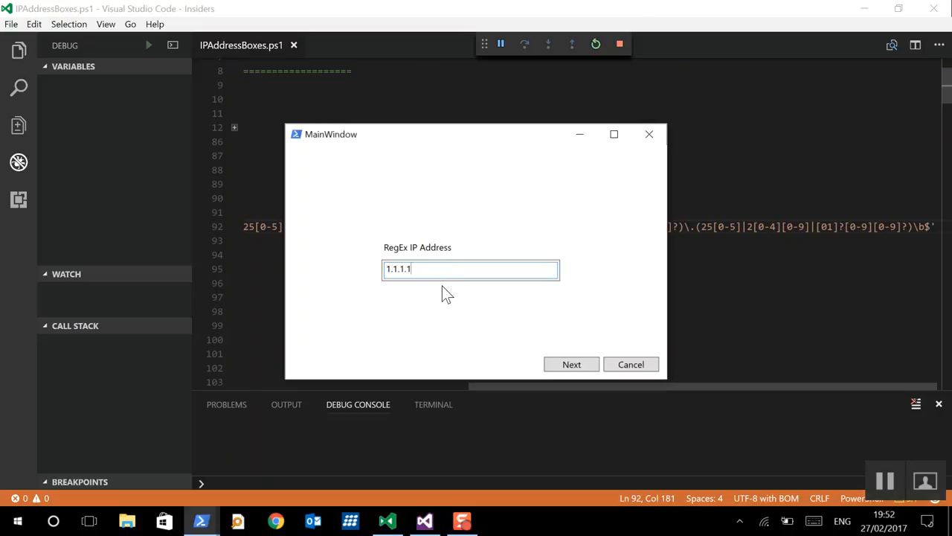
pyautogui.write('.')
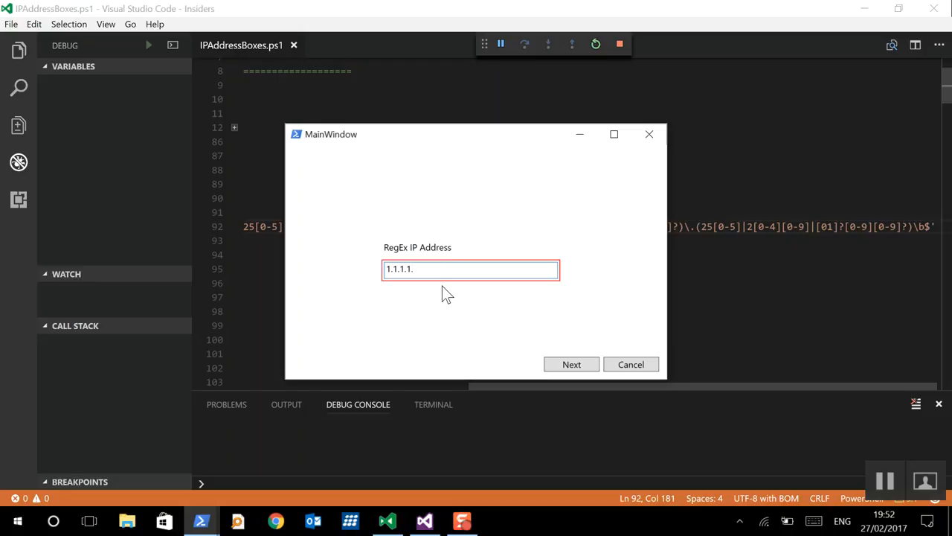
pyautogui.press('Backspace')
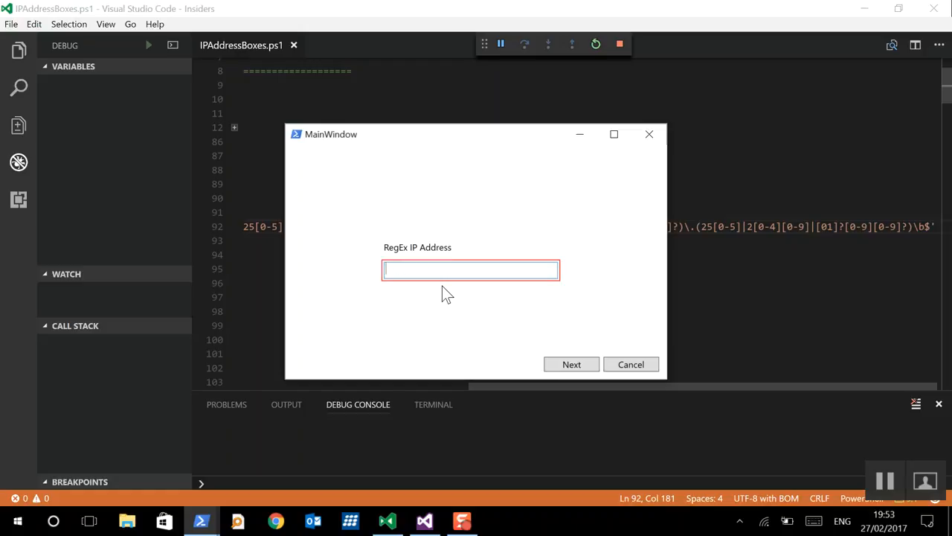
pyautogui.write('ahdkjgasksfgha')
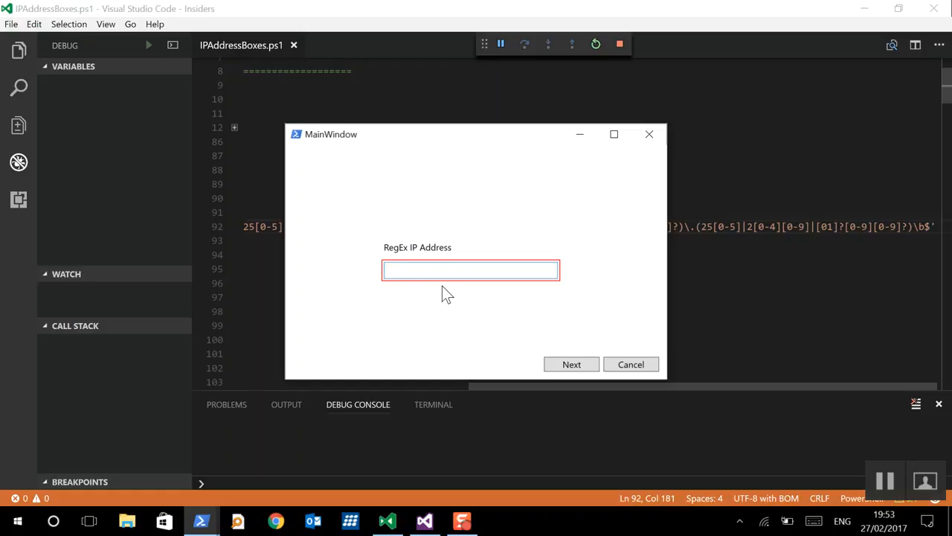
# - Retype 1.1.1.1, backspace to three octets to see red, and cancel the test window
pyautogui.write('1.1.1.1')
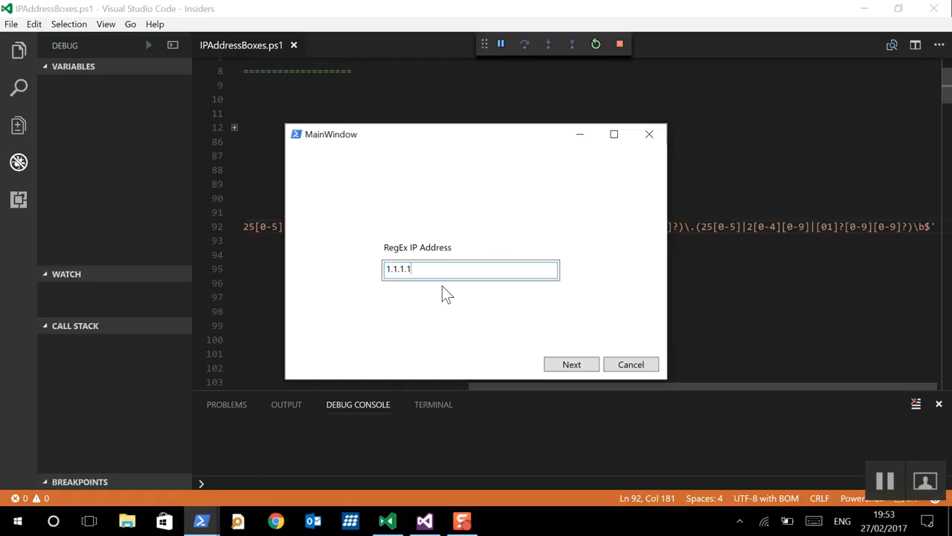
pyautogui.press('Backspace')
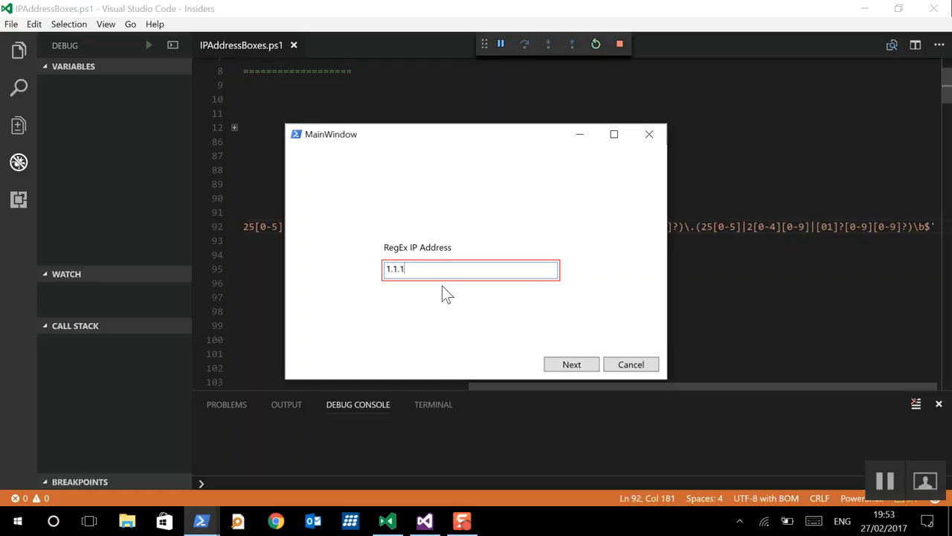
pyautogui.moveTo(651, 354)
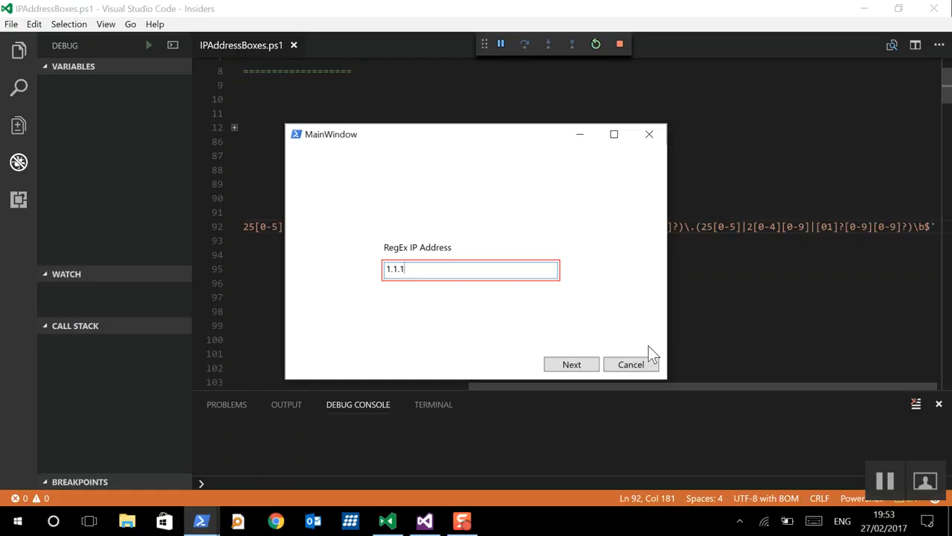
pyautogui.click(631, 363)
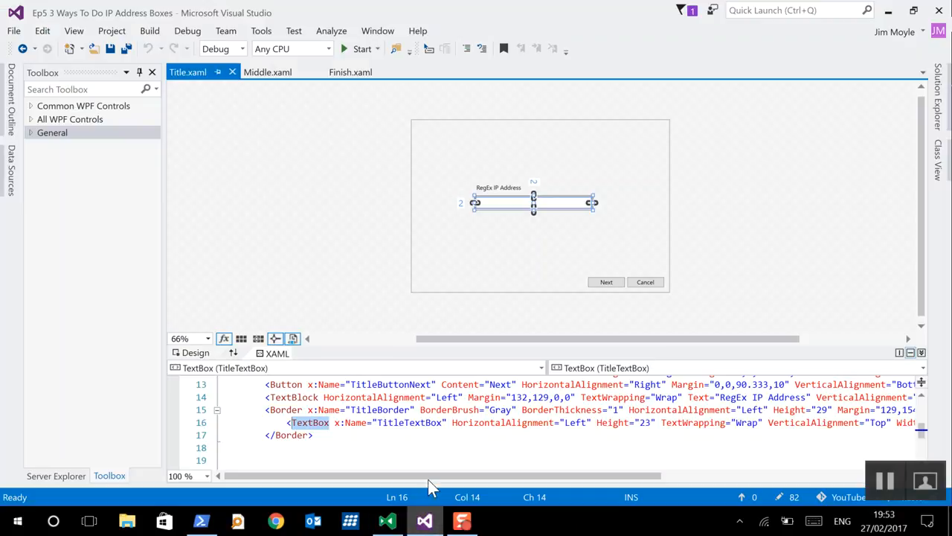
# - View the Middle.xaml page with its Cast IP address box, then return to Title.xaml
pyautogui.click(268, 71)
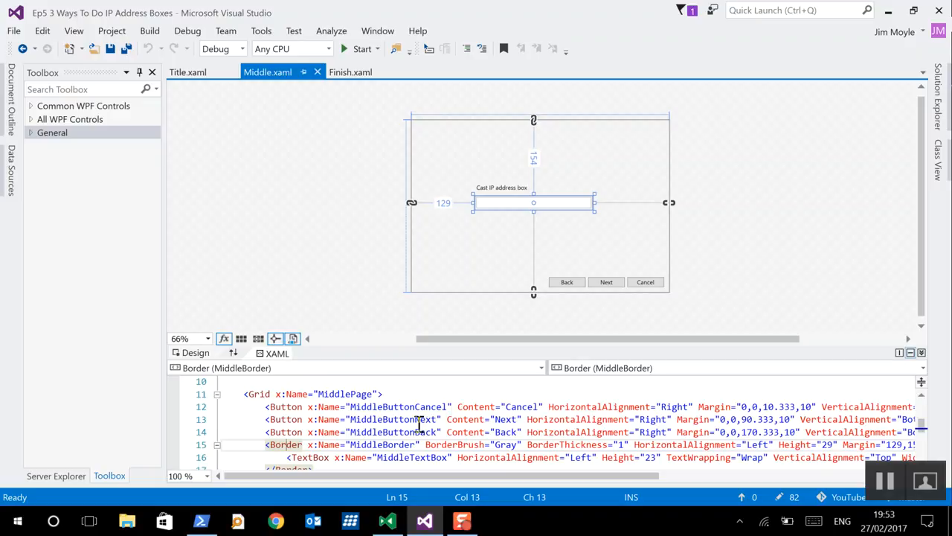
pyautogui.scroll(-3)
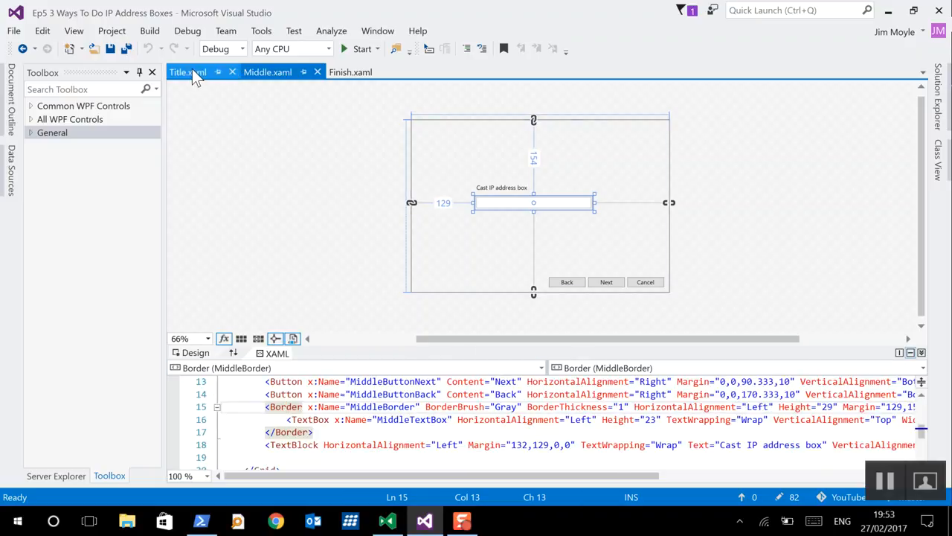
pyautogui.click(268, 71)
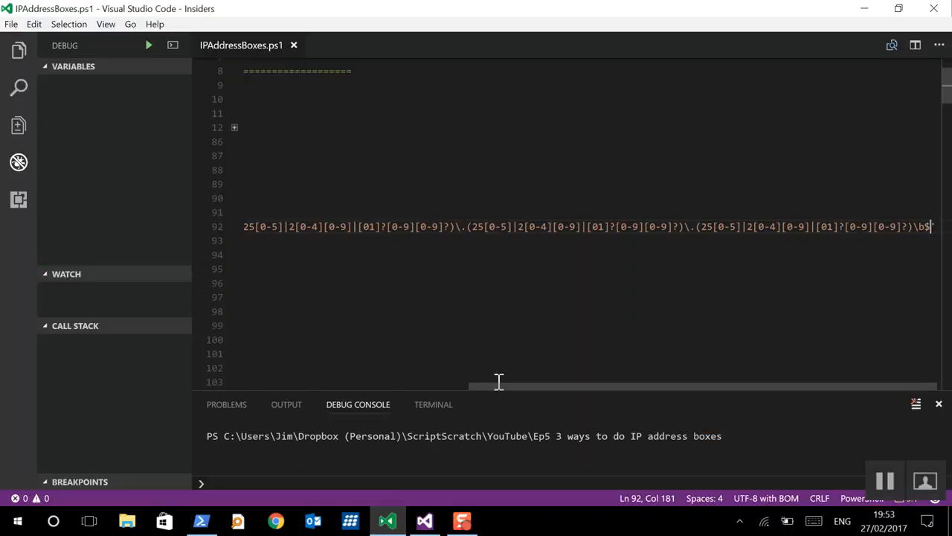
# - Collapse the Title TextChanged handler and scroll to the #Middle Cast Test section with Test-IP
pyautogui.hscroll(-3)
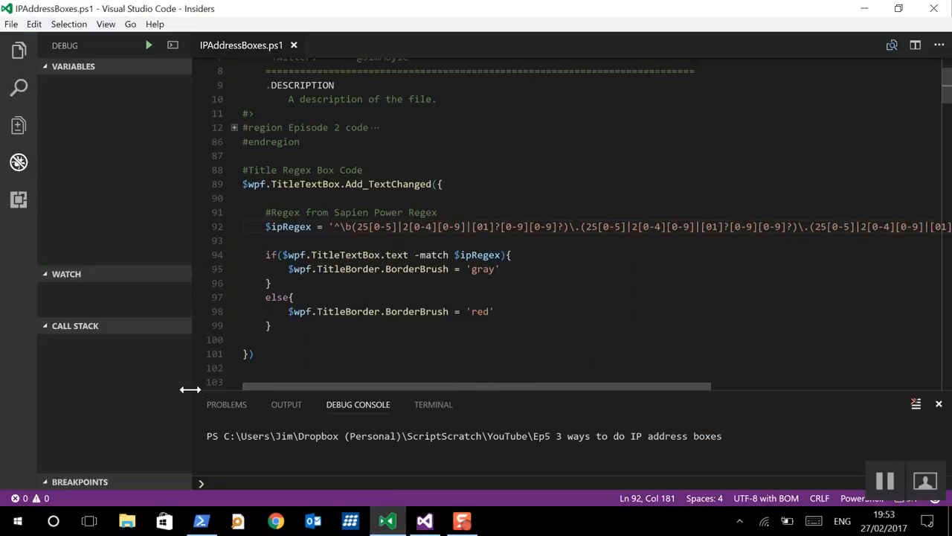
pyautogui.click(235, 185)
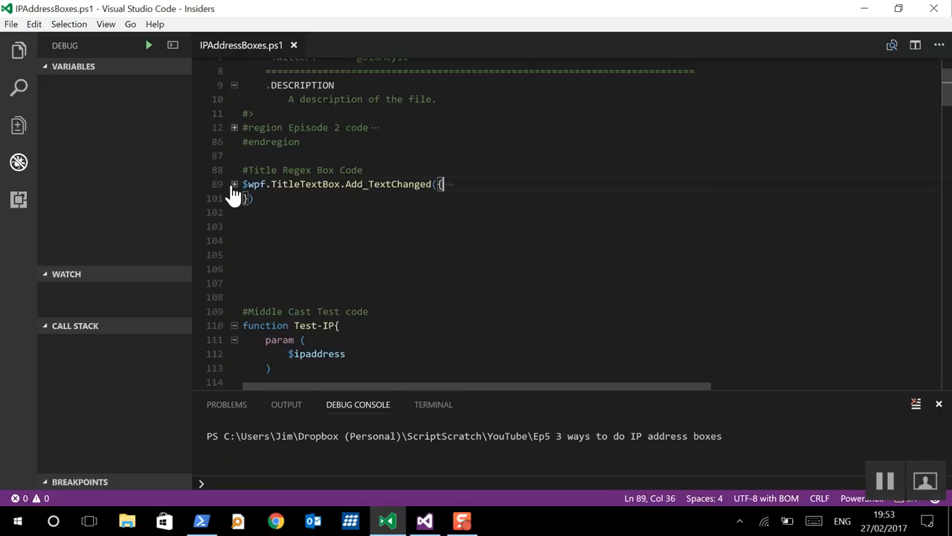
pyautogui.scroll(-3)
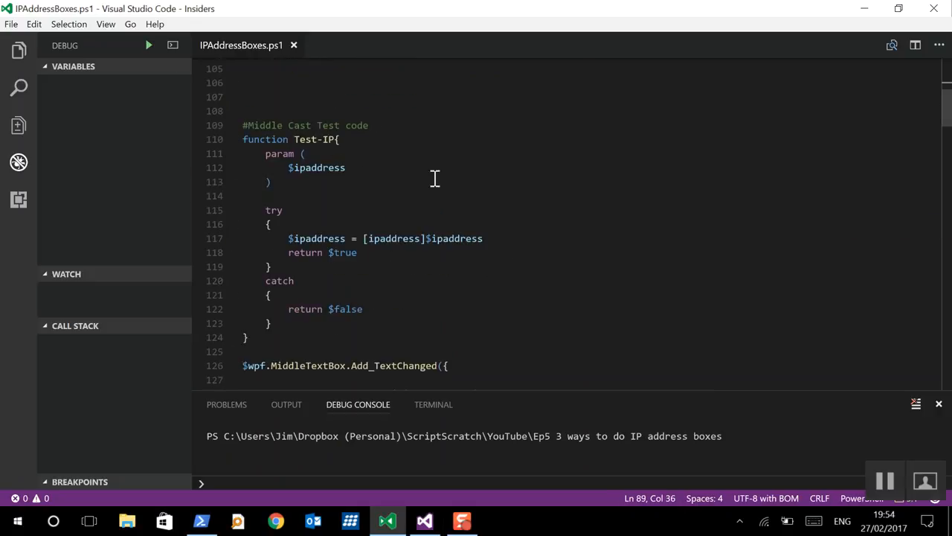
pyautogui.moveTo(355, 238)
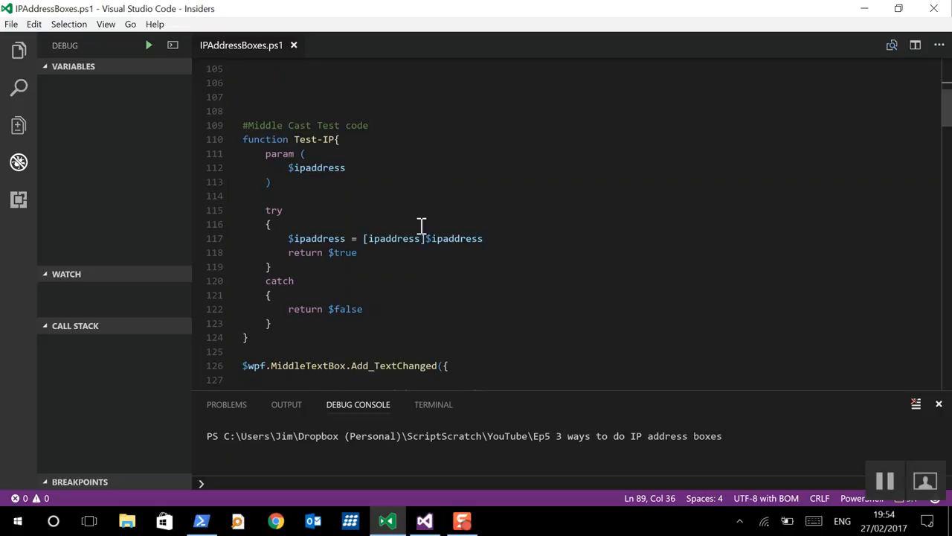
pyautogui.moveTo(269, 181)
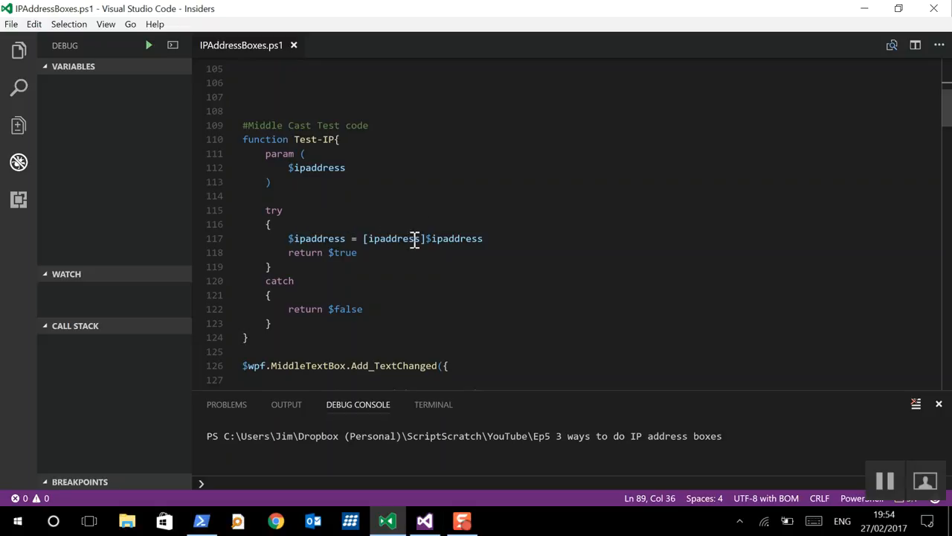
pyautogui.moveTo(339, 235)
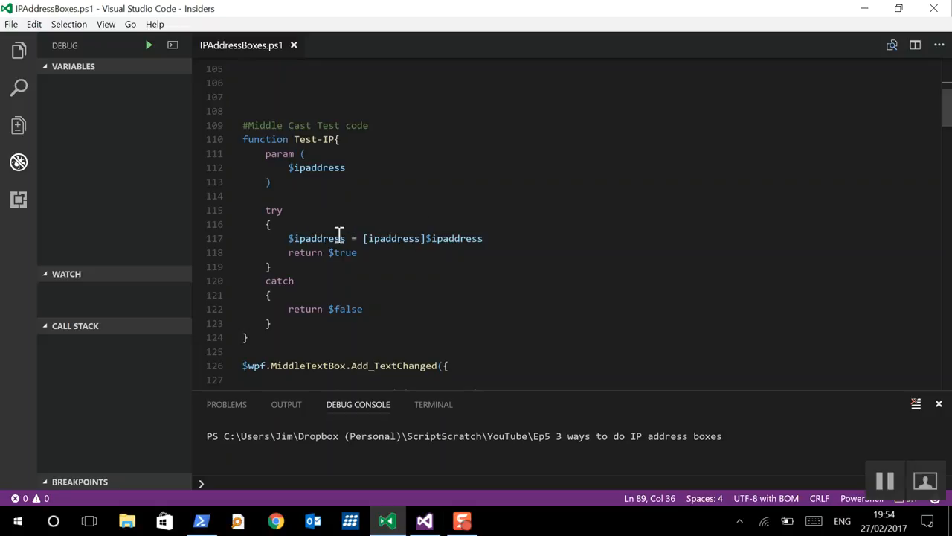
pyautogui.moveTo(378, 268)
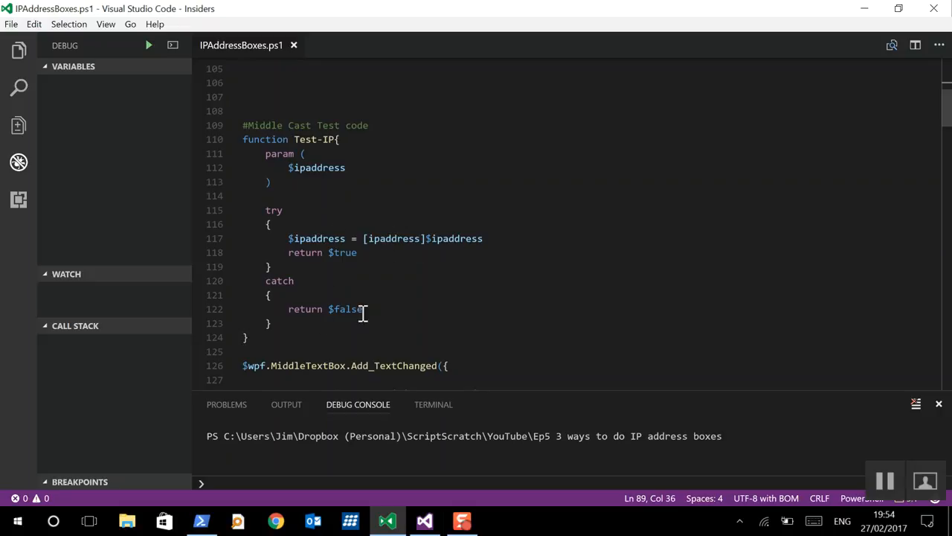
pyautogui.moveTo(258, 140)
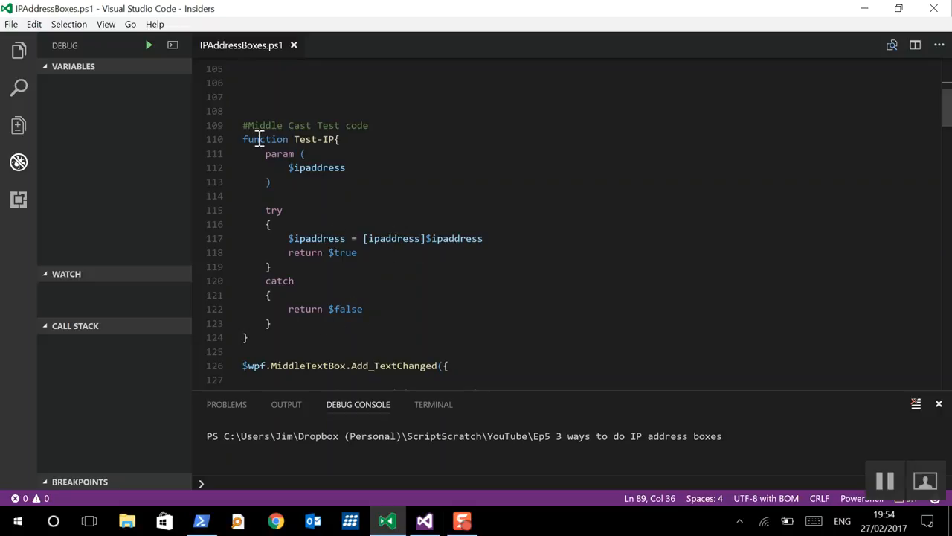
pyautogui.moveTo(393, 256)
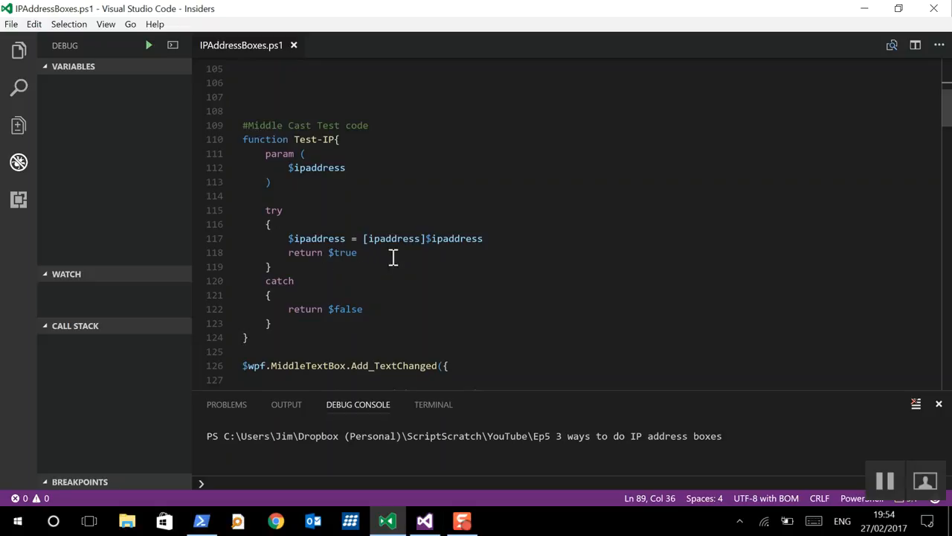
pyautogui.moveTo(405, 245)
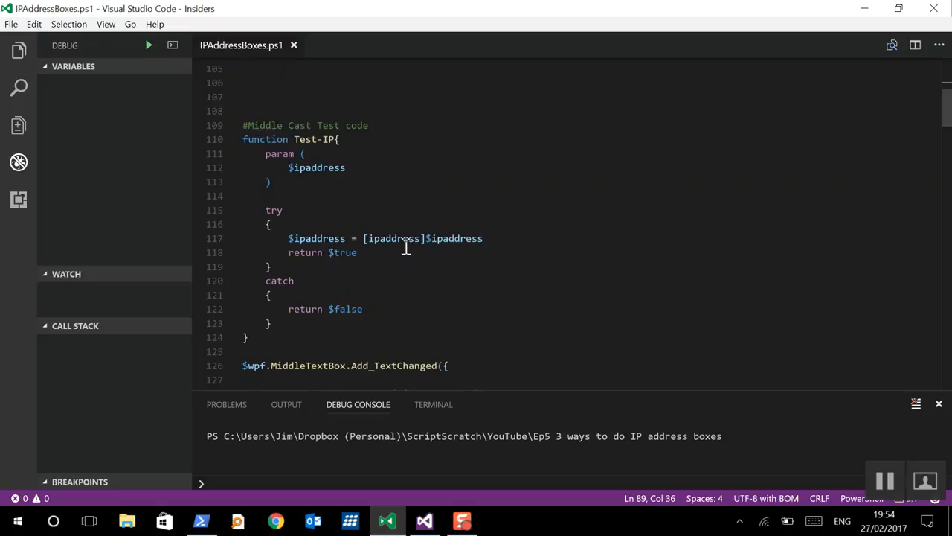
pyautogui.moveTo(319, 167)
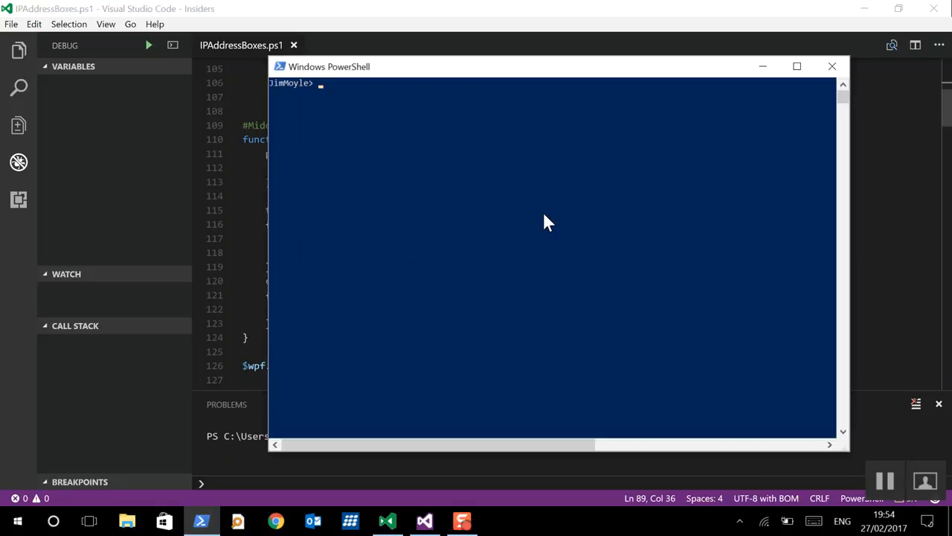
# - Cast '256.1.1.1' to [ipaddress] (fails) and '255.1.1.1' (succeeds) in the console
pyautogui.write("$ip = '255.1.1.1'")
pyautogui.write('[ipaddress]$ip')
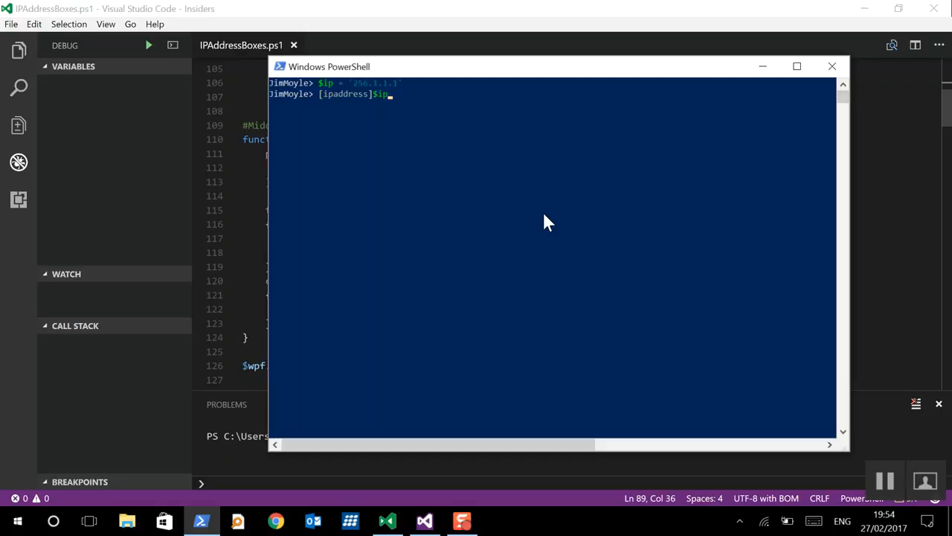
pyautogui.press('Return')
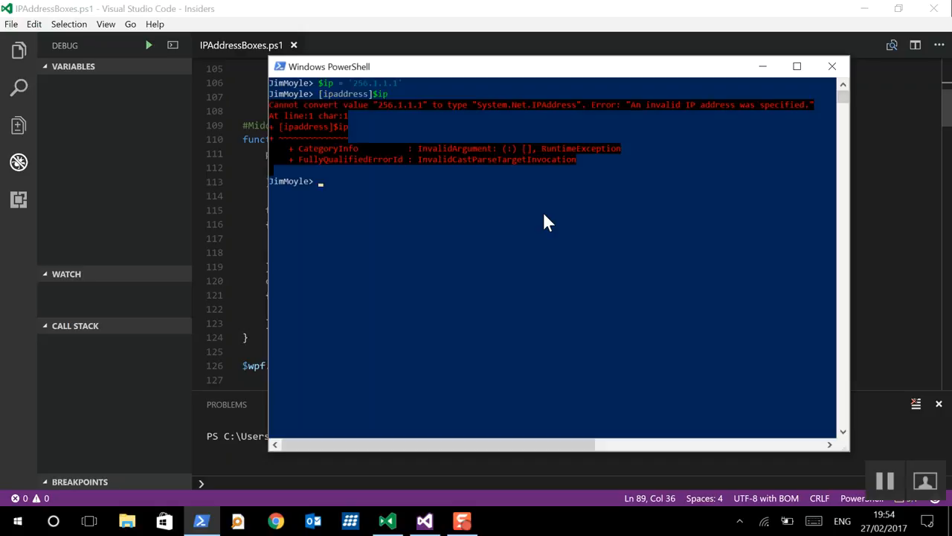
pyautogui.write("$ip = '256.1.1.1'")
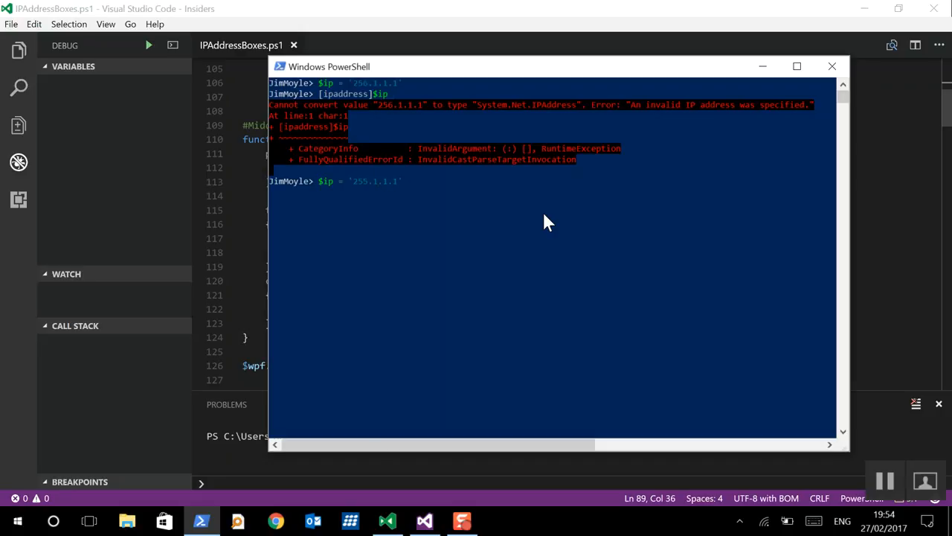
pyautogui.write('[ipaddress]$ip')
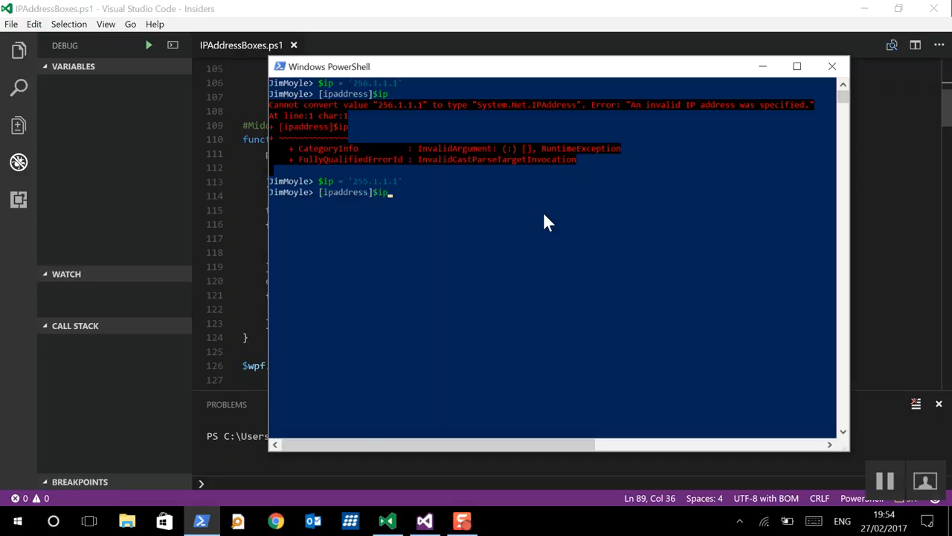
pyautogui.press('Return')
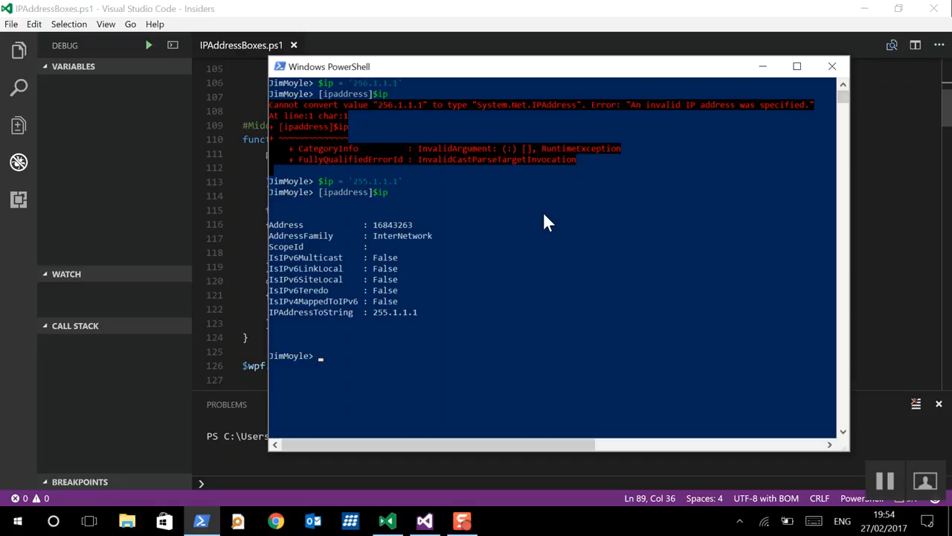
pyautogui.moveTo(771, 60)
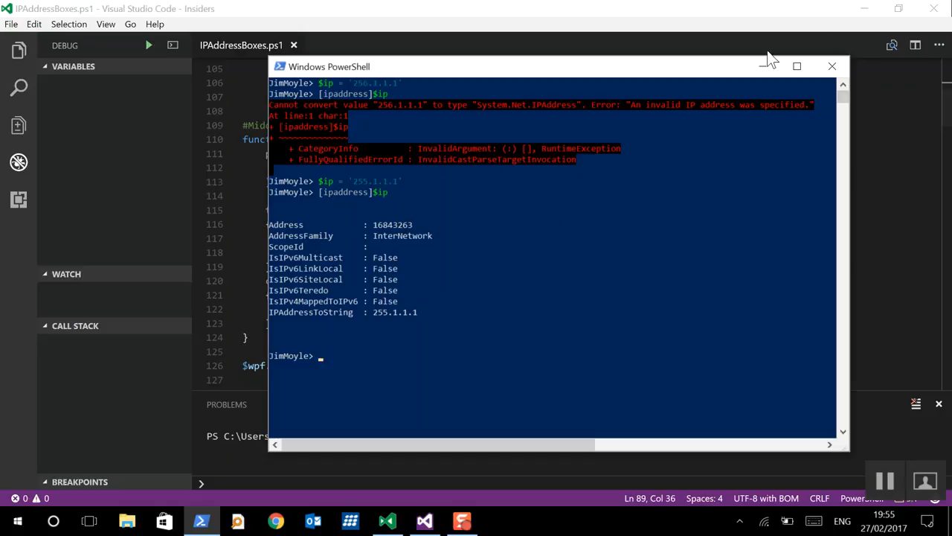
# - Return to the script and scroll through Test-IP and the MiddleTextBox TextChanged handler
pyautogui.click(832, 65)
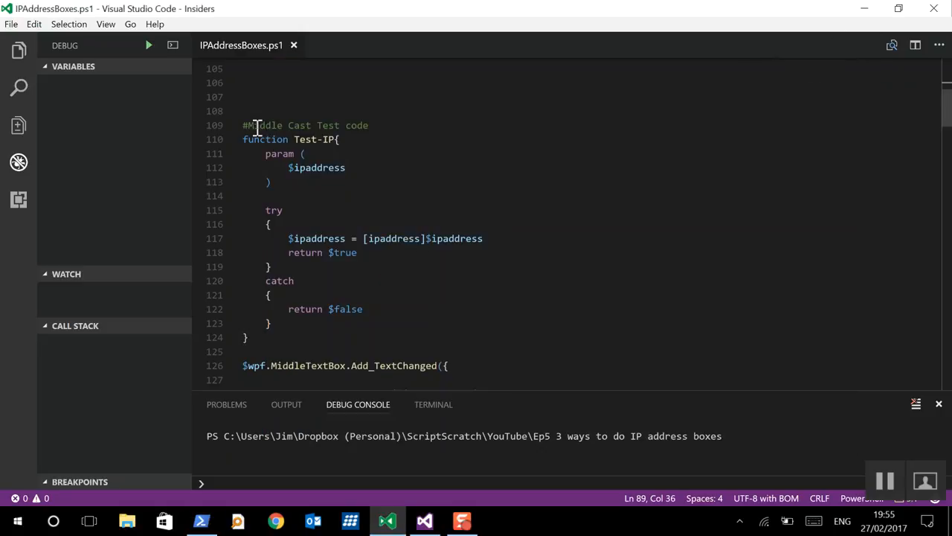
pyautogui.scroll(-3)
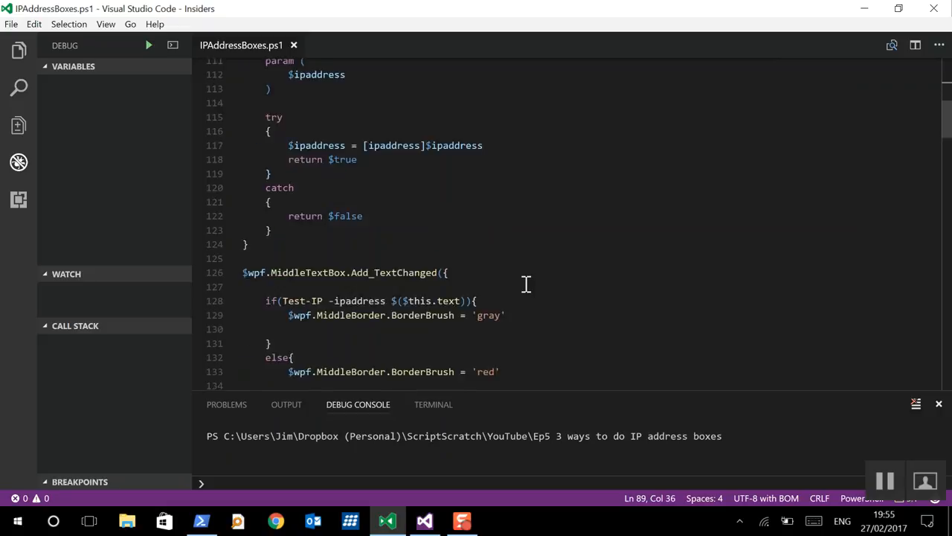
pyautogui.scroll(-3)
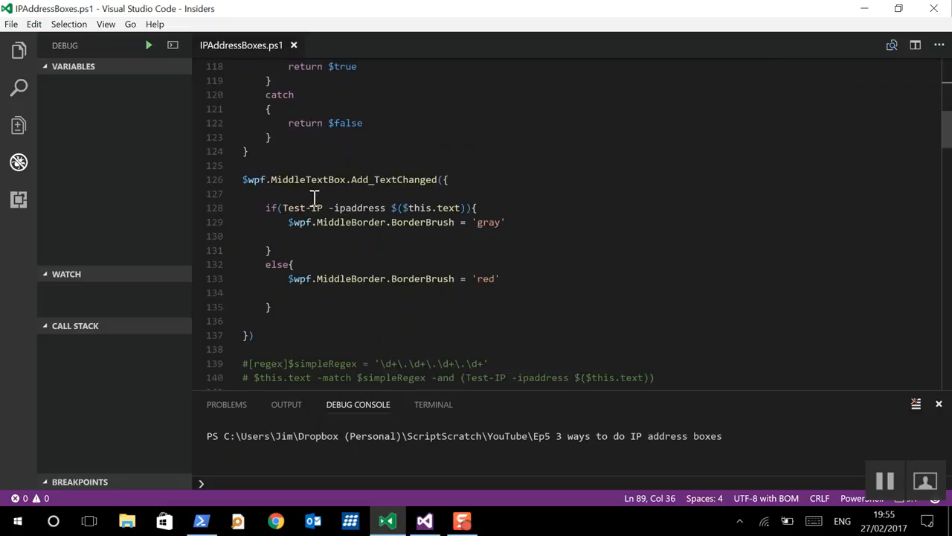
pyautogui.moveTo(405, 186)
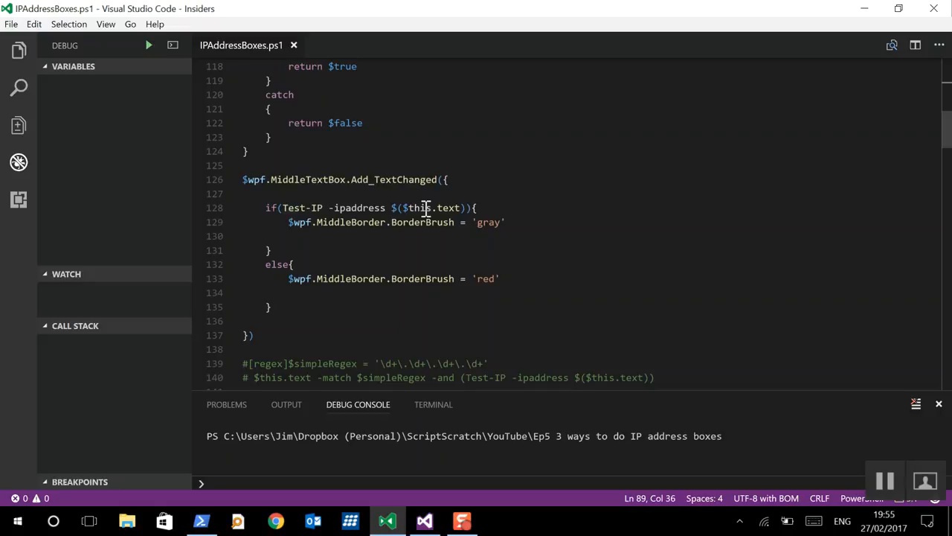
pyautogui.moveTo(434, 208)
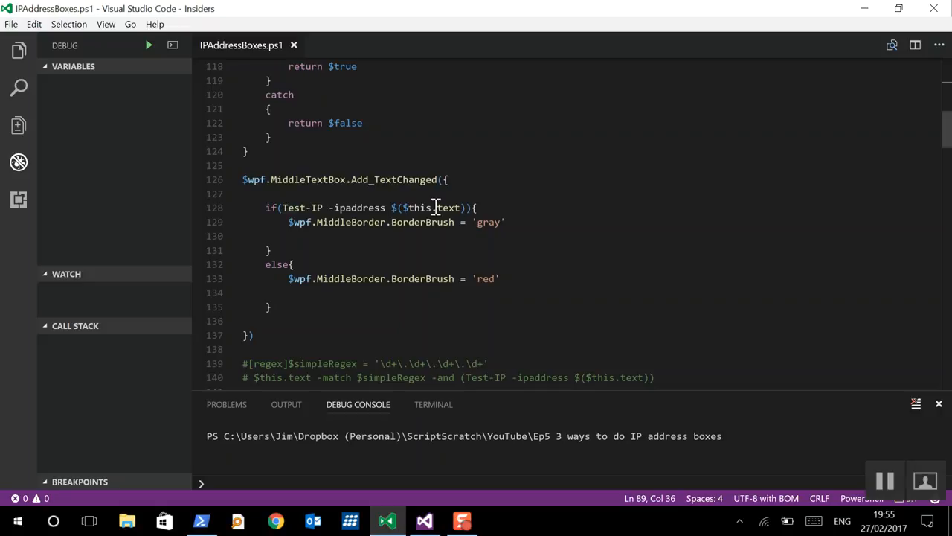
pyautogui.moveTo(356, 235)
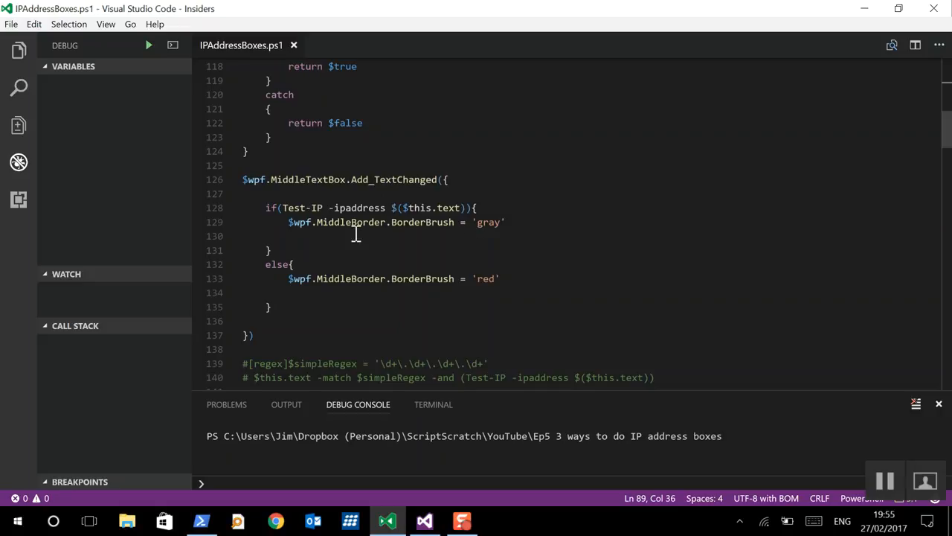
pyautogui.moveTo(262, 288)
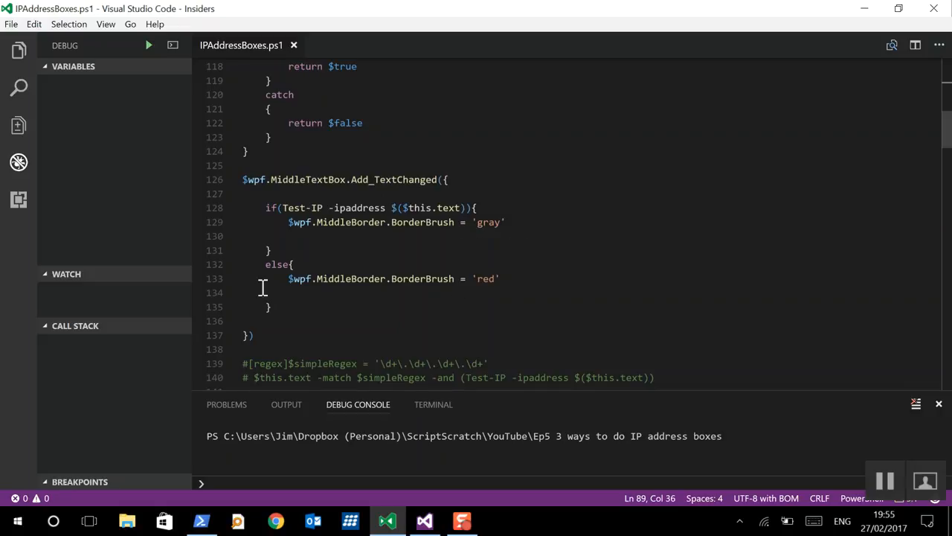
pyautogui.moveTo(579, 216)
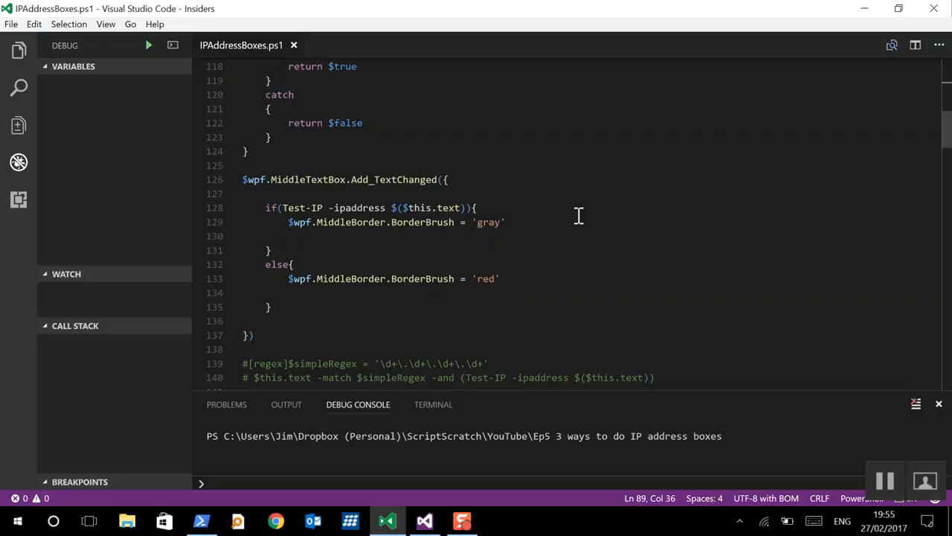
pyautogui.scroll(3)
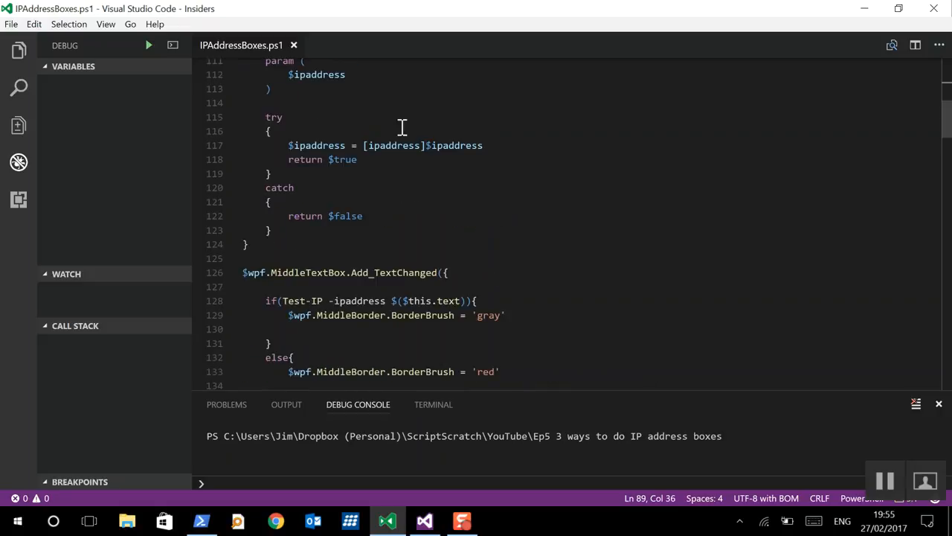
pyautogui.moveTo(149, 45)
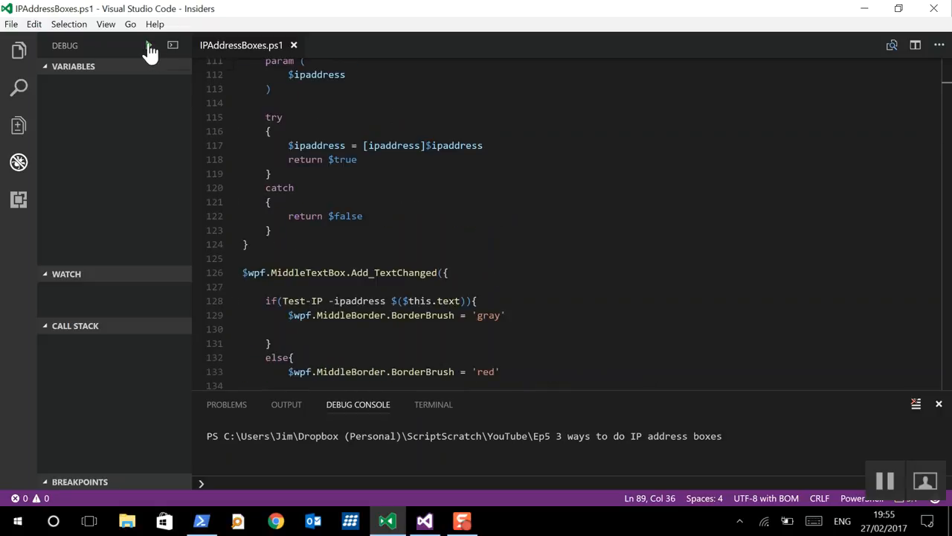
# - Run the script, go to the Cast IP page, enter 1.1.1.1. and remove the trailing dot
pyautogui.click(149, 45)
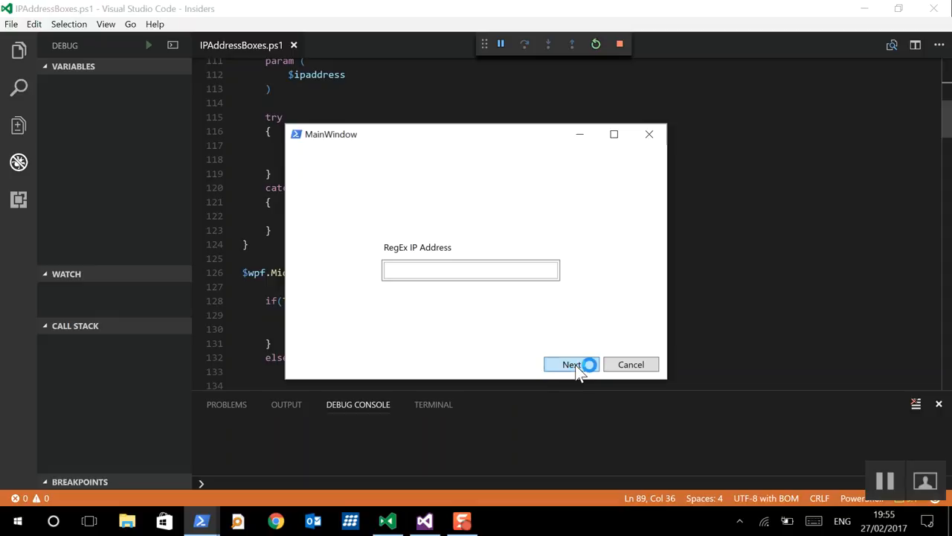
pyautogui.click(572, 363)
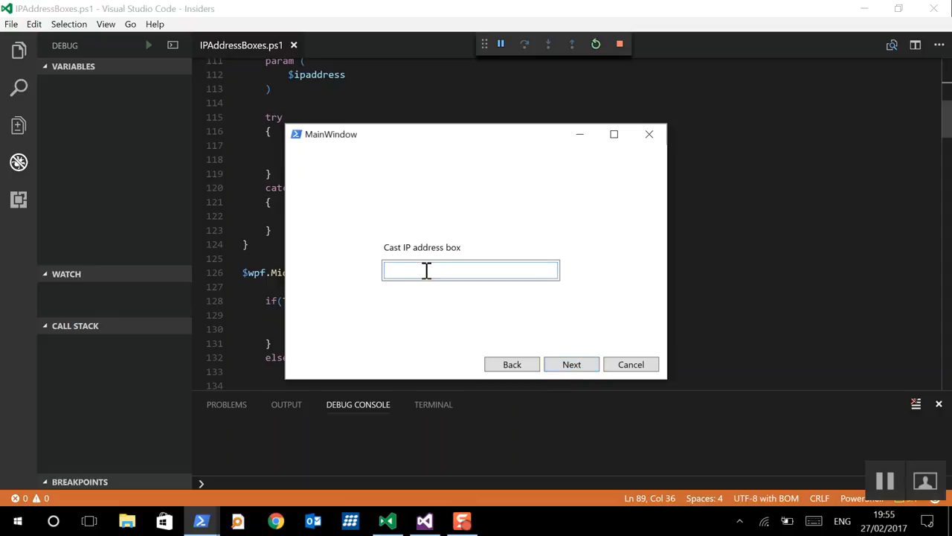
pyautogui.write('1')
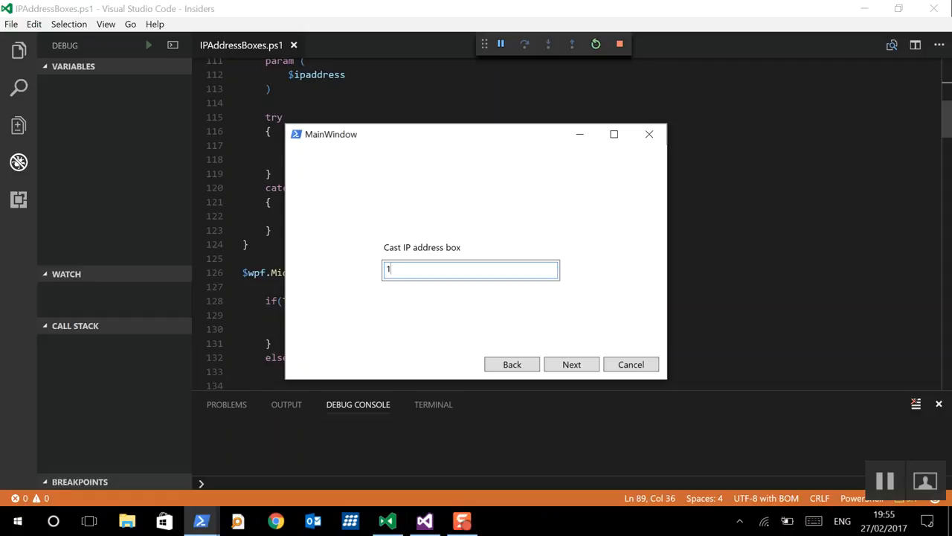
pyautogui.write('.')
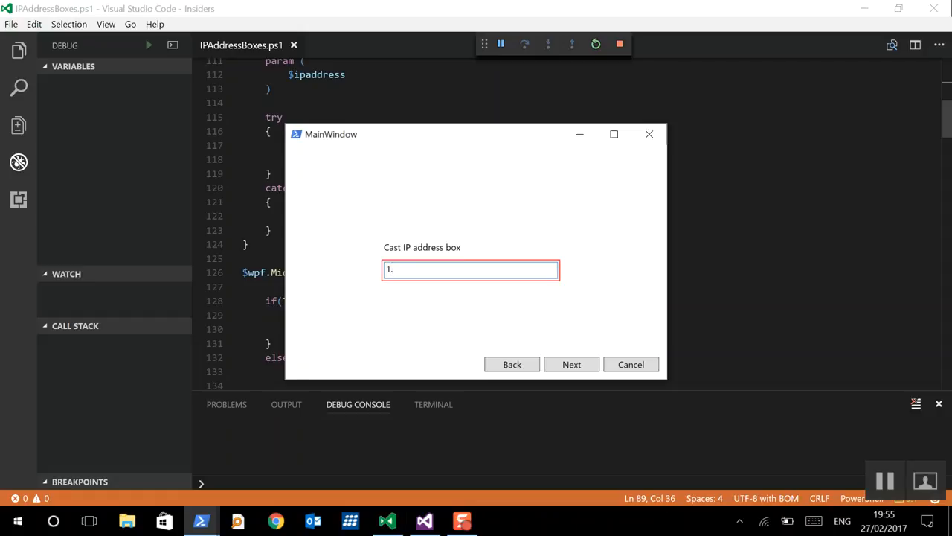
pyautogui.write('1.1')
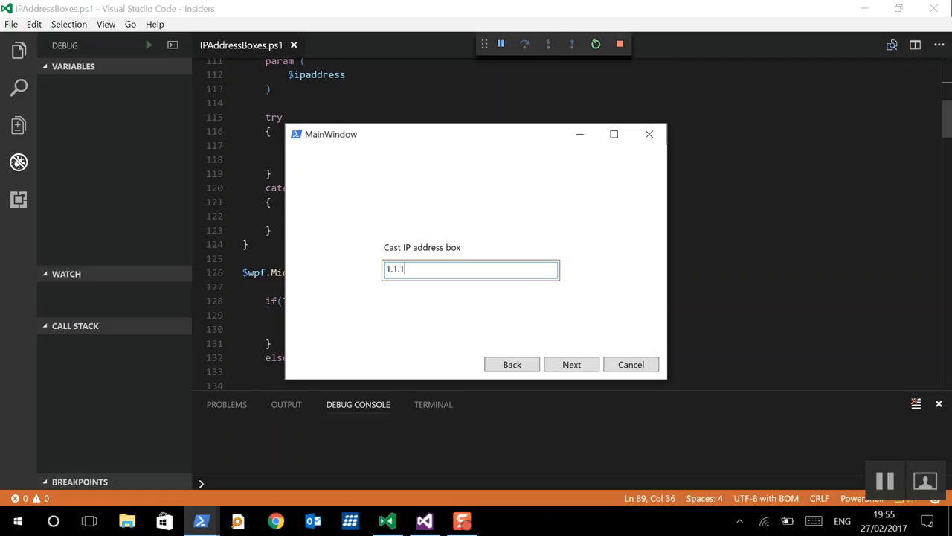
pyautogui.write('.1.1')
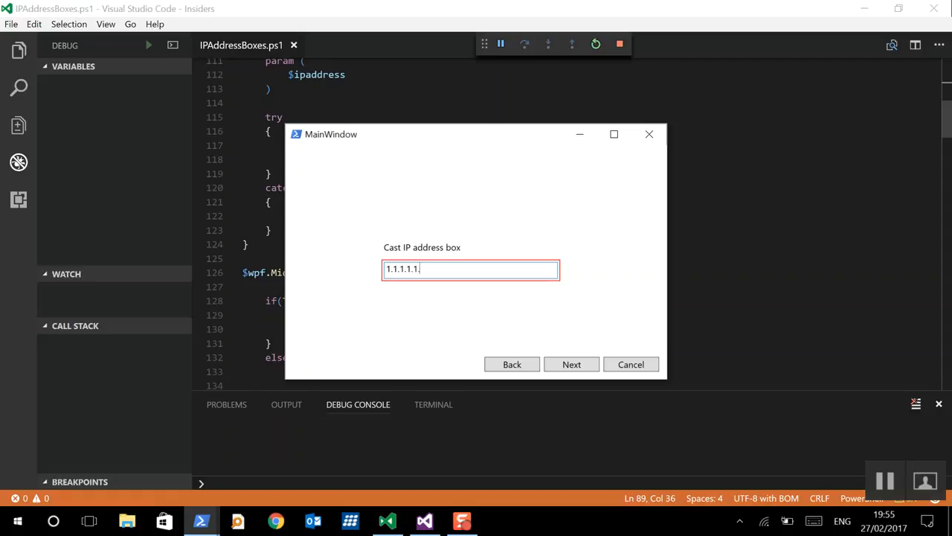
pyautogui.press('Backspace')
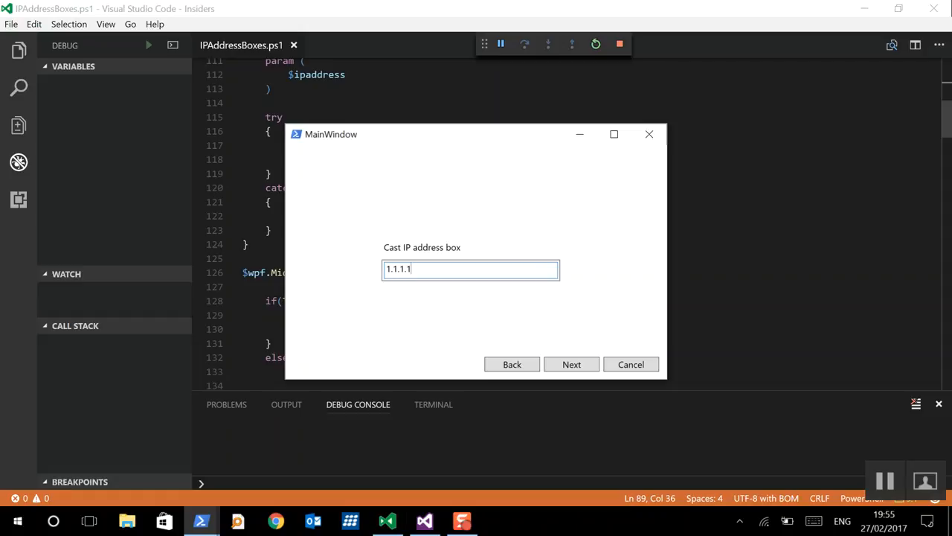
pyautogui.moveTo(291, 484)
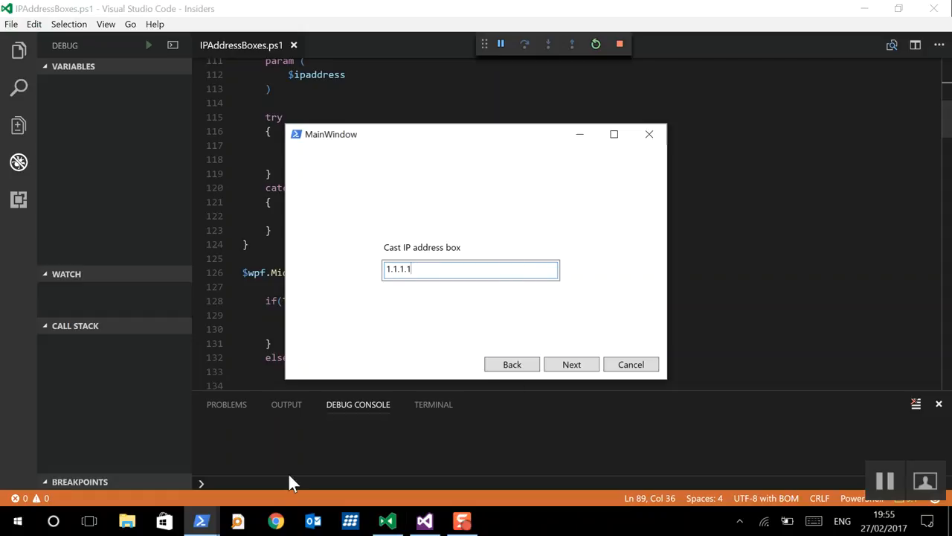
pyautogui.moveTo(200, 521)
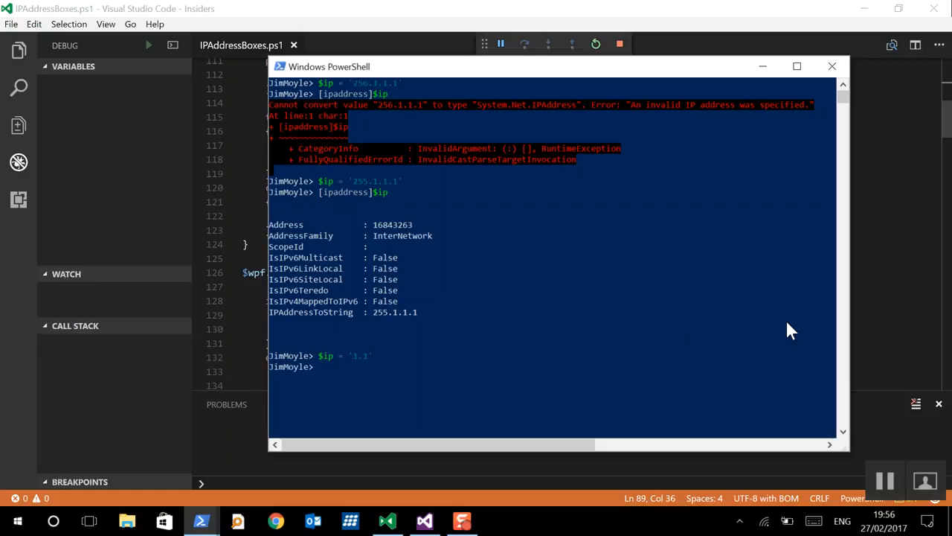
# - Cast '1.1' with [ipaddress]$ip and highlight the resulting 1.0.0.1 address
pyautogui.write('[ipaddress]$ip')
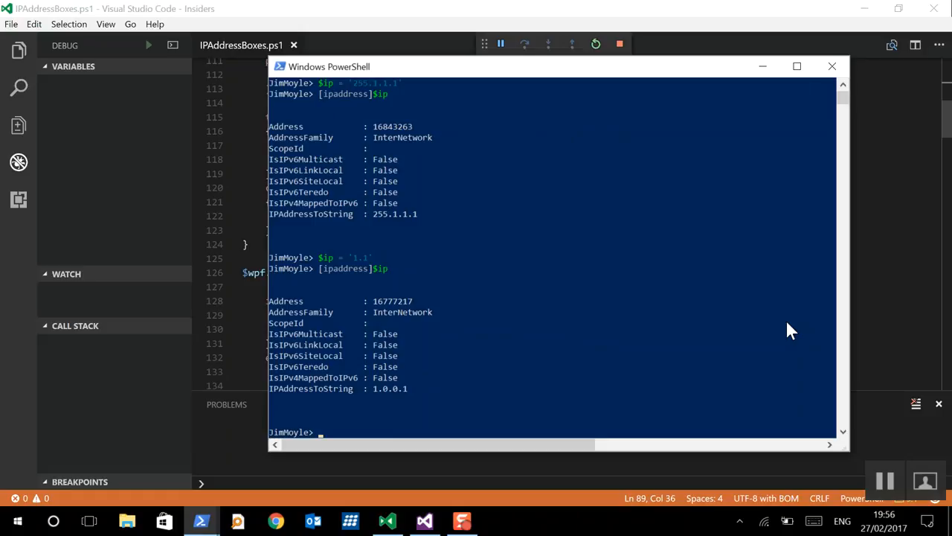
pyautogui.moveTo(735, 292)
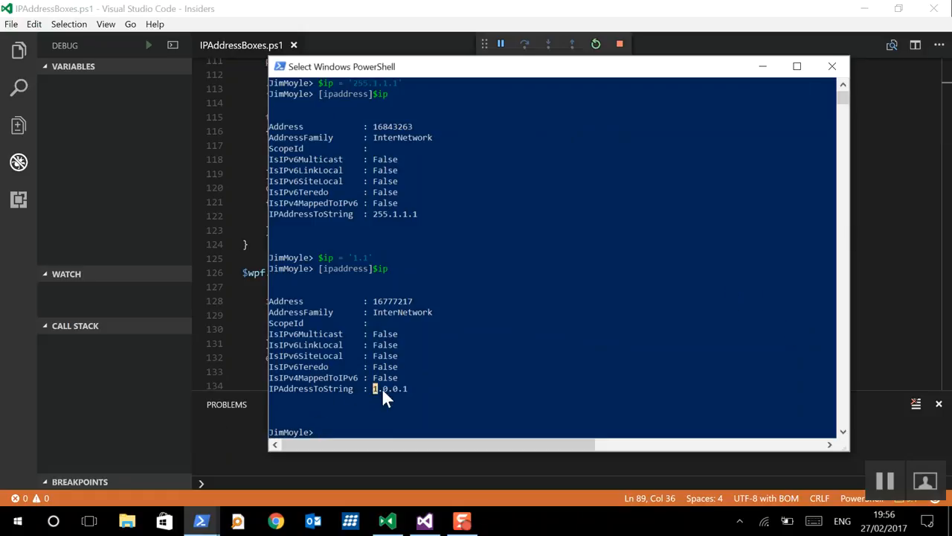
pyautogui.doubleClick(389, 388)
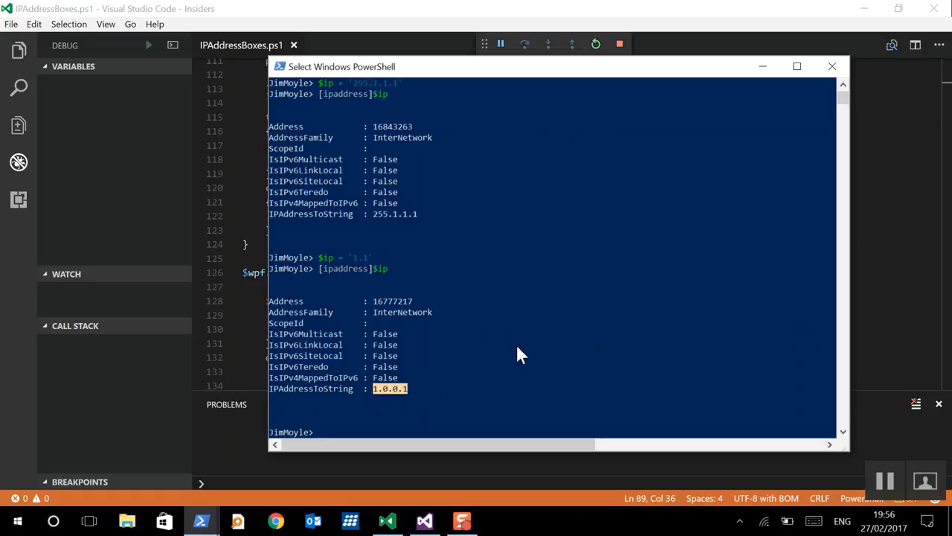
pyautogui.moveTo(583, 296)
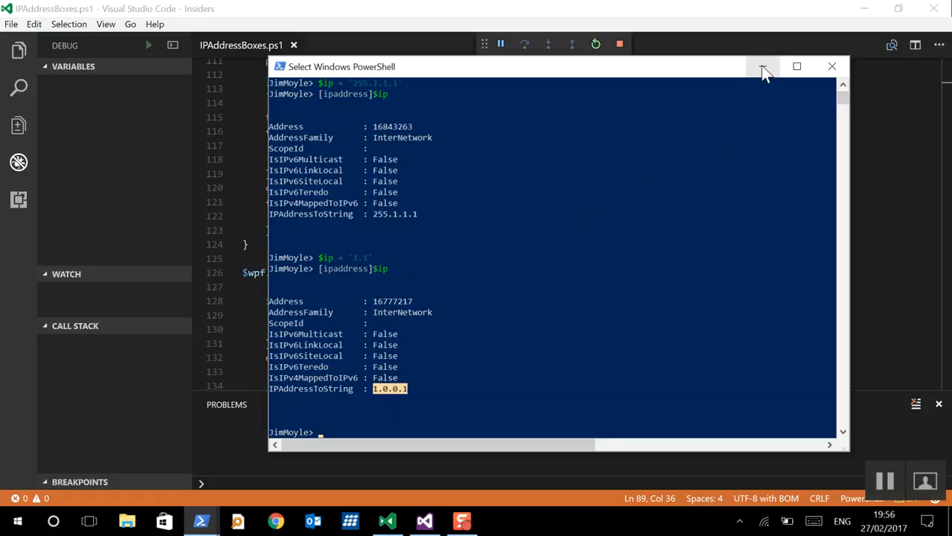
# - Cancel the test window, uncomment the $simpleRegex line and change \d to \d+
pyautogui.click(762, 66)
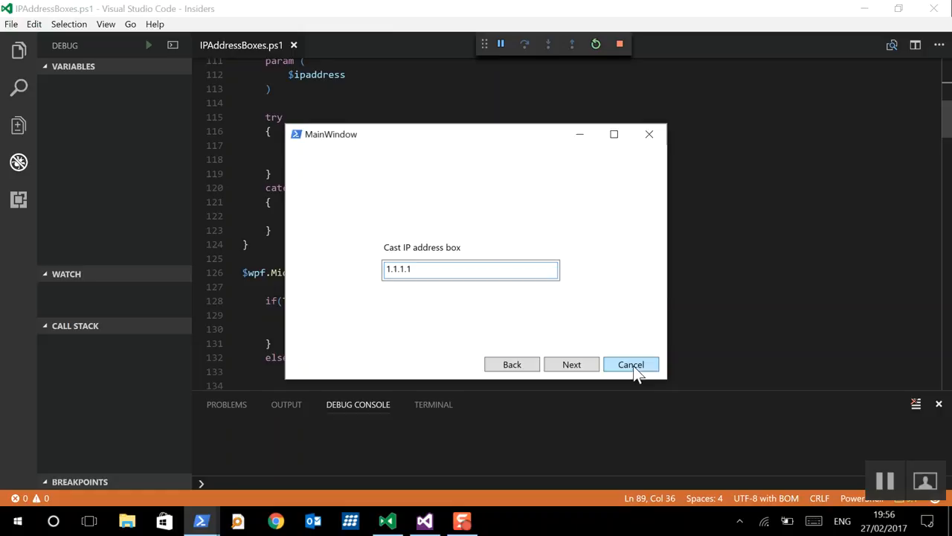
pyautogui.click(630, 363)
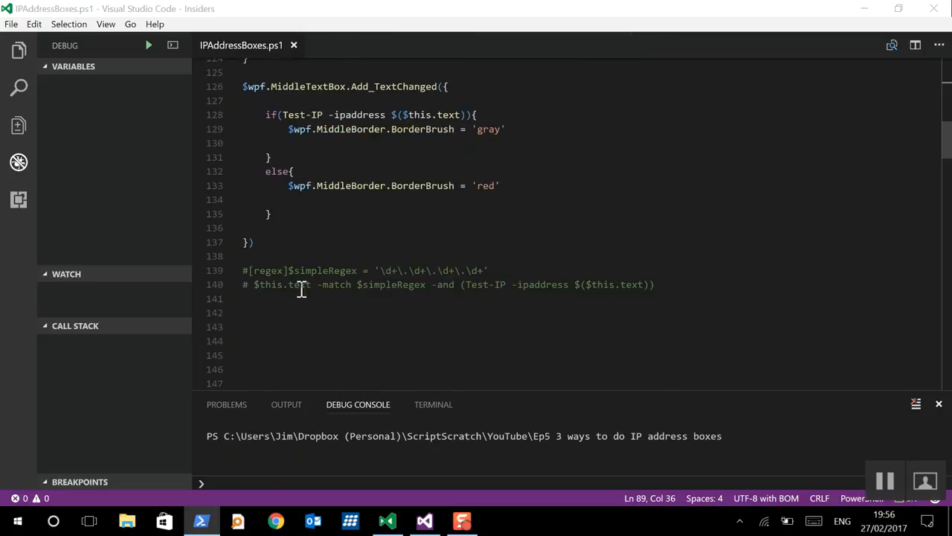
pyautogui.click(250, 271)
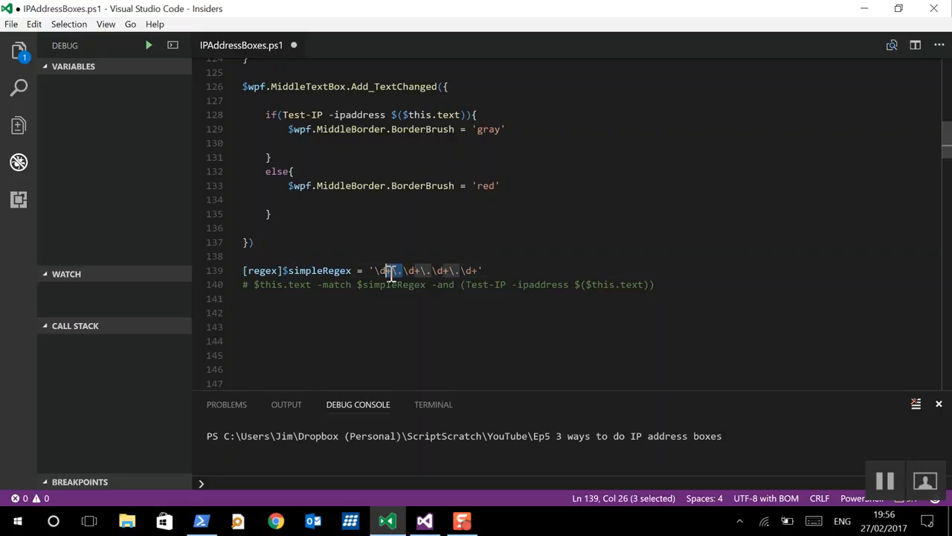
pyautogui.click(399, 271)
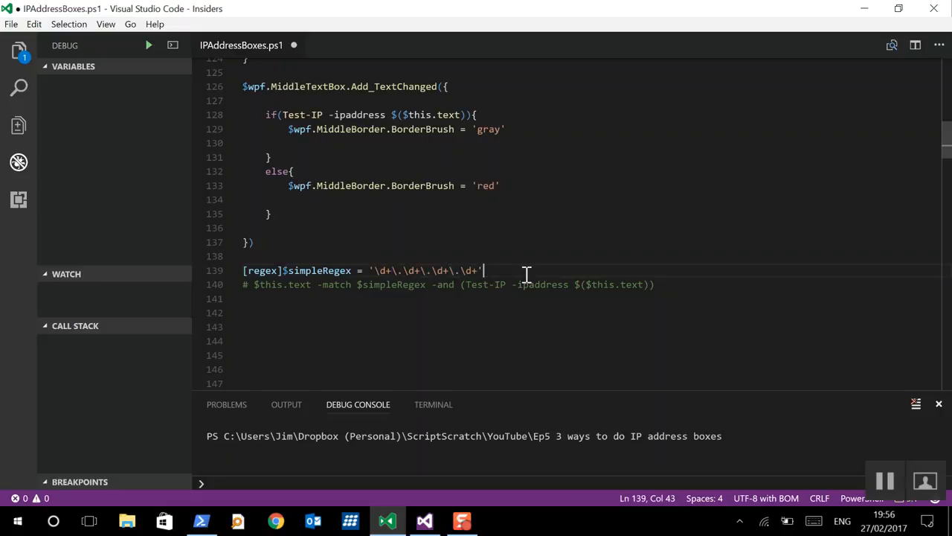
pyautogui.moveTo(321, 290)
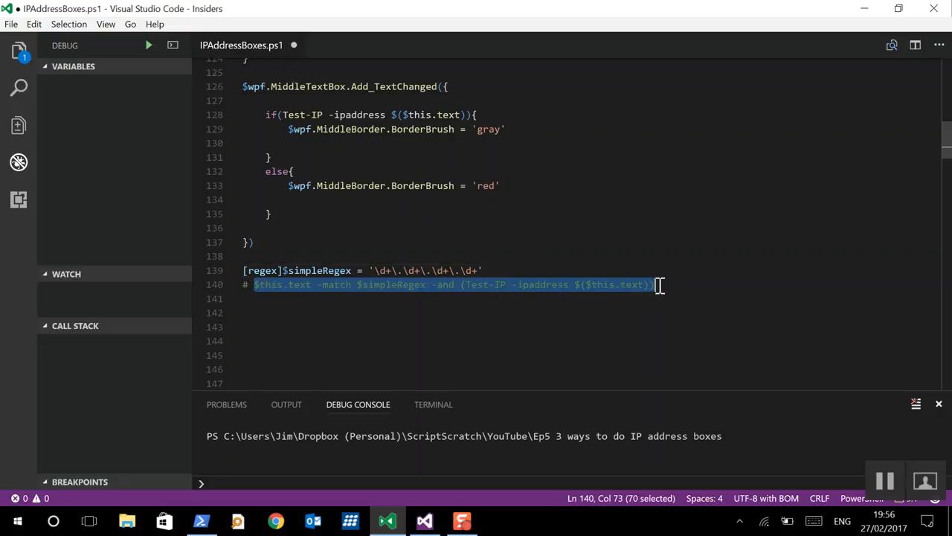
# - Make the MiddleTextBox condition require $simpleRegex -match -and Test-IP
pyautogui.scroll(3)
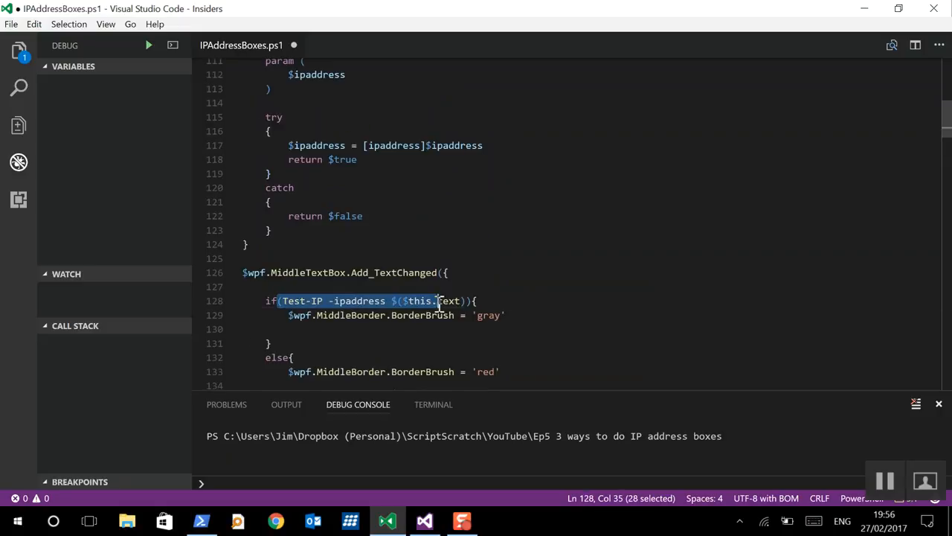
pyautogui.moveTo(438, 300); pyautogui.dragTo(461, 301)
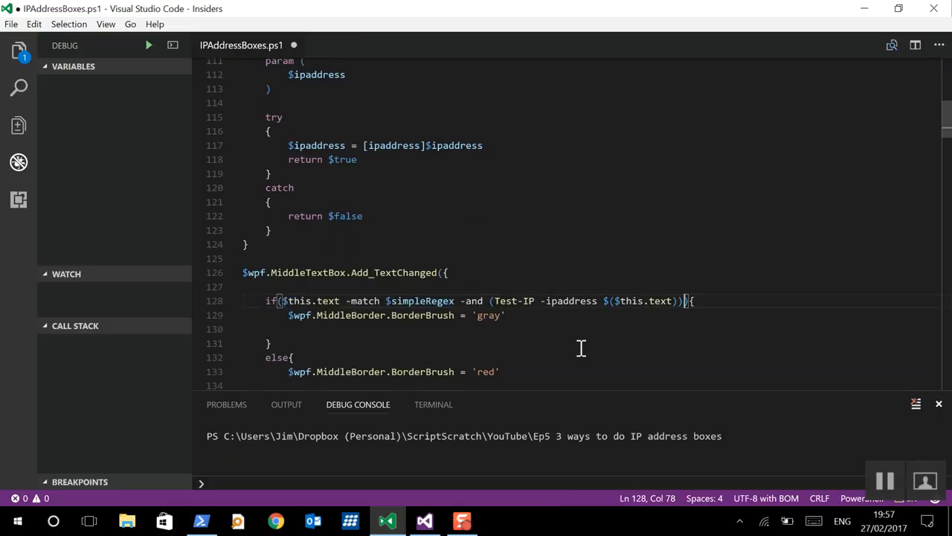
pyautogui.moveTo(286, 306)
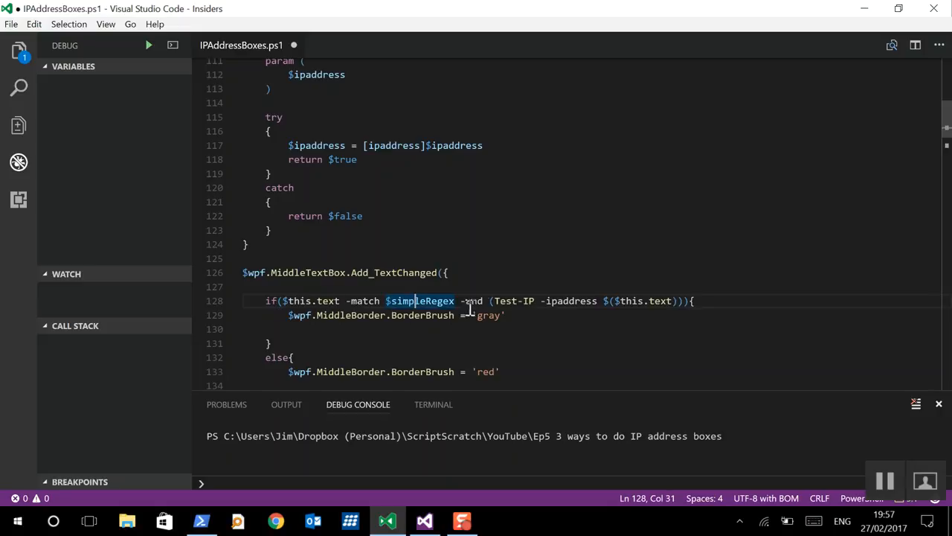
pyautogui.scroll(-3)
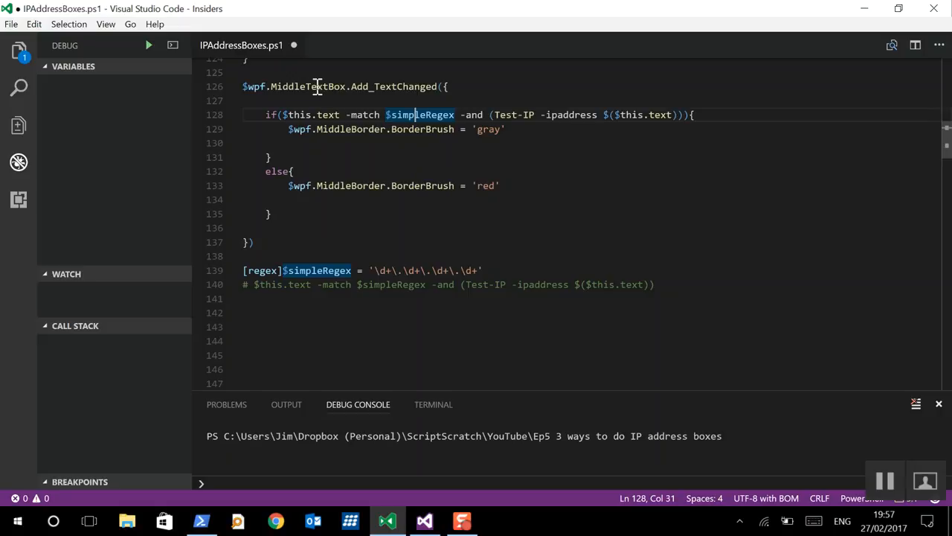
pyautogui.moveTo(408, 107)
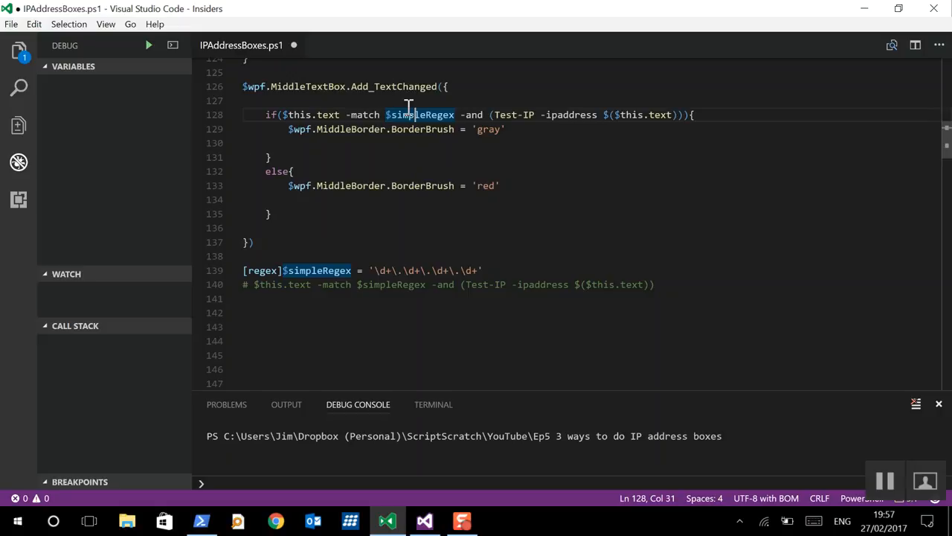
pyautogui.moveTo(259, 173)
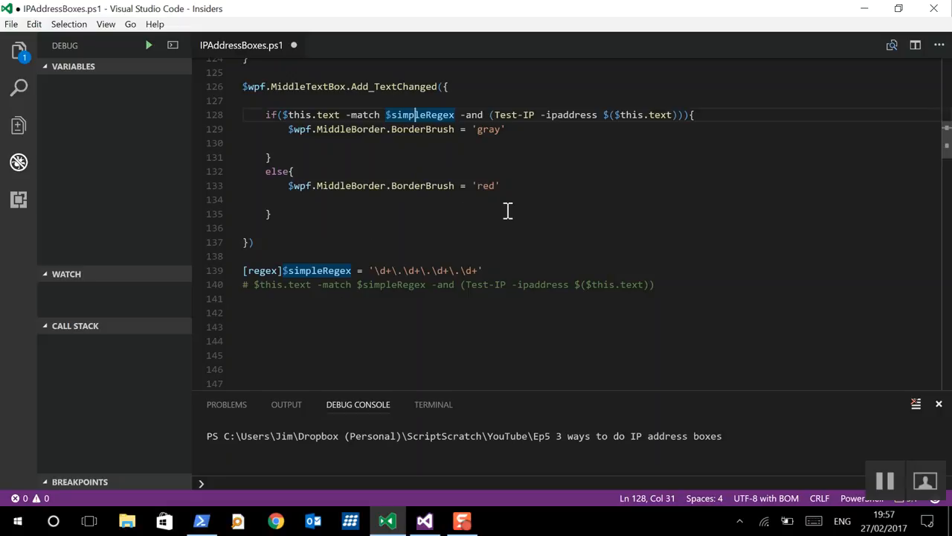
pyautogui.scroll(3)
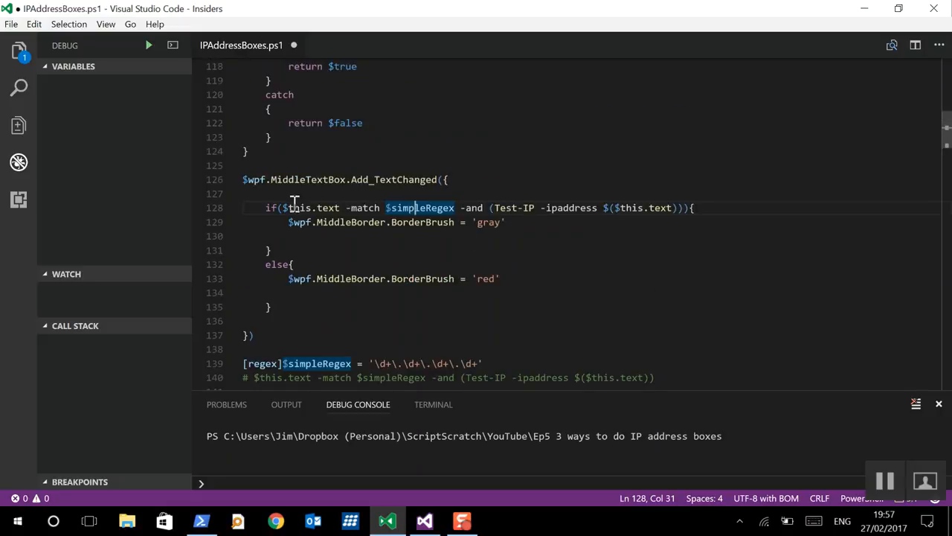
pyautogui.moveTo(424, 209)
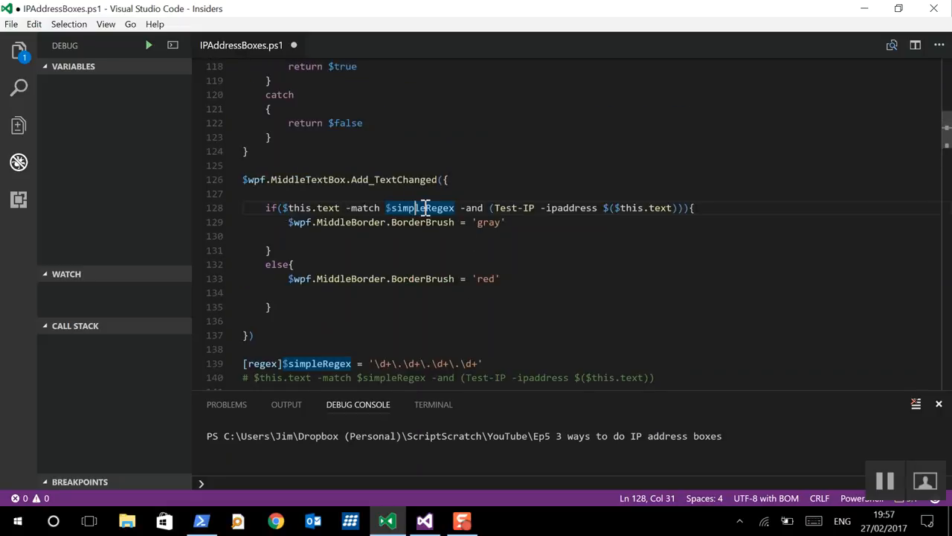
pyautogui.moveTo(545, 208)
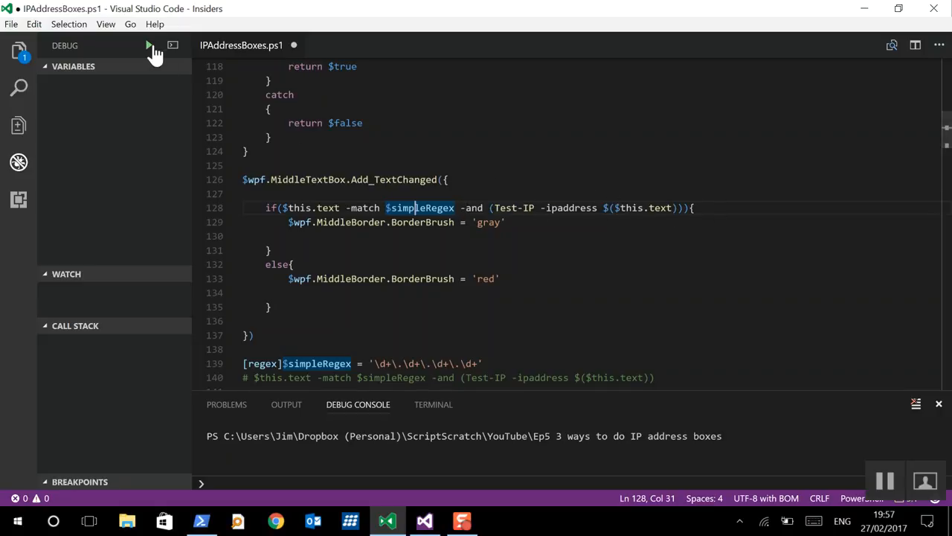
pyautogui.click(148, 44)
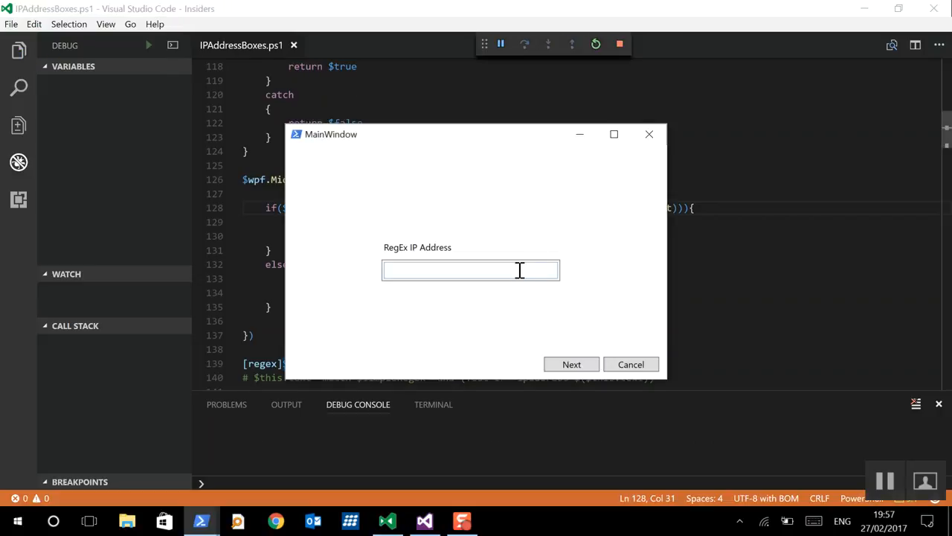
pyautogui.click(571, 363)
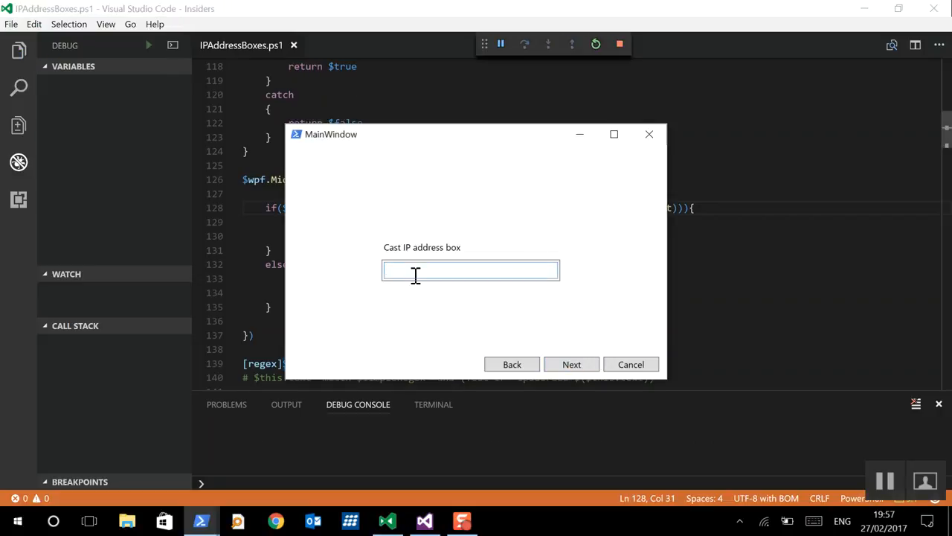
pyautogui.write('192.1')
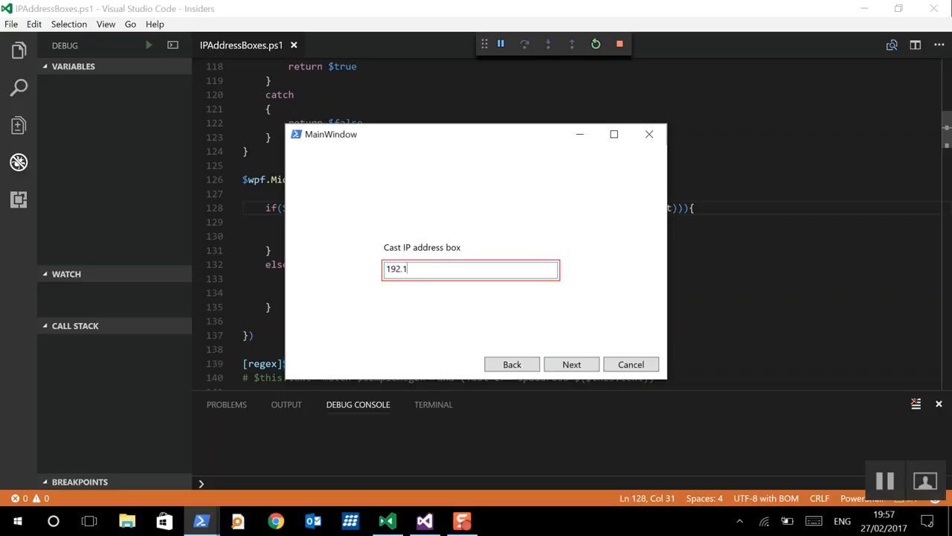
pyautogui.write('68.1.')
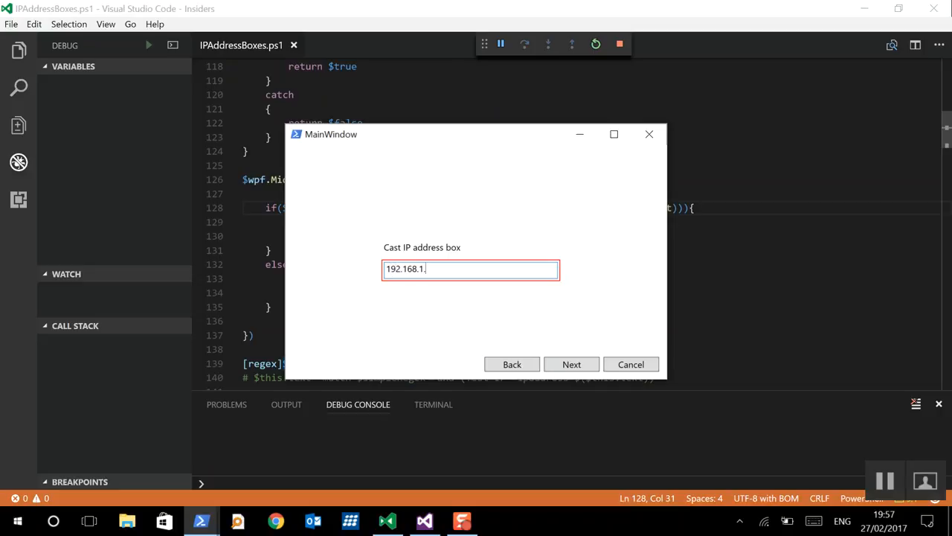
pyautogui.write('1.1')
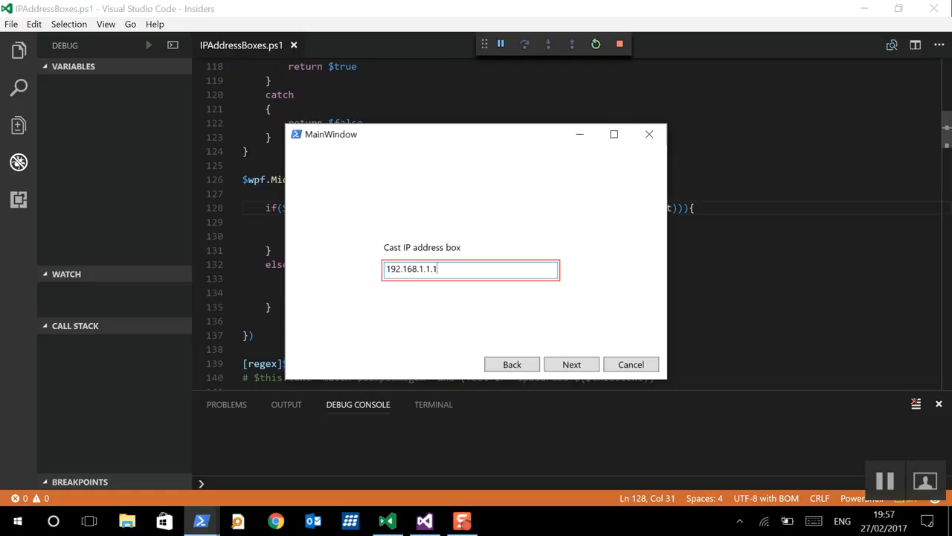
pyautogui.press('Backspace')
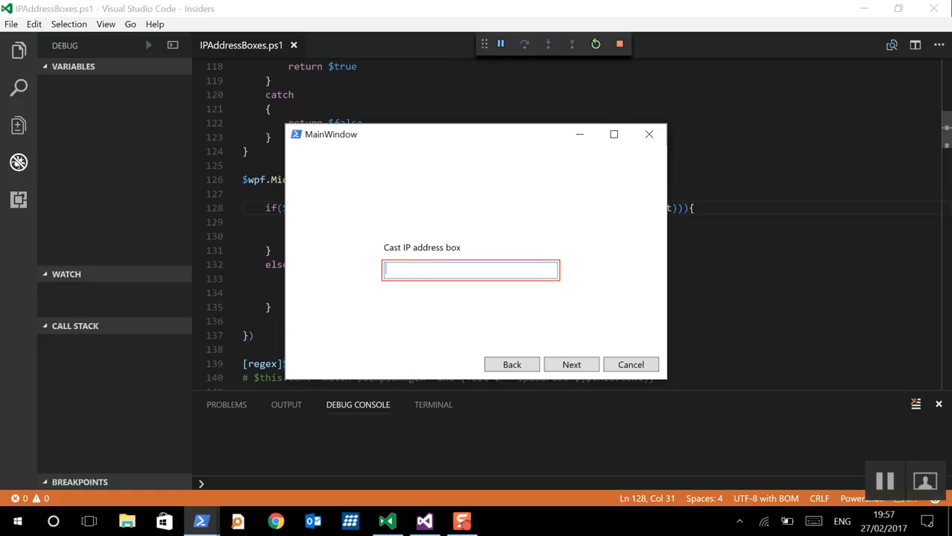
pyautogui.moveTo(460, 141)
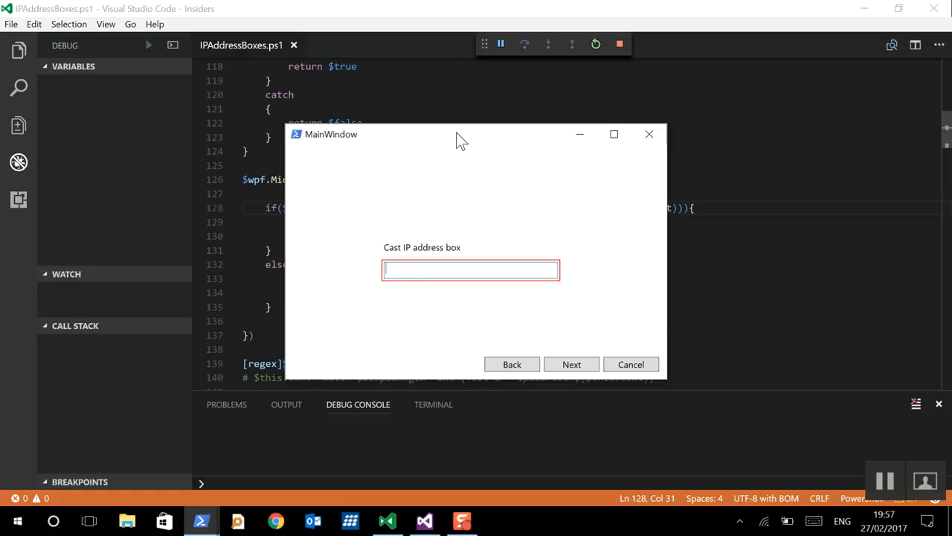
pyautogui.moveTo(458, 134); pyautogui.dragTo(402, 111)
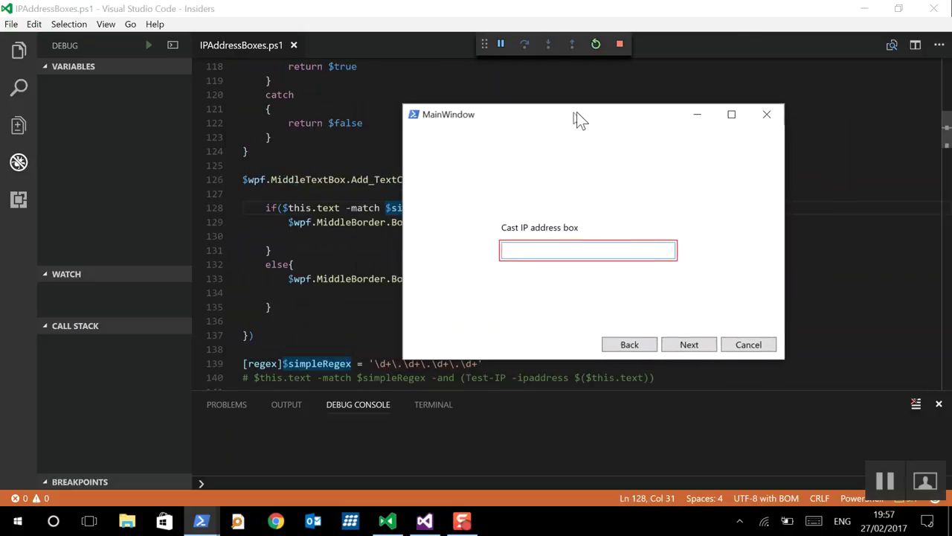
pyautogui.moveTo(581, 114); pyautogui.dragTo(417, 101)
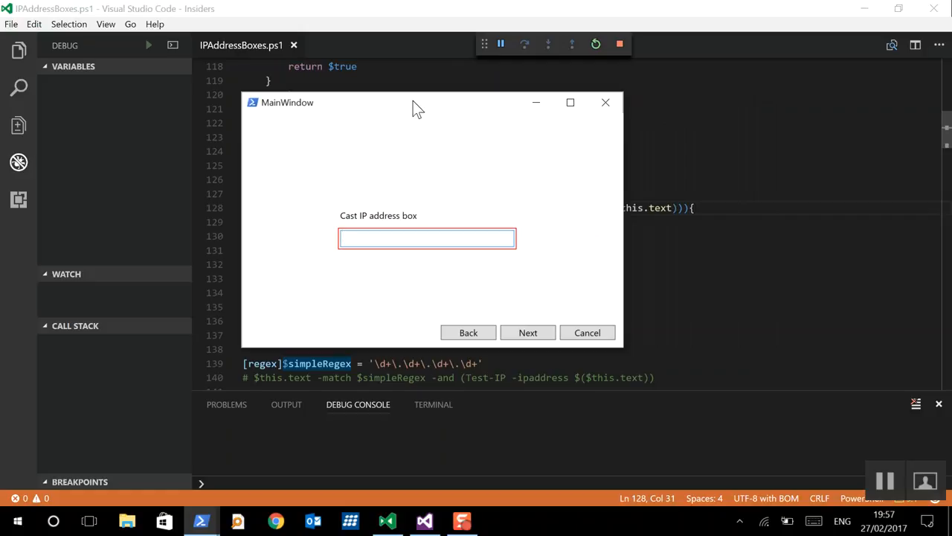
pyautogui.moveTo(587, 291)
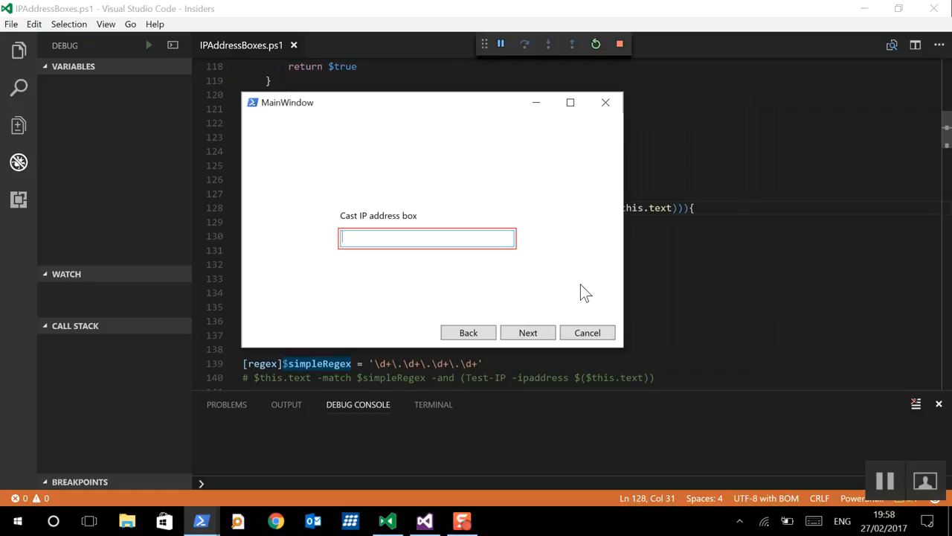
pyautogui.moveTo(587, 333)
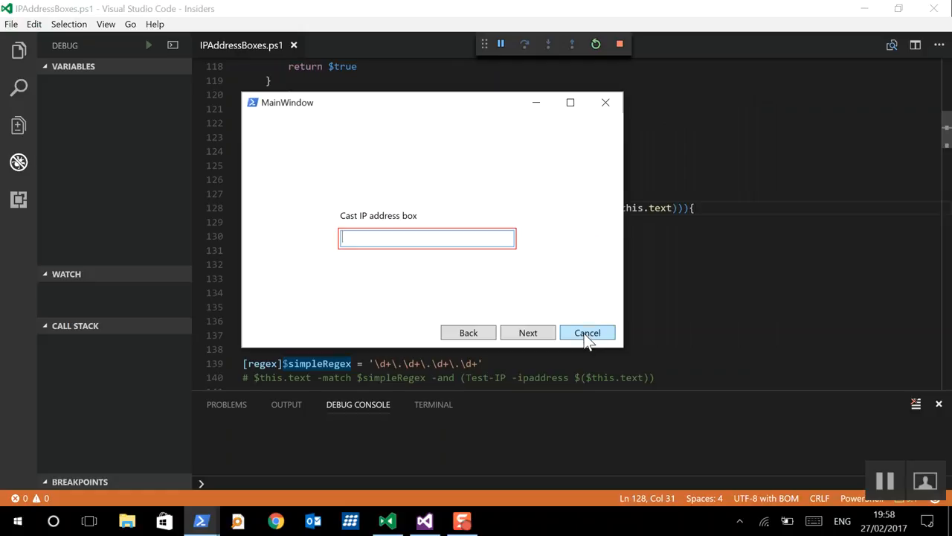
pyautogui.click(587, 333)
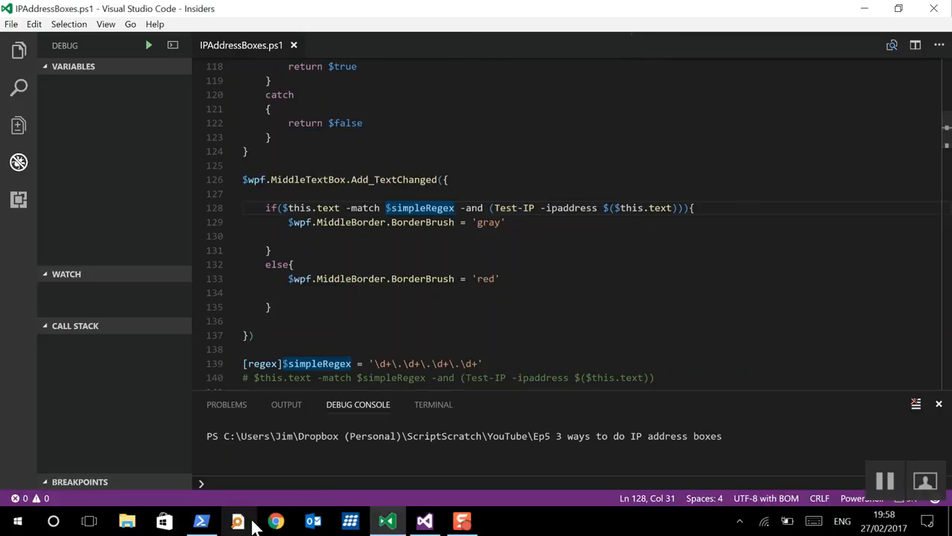
pyautogui.moveTo(201, 521)
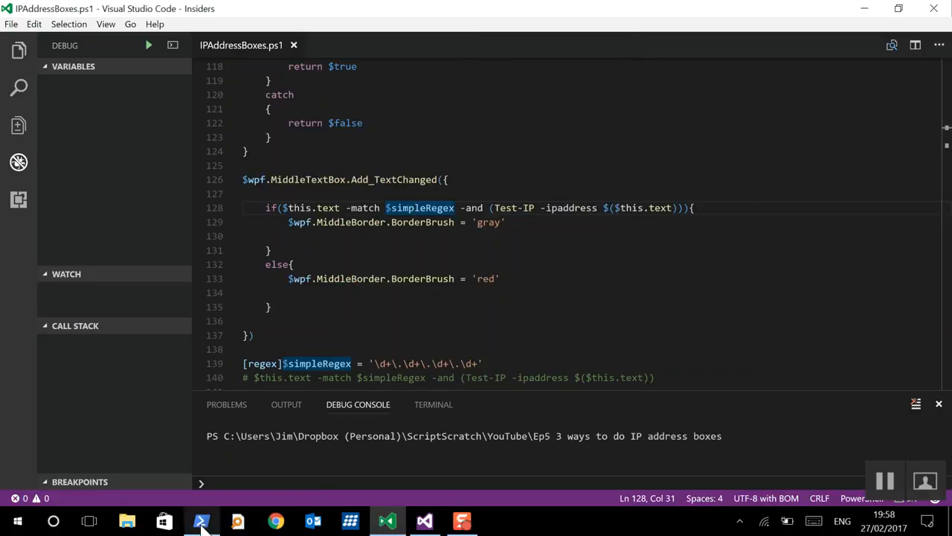
# - Run ncpa.cpl in the PowerShell console to bring up Network Connections
pyautogui.click(202, 521)
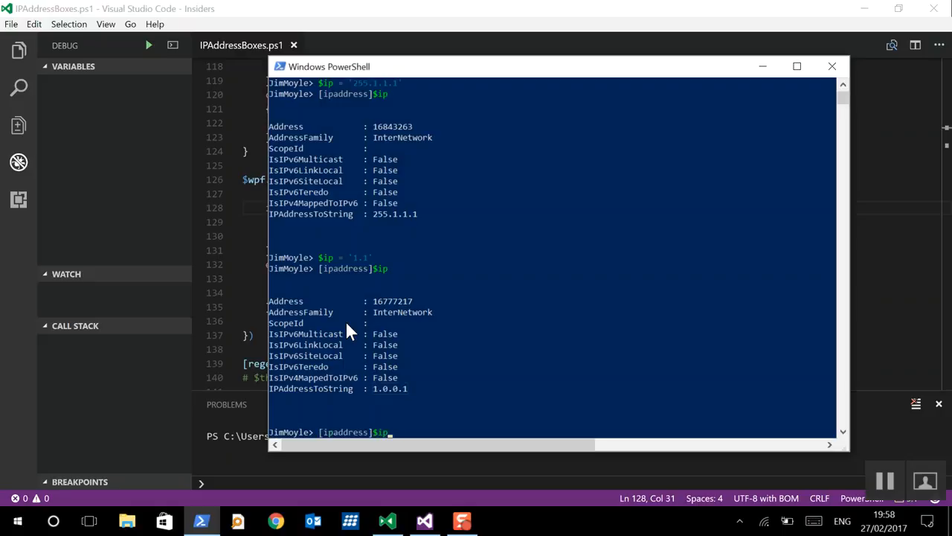
pyautogui.write('ncpa.cpl')
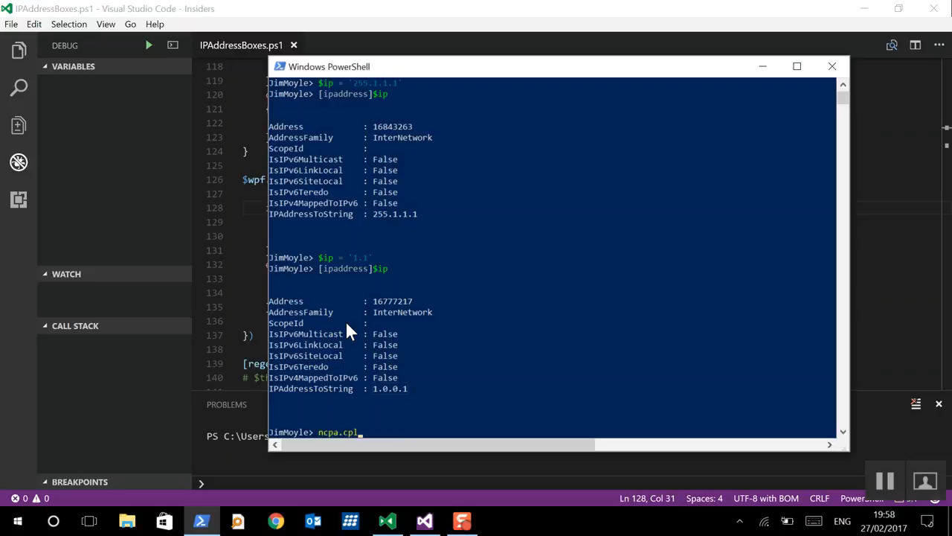
pyautogui.press('Return')
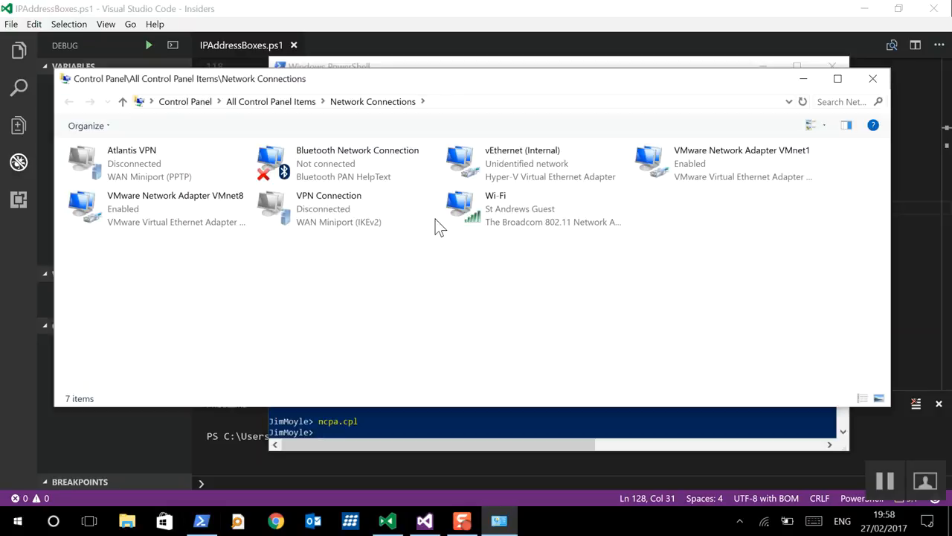
# - Reach the Wi-Fi adapter's IPv4 properties and choose 'Use the following IP address'
pyautogui.rightClick(519, 208)
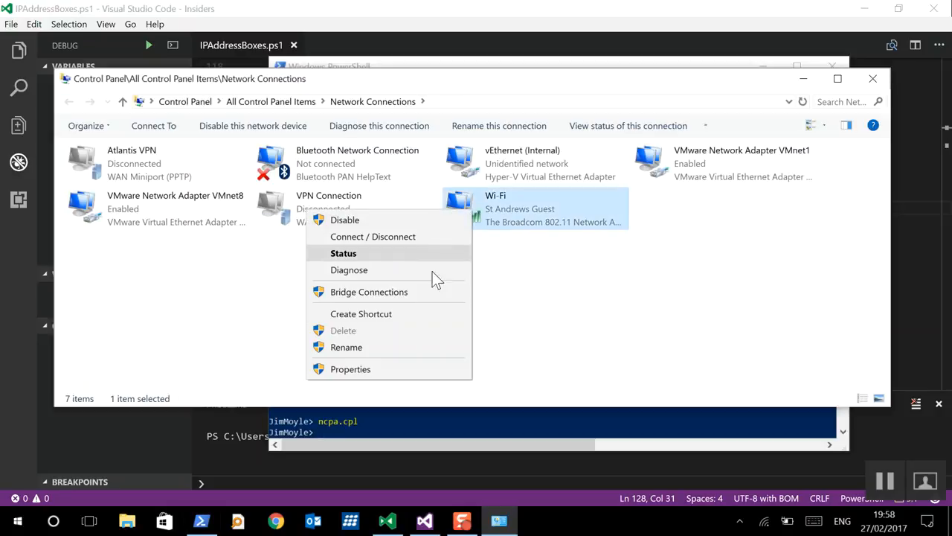
pyautogui.click(352, 369)
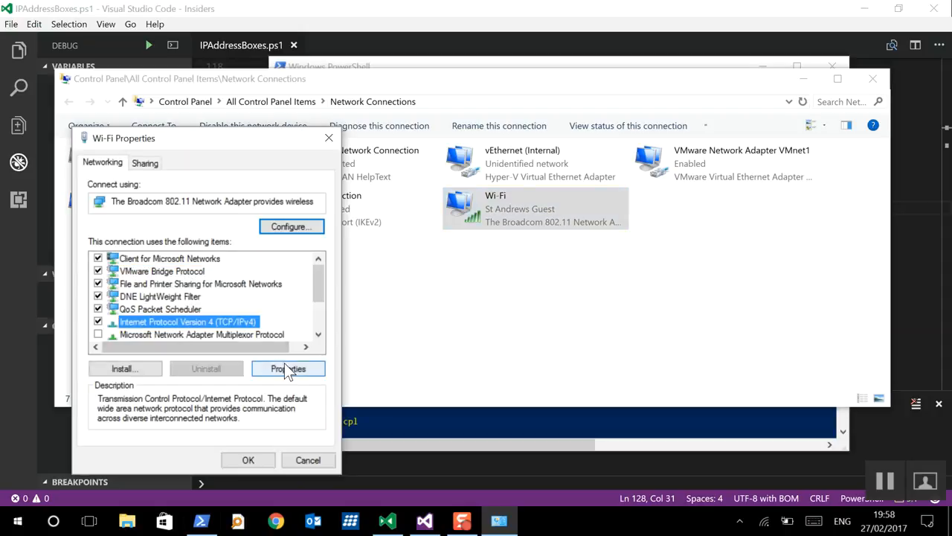
pyautogui.click(288, 369)
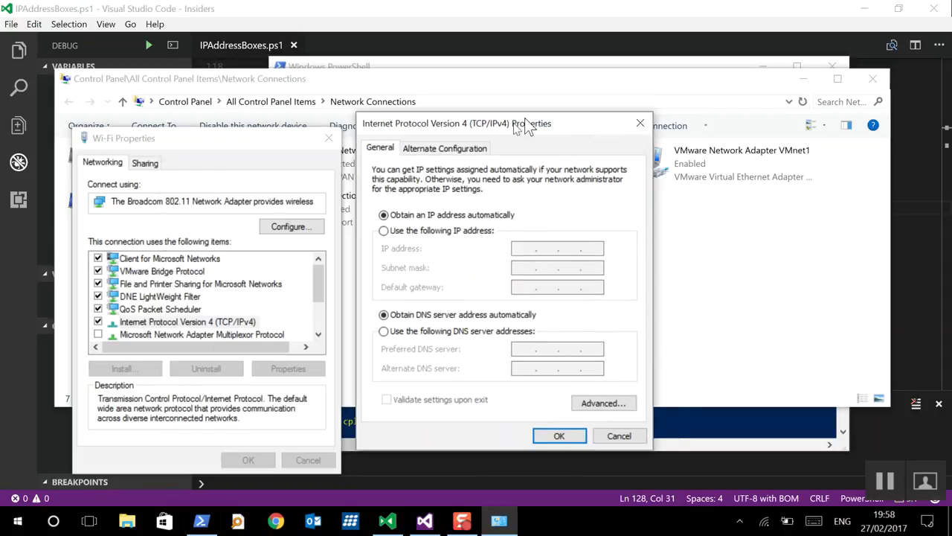
pyautogui.moveTo(521, 122); pyautogui.dragTo(484, 111)
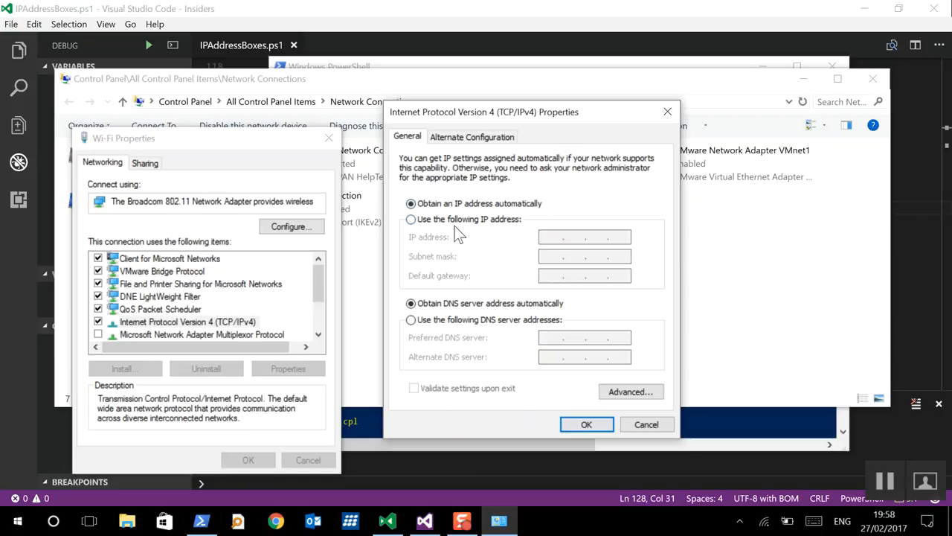
pyautogui.click(410, 218)
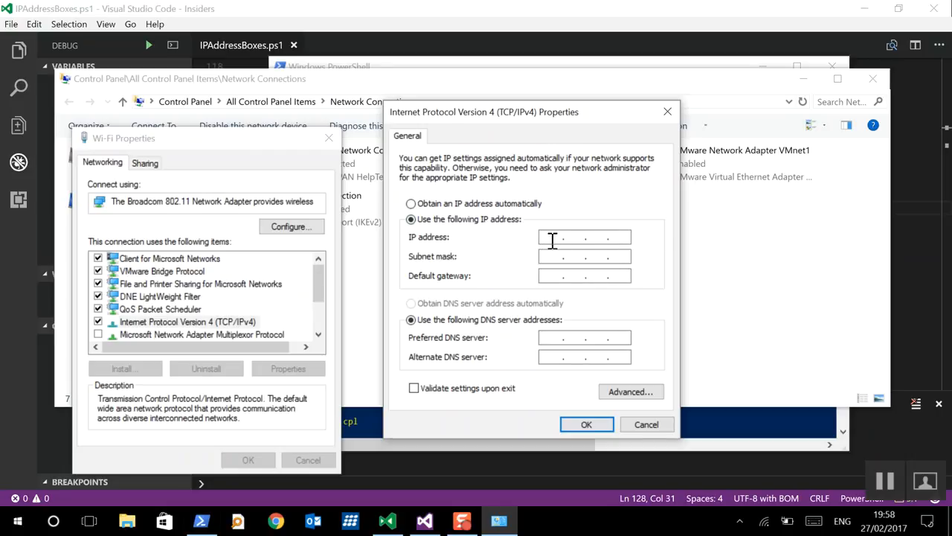
pyautogui.moveTo(618, 238)
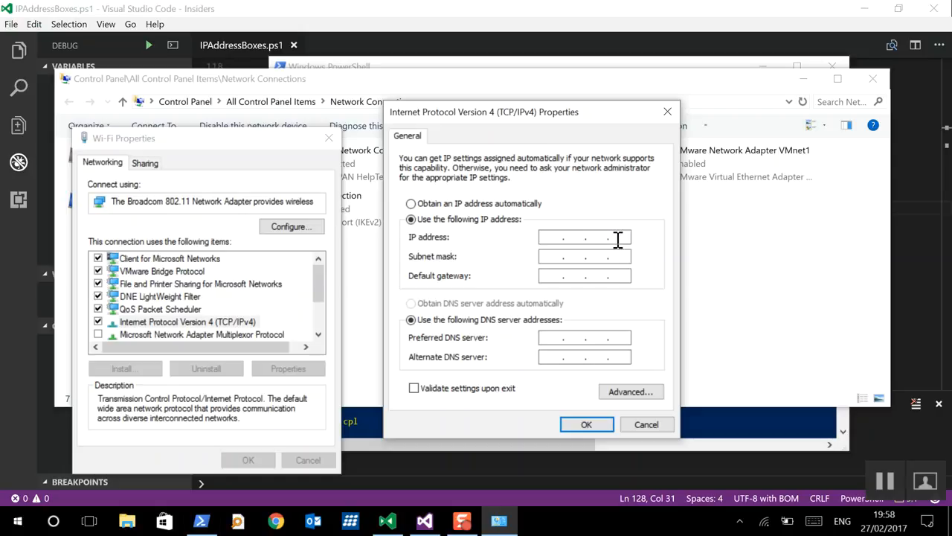
pyautogui.moveTo(553, 240)
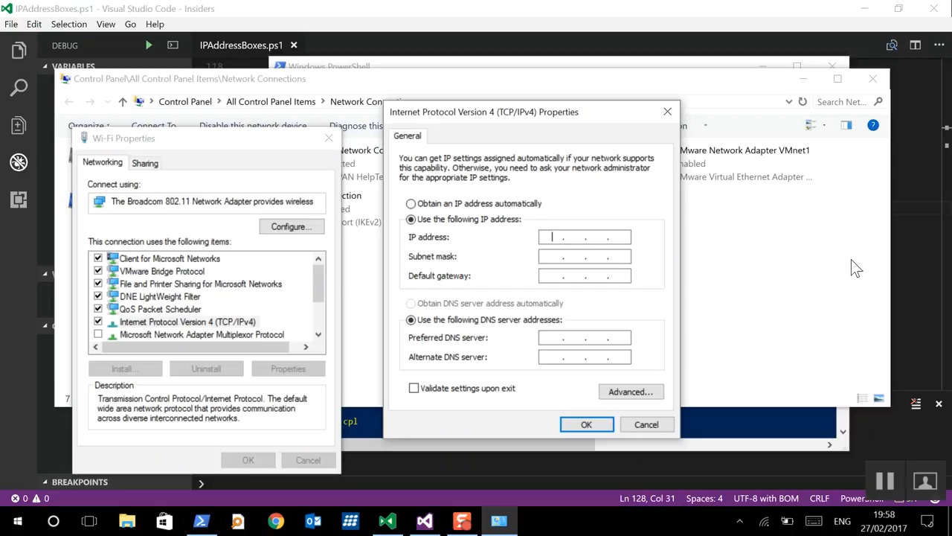
# - Try octets such as 22, 19, 1.1 and 34 in the IP address field, backspacing into the previous octet
pyautogui.write('22')
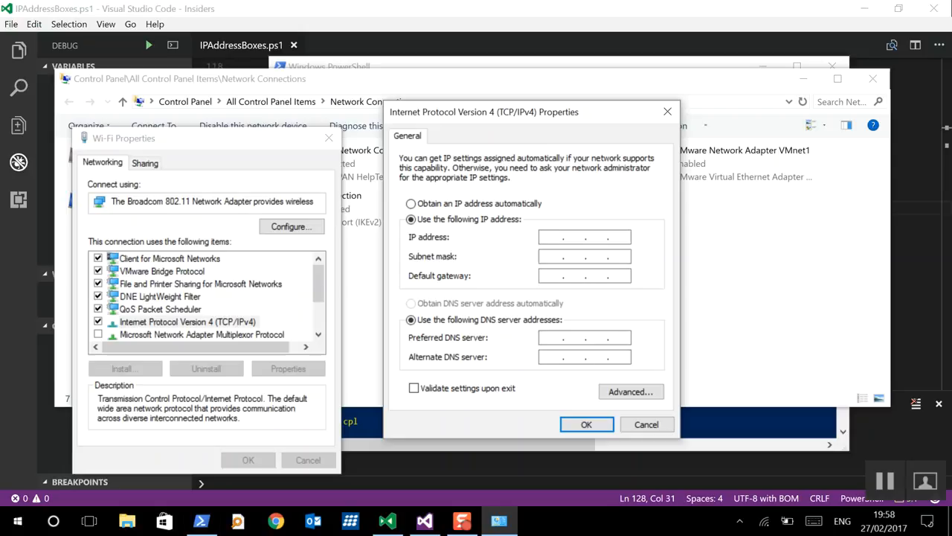
pyautogui.click(584, 237)
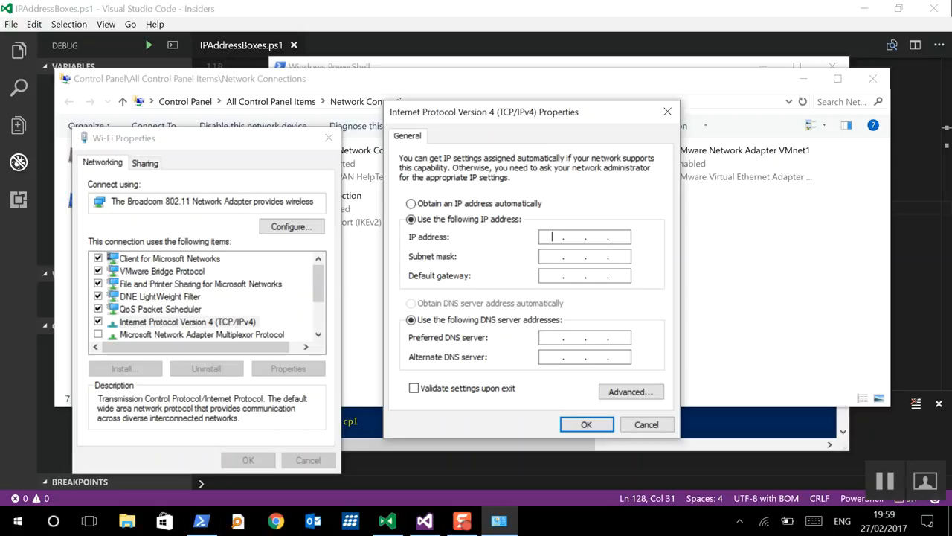
pyautogui.write('1')
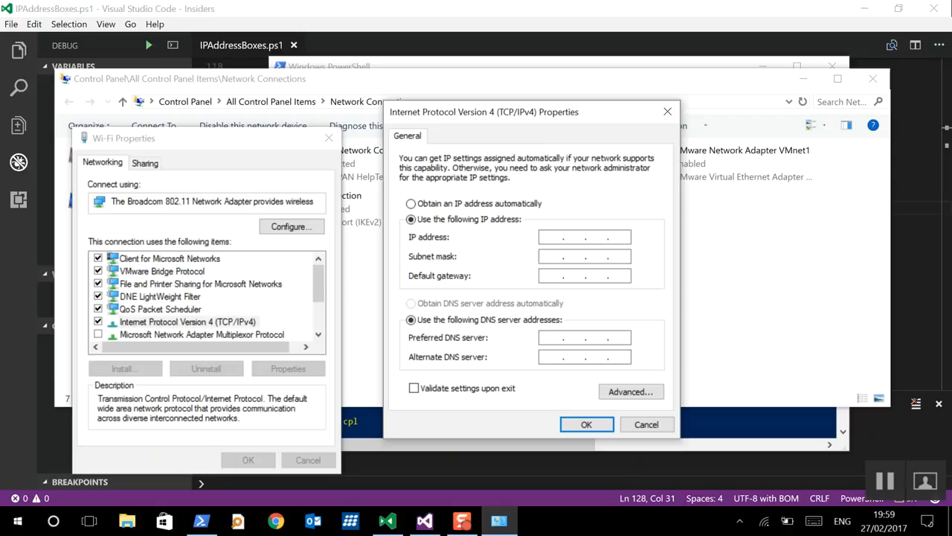
pyautogui.write('192 . . .')
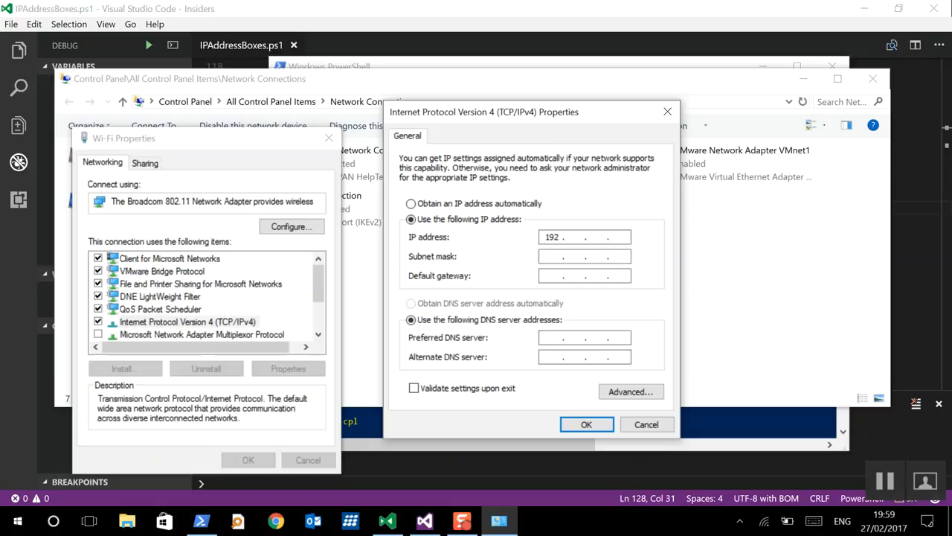
pyautogui.write('1.1')
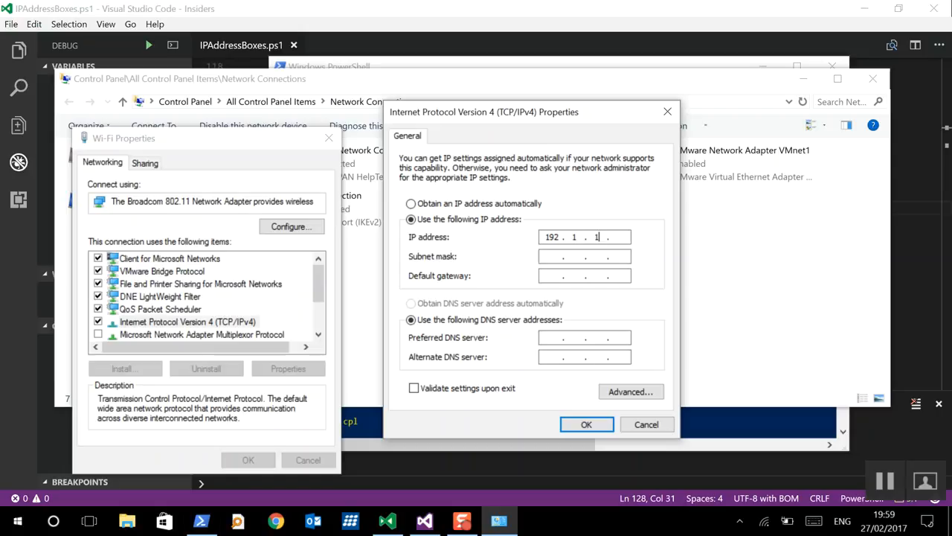
pyautogui.write('1')
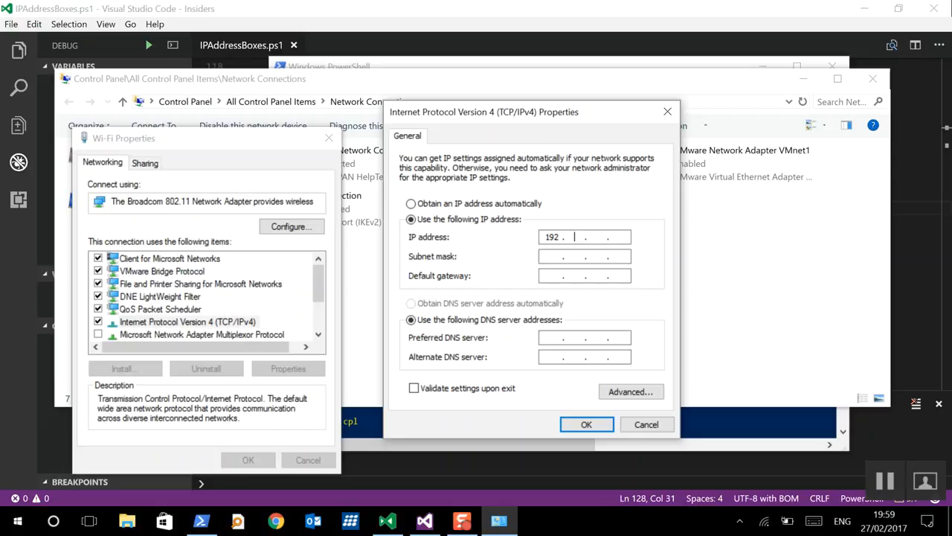
pyautogui.write('34')
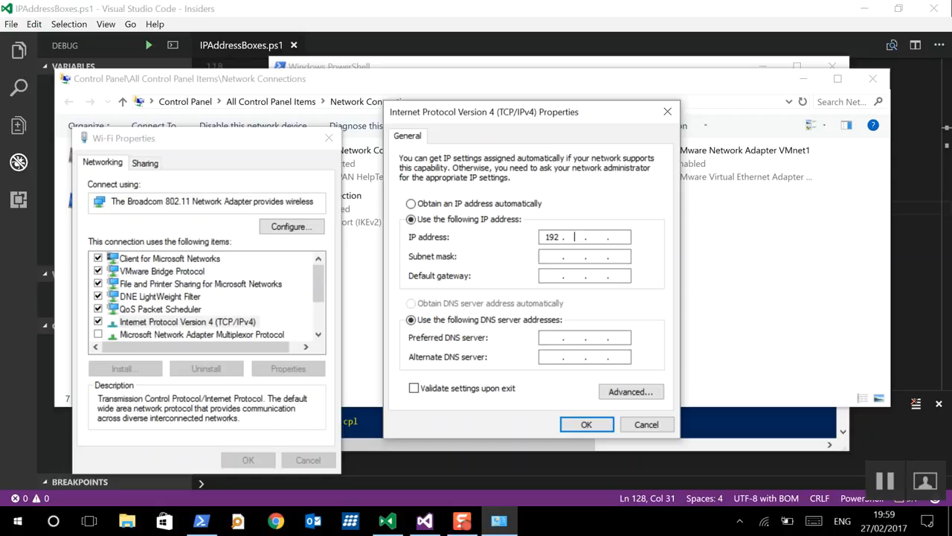
pyautogui.press('Backspace')
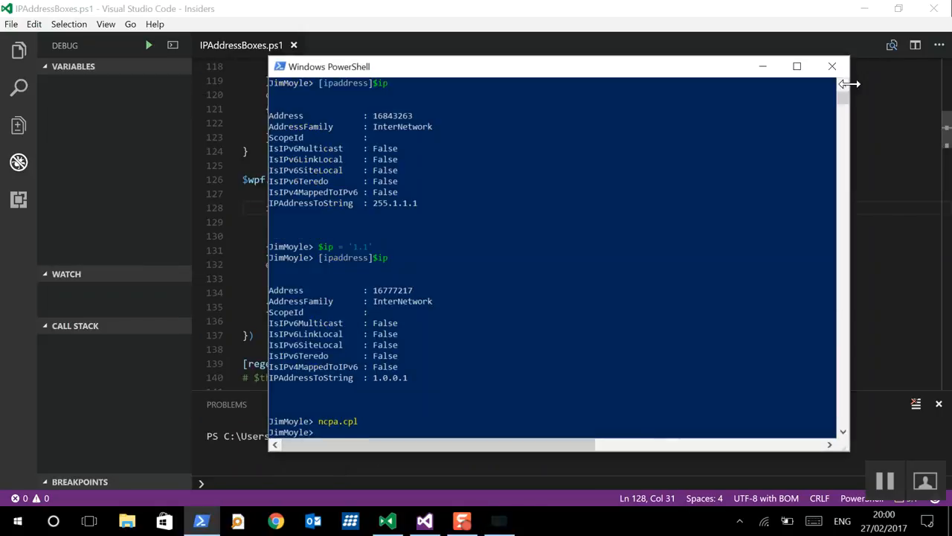
# - Run the IP address box script from the editor and move to the form's next page
pyautogui.click(831, 65)
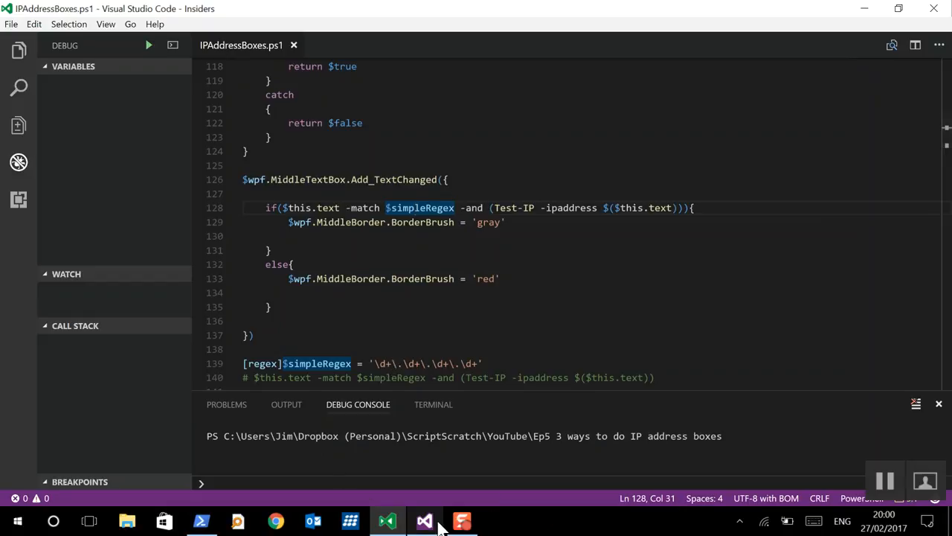
pyautogui.click(149, 45)
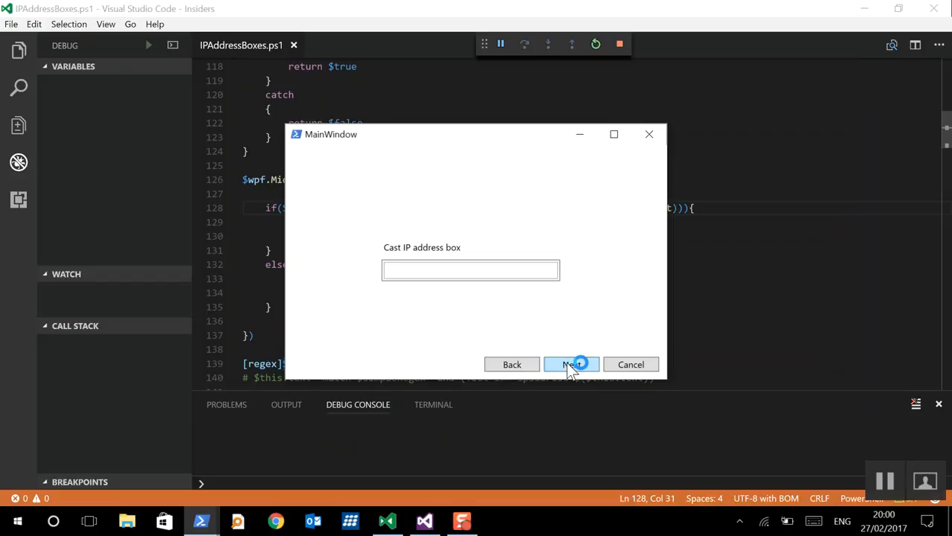
pyautogui.click(571, 363)
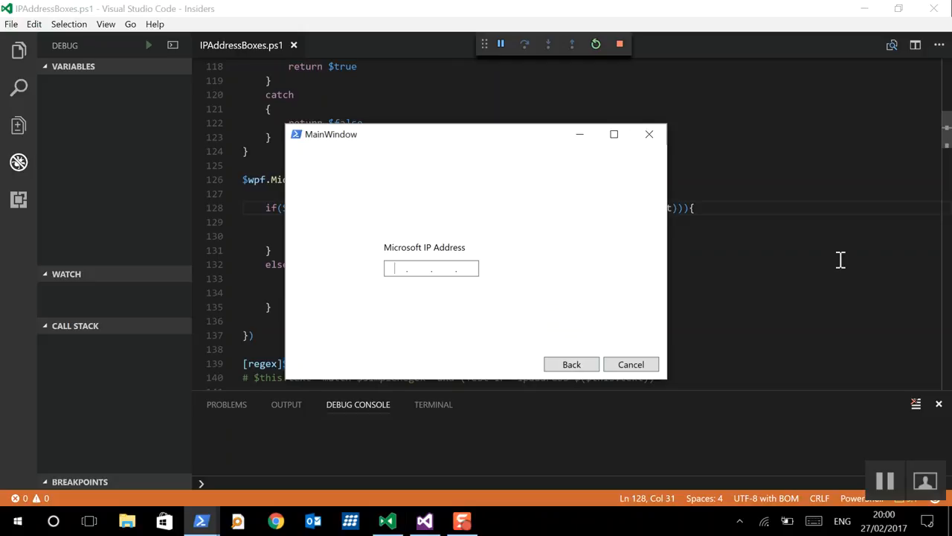
# - Enter octets 23, 6, 1, 1 into the box, then backspace the address away
pyautogui.write('23')
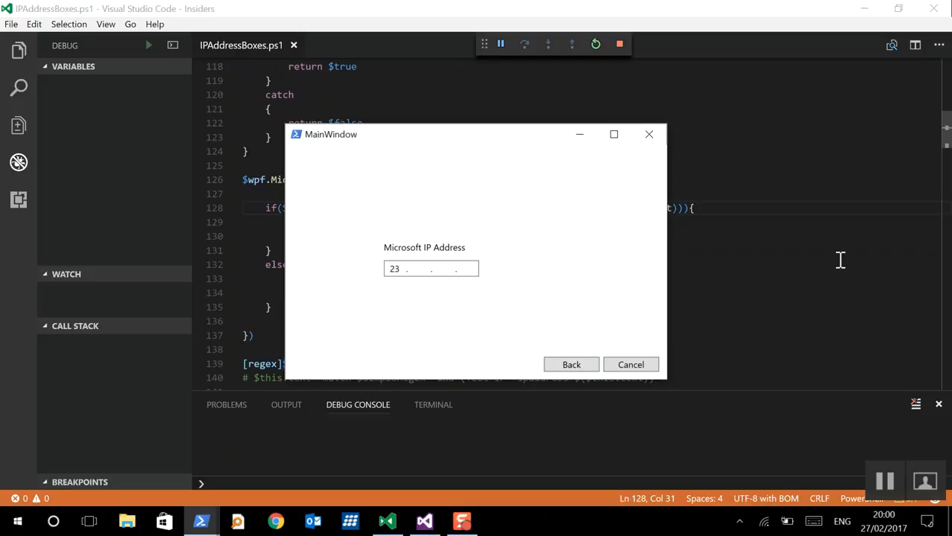
pyautogui.write('6')
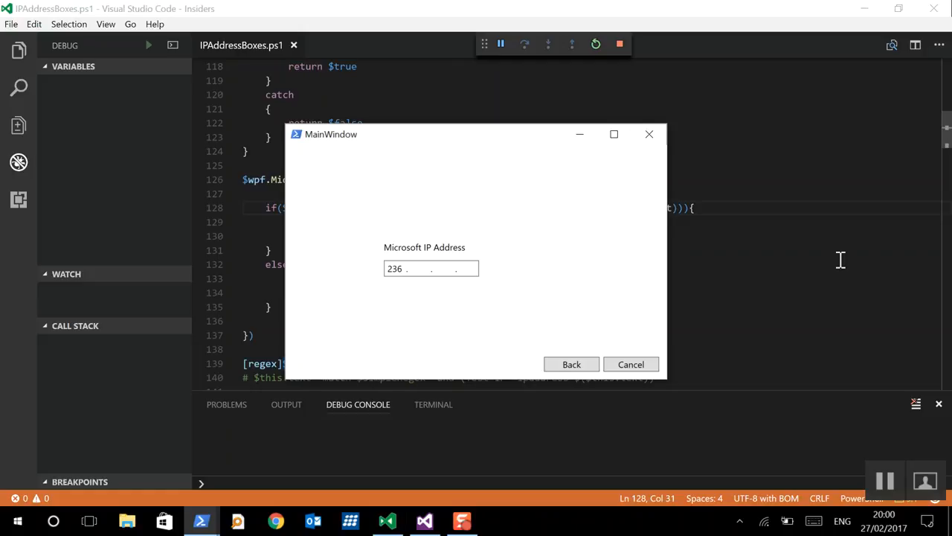
pyautogui.write('1')
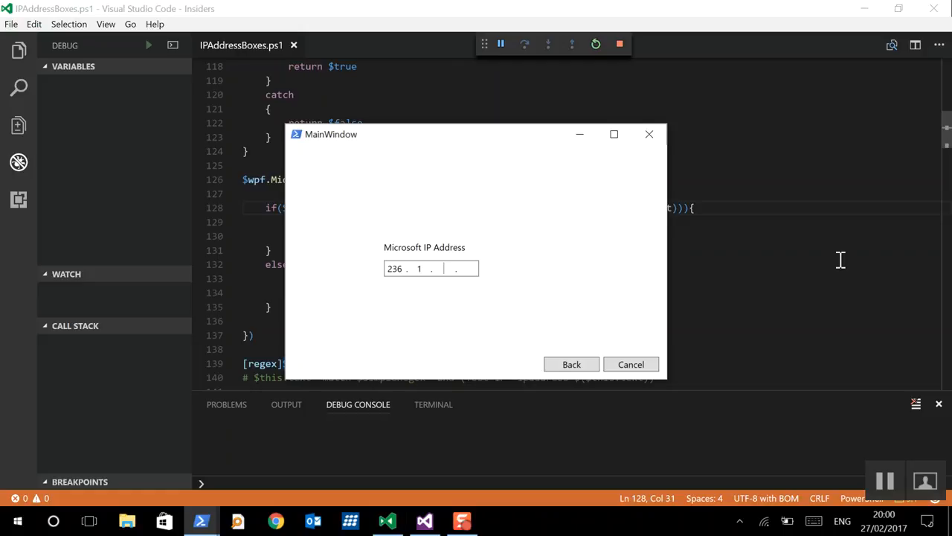
pyautogui.write('1')
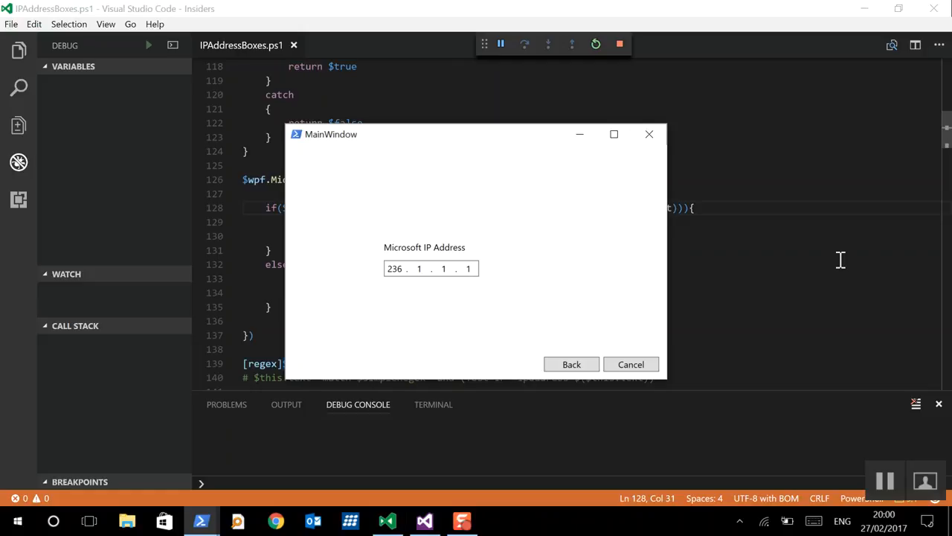
pyautogui.press('Backspace')
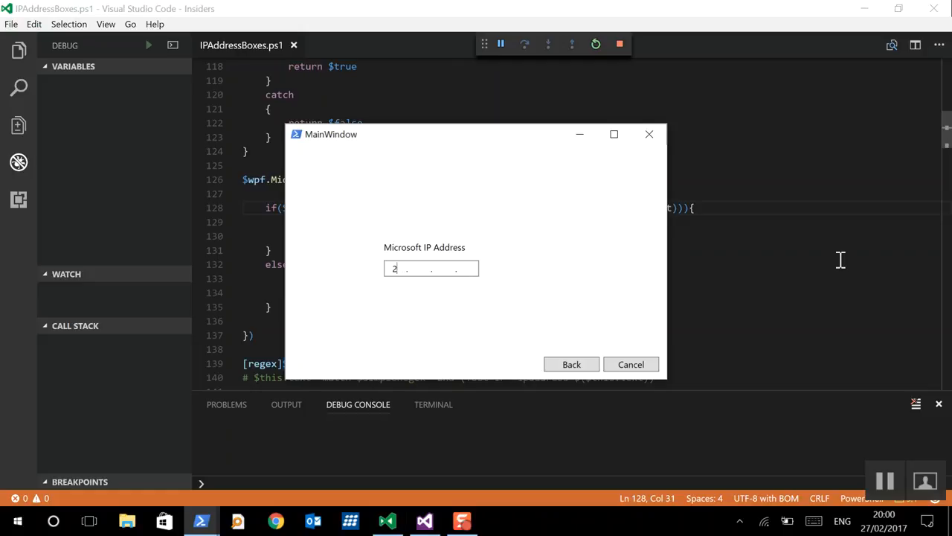
pyautogui.press('Backspace')
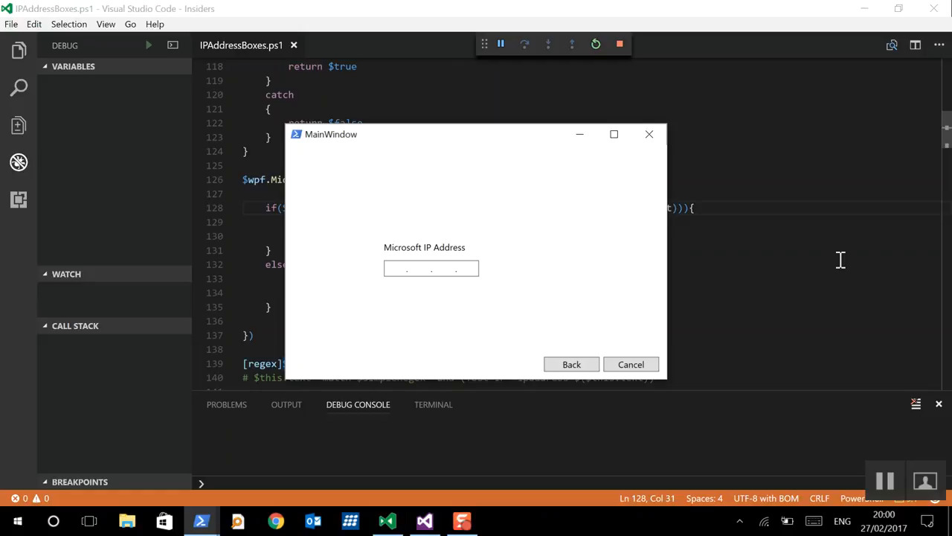
# - Enter oversized octets 400 and 400 to turn the border red, then erase the second octet
pyautogui.write('400')
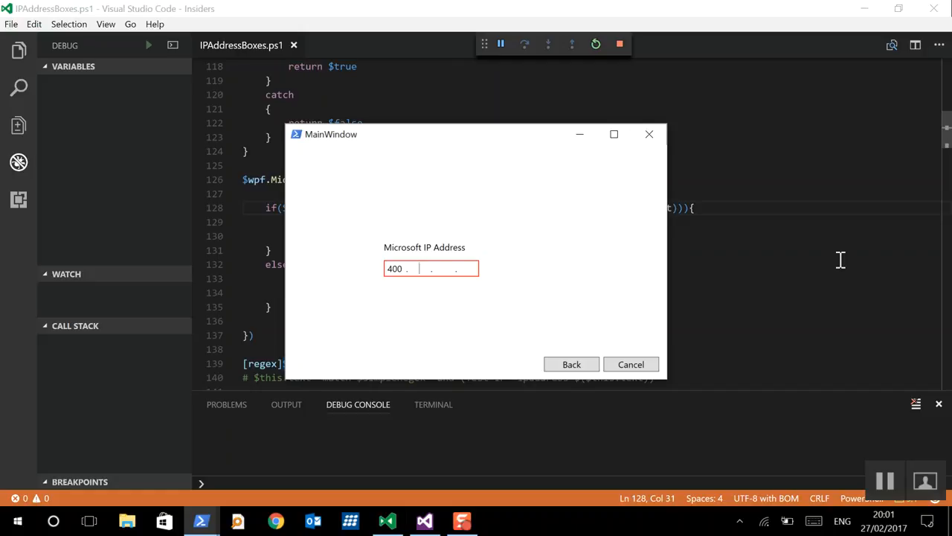
pyautogui.write('4')
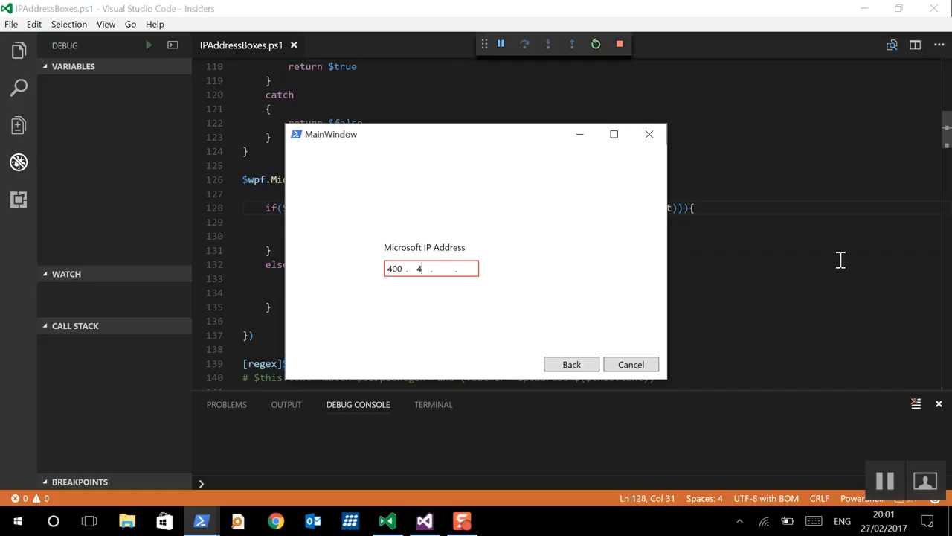
pyautogui.write('00')
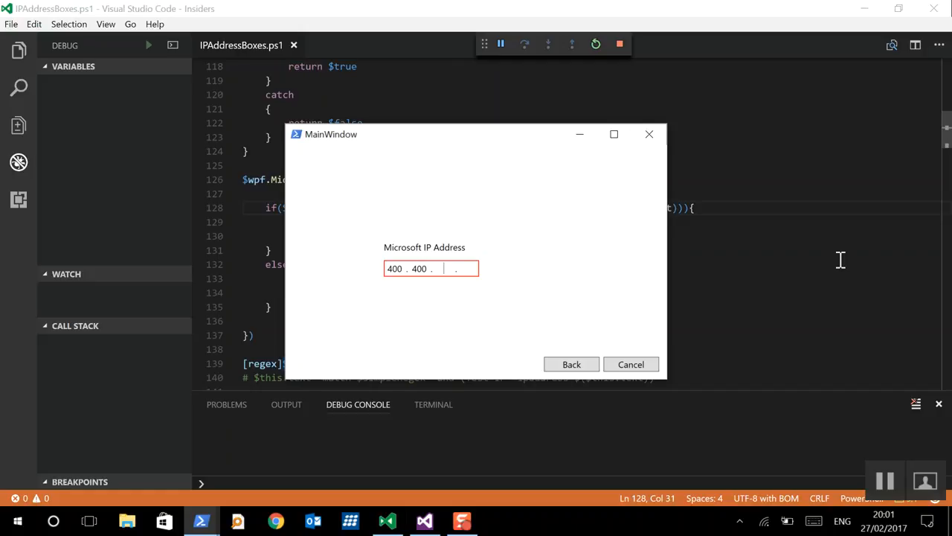
pyautogui.moveTo(649, 320)
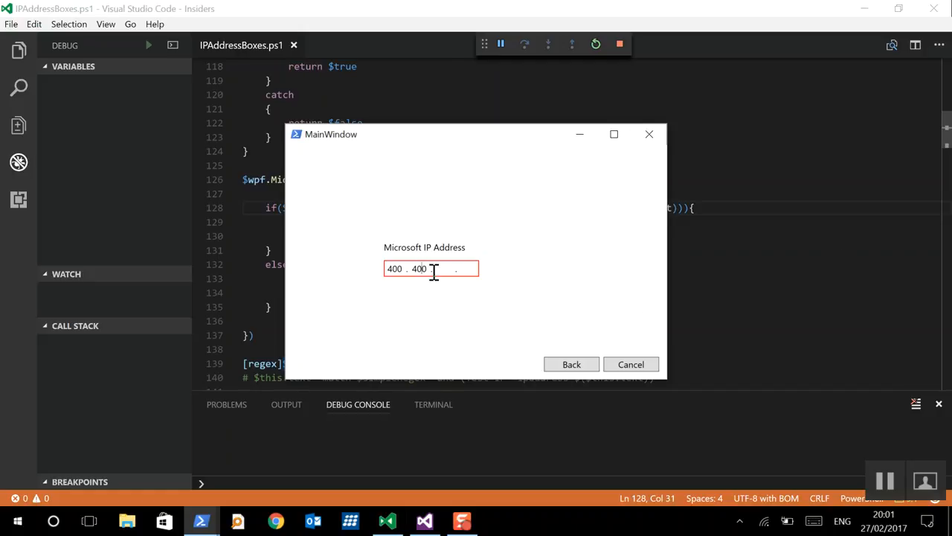
pyautogui.press('BackSpace')
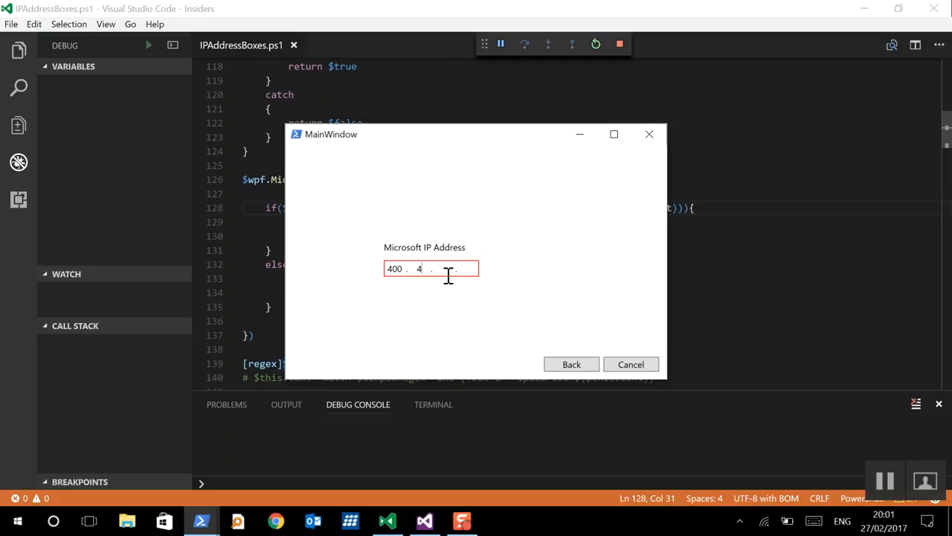
pyautogui.press('Backspace')
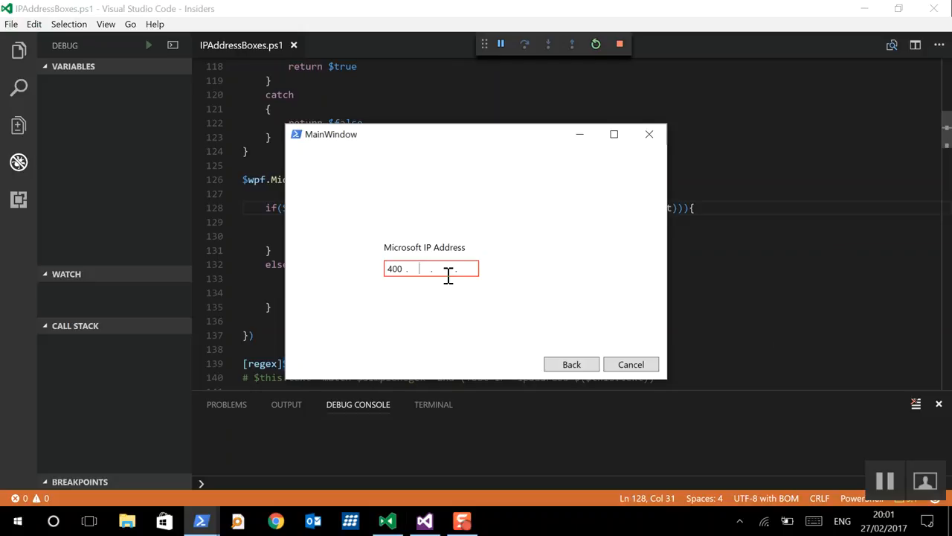
pyautogui.press('Backspace')
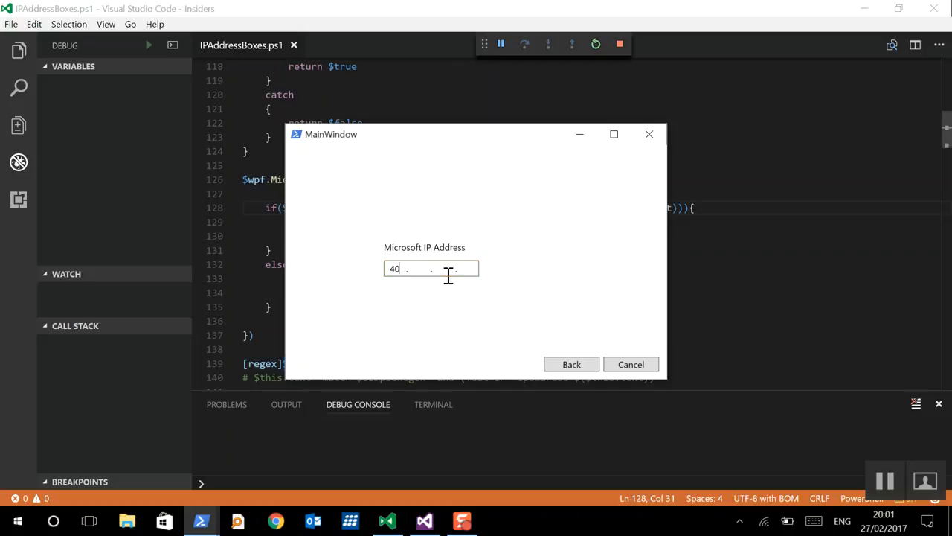
pyautogui.moveTo(628, 271)
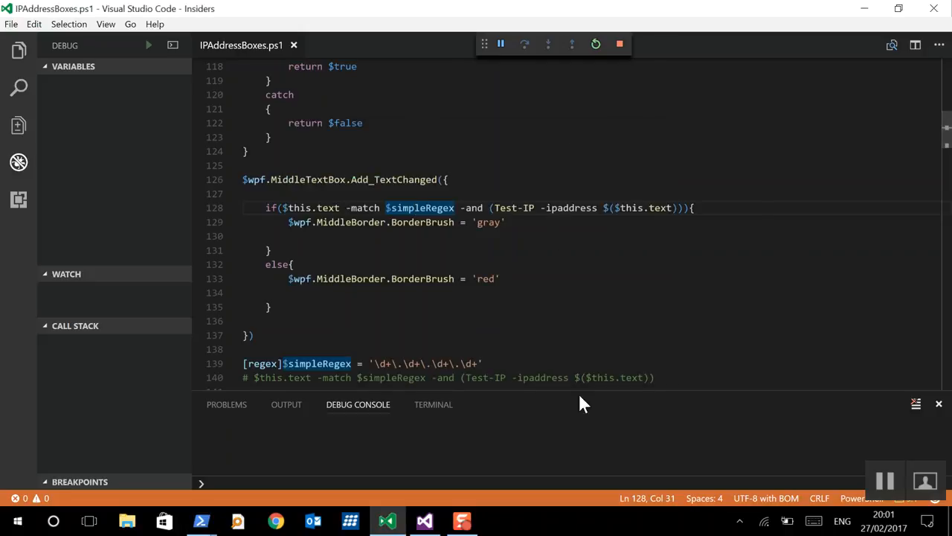
pyautogui.moveTo(235, 184)
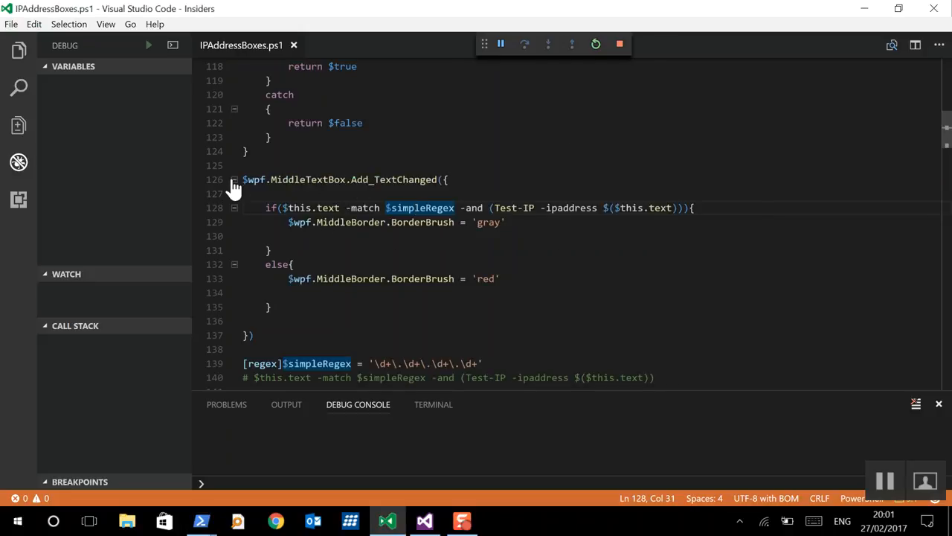
# - Collapse the Test-IP and Set-IpBoxBehaviour functions, then bring up the Visual Studio WPF project
pyautogui.scroll(3)
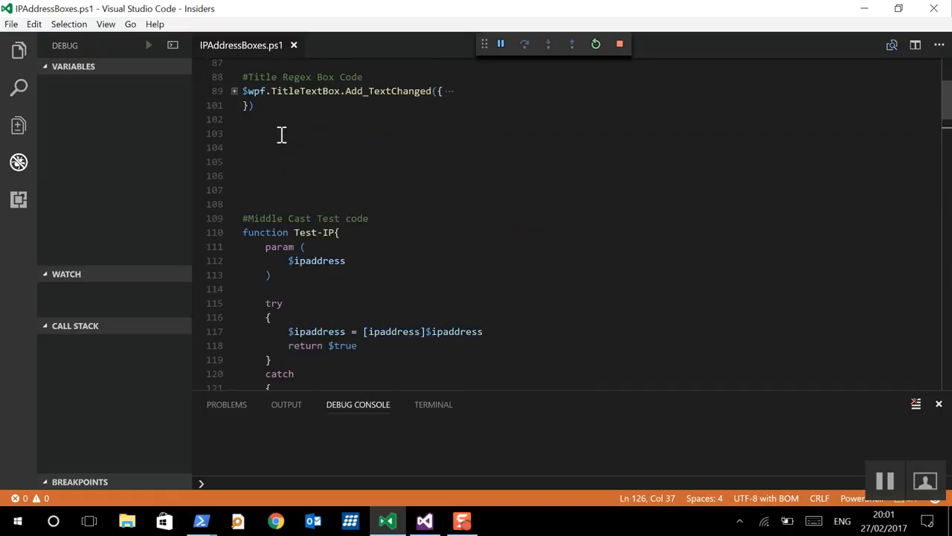
pyautogui.click(233, 233)
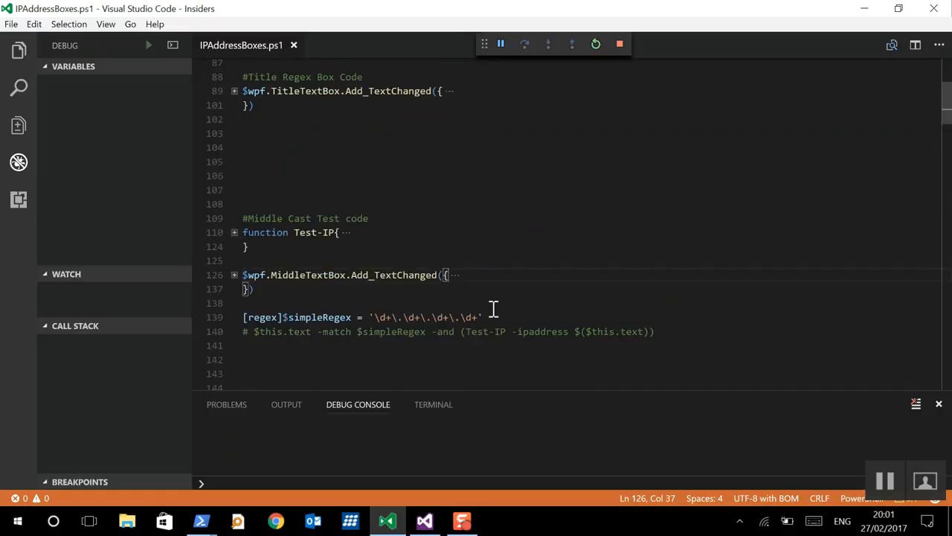
pyautogui.scroll(-3)
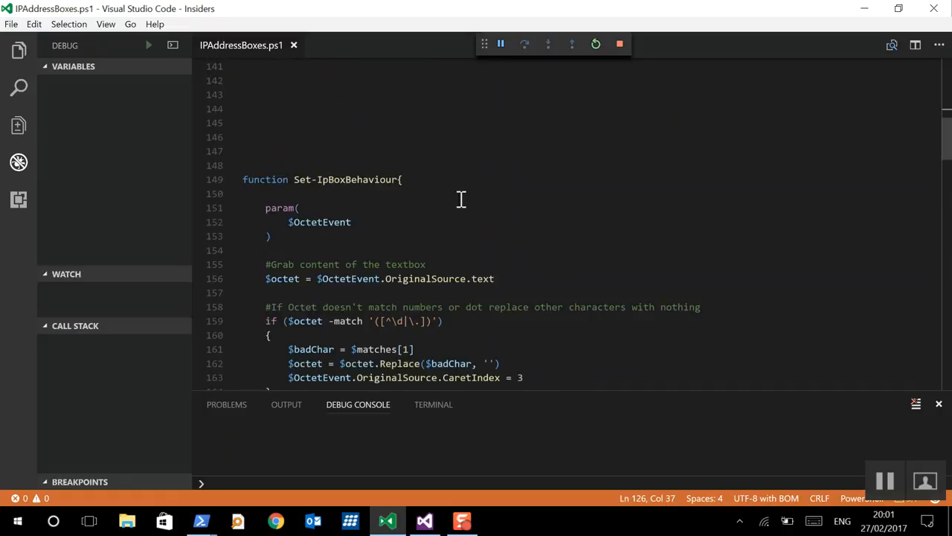
pyautogui.click(235, 178)
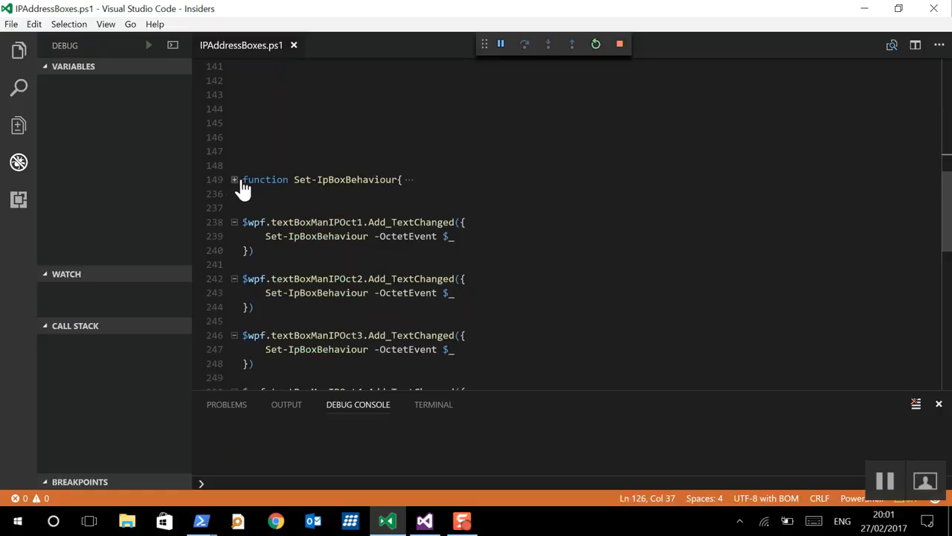
pyautogui.click(426, 521)
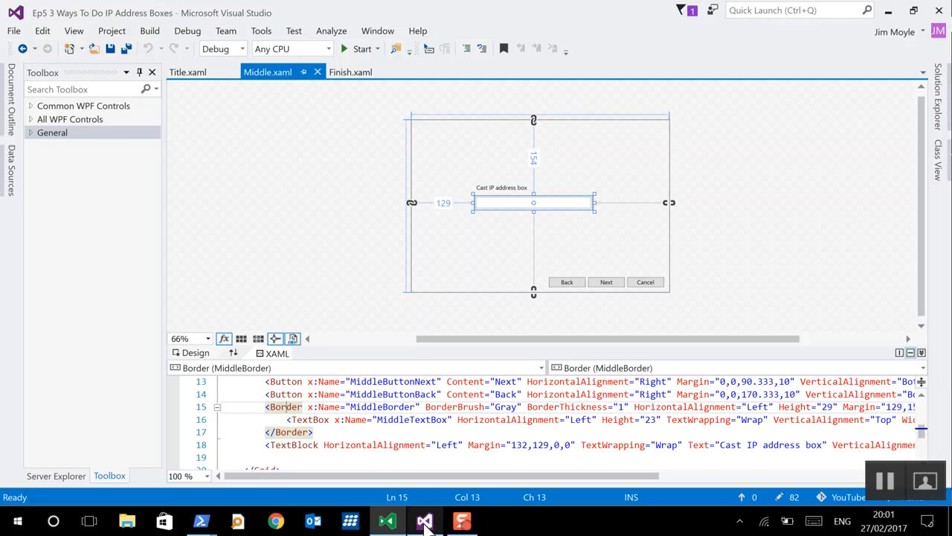
# - Show the Finish page XAML and point out the dot separator boxes' IsReadOnly setting
pyautogui.click(351, 71)
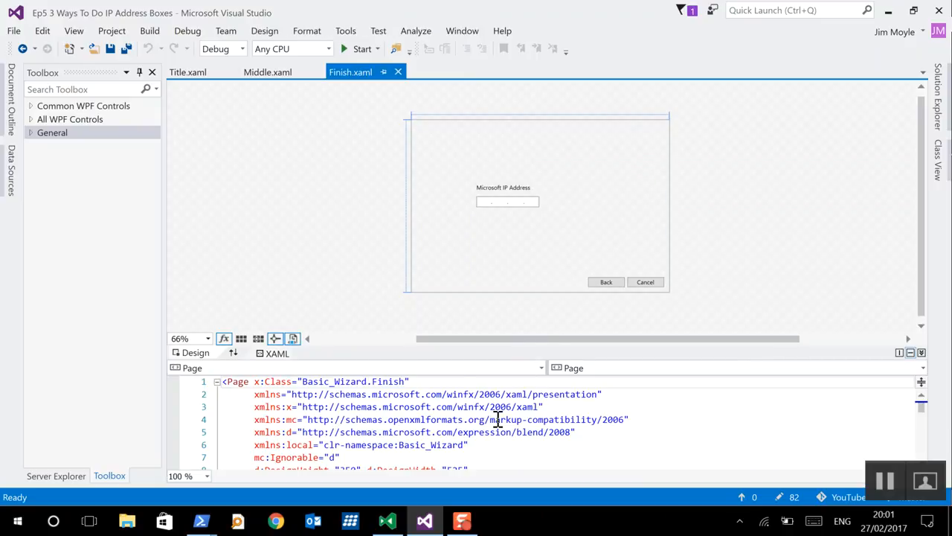
pyautogui.scroll(-3)
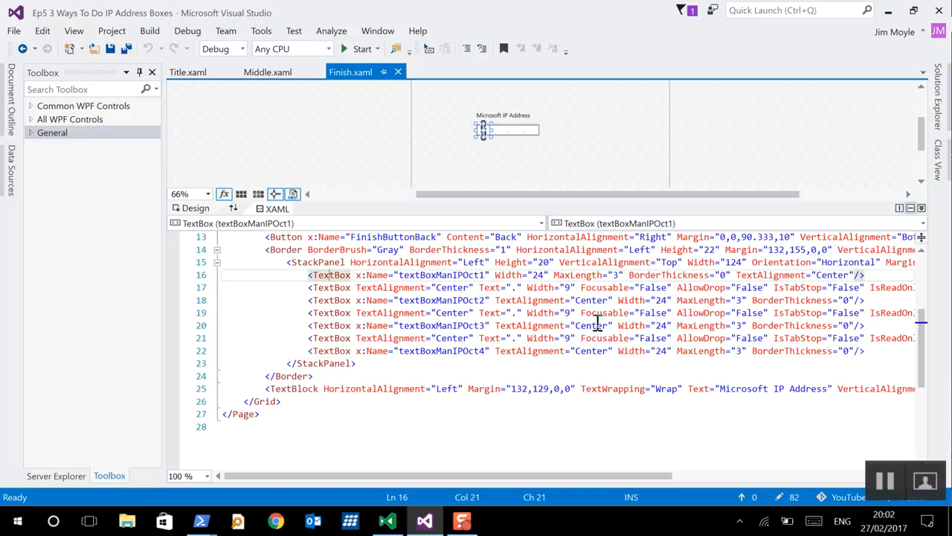
pyautogui.moveTo(832, 273)
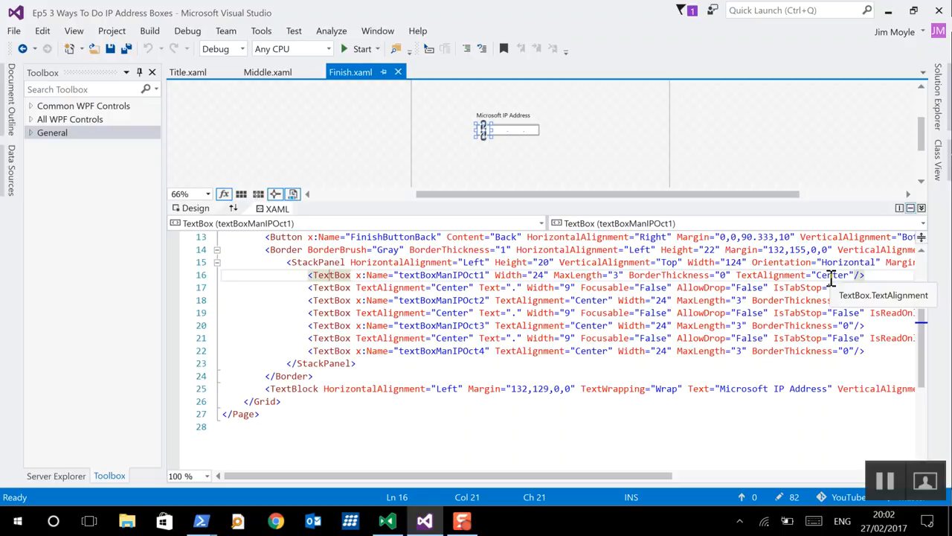
pyautogui.moveTo(566, 294)
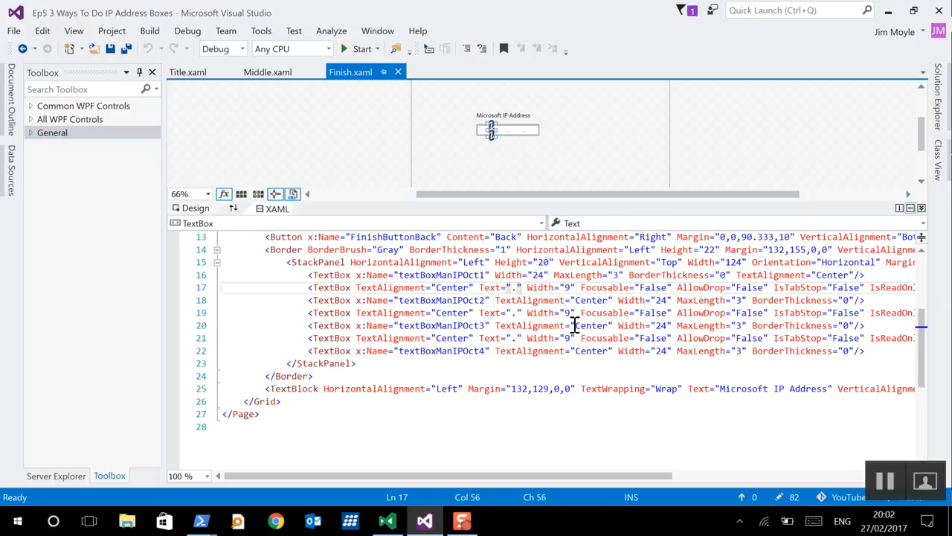
pyautogui.moveTo(631, 291)
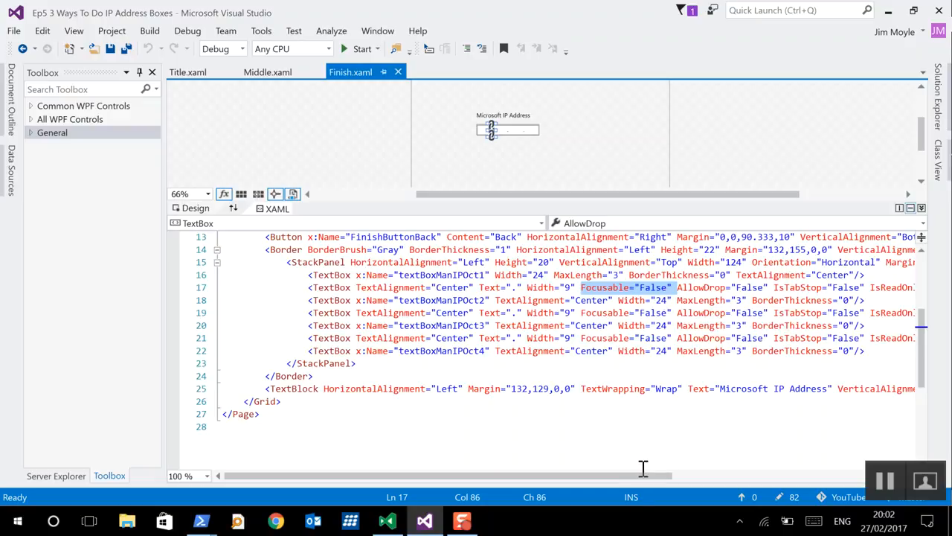
pyautogui.hscroll(3)
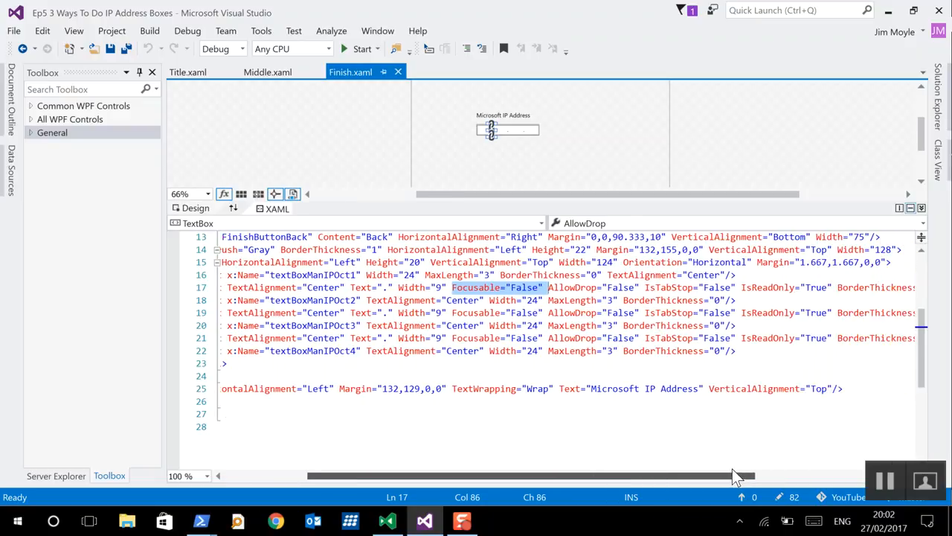
pyautogui.hscroll(3)
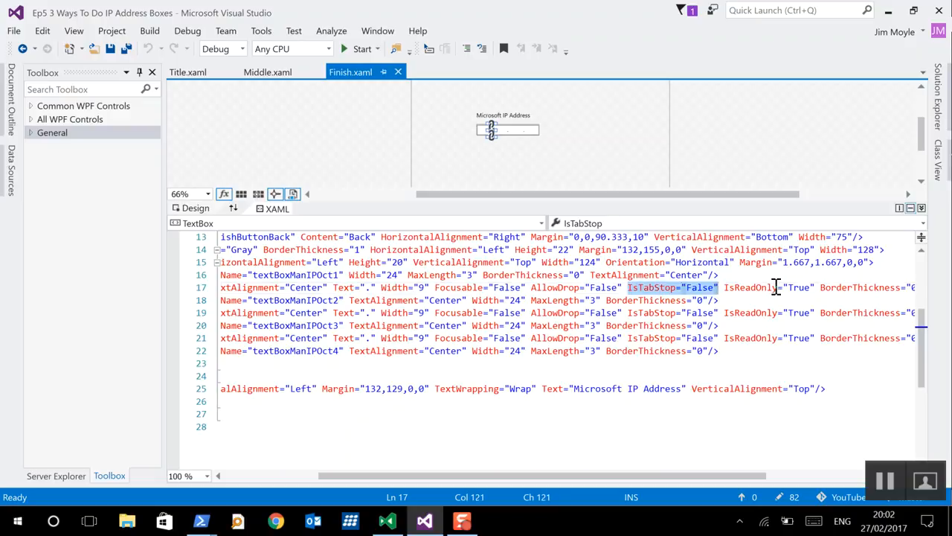
pyautogui.click(766, 289)
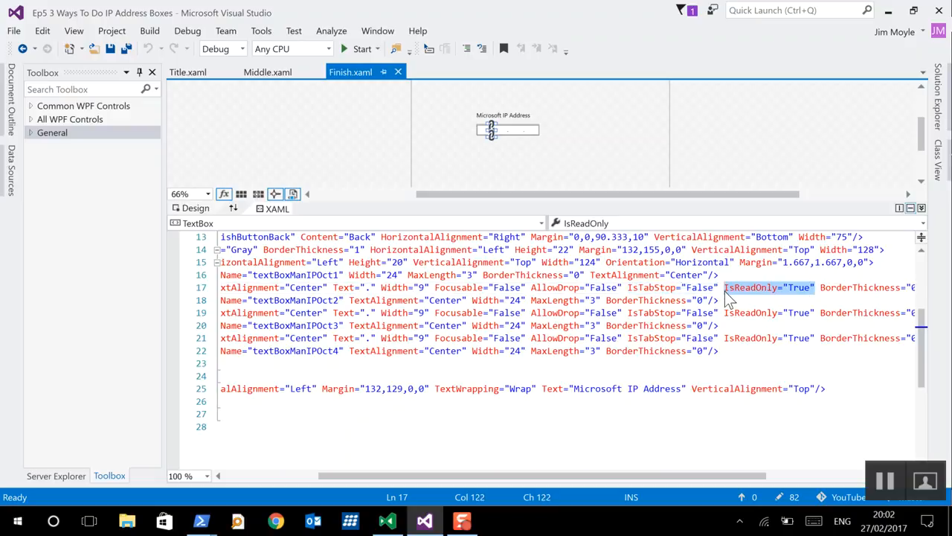
pyautogui.moveTo(774, 298)
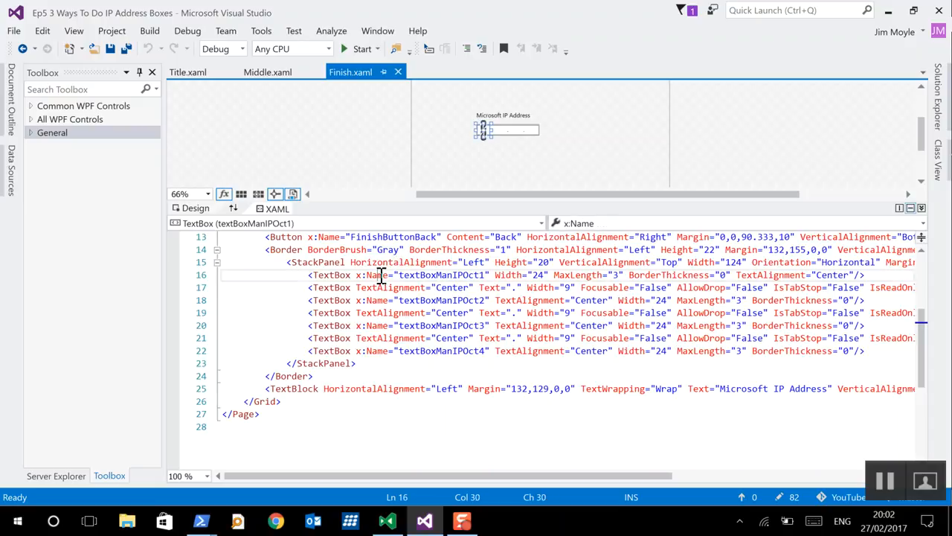
# - Inspect the octet boxes' BorderThickness and MaxLength of 3, including the third octet's markup
pyautogui.click(662, 274)
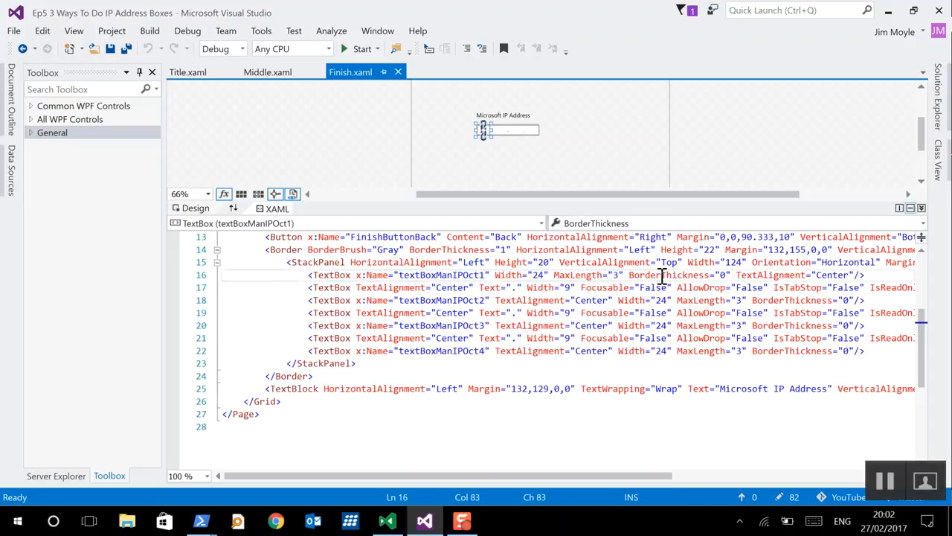
pyautogui.doubleClick(583, 273)
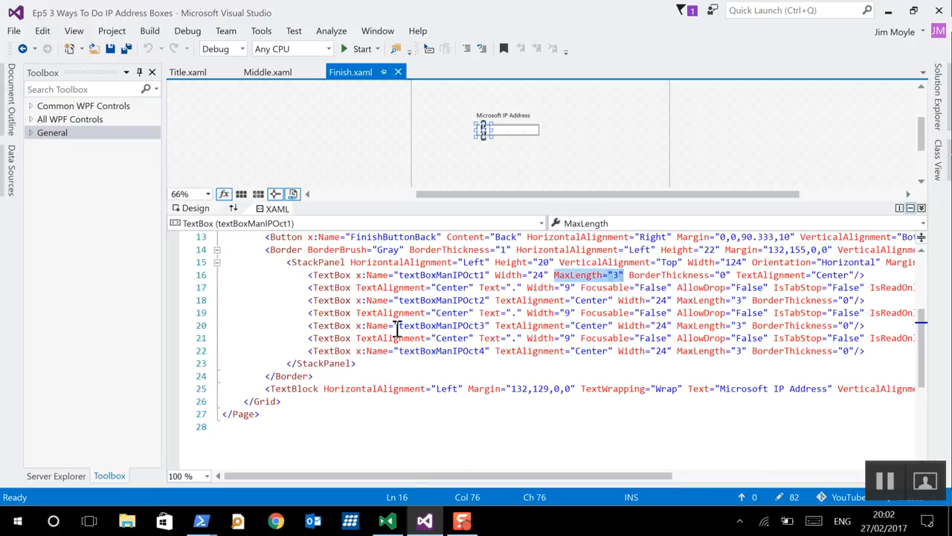
pyautogui.click(315, 262)
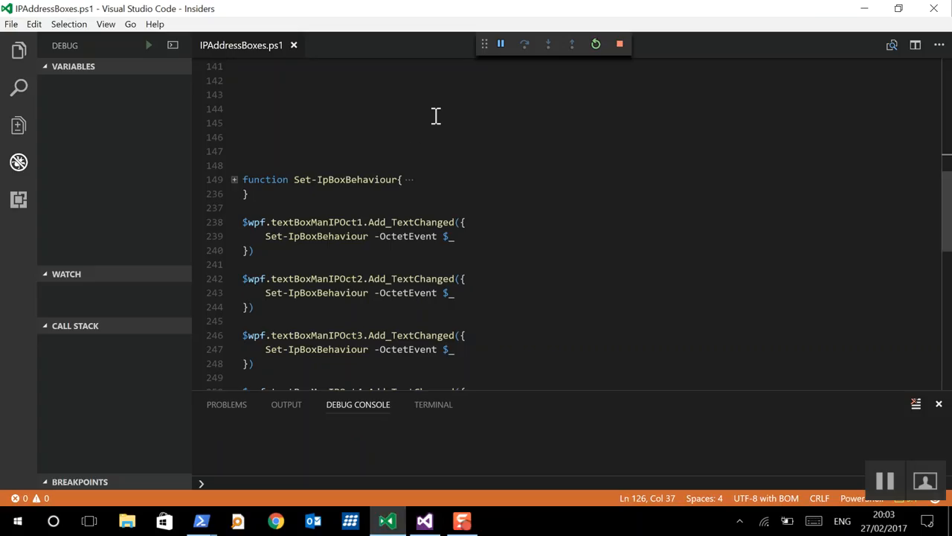
pyautogui.scroll(-3)
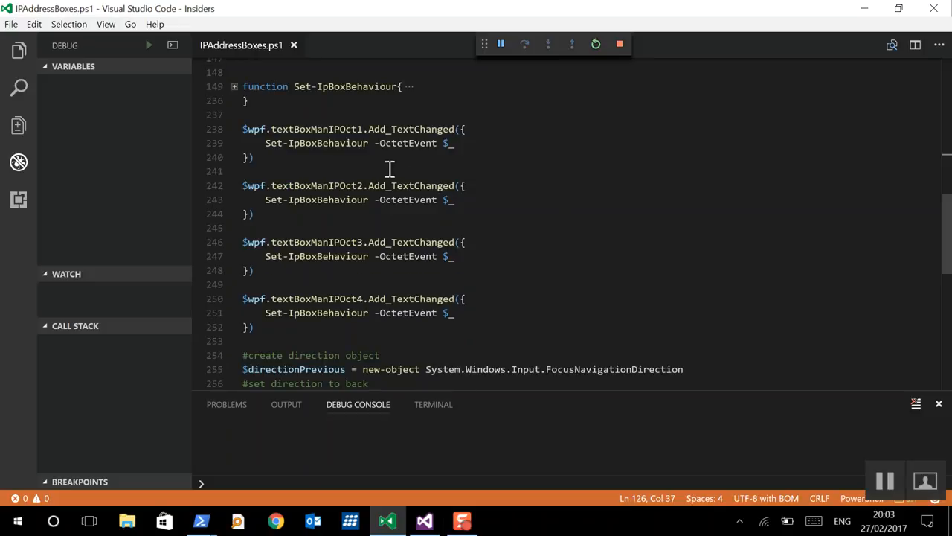
pyautogui.moveTo(559, 149)
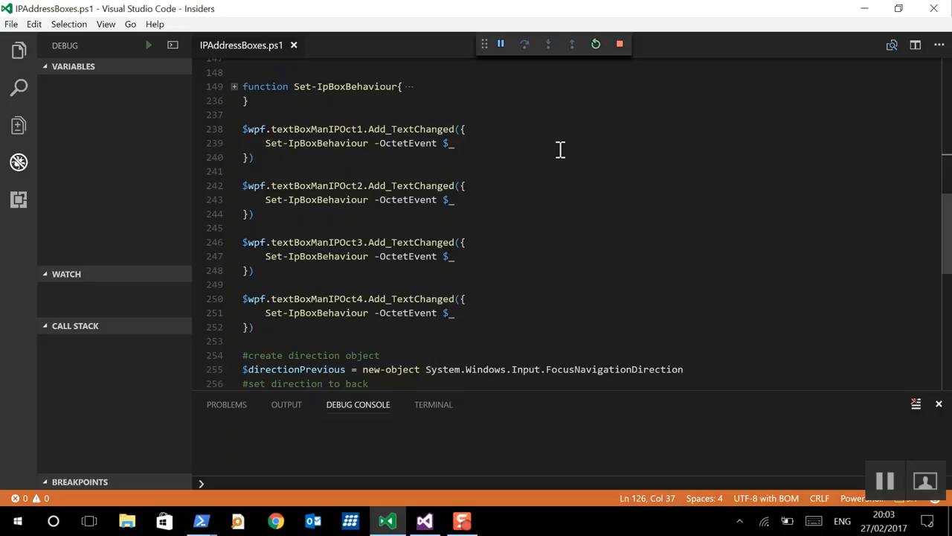
pyautogui.moveTo(414, 125)
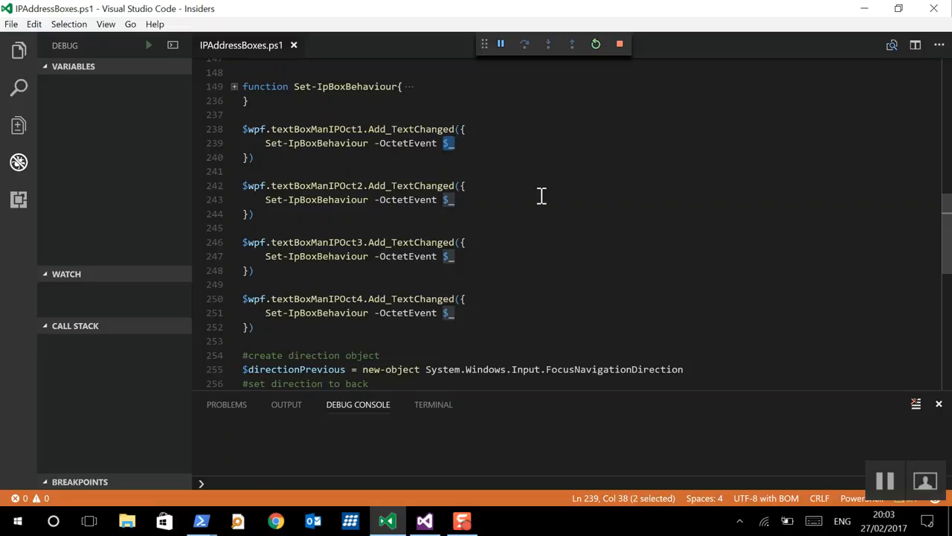
pyautogui.moveTo(237, 96)
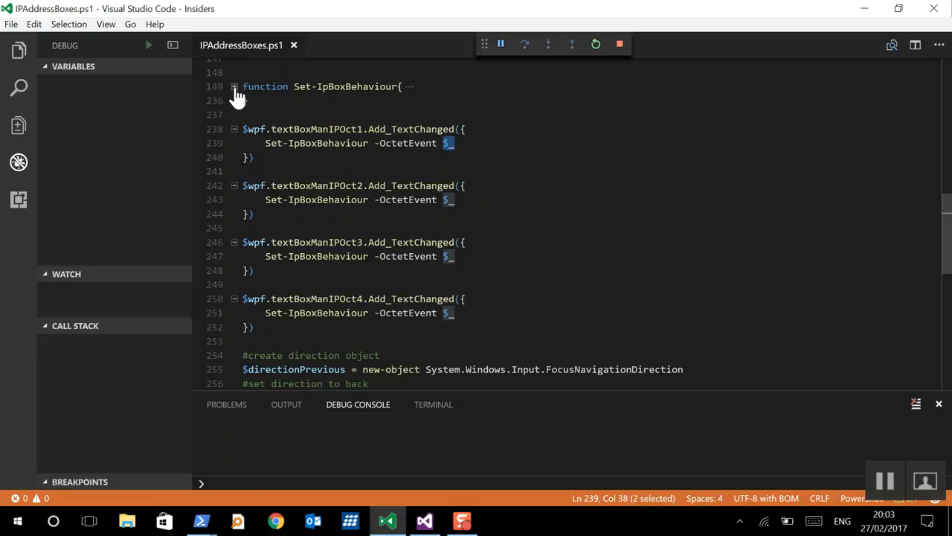
pyautogui.click(235, 86)
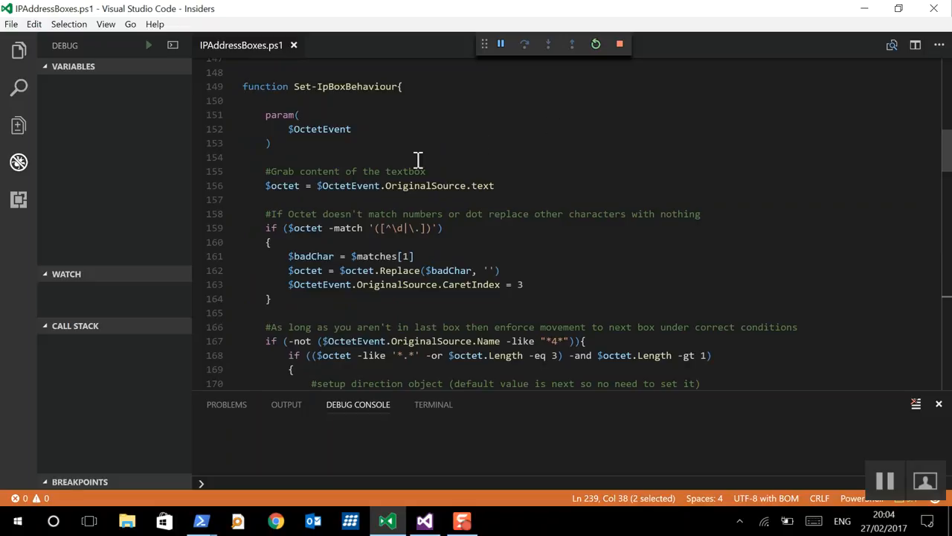
pyautogui.moveTo(268, 191)
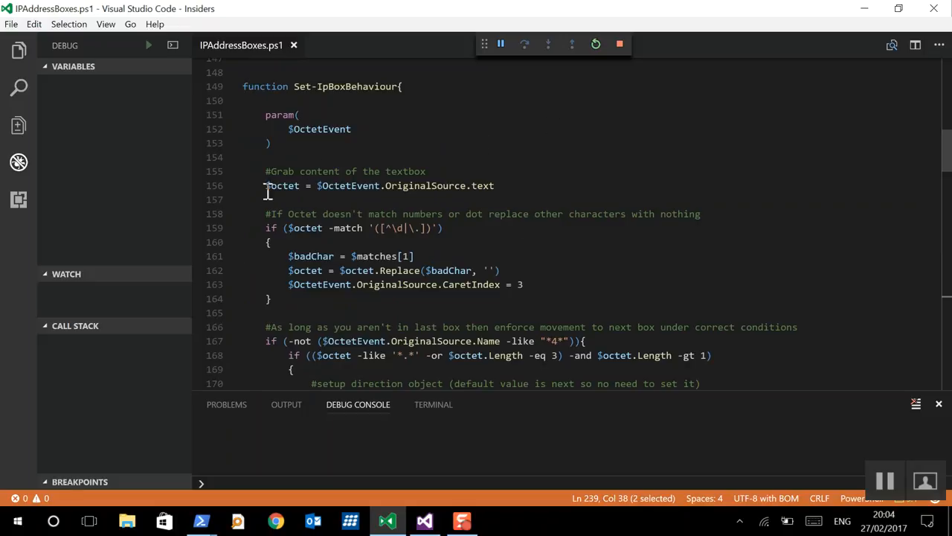
pyautogui.doubleClick(283, 185)
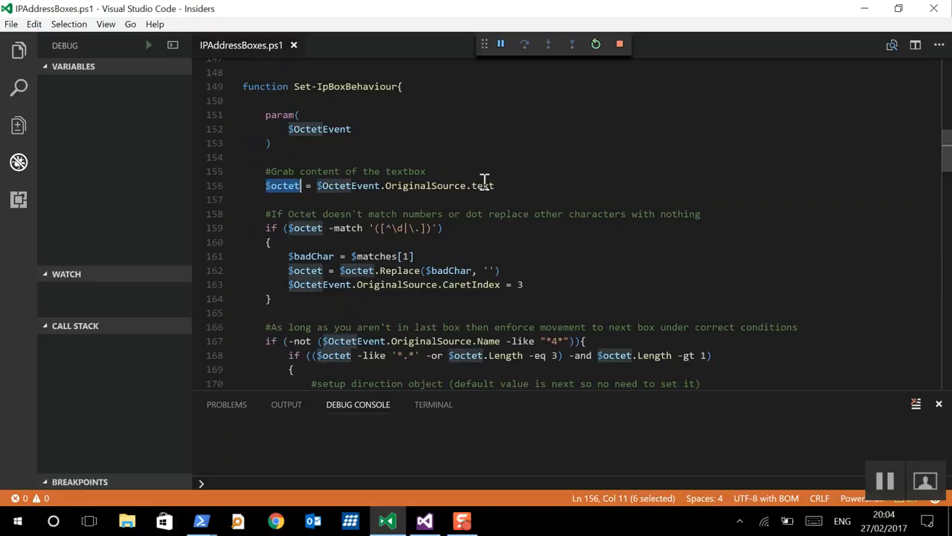
pyautogui.click(494, 184)
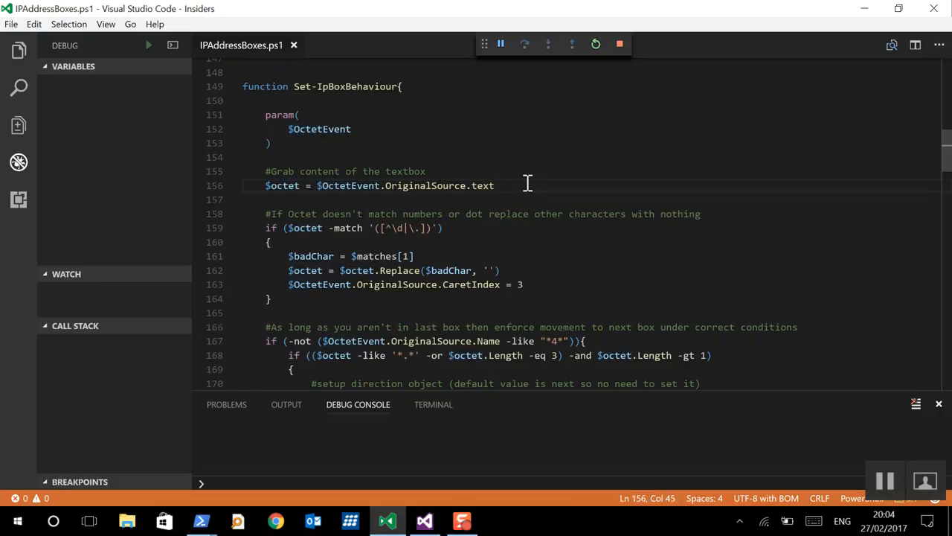
pyautogui.moveTo(613, 244)
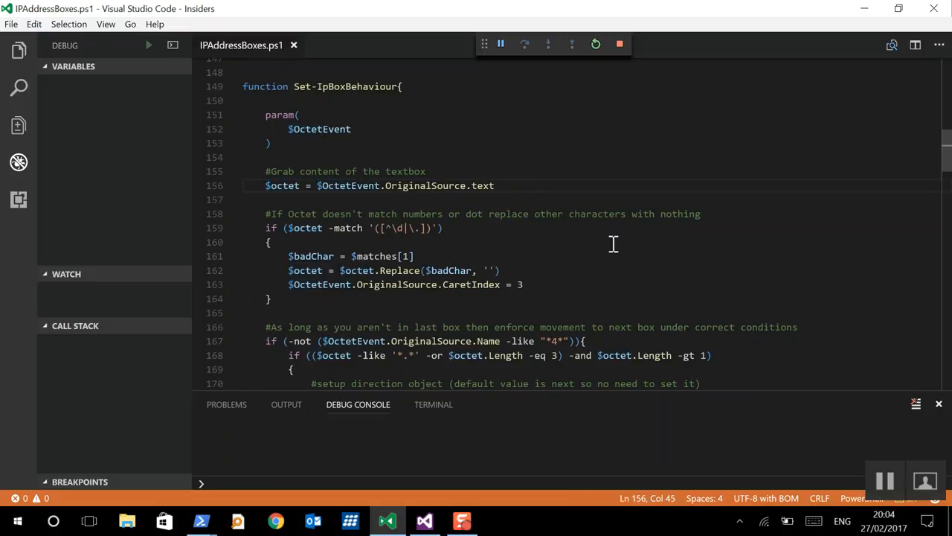
pyautogui.moveTo(638, 217)
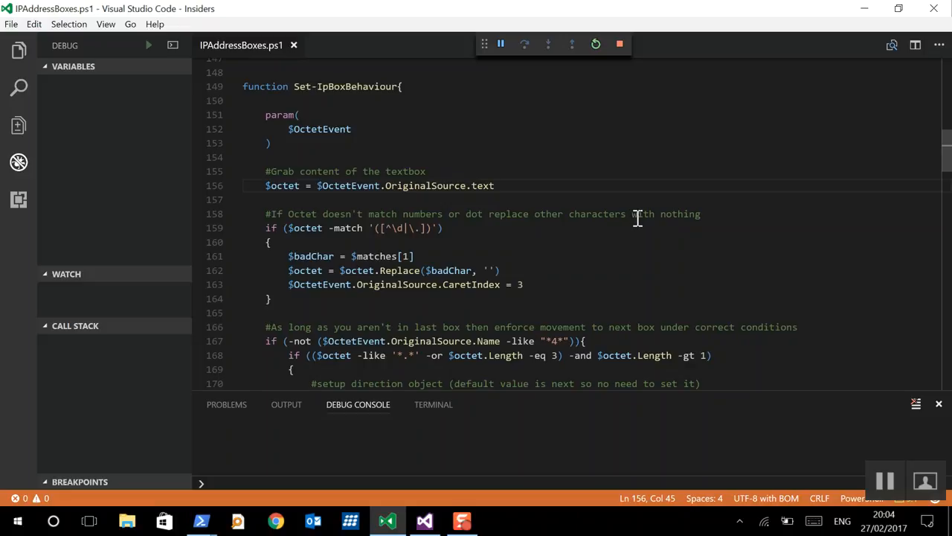
pyautogui.moveTo(676, 211)
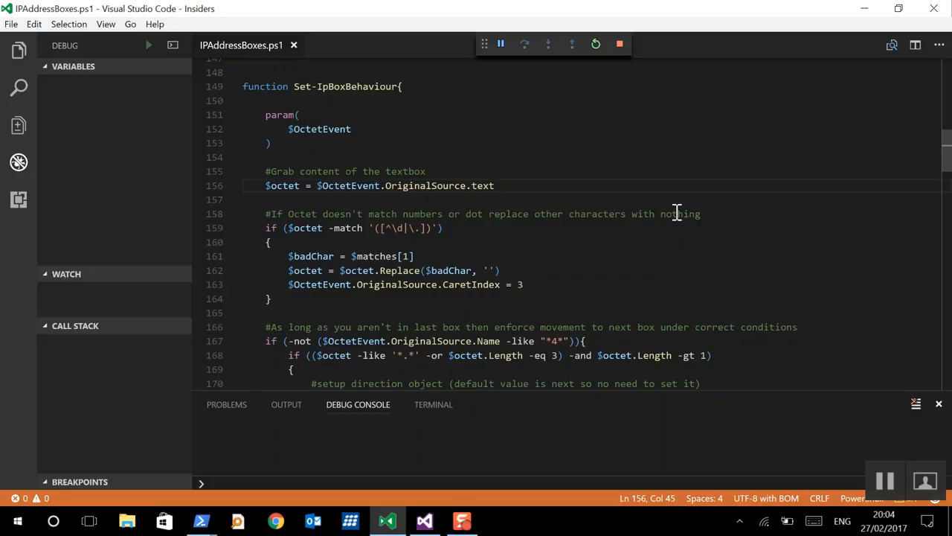
pyautogui.moveTo(295, 236)
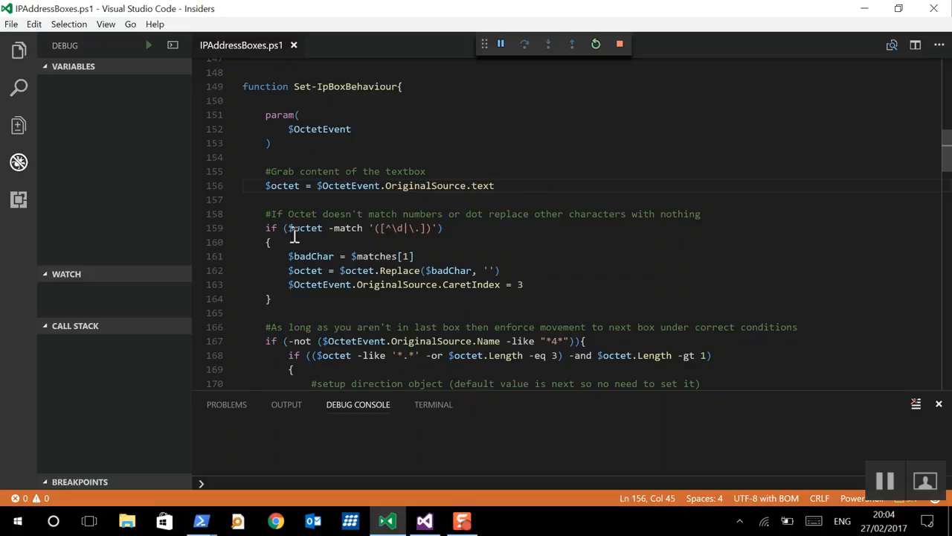
pyautogui.moveTo(401, 229)
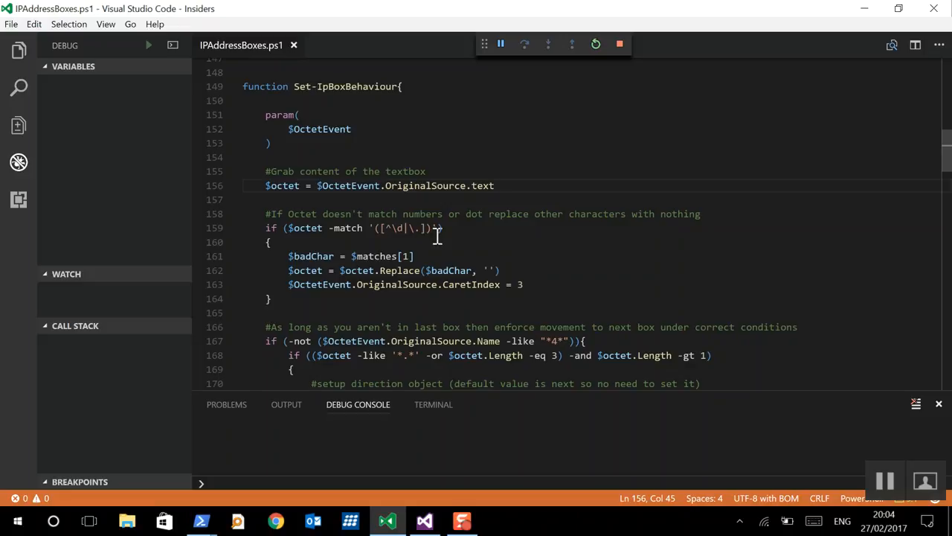
pyautogui.moveTo(300, 256)
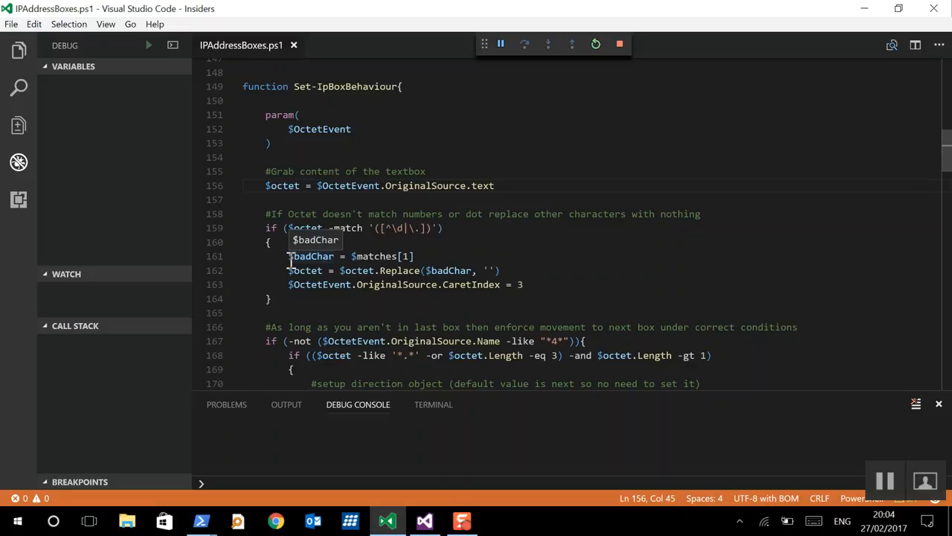
pyautogui.doubleClick(311, 256)
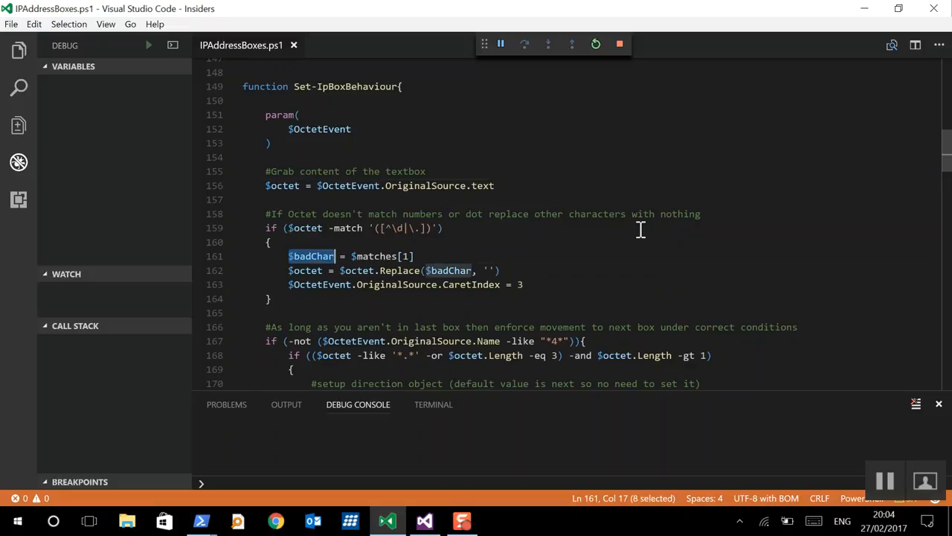
pyautogui.click(408, 271)
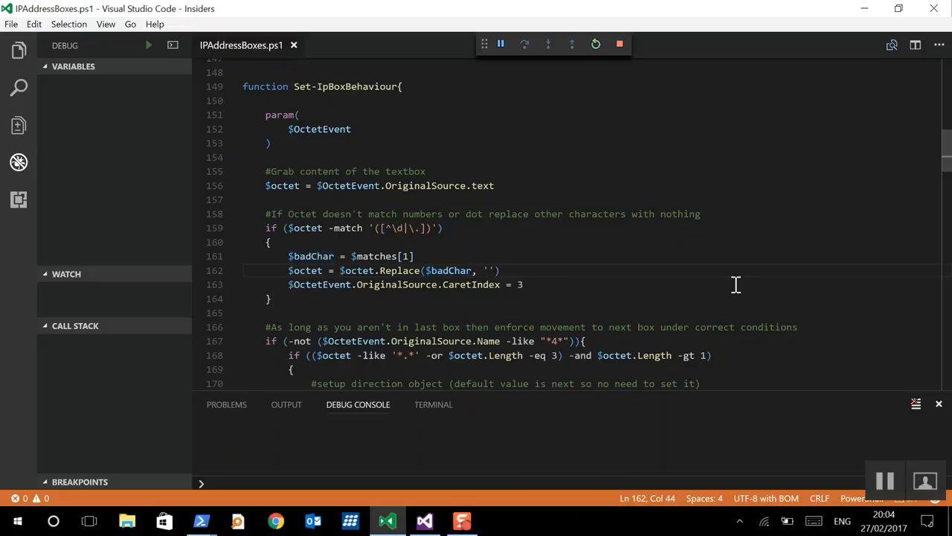
pyautogui.moveTo(724, 232)
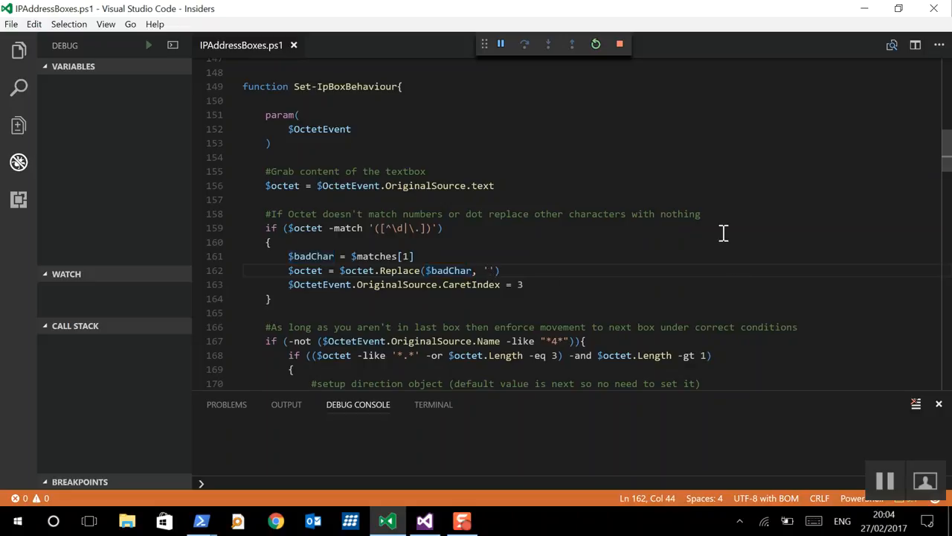
pyautogui.moveTo(355, 292)
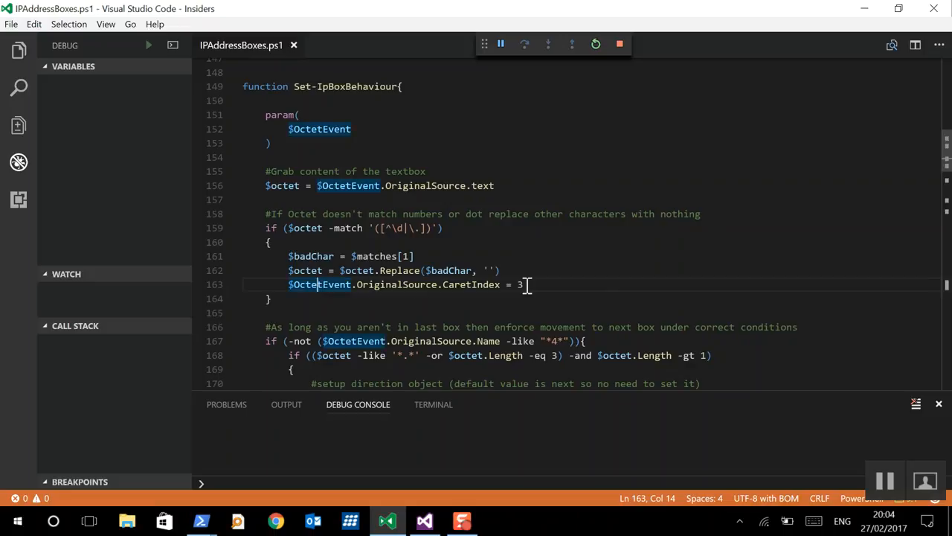
pyautogui.moveTo(357, 464)
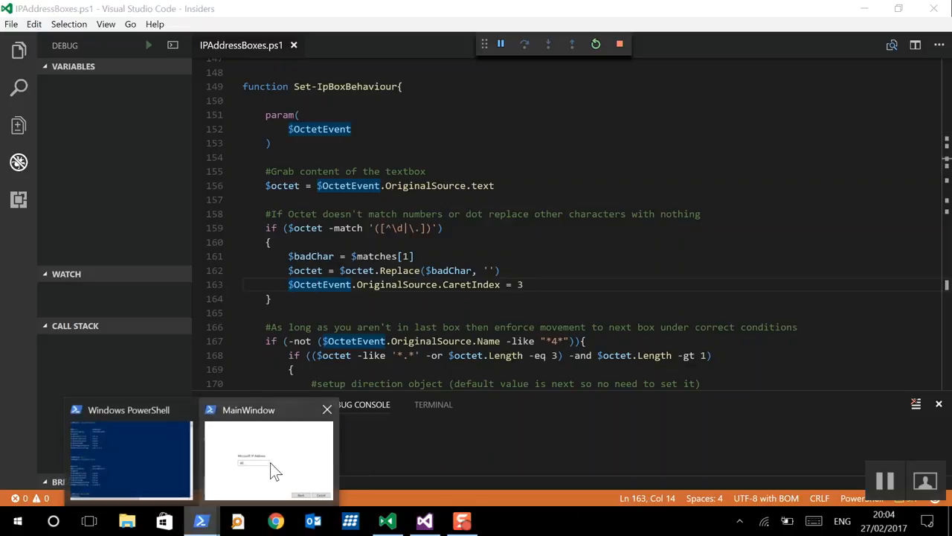
pyautogui.click(268, 458)
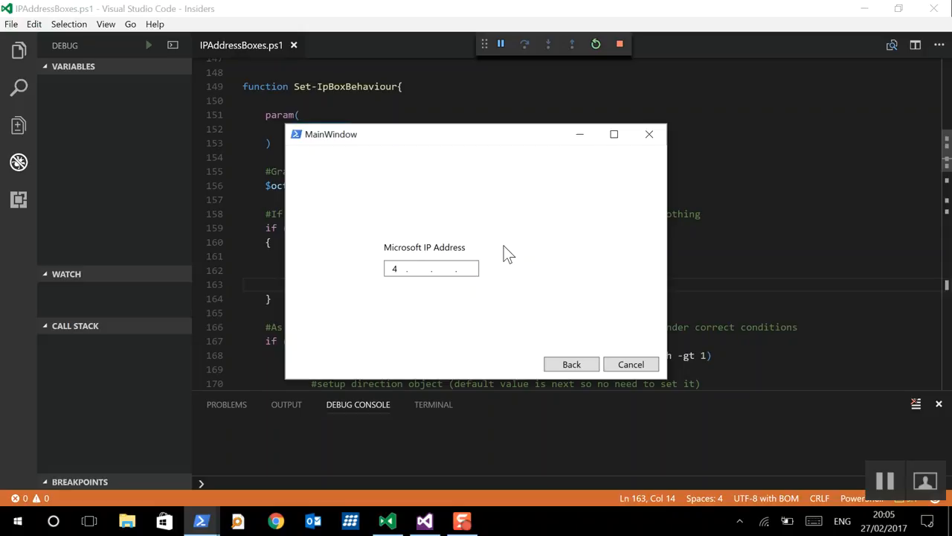
pyautogui.moveTo(612, 134)
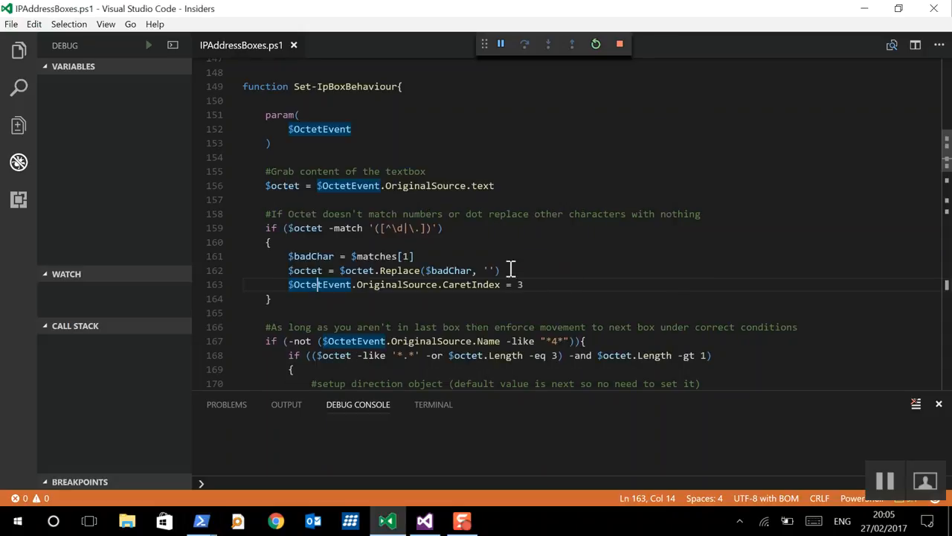
pyautogui.scroll(-3)
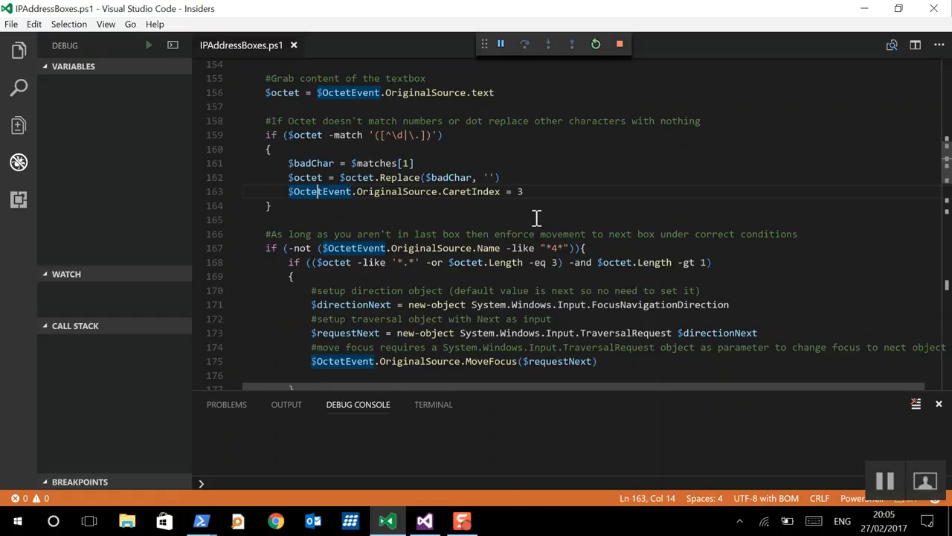
pyautogui.moveTo(708, 220)
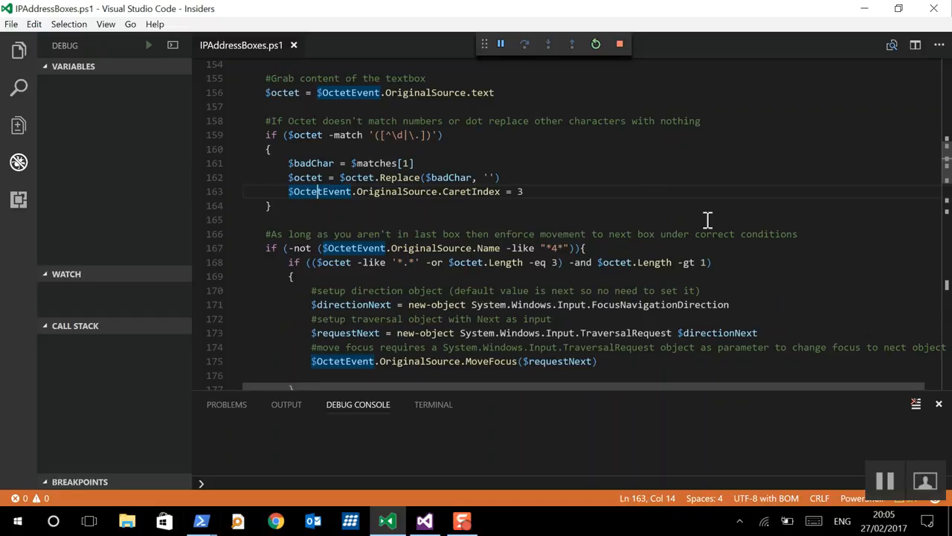
pyautogui.scroll(-3)
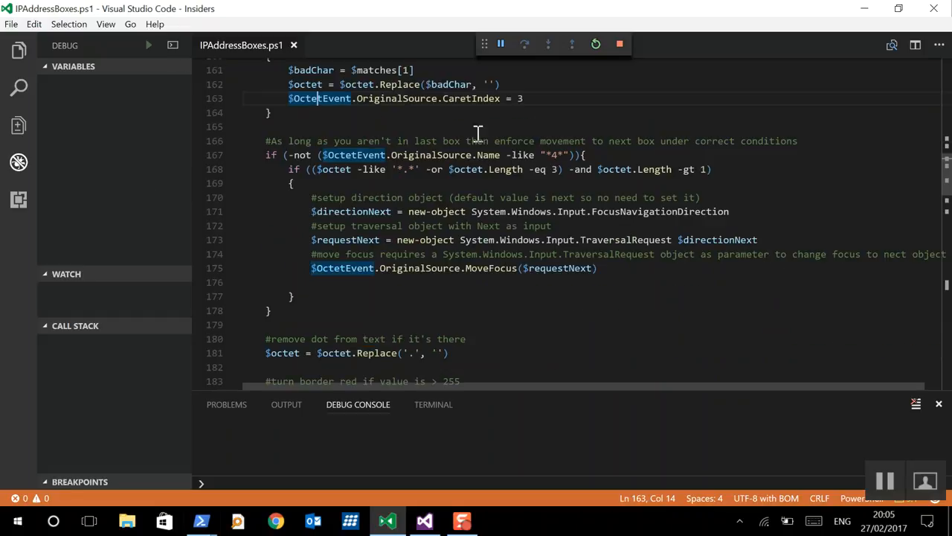
pyautogui.click(750, 139)
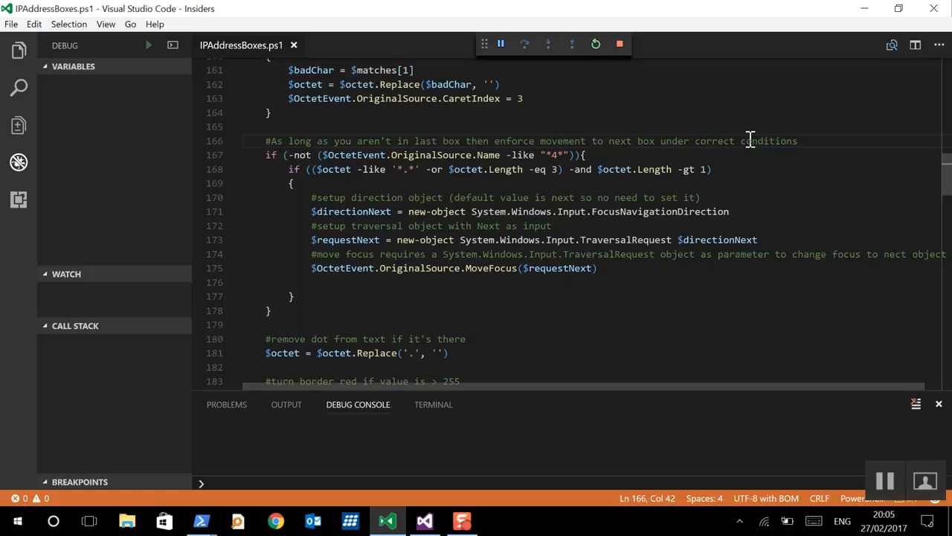
pyautogui.moveTo(539, 140)
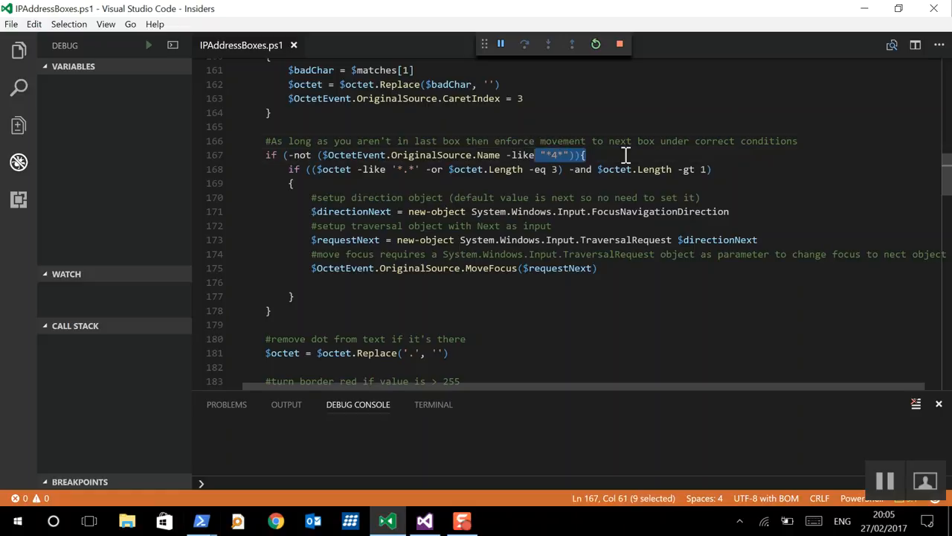
pyautogui.click(586, 154)
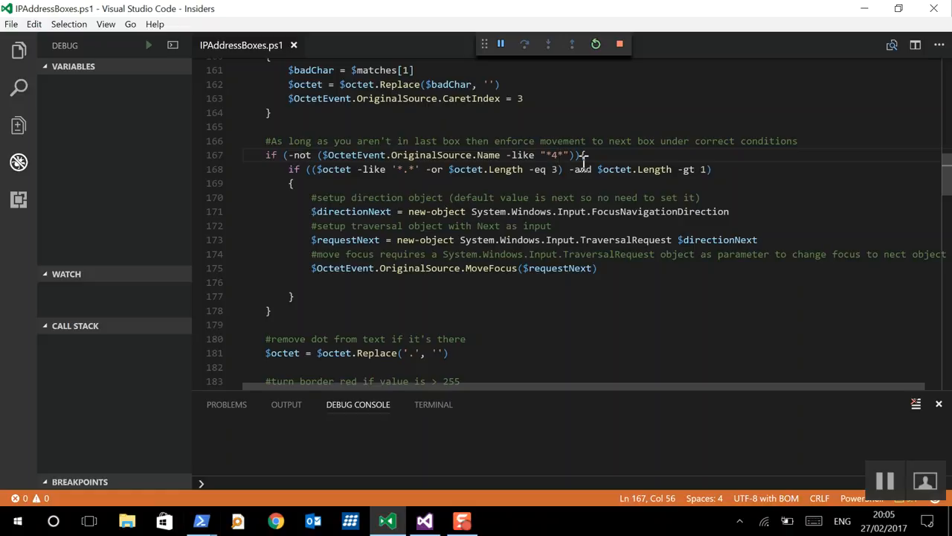
pyautogui.moveTo(445, 220)
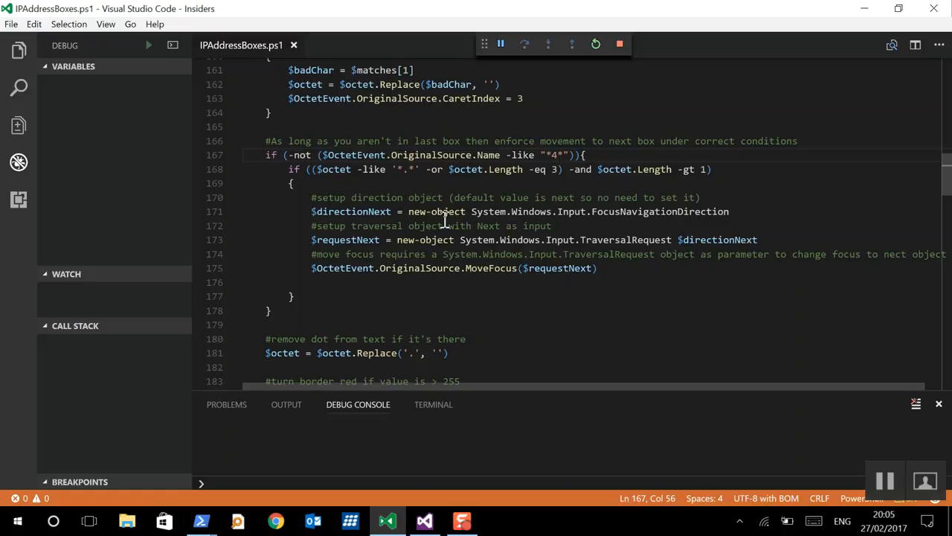
pyautogui.moveTo(336, 185)
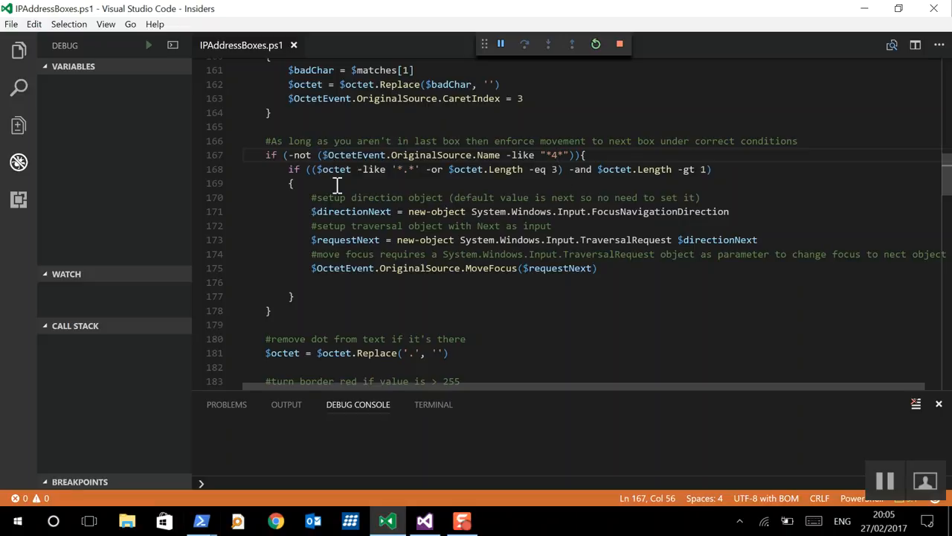
pyautogui.moveTo(378, 155)
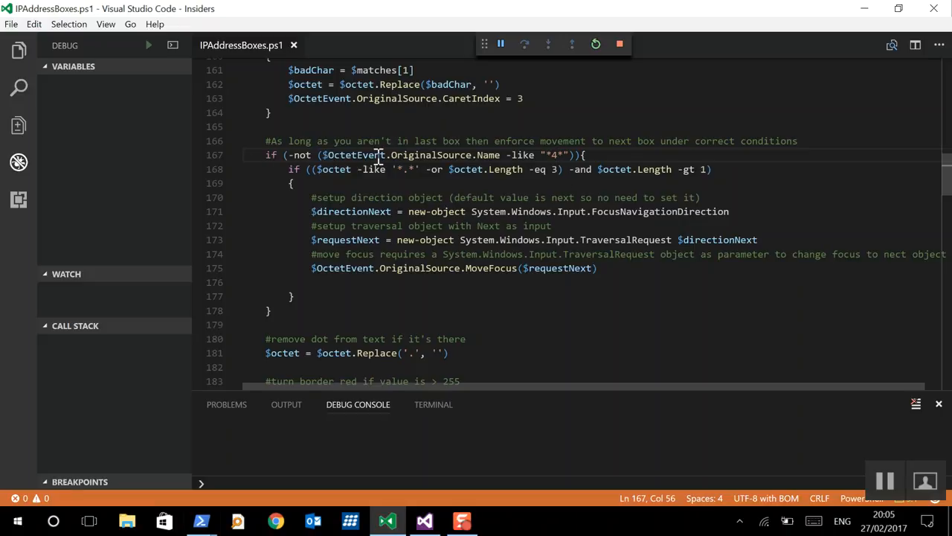
pyautogui.click(547, 154)
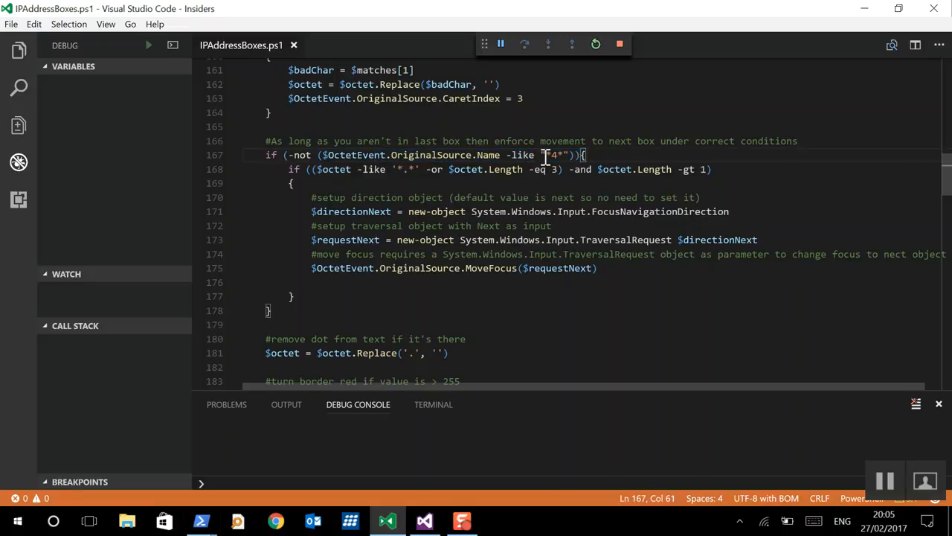
pyautogui.moveTo(572, 154); pyautogui.dragTo(536, 154)
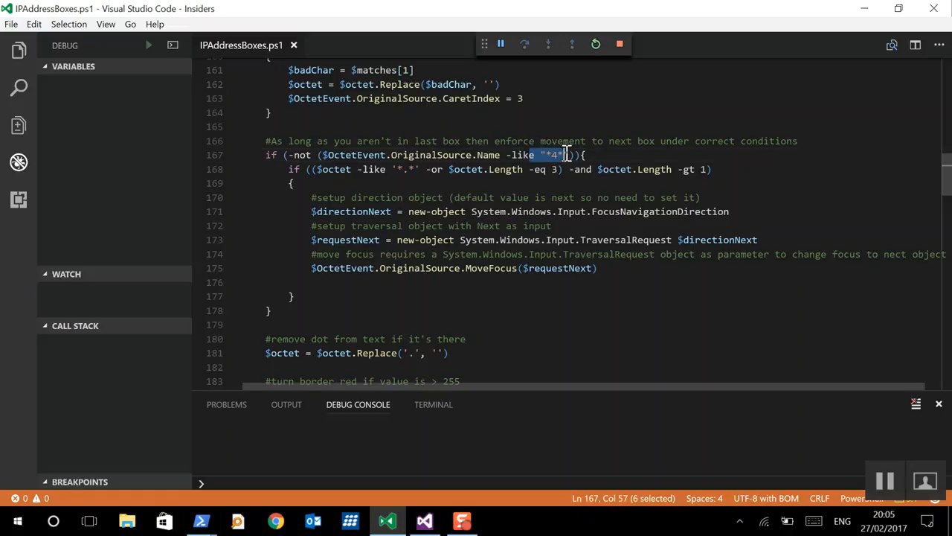
pyautogui.moveTo(461, 519)
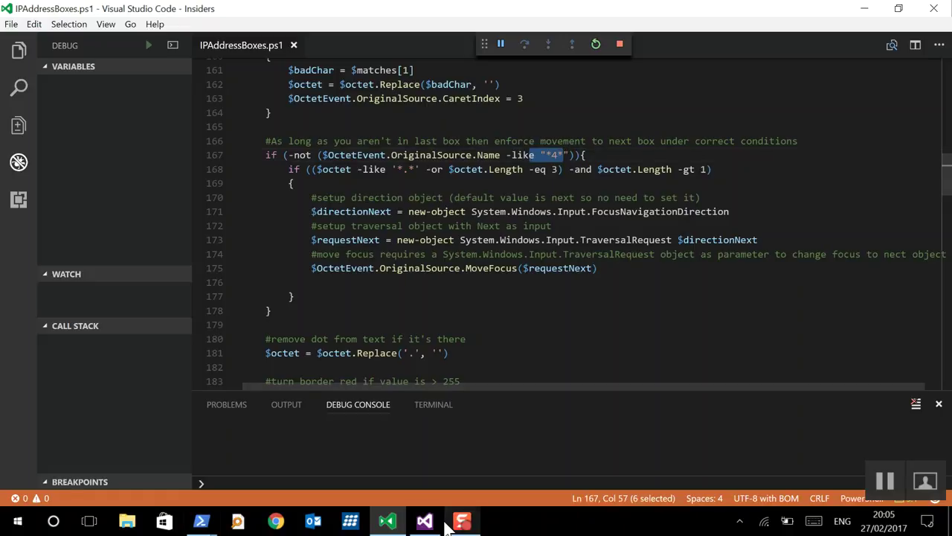
pyautogui.click(424, 521)
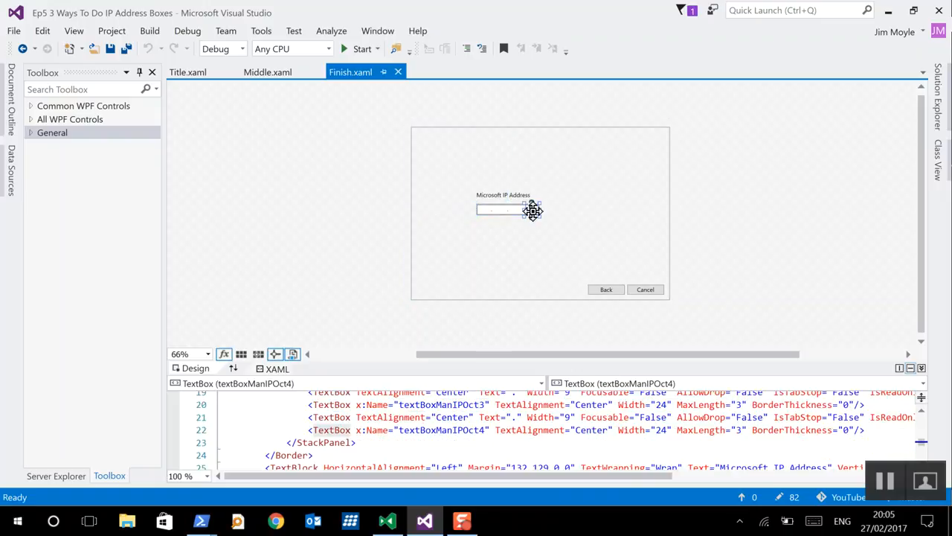
pyautogui.click(506, 209)
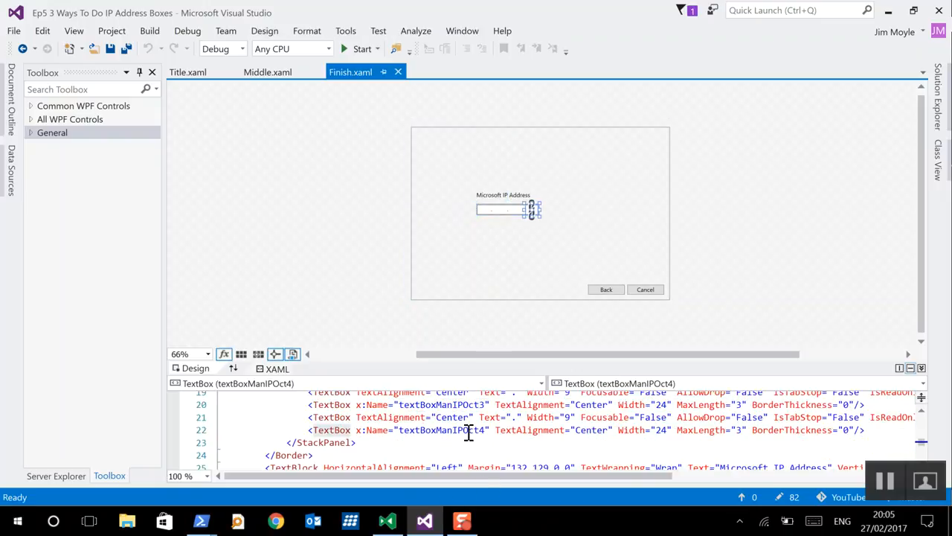
pyautogui.moveTo(893, 9)
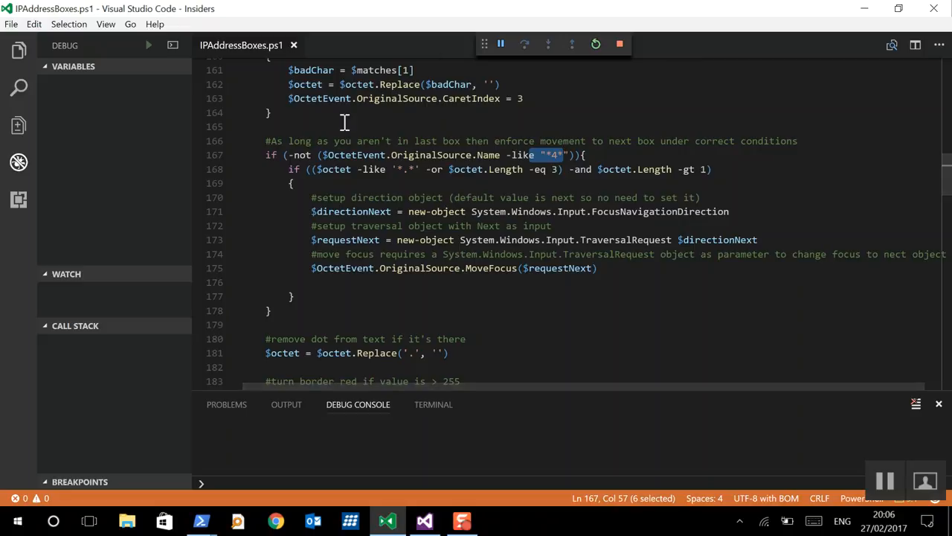
pyautogui.click(404, 169)
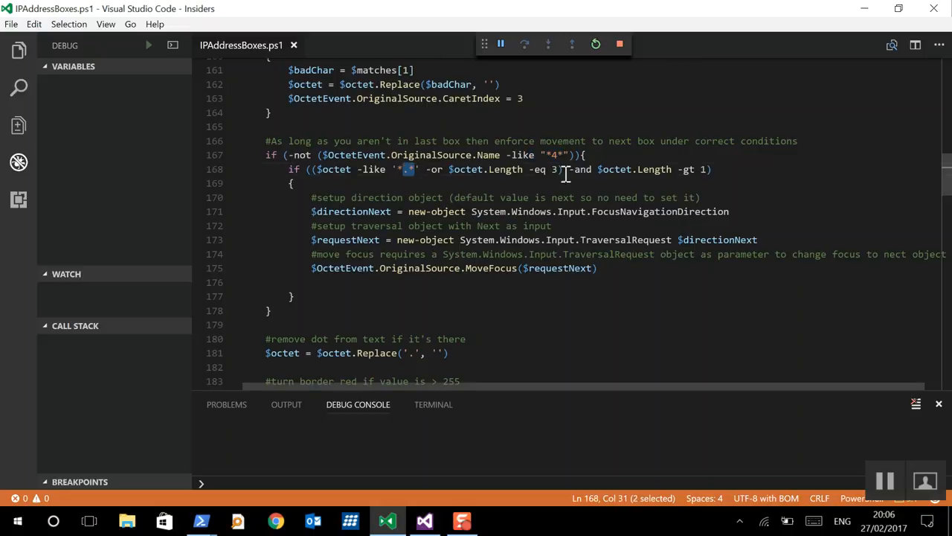
pyautogui.moveTo(702, 170)
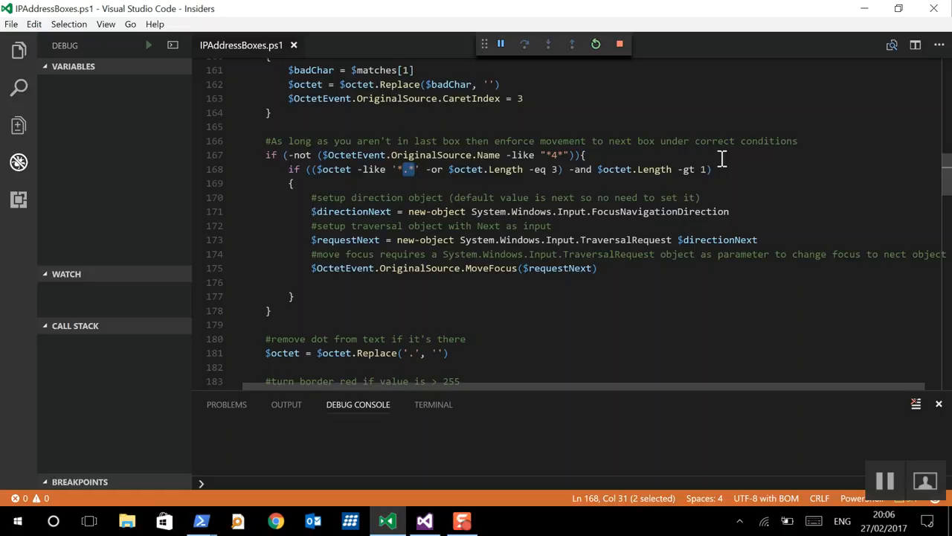
pyautogui.click(336, 196)
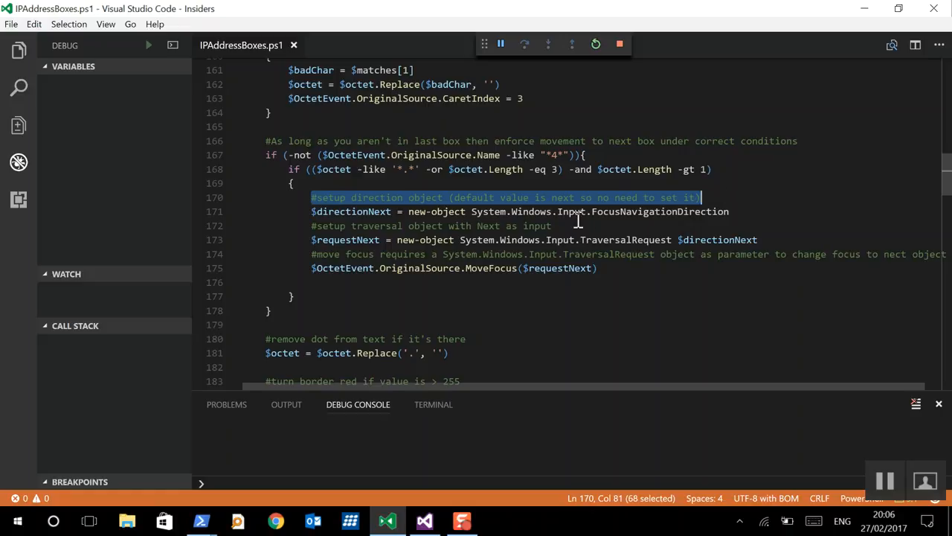
pyautogui.moveTo(488, 305)
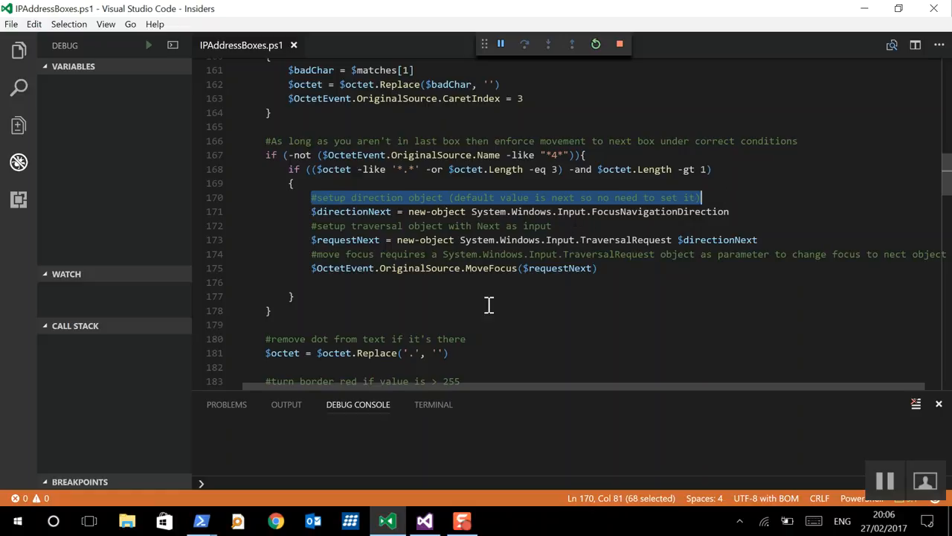
pyautogui.moveTo(476, 267)
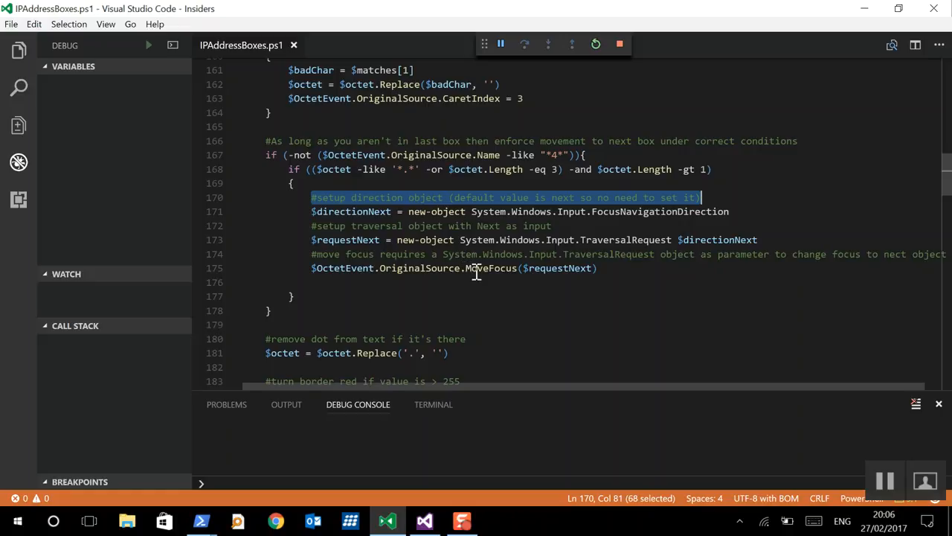
pyautogui.moveTo(625, 268)
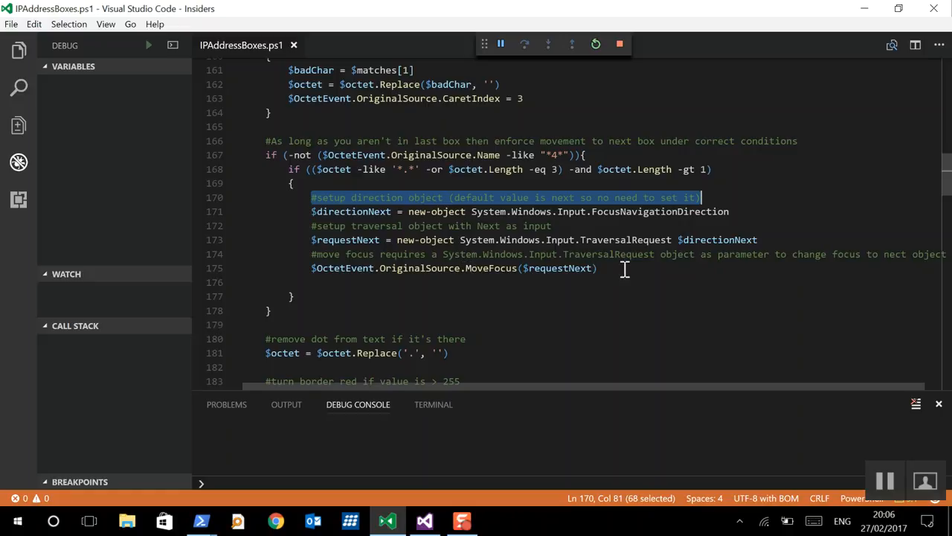
pyautogui.moveTo(628, 239)
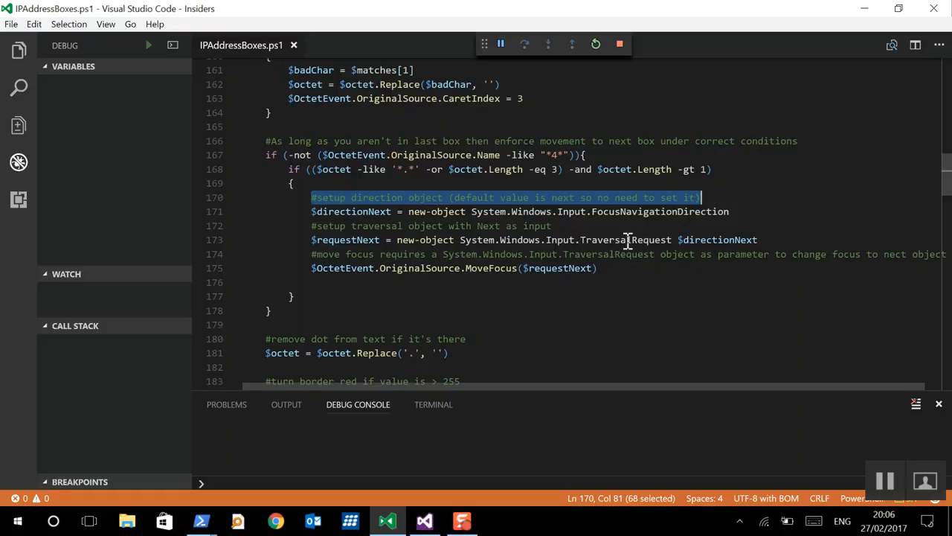
pyautogui.moveTo(669, 239)
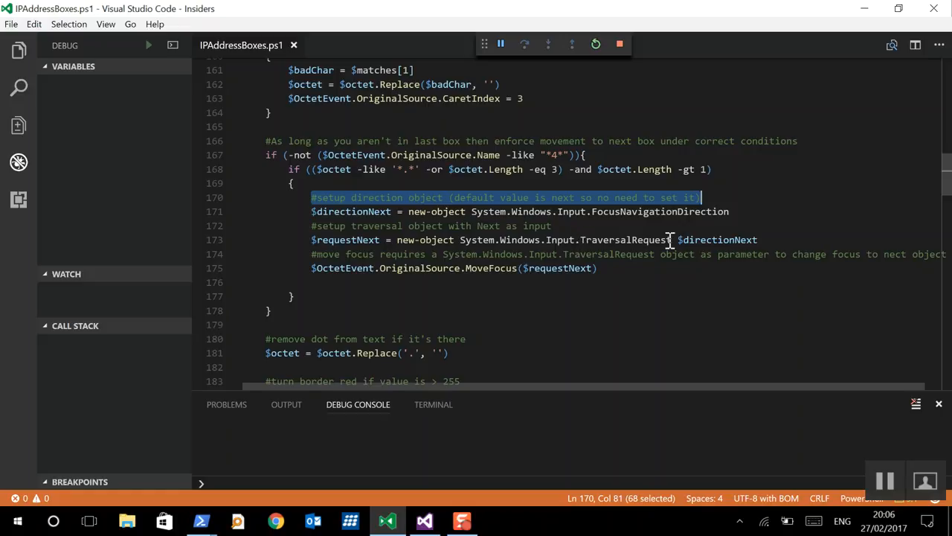
pyautogui.moveTo(616, 240)
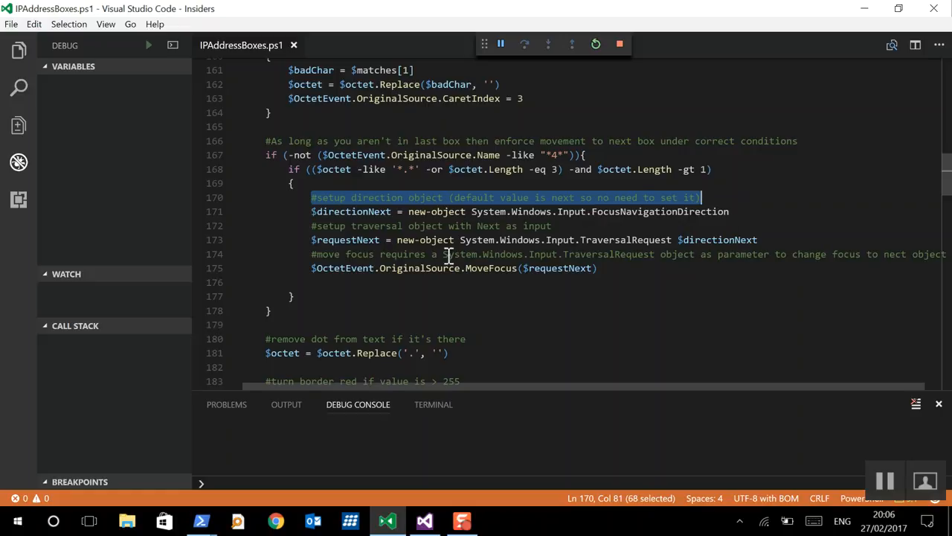
pyautogui.moveTo(330, 211)
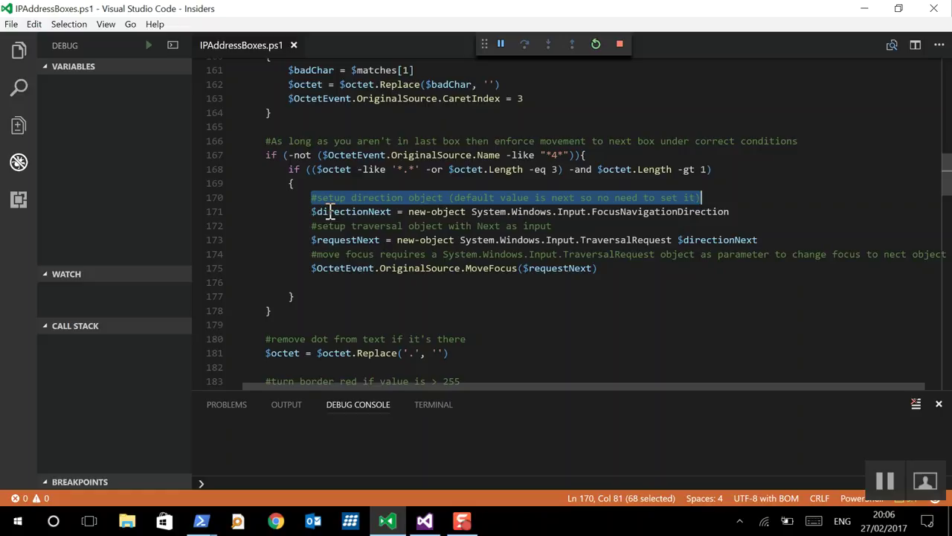
pyautogui.moveTo(717, 211)
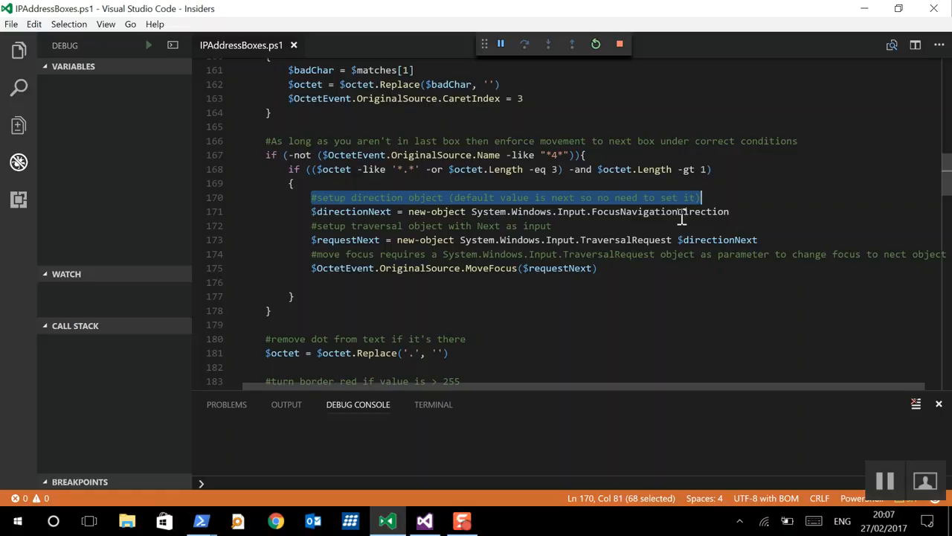
pyautogui.moveTo(744, 244)
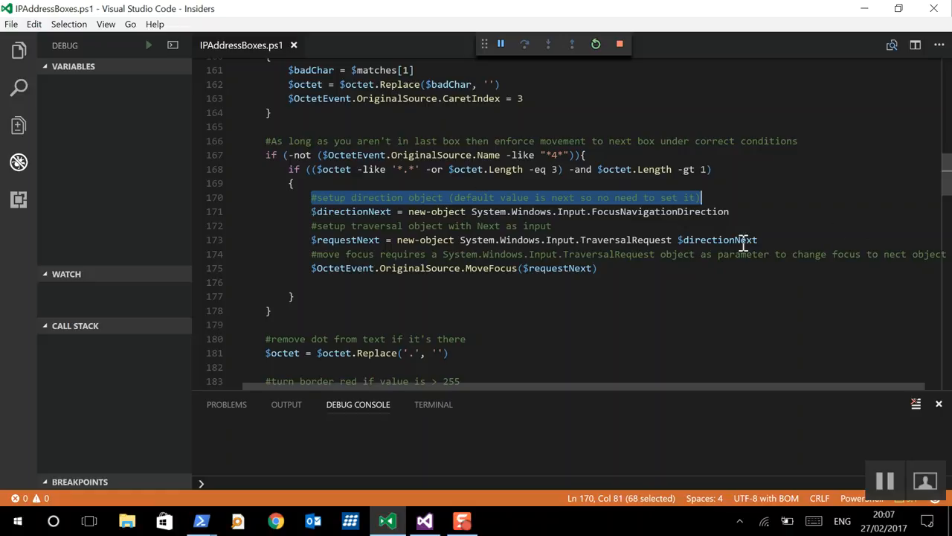
pyautogui.moveTo(628, 240)
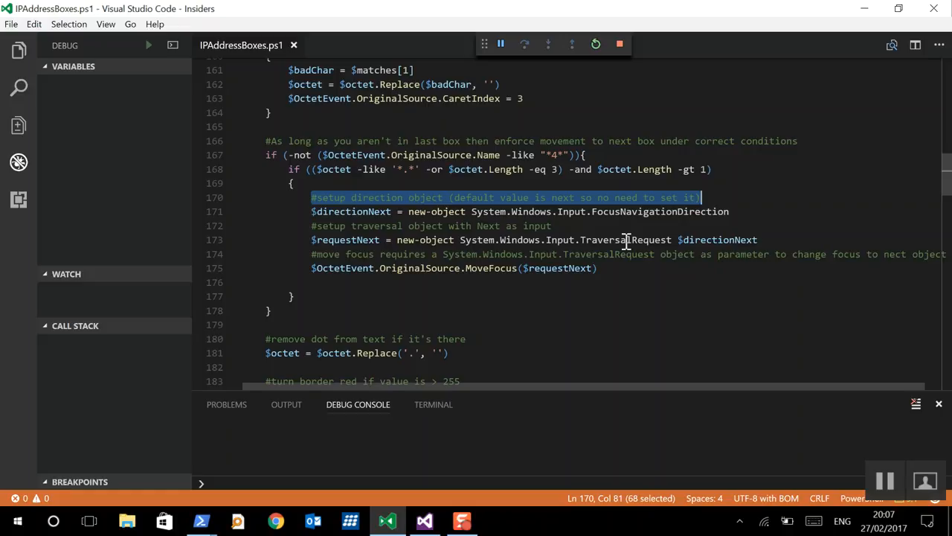
pyautogui.moveTo(672, 237)
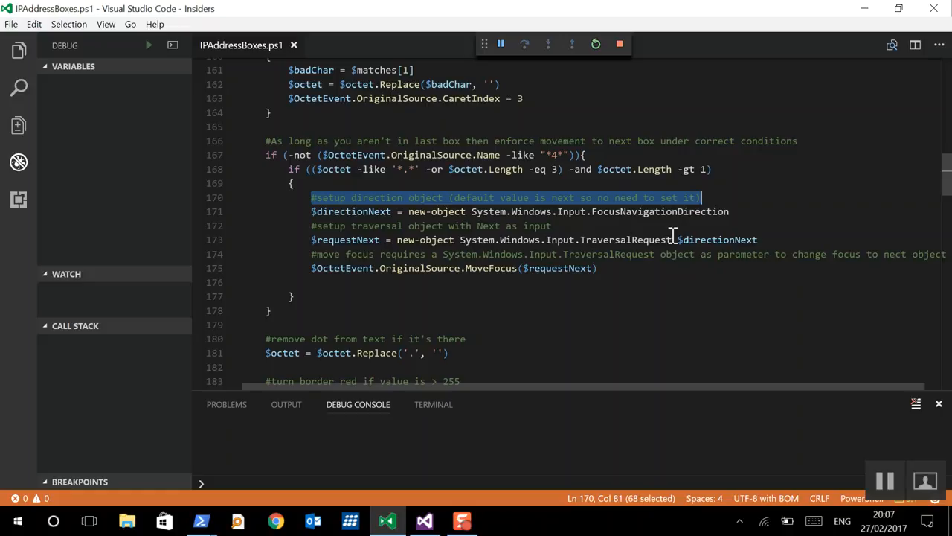
pyautogui.moveTo(541, 265)
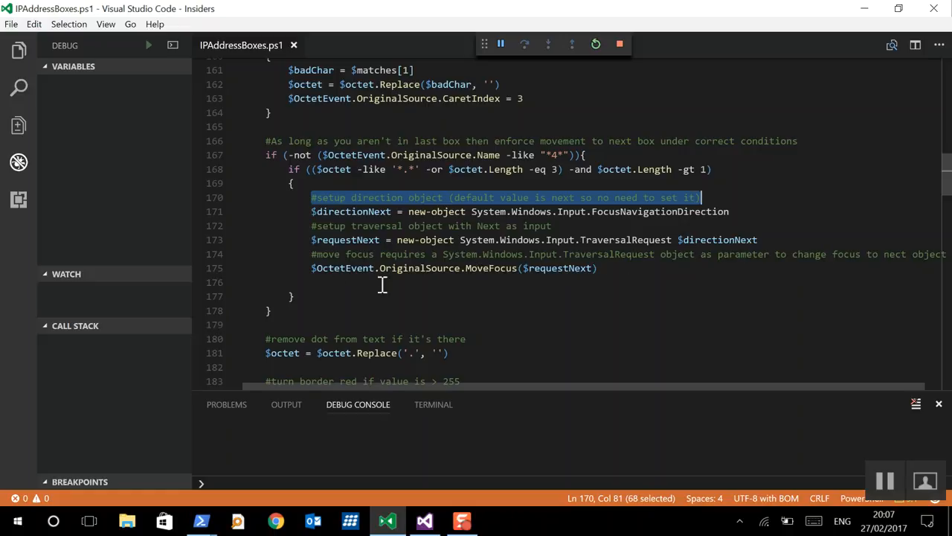
pyautogui.moveTo(506, 354)
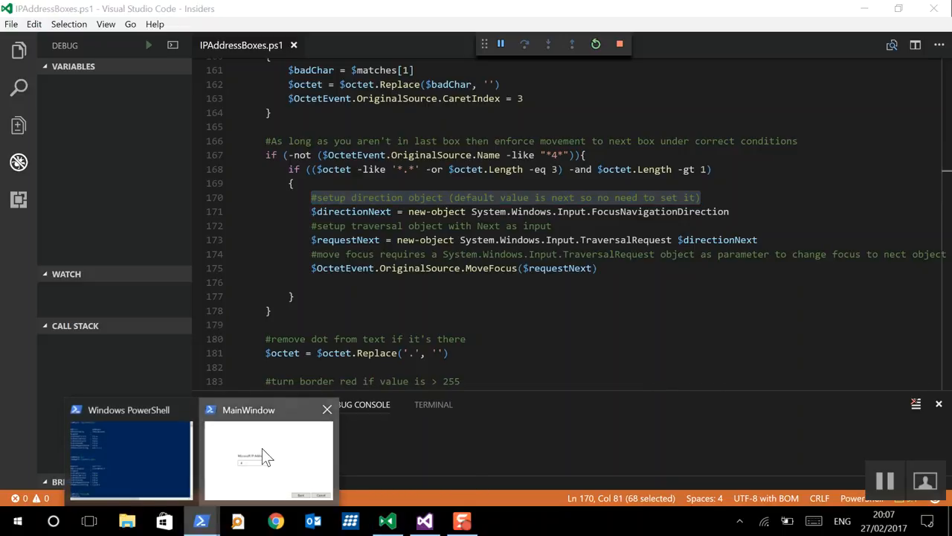
# - Complete the address as 445.3.1.1 in the running window, leaving its border red
pyautogui.click(267, 458)
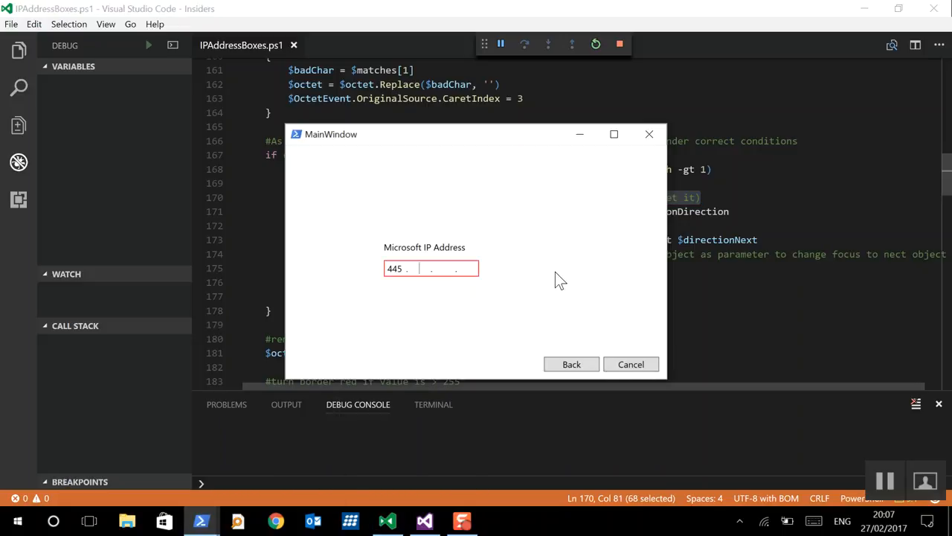
pyautogui.write('3')
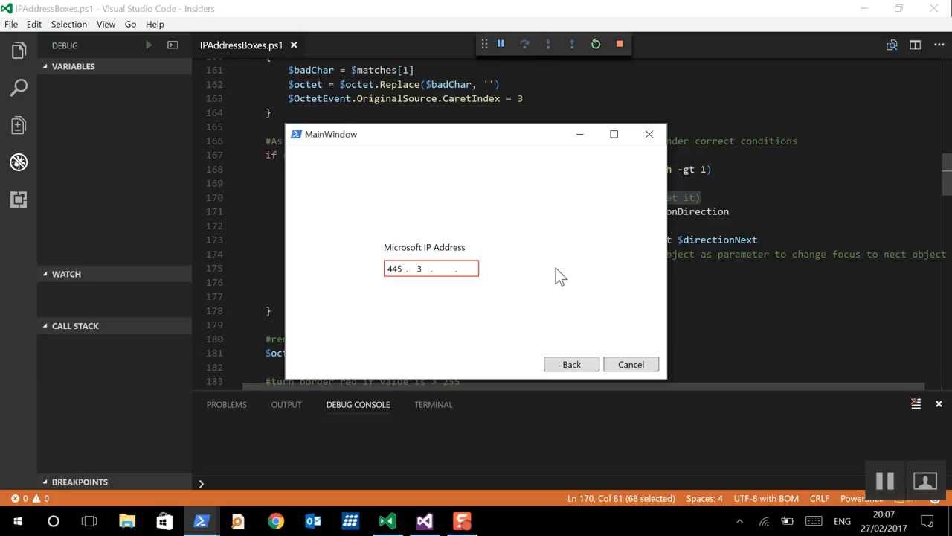
pyautogui.write('1')
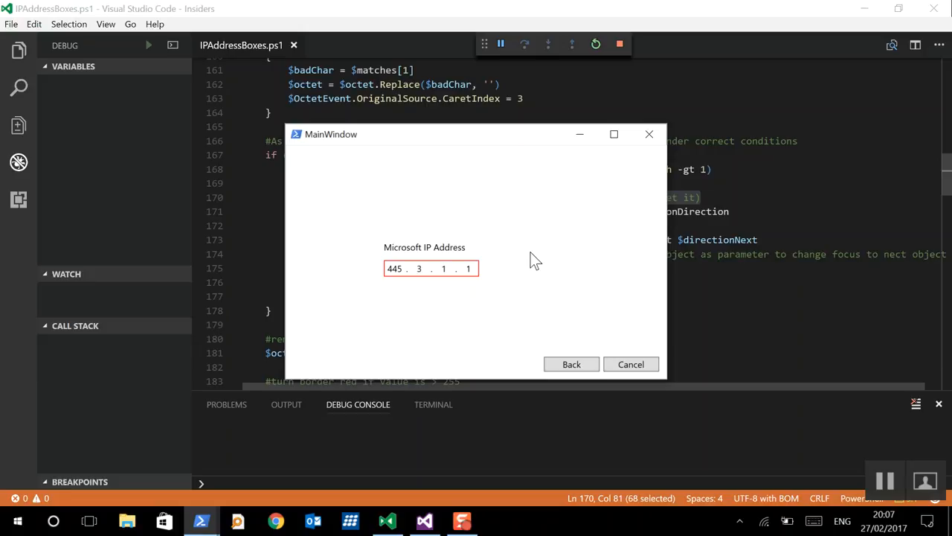
pyautogui.moveTo(580, 134)
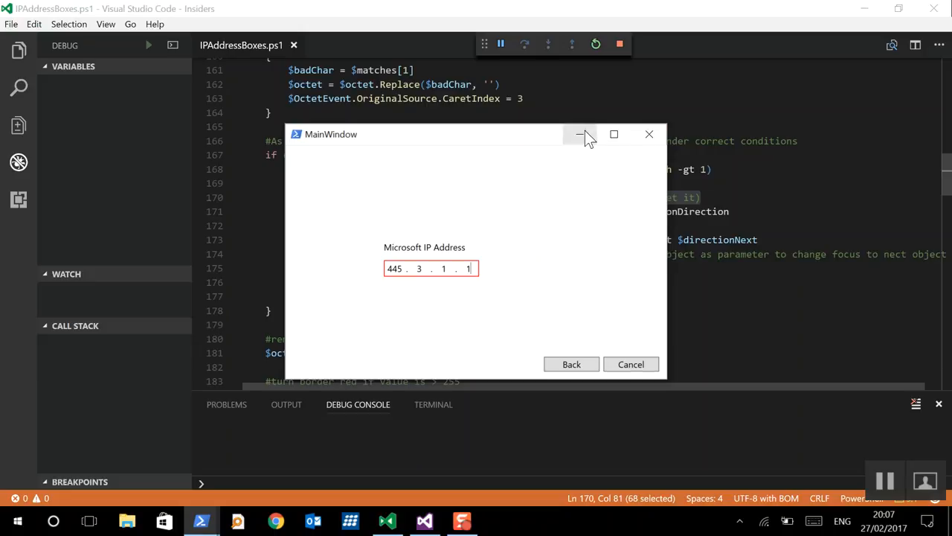
# - Hide the test window and move to the dot-removal line and the over-255 red-border check
pyautogui.click(580, 134)
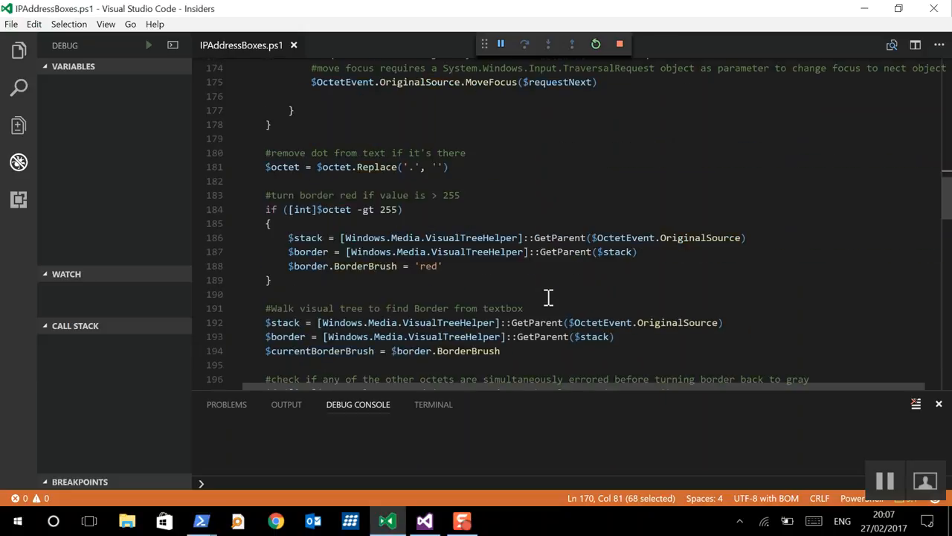
pyautogui.moveTo(283, 167)
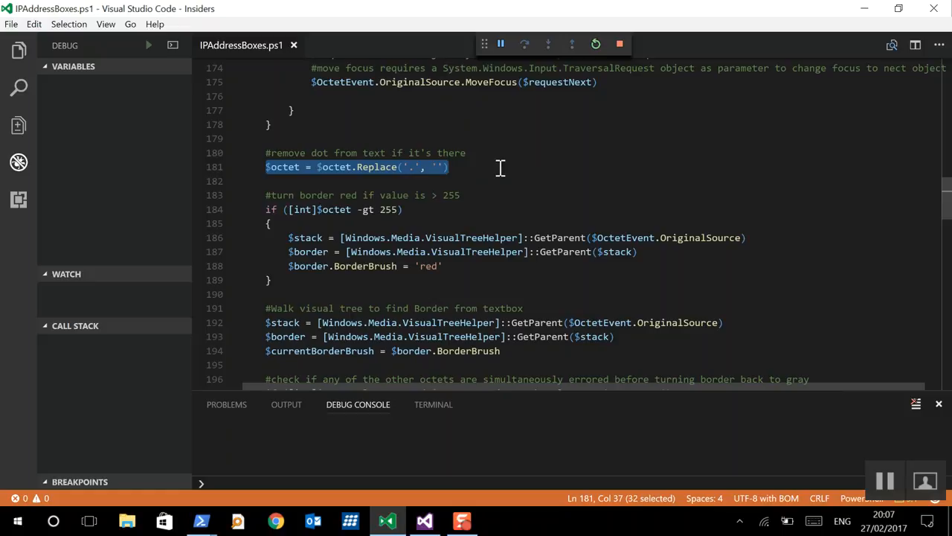
pyautogui.click(405, 208)
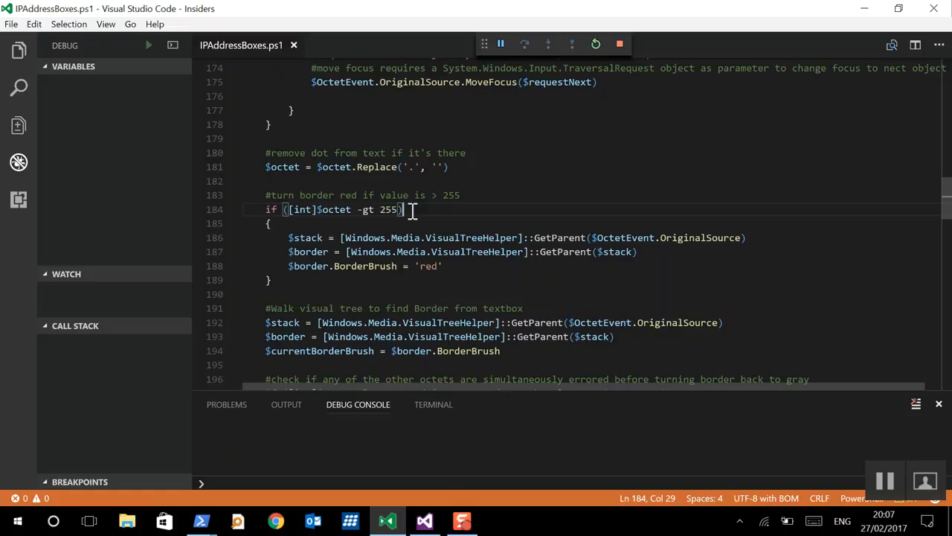
pyautogui.moveTo(638, 219)
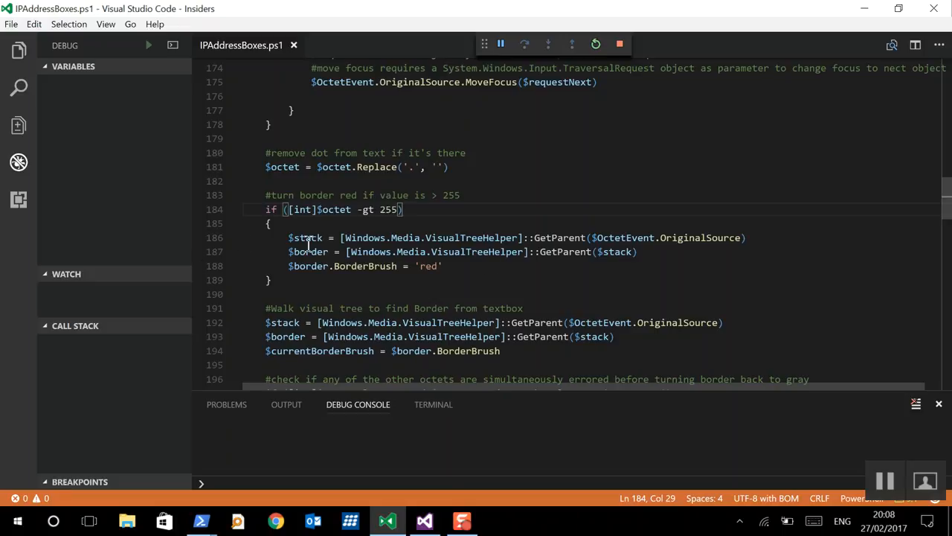
pyautogui.moveTo(339, 244)
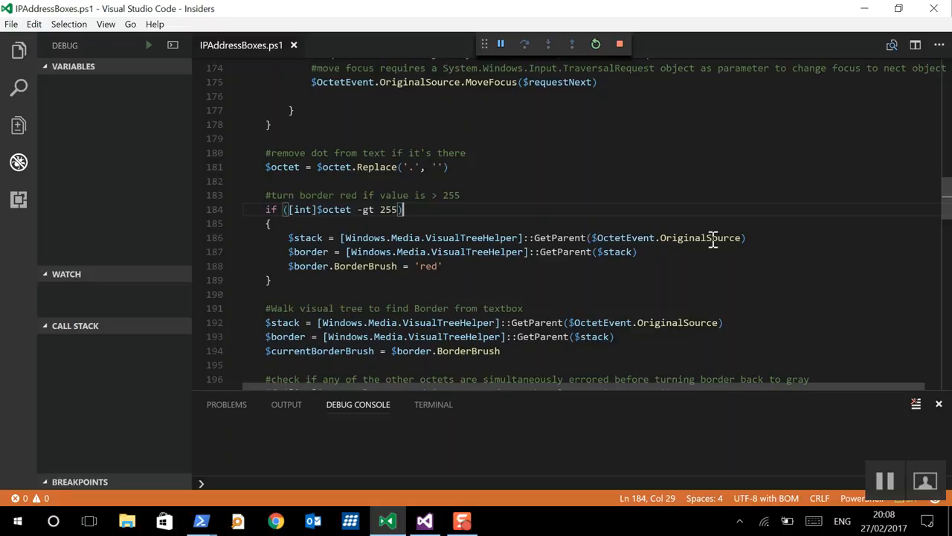
pyautogui.moveTo(601, 238)
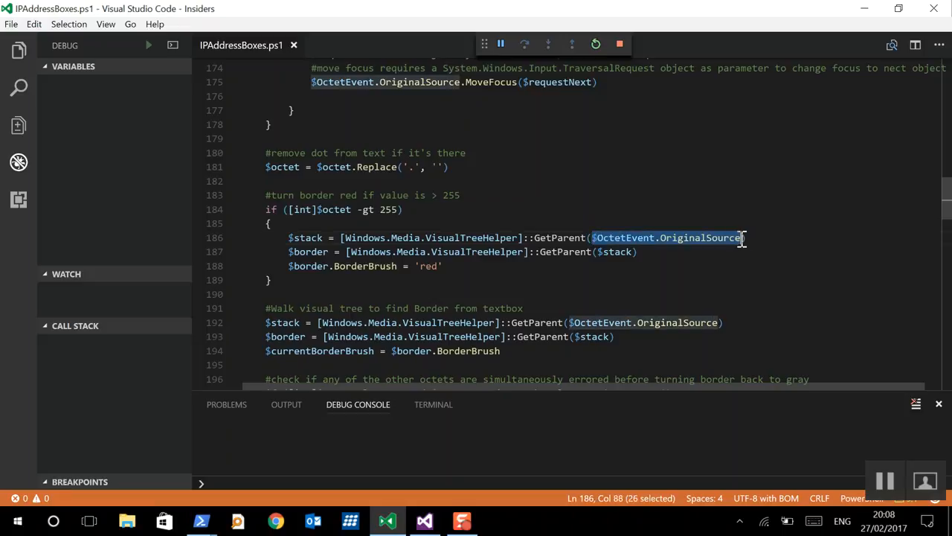
# - Highlight the uses of OriginalSource and the $stack variable in the over-255 block
pyautogui.click(658, 238)
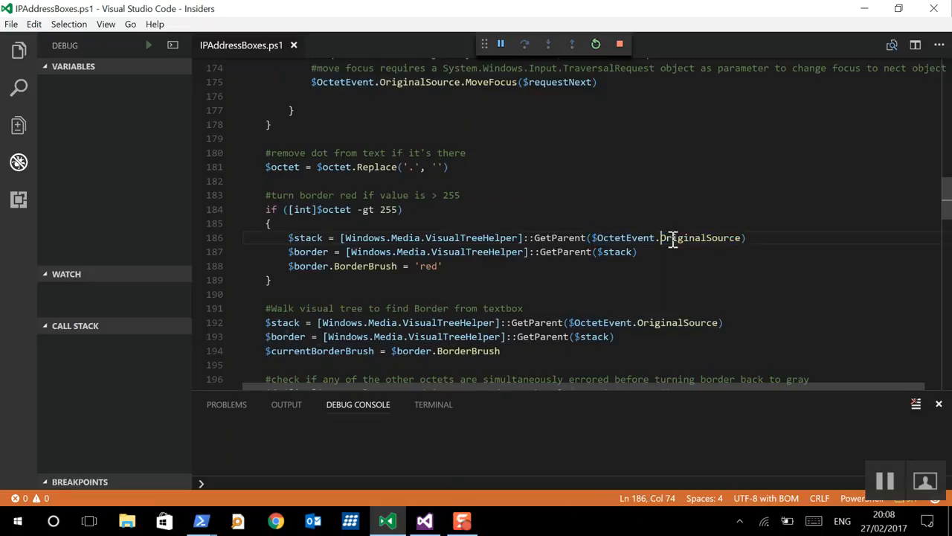
pyautogui.doubleClick(699, 238)
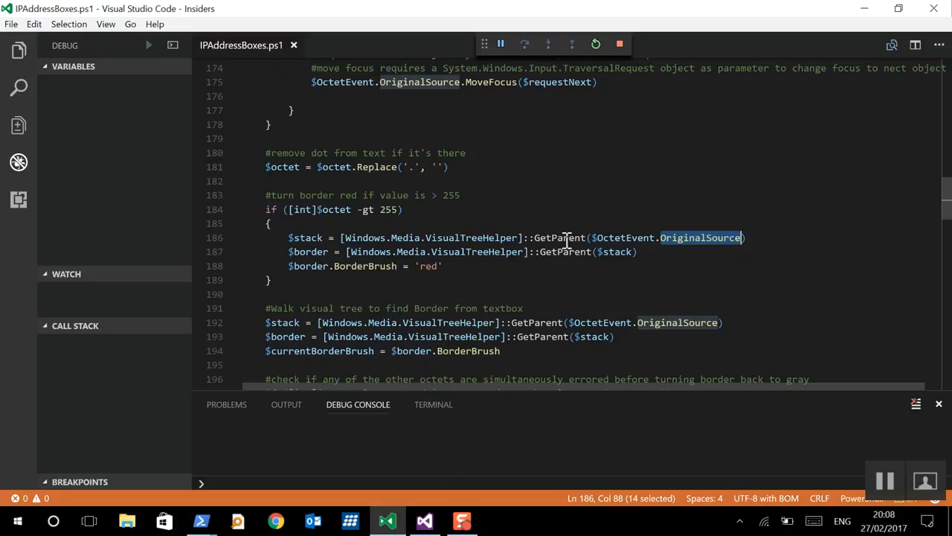
pyautogui.moveTo(432, 238)
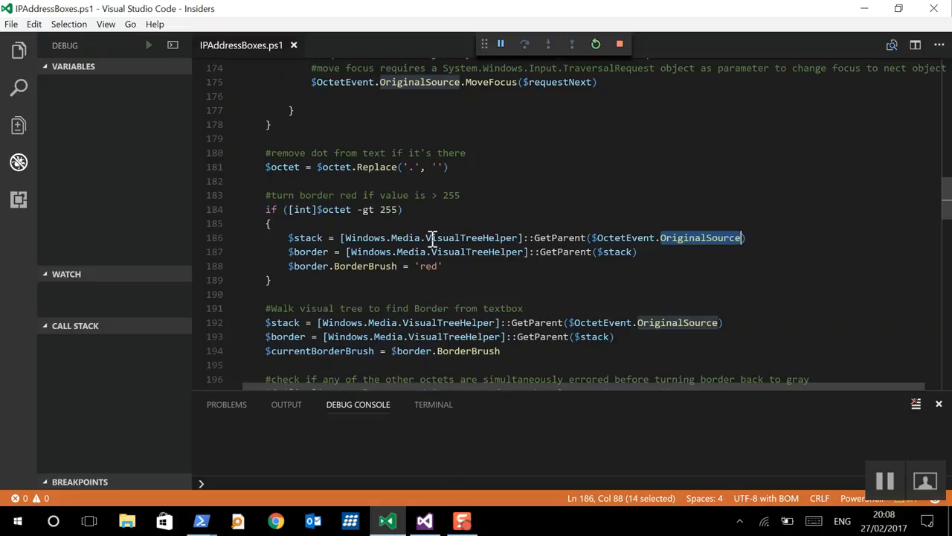
pyautogui.doubleClick(305, 238)
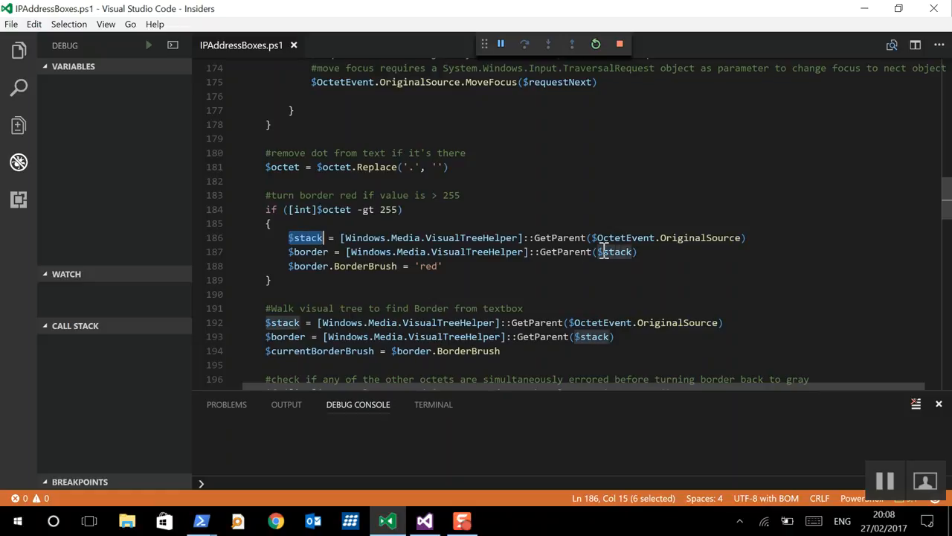
# - Bring the test window back and edit the first octet to 45 so the red border clears
pyautogui.click(309, 252)
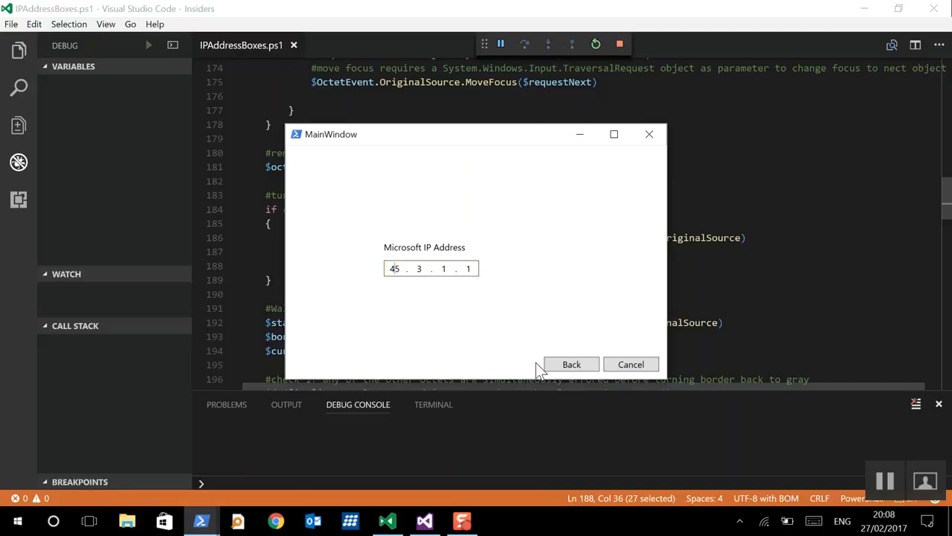
pyautogui.write('5')
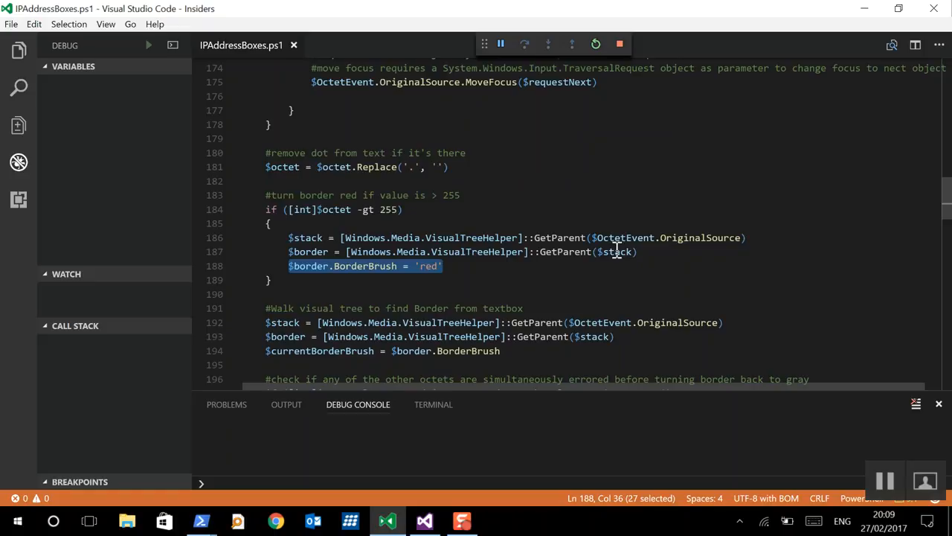
pyautogui.scroll(-3)
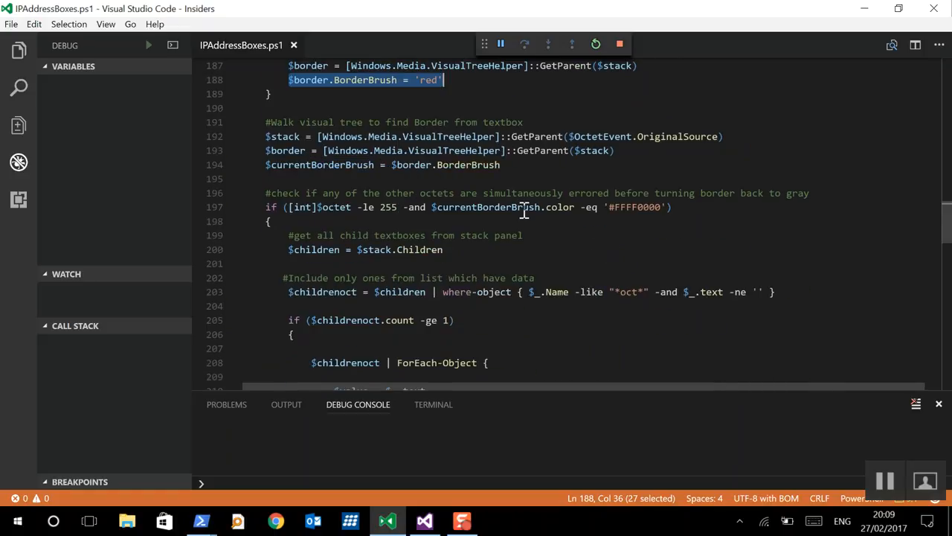
pyautogui.click(502, 163)
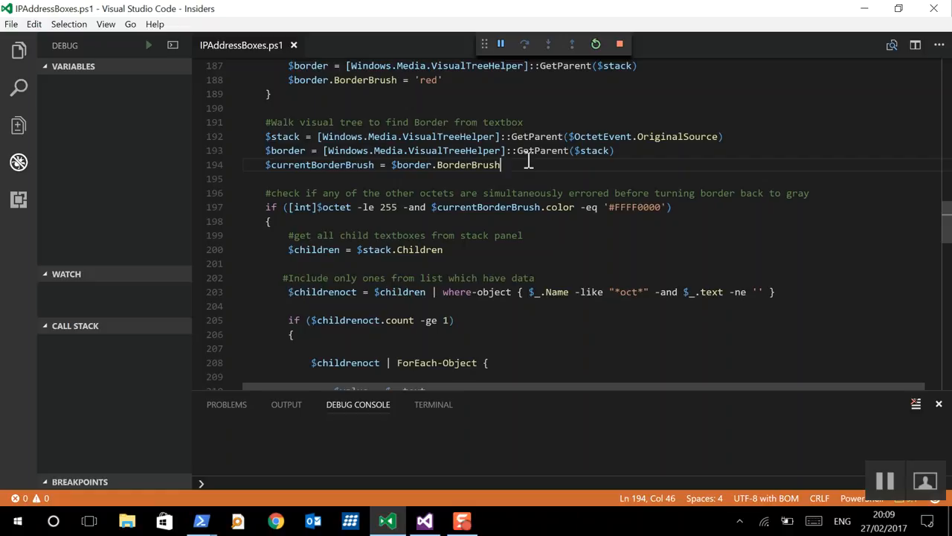
pyautogui.moveTo(500, 164); pyautogui.dragTo(265, 149)
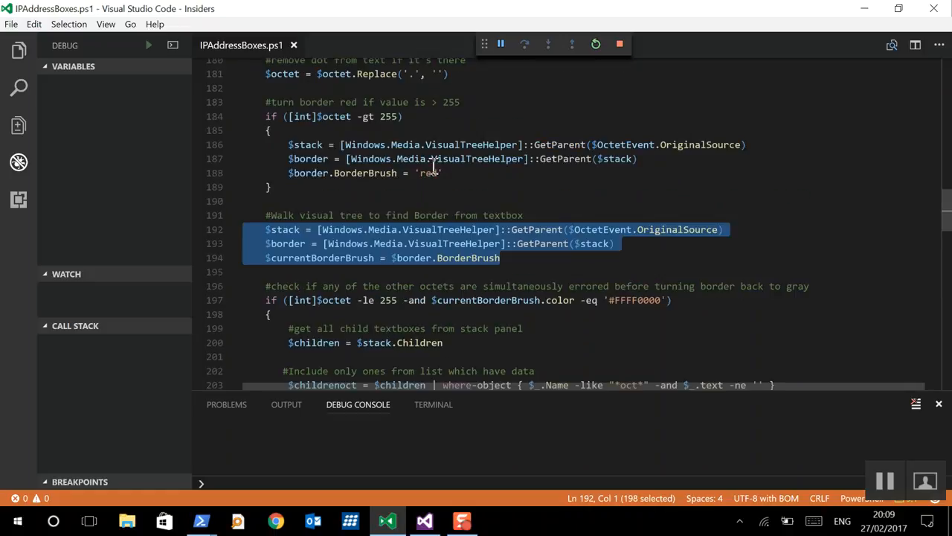
pyautogui.moveTo(530, 229)
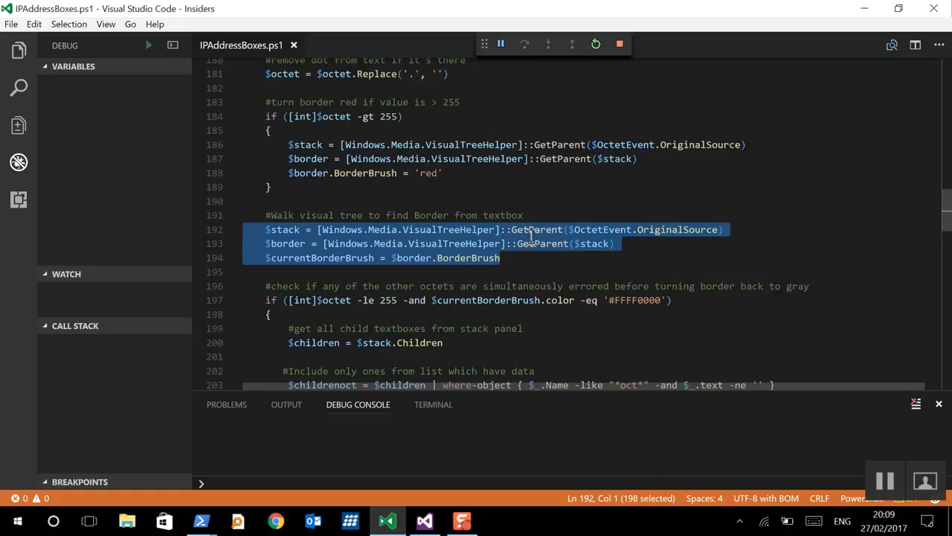
pyautogui.moveTo(360, 116)
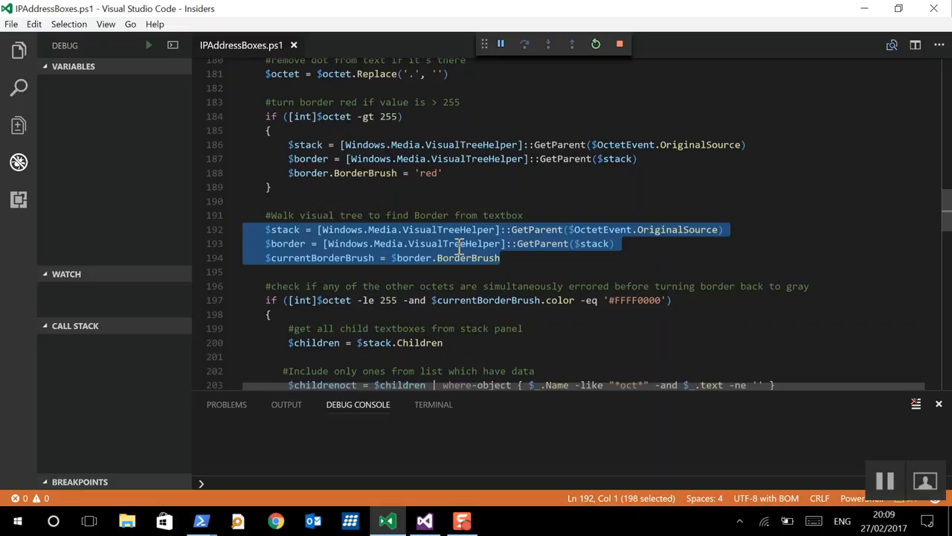
pyautogui.click(692, 257)
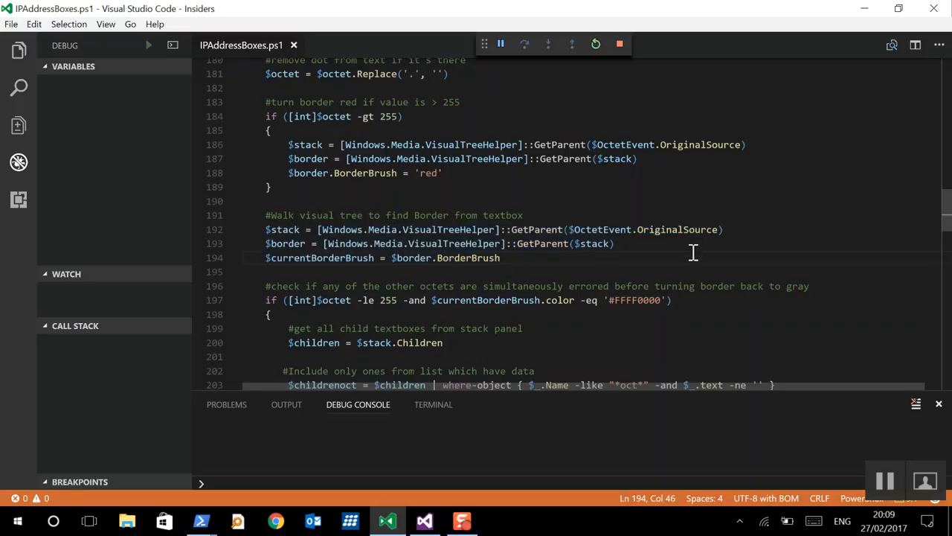
pyautogui.scroll(-3)
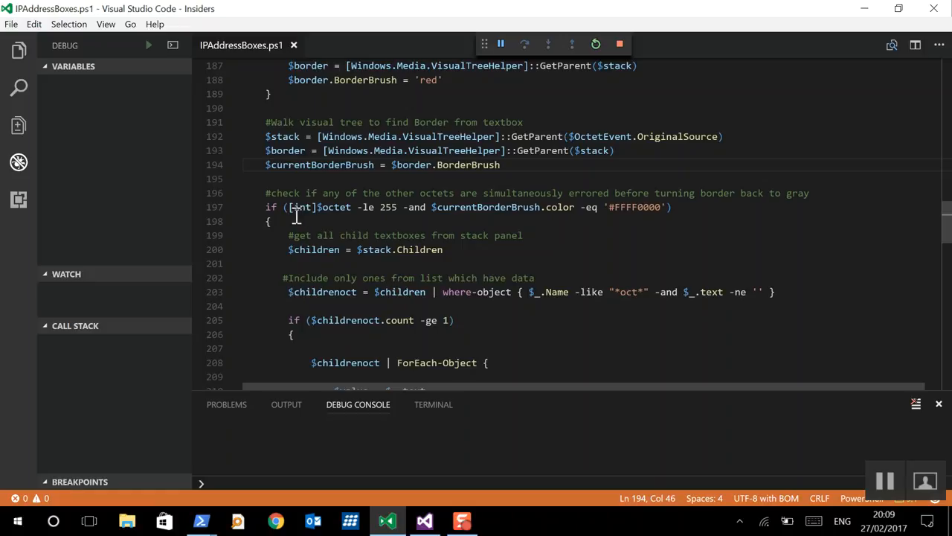
pyautogui.moveTo(387, 206)
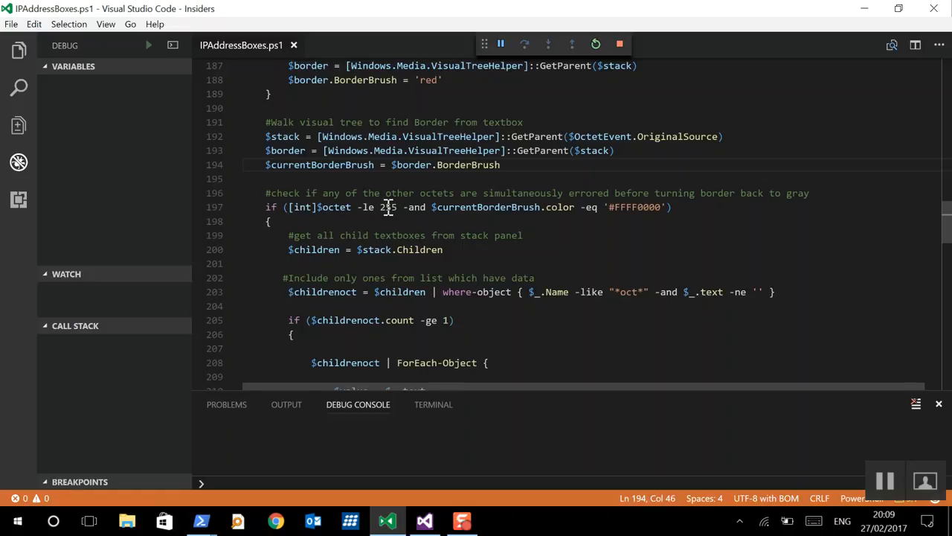
pyautogui.moveTo(538, 208)
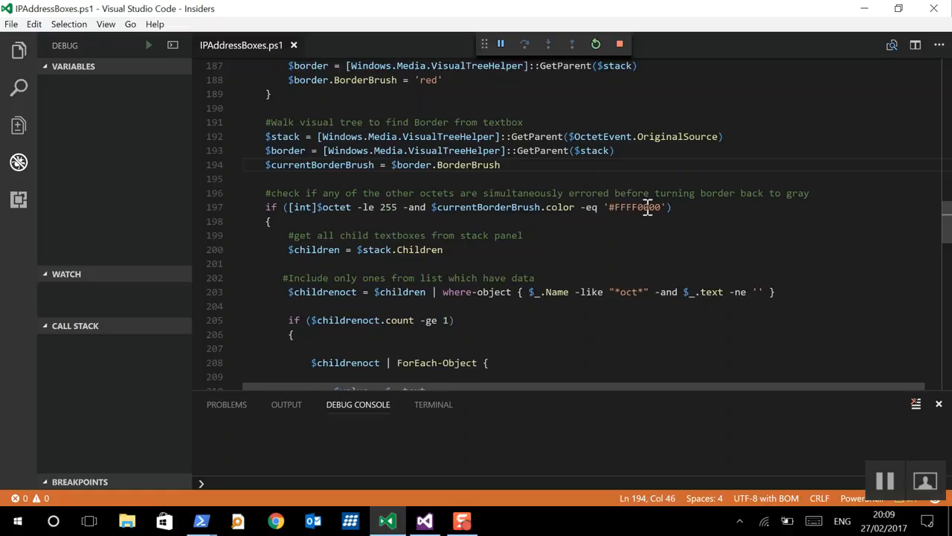
pyautogui.moveTo(360, 91)
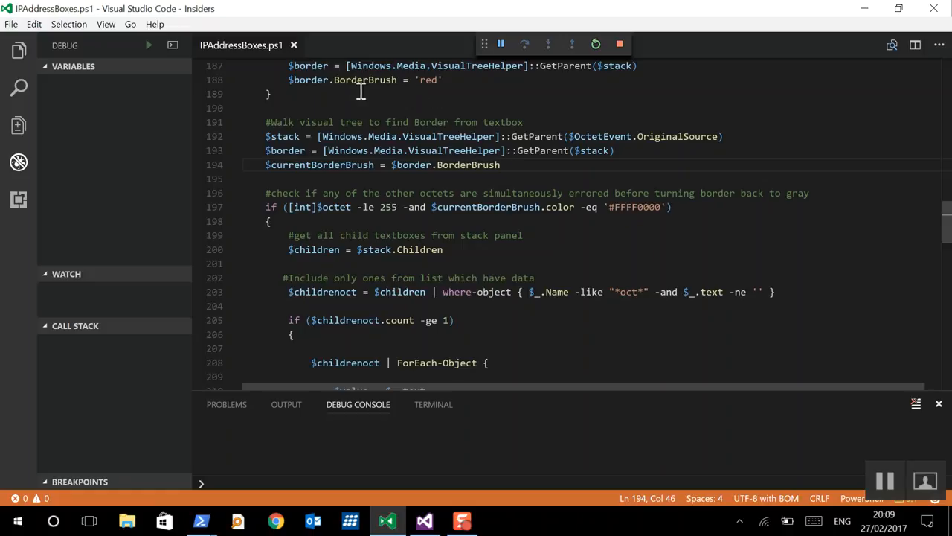
pyautogui.click(429, 80)
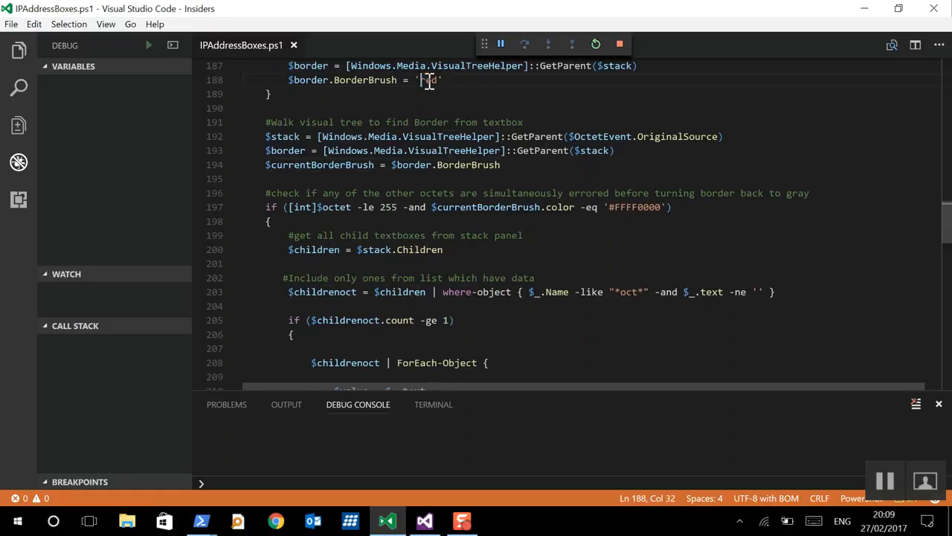
pyautogui.doubleClick(428, 80)
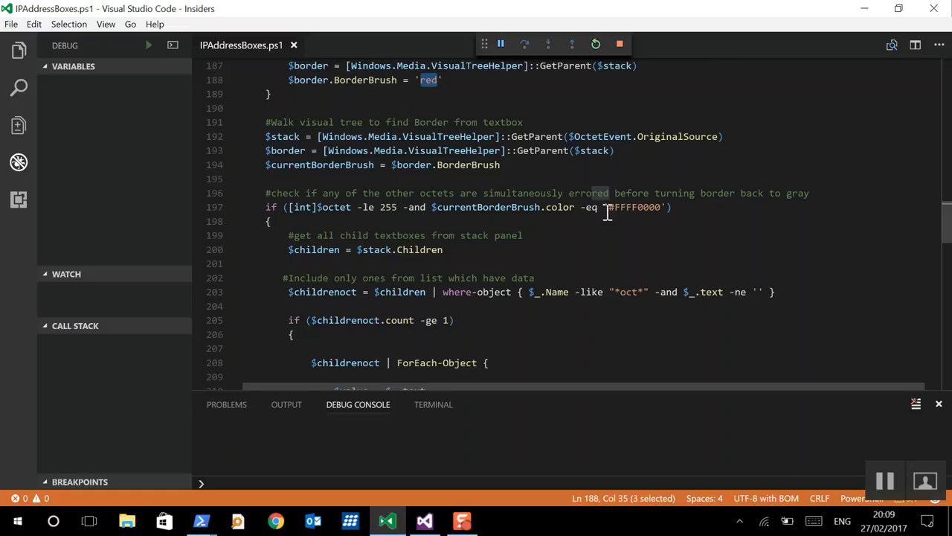
pyautogui.doubleClick(633, 207)
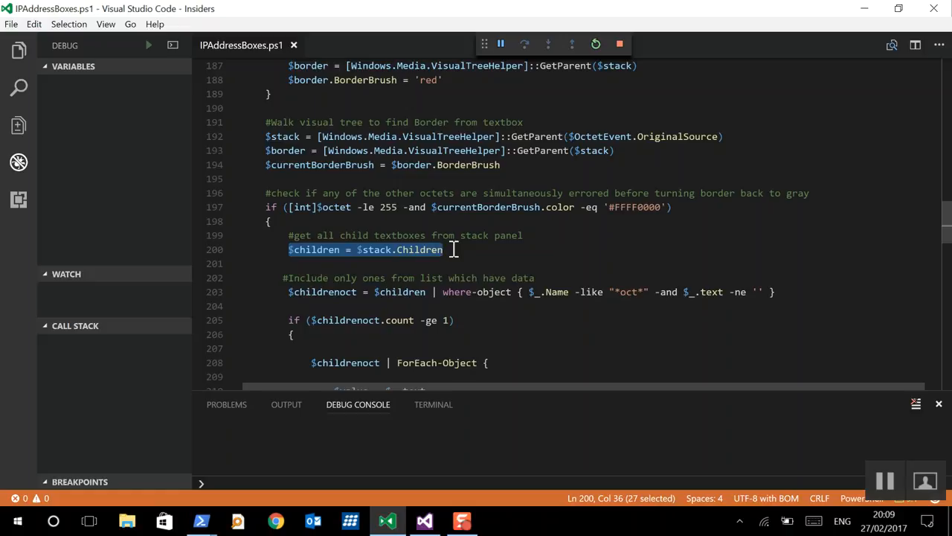
pyautogui.moveTo(290, 250)
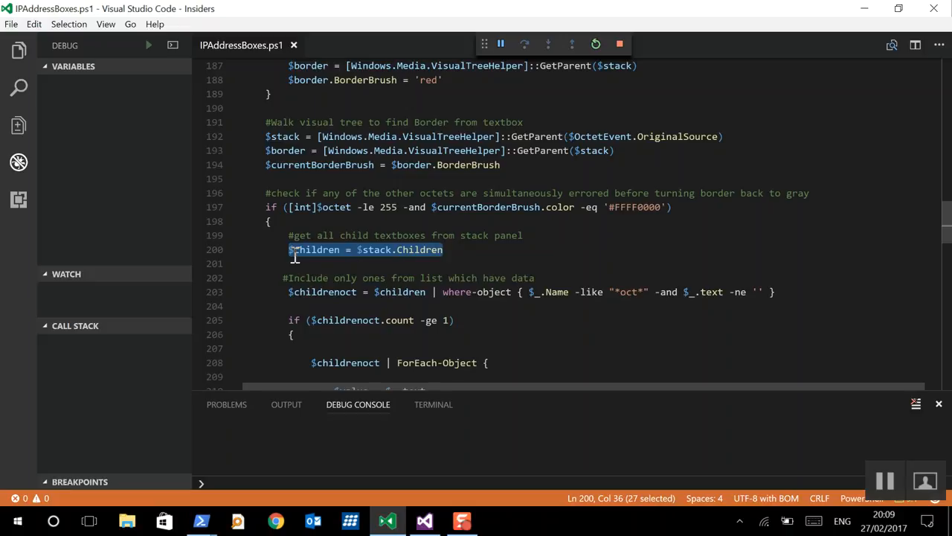
pyautogui.moveTo(449, 250)
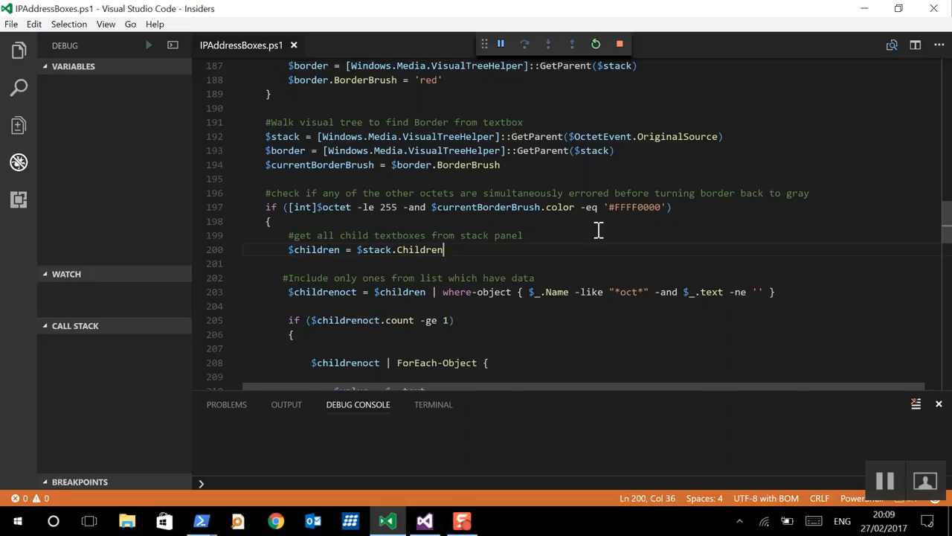
pyautogui.moveTo(550, 275)
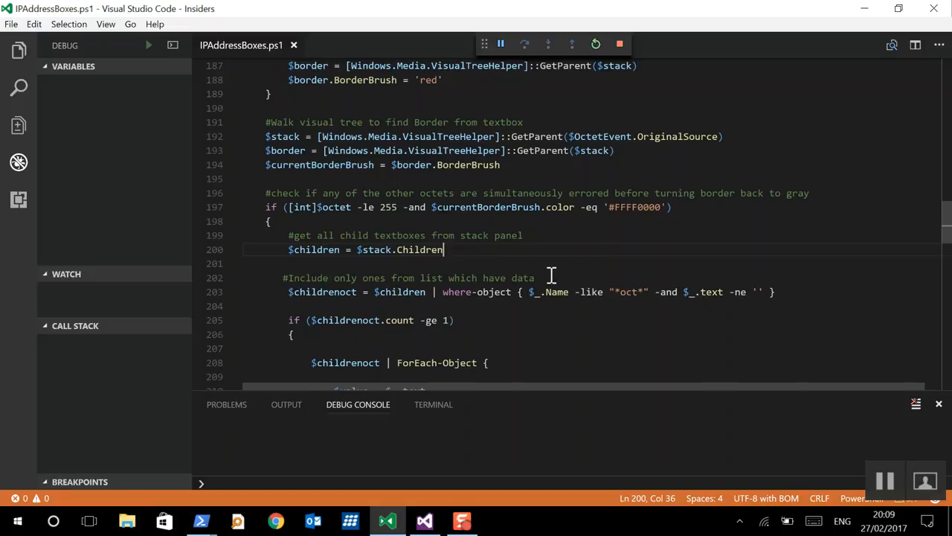
pyautogui.moveTo(300, 250)
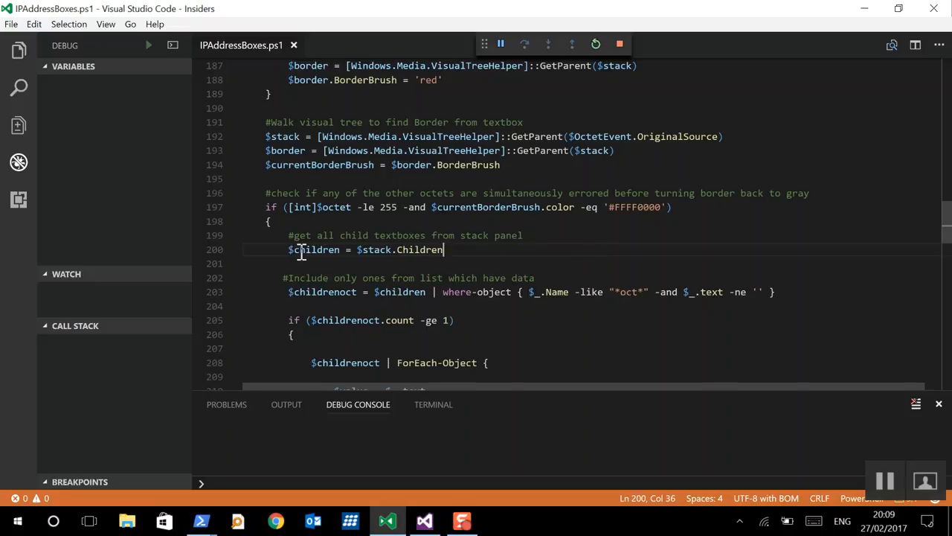
pyautogui.scroll(-3)
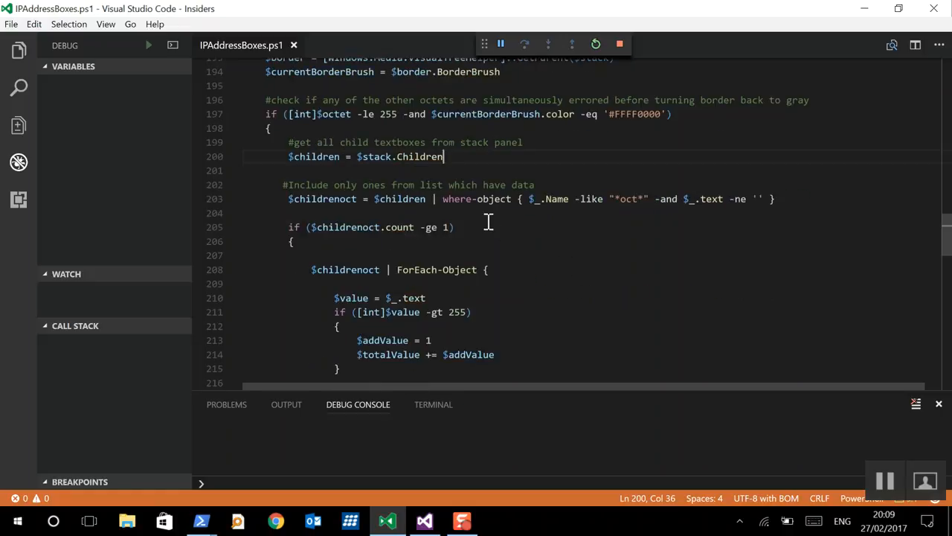
pyautogui.moveTo(455, 200)
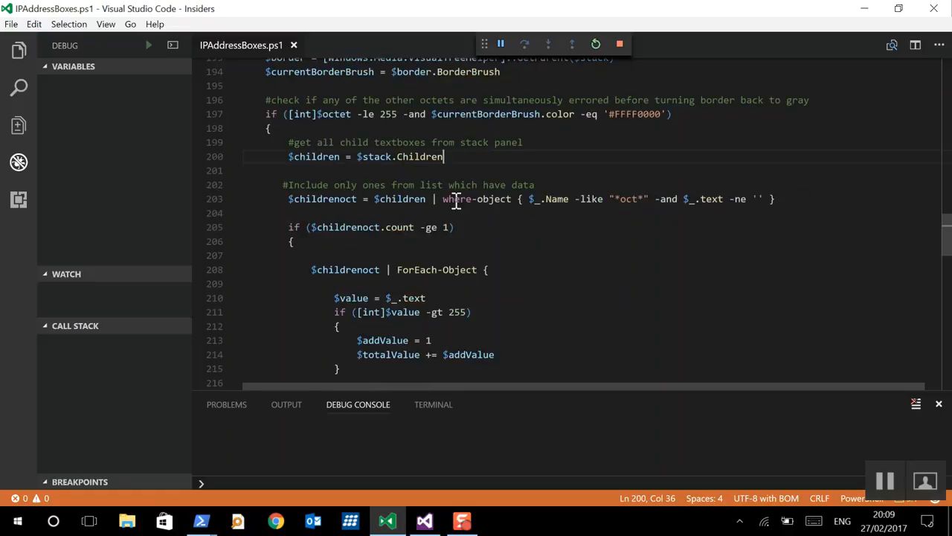
pyautogui.moveTo(721, 202)
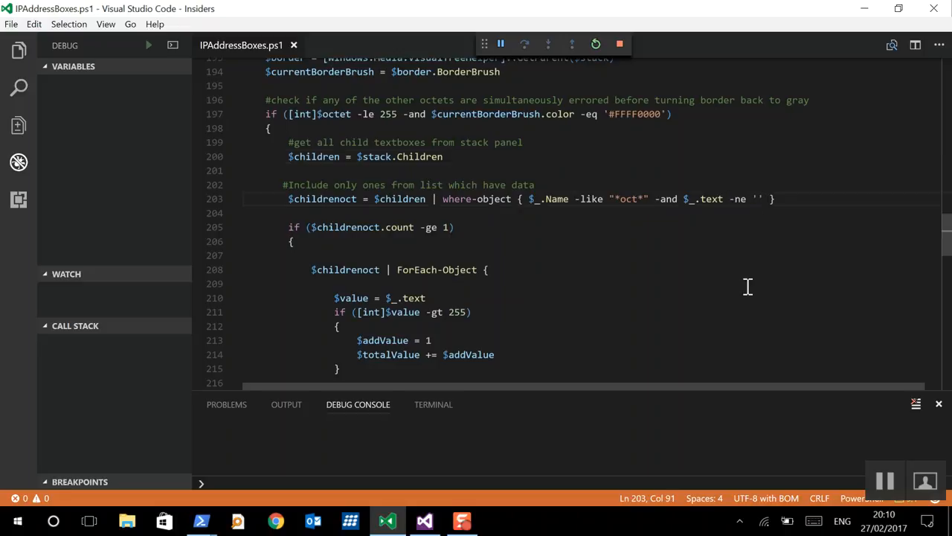
pyautogui.moveTo(762, 218)
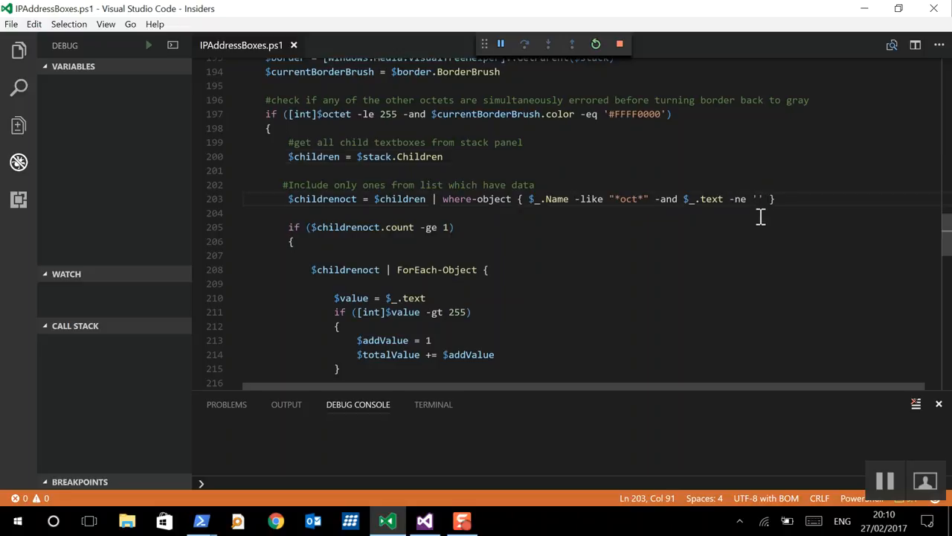
pyautogui.moveTo(610, 206)
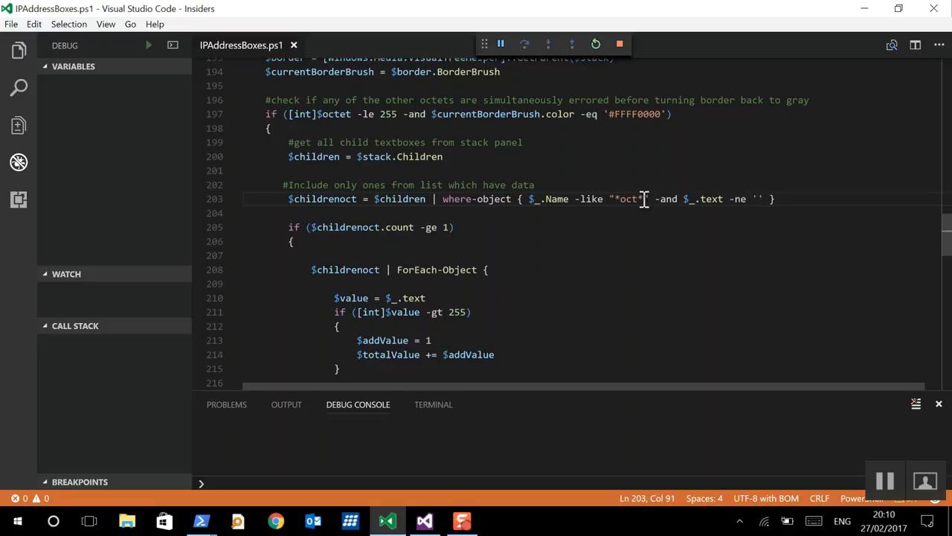
pyautogui.moveTo(613, 199)
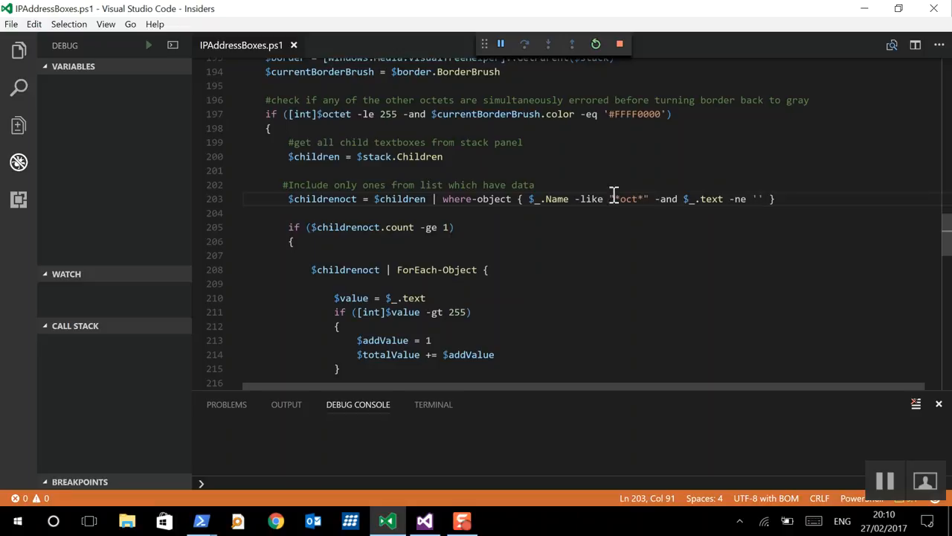
pyautogui.moveTo(287, 226); pyautogui.dragTo(455, 226)
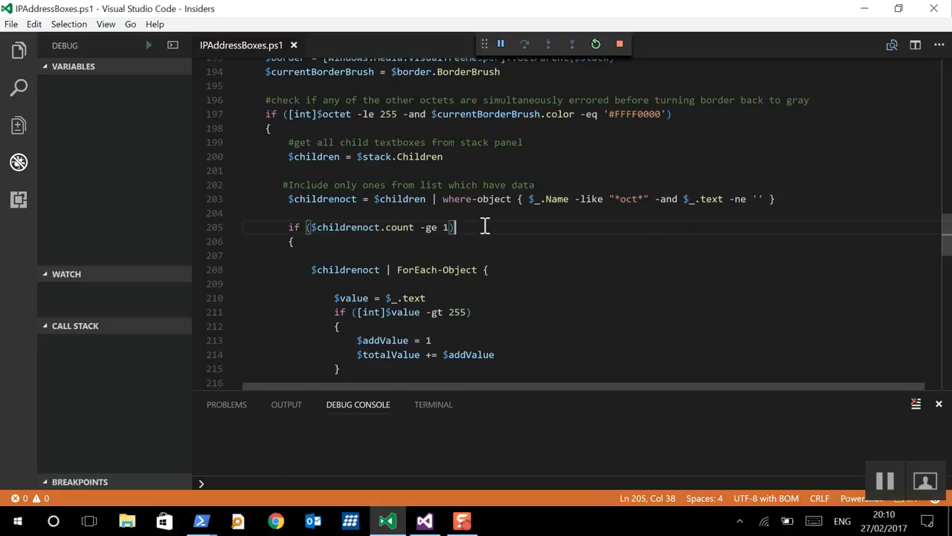
pyautogui.moveTo(530, 268)
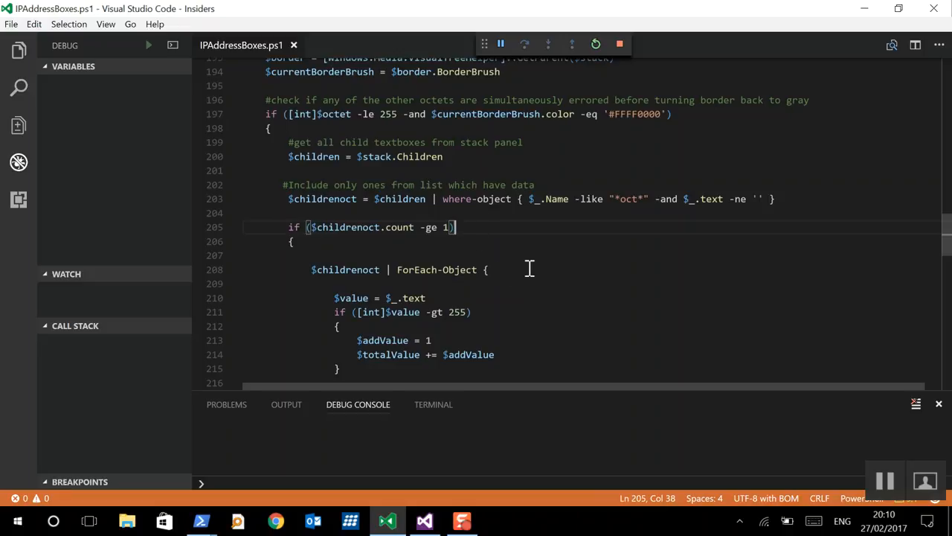
pyautogui.scroll(-3)
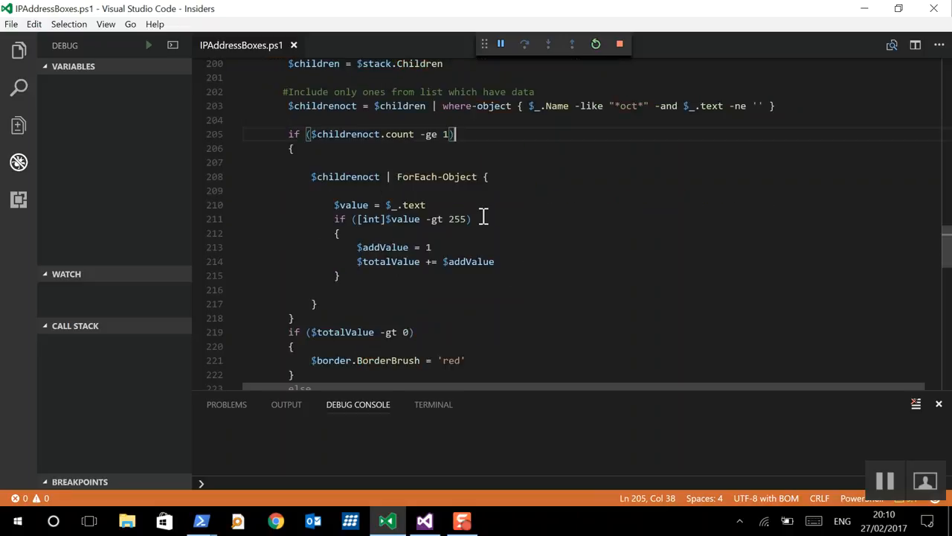
pyautogui.moveTo(429, 256)
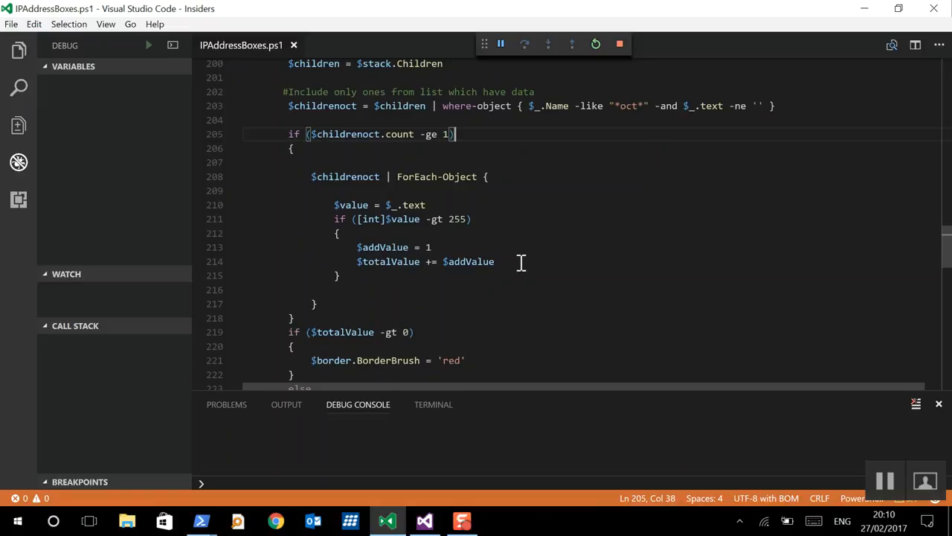
pyautogui.scroll(-3)
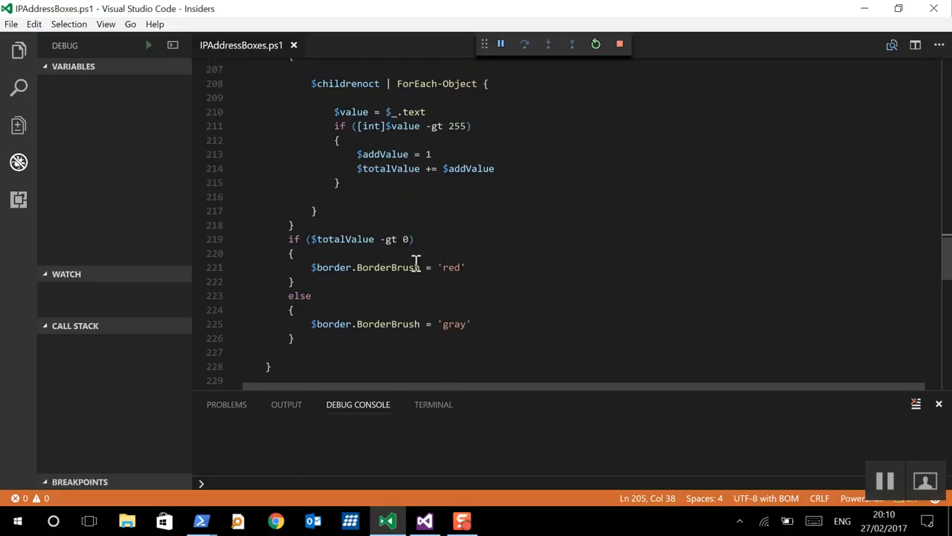
pyautogui.moveTo(467, 241)
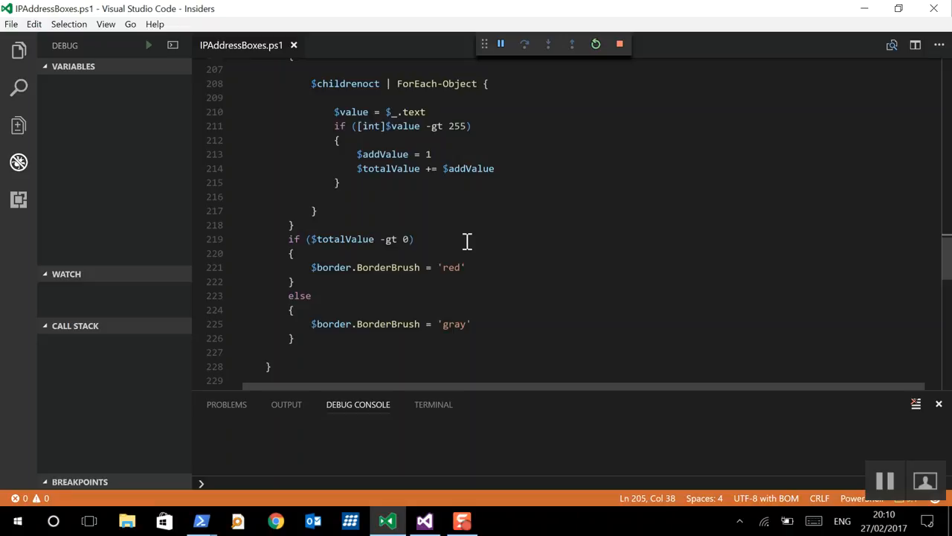
pyautogui.moveTo(573, 226)
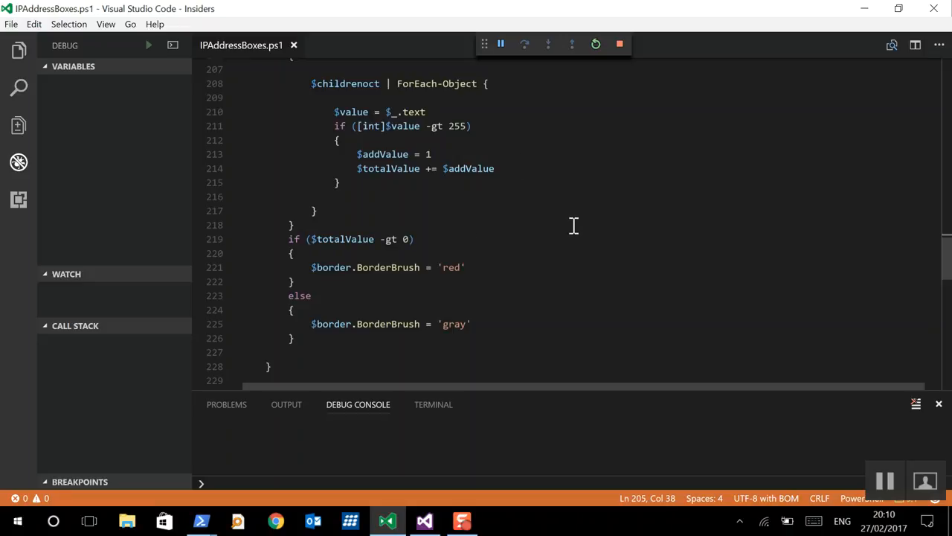
pyautogui.moveTo(517, 278)
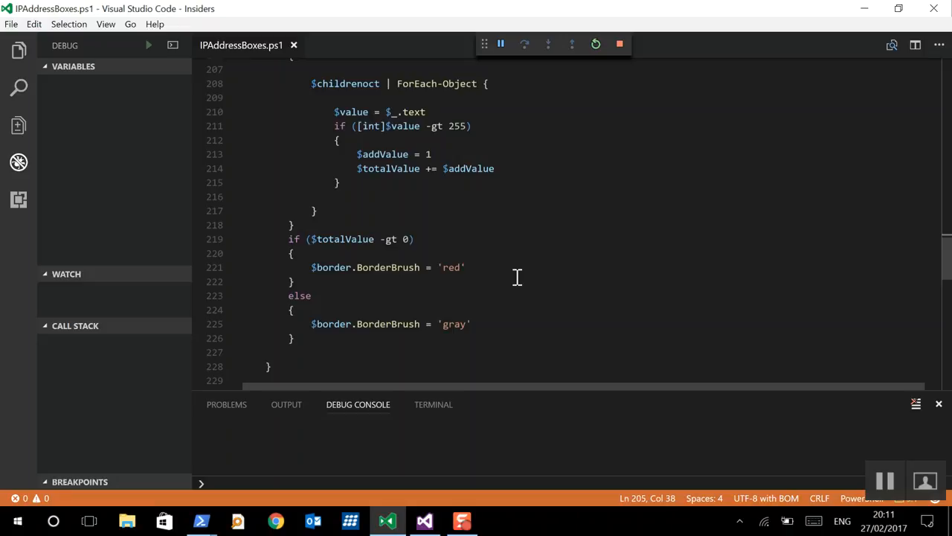
pyautogui.scroll(-3)
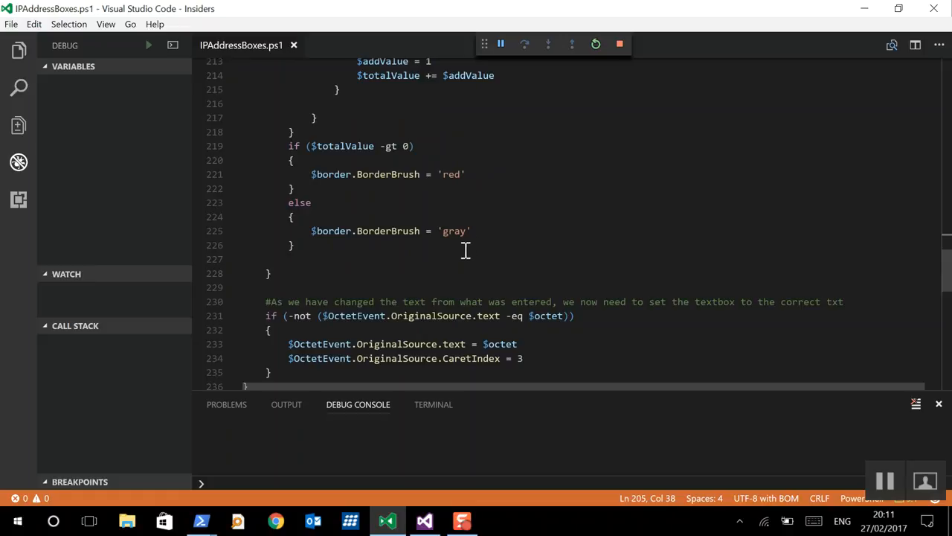
pyautogui.scroll(-3)
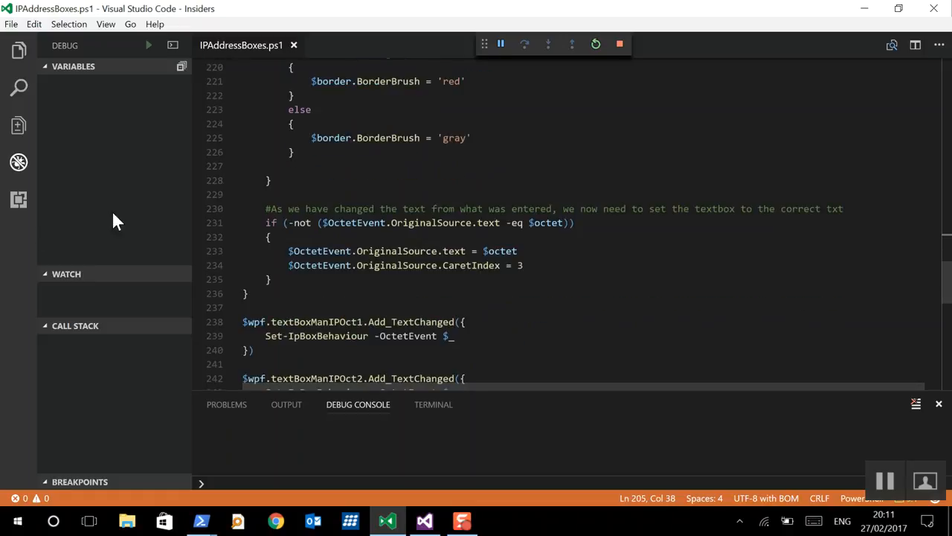
pyautogui.moveTo(372, 232)
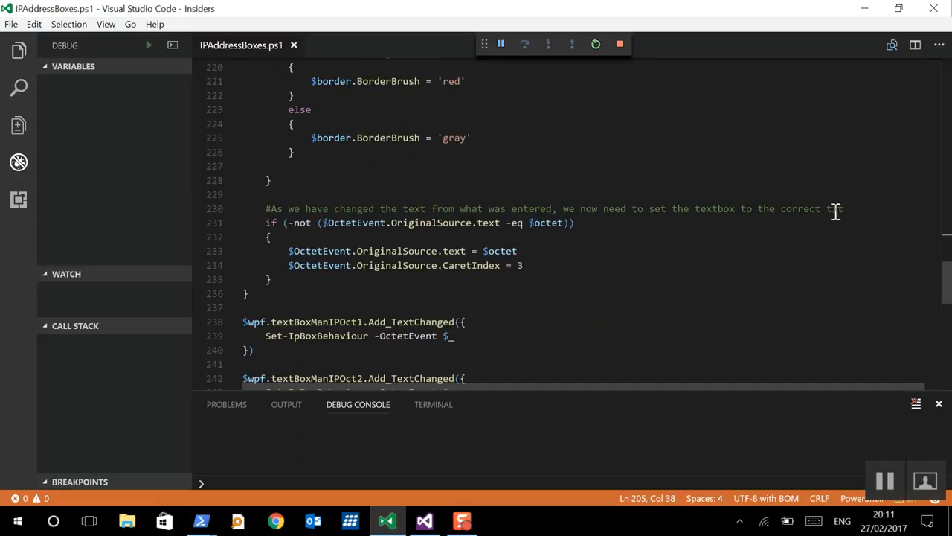
pyautogui.moveTo(606, 250)
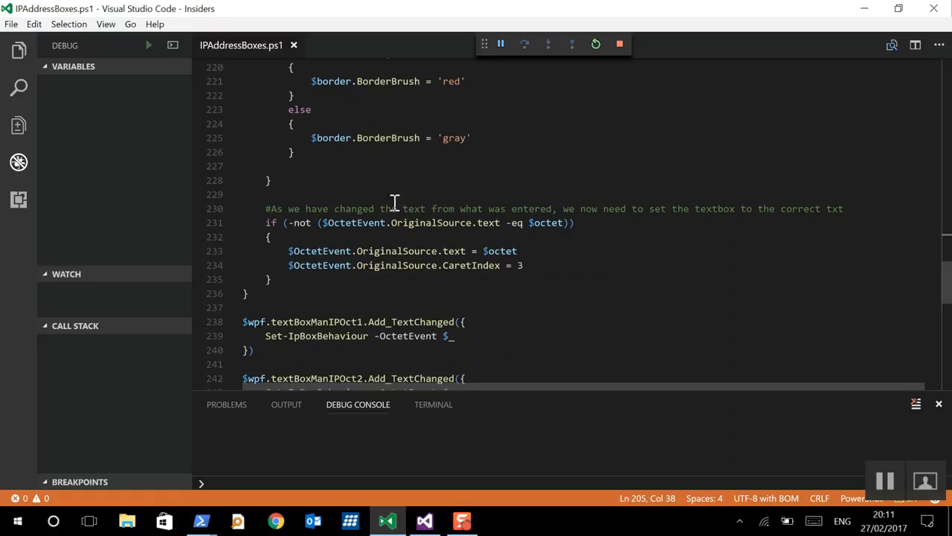
pyautogui.moveTo(360, 256)
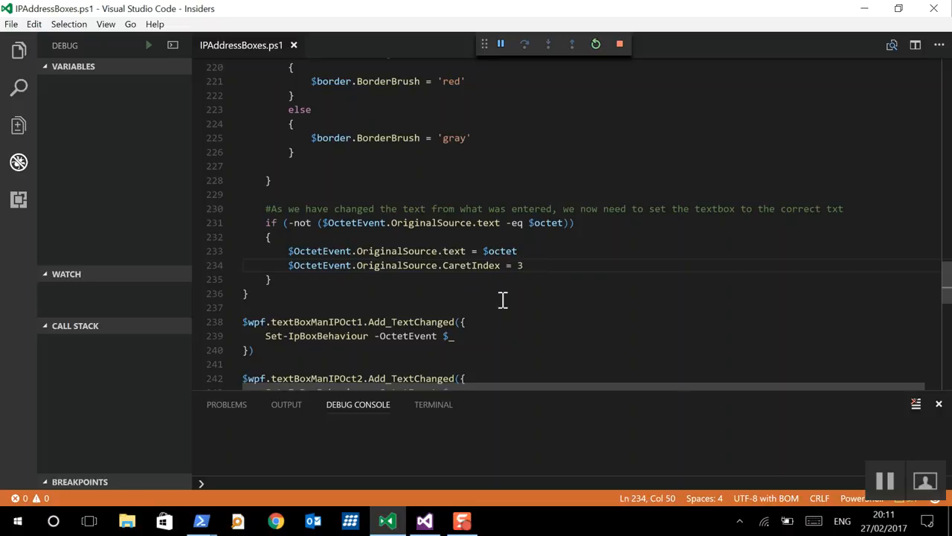
pyautogui.scroll(-3)
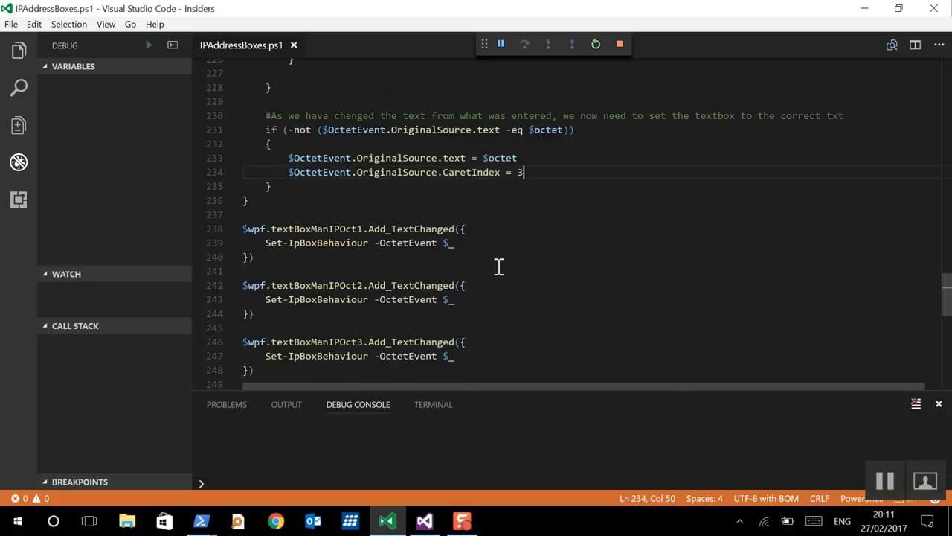
pyautogui.moveTo(511, 259)
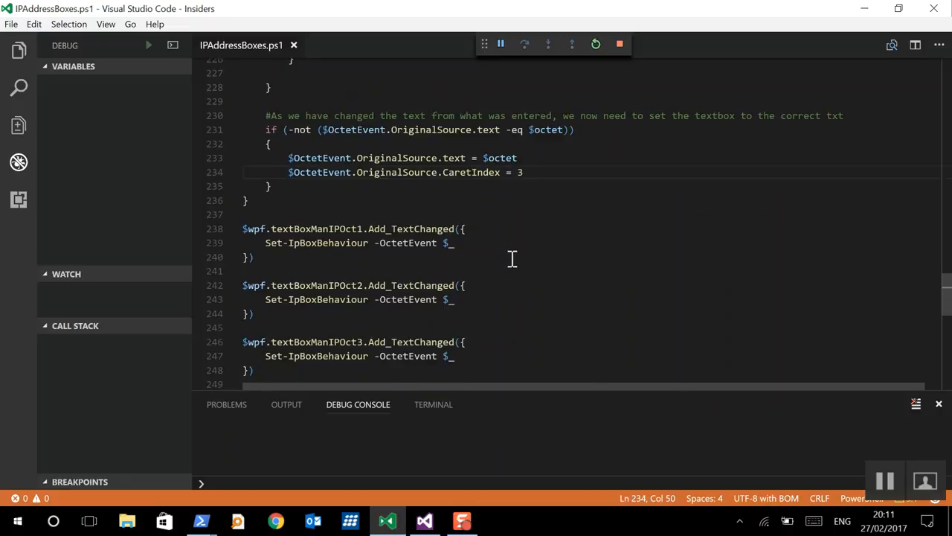
pyautogui.scroll(-3)
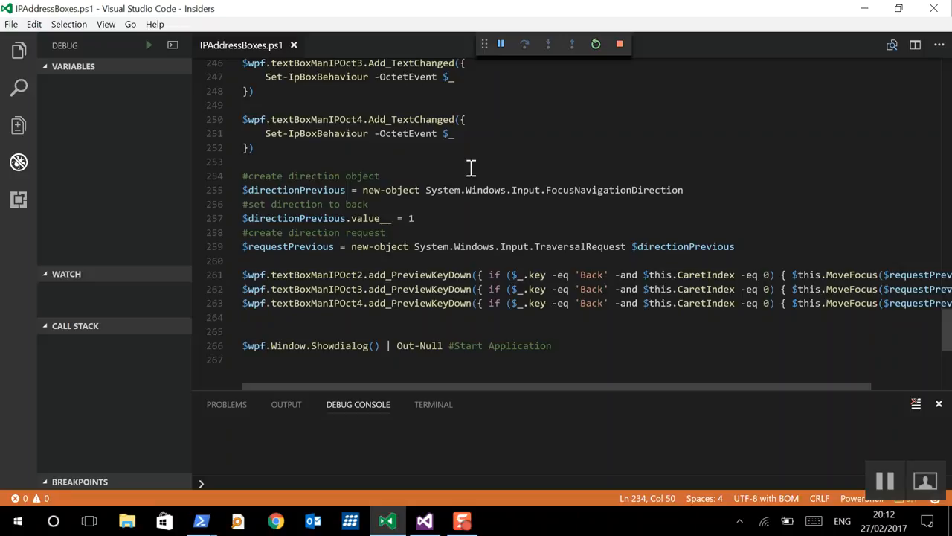
pyautogui.doubleClick(416, 274)
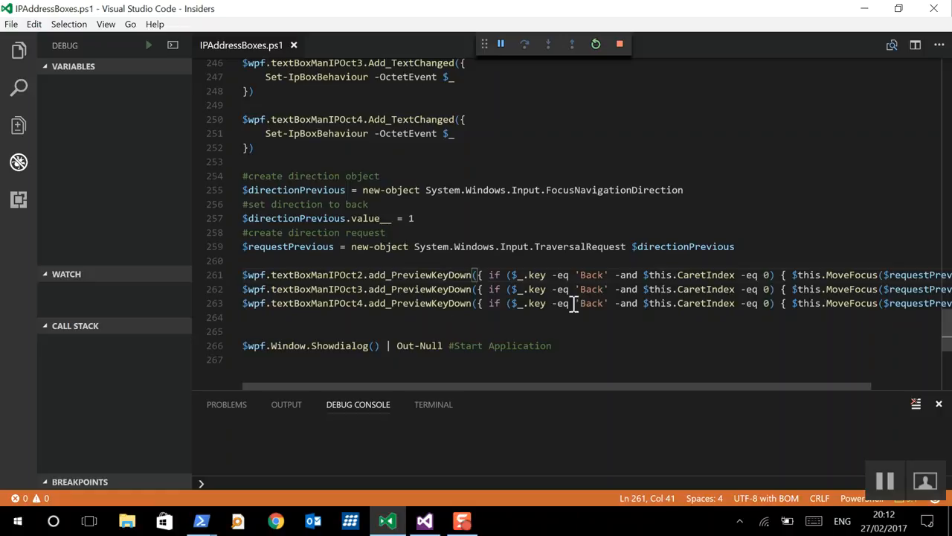
pyautogui.hscroll(3)
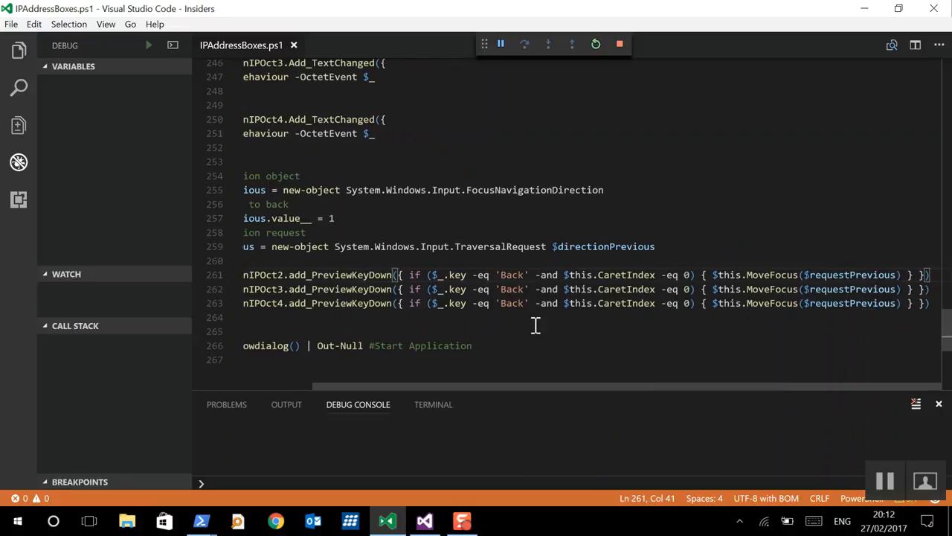
pyautogui.moveTo(634, 303)
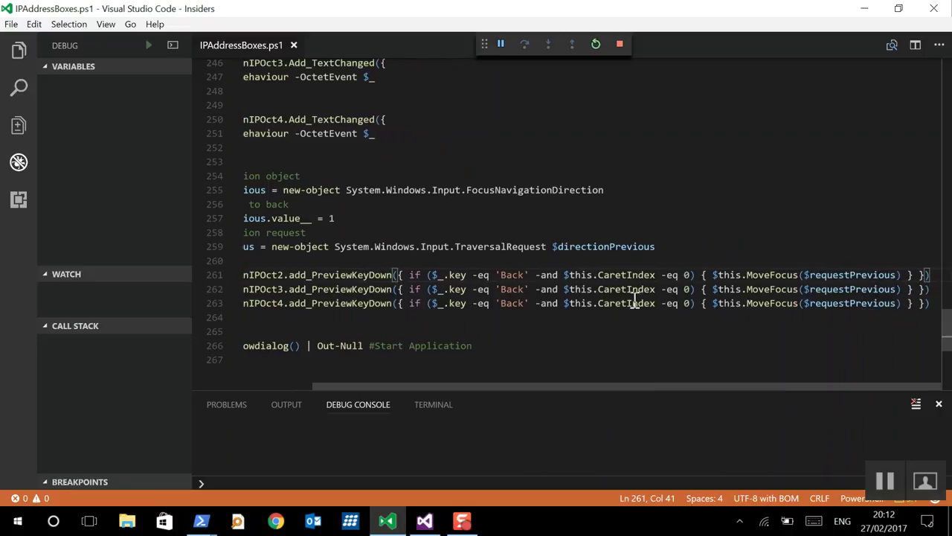
pyautogui.moveTo(678, 267)
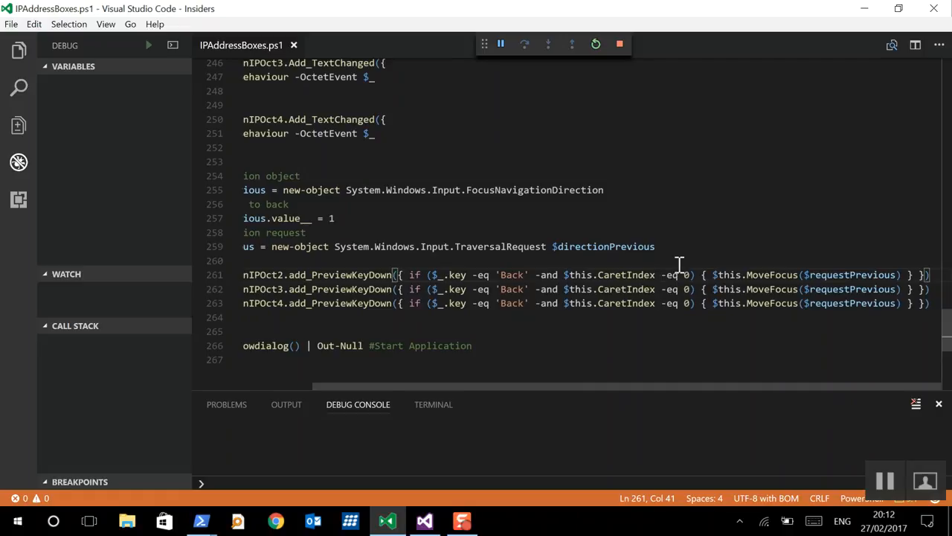
pyautogui.moveTo(878, 274)
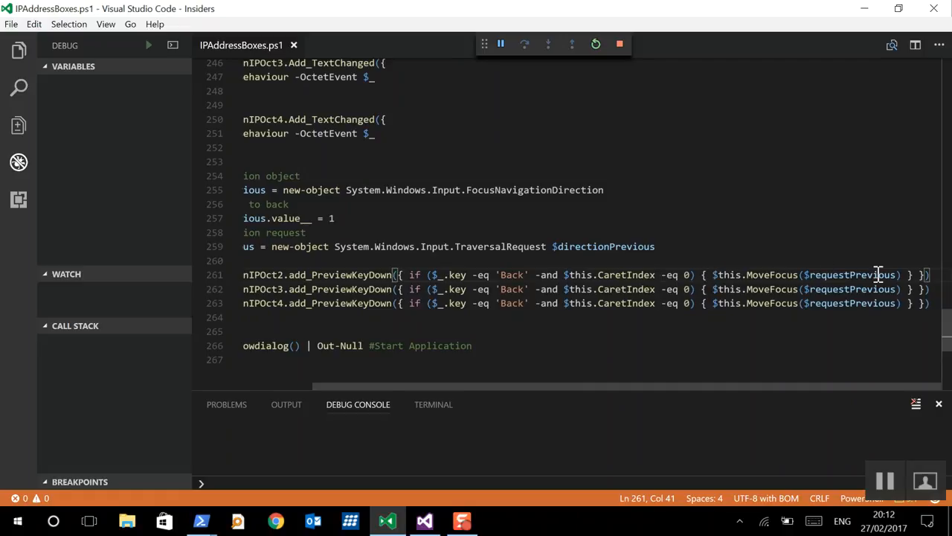
pyautogui.moveTo(876, 375)
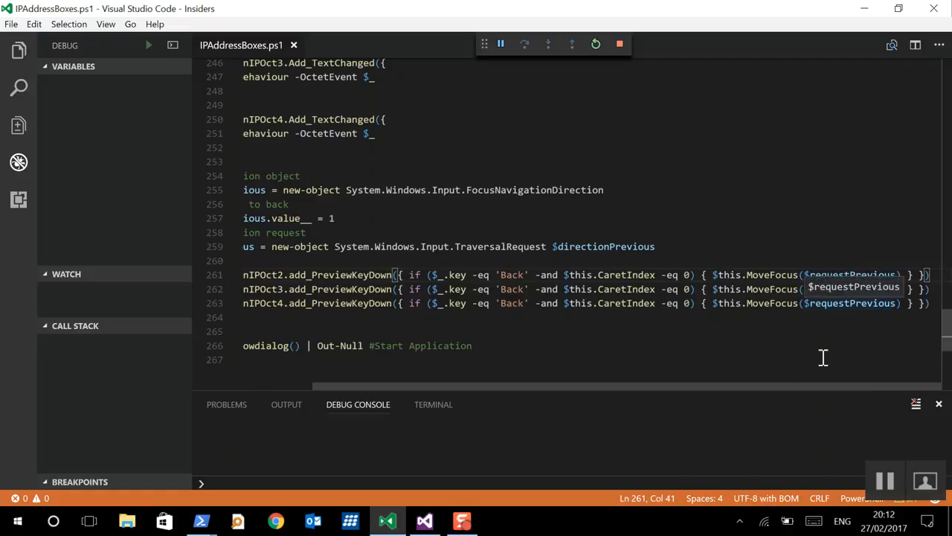
pyautogui.hscroll(-3)
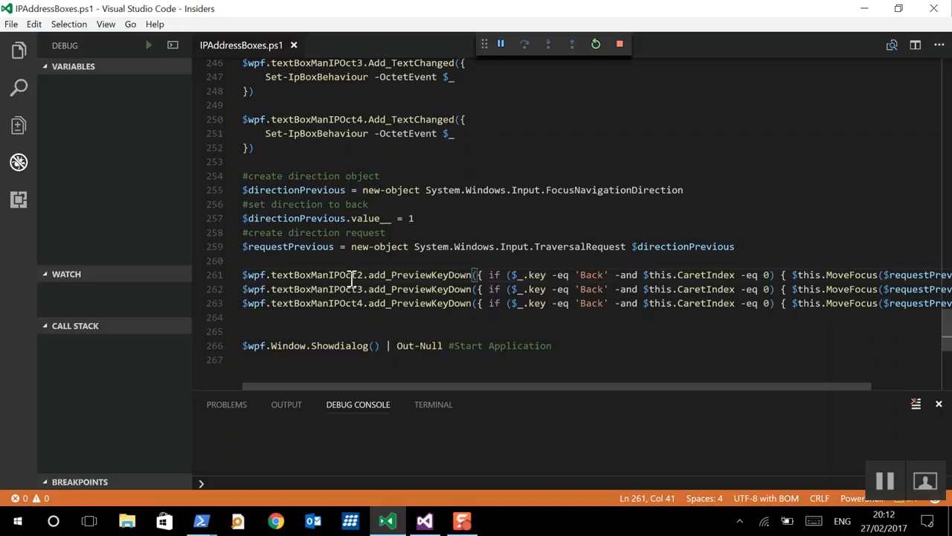
pyautogui.moveTo(383, 261)
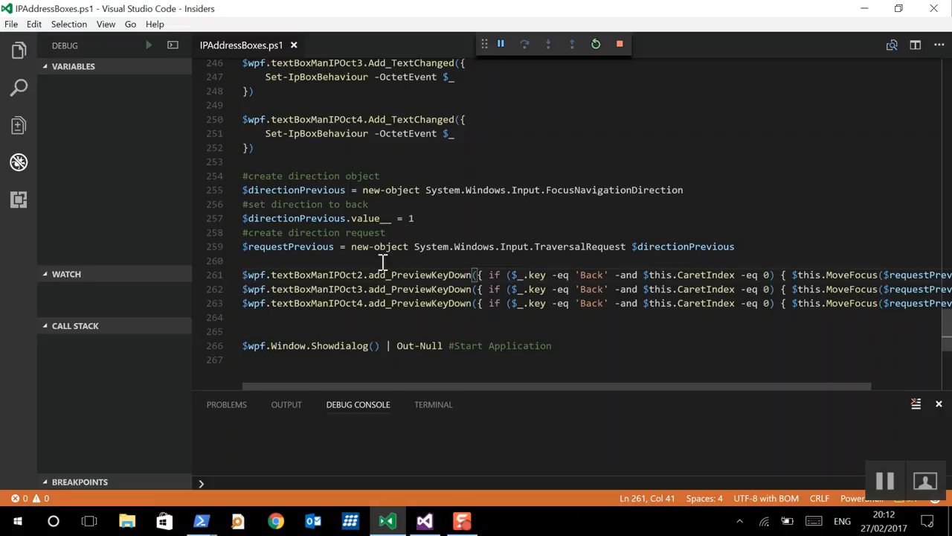
pyautogui.moveTo(771, 194)
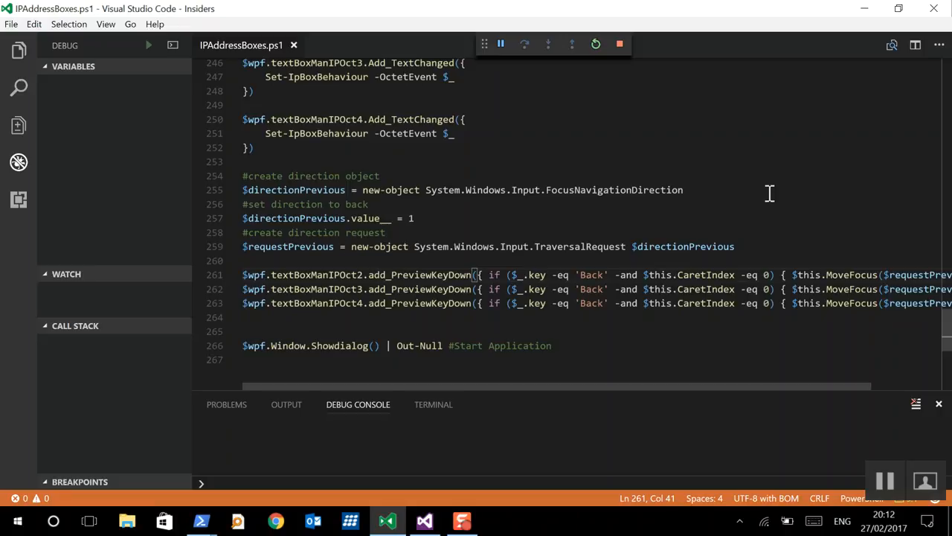
pyautogui.moveTo(699, 190)
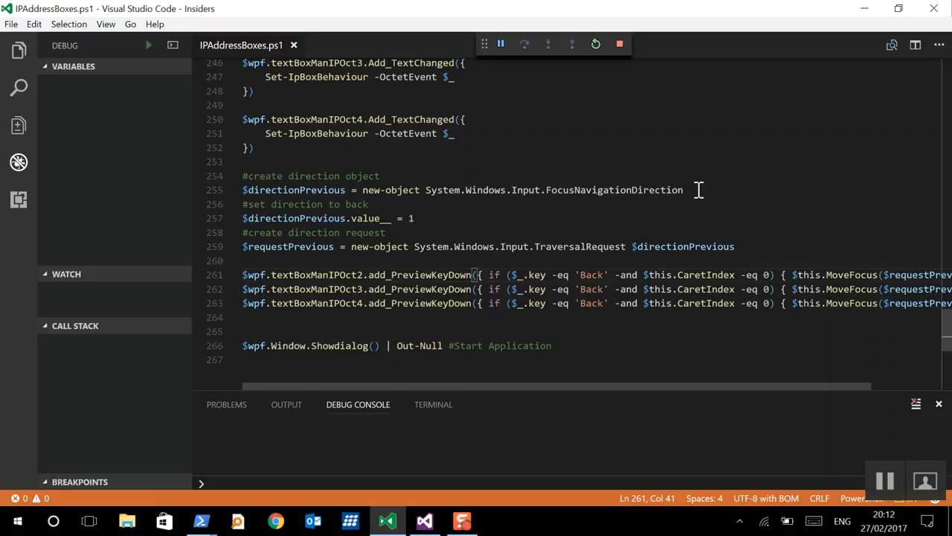
pyautogui.moveTo(553, 204)
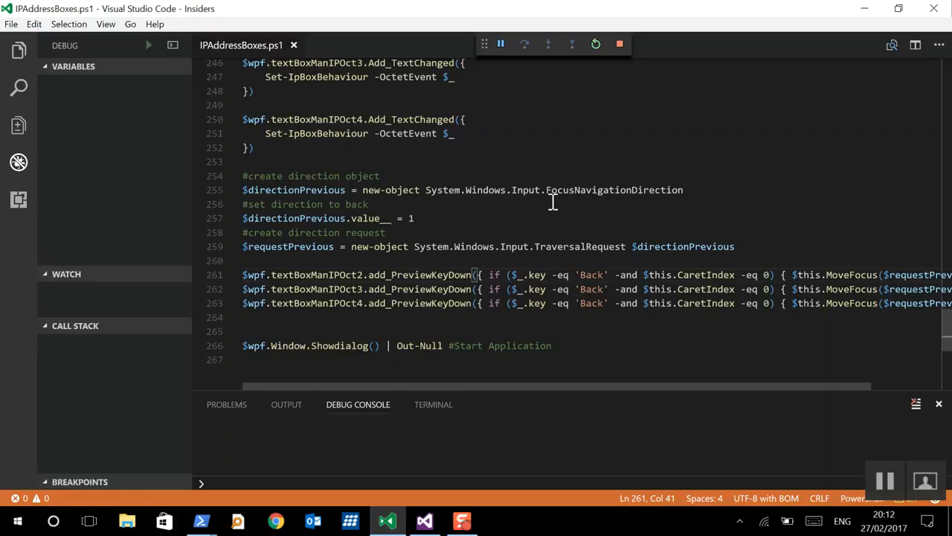
pyautogui.moveTo(720, 190)
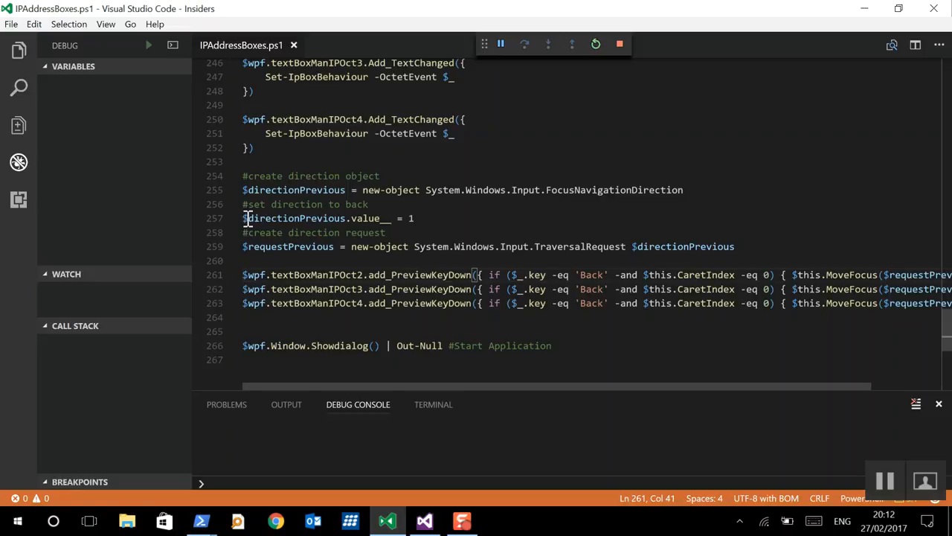
pyautogui.click(260, 218)
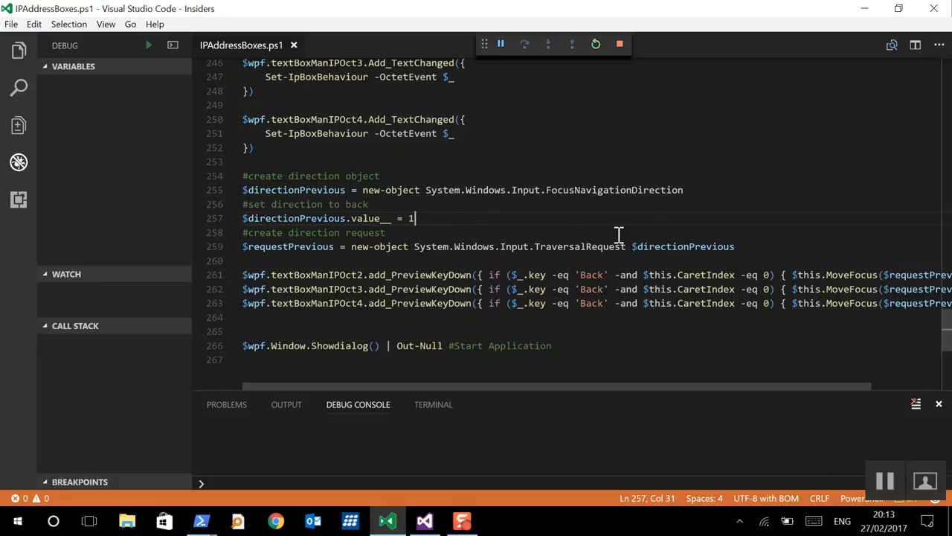
pyautogui.moveTo(637, 250)
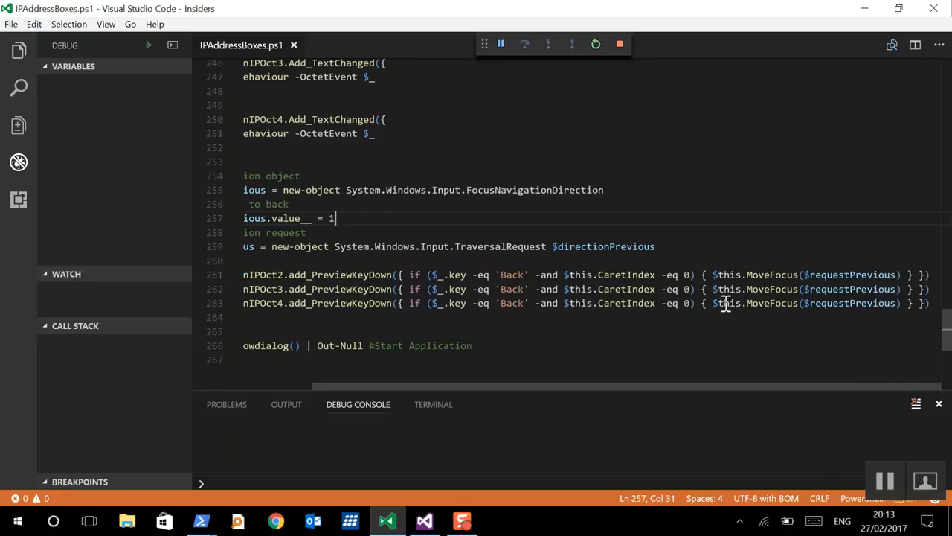
pyautogui.moveTo(705, 396)
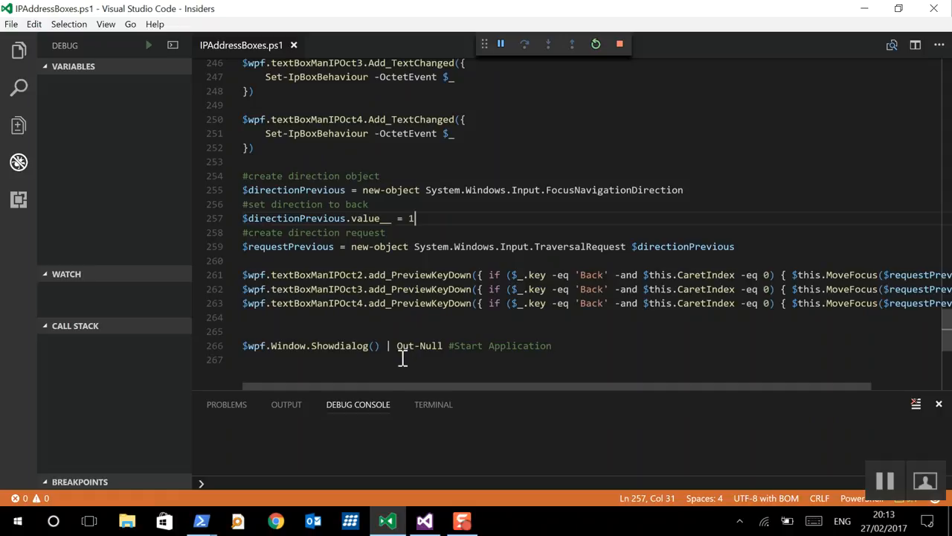
pyautogui.moveTo(360, 365)
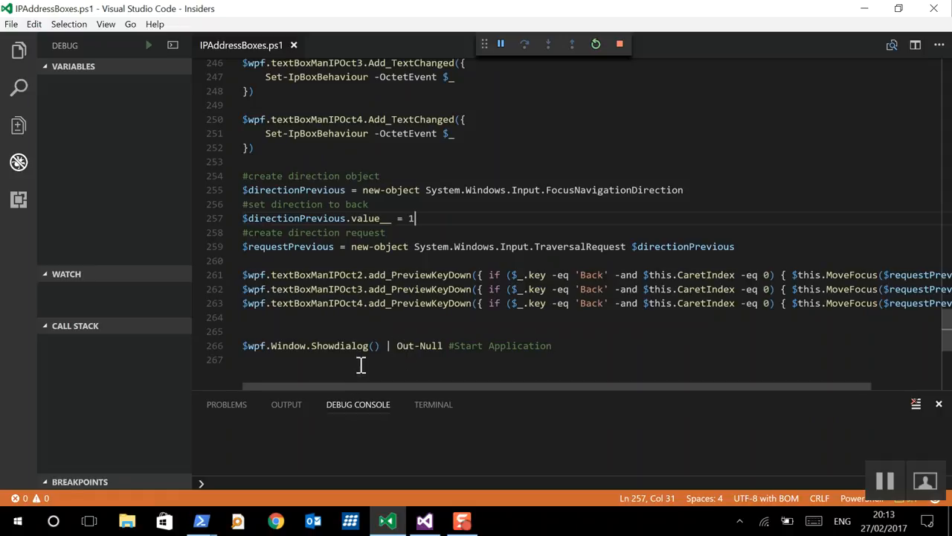
pyautogui.moveTo(357, 405)
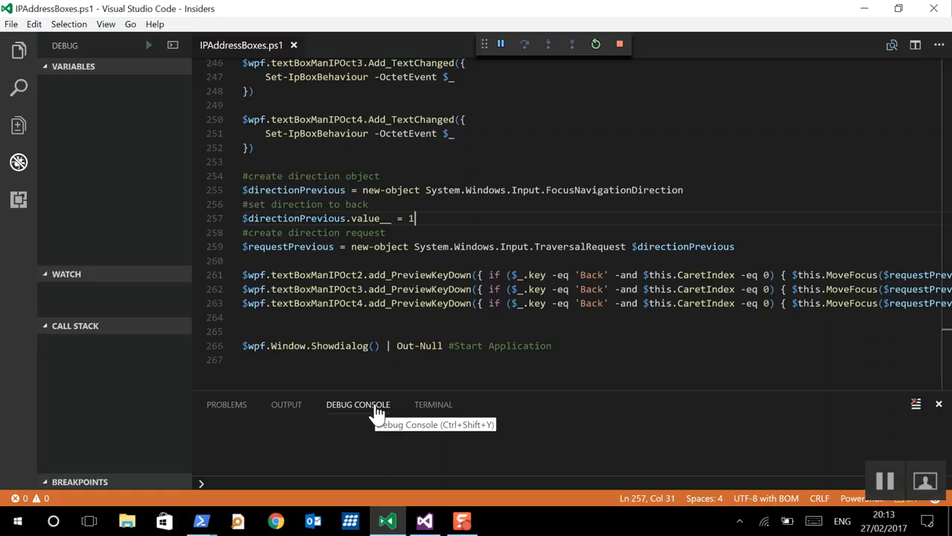
pyautogui.moveTo(580, 518)
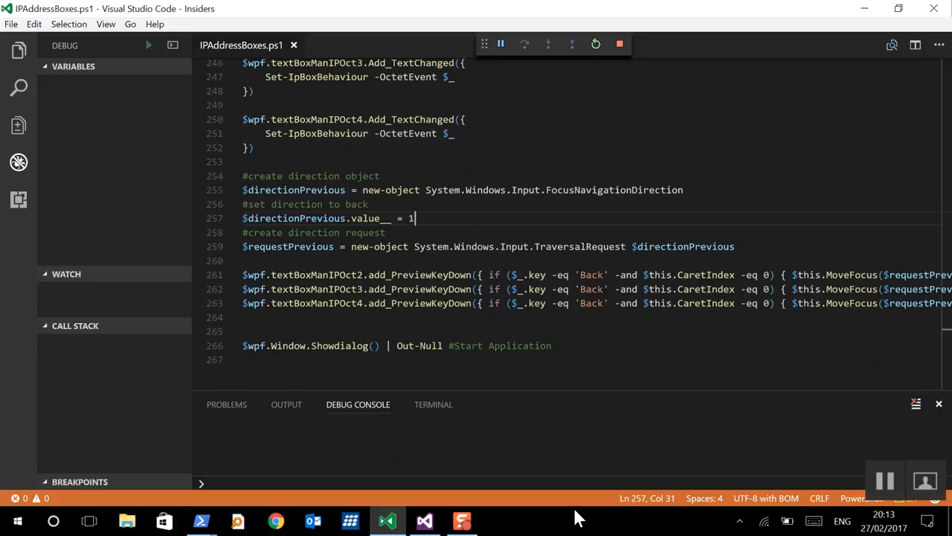